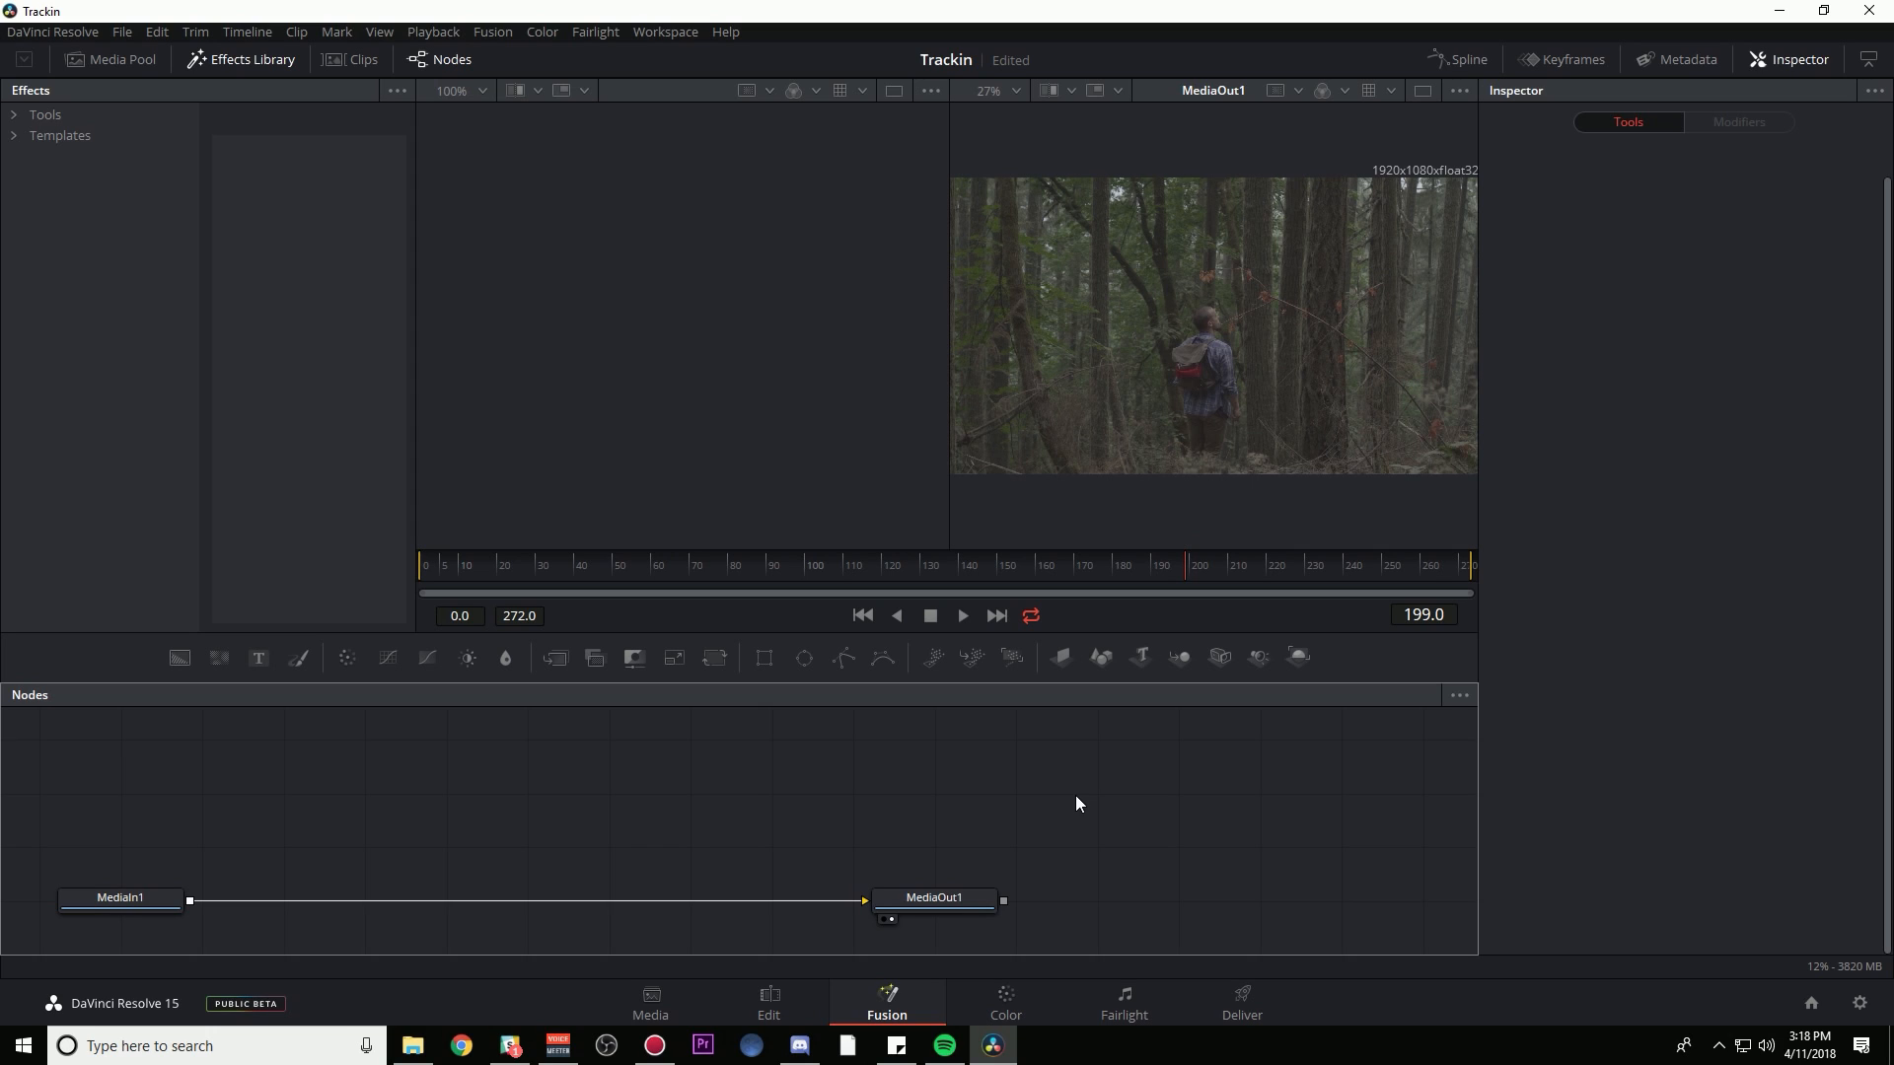
pyautogui.moveTo(900, 820)
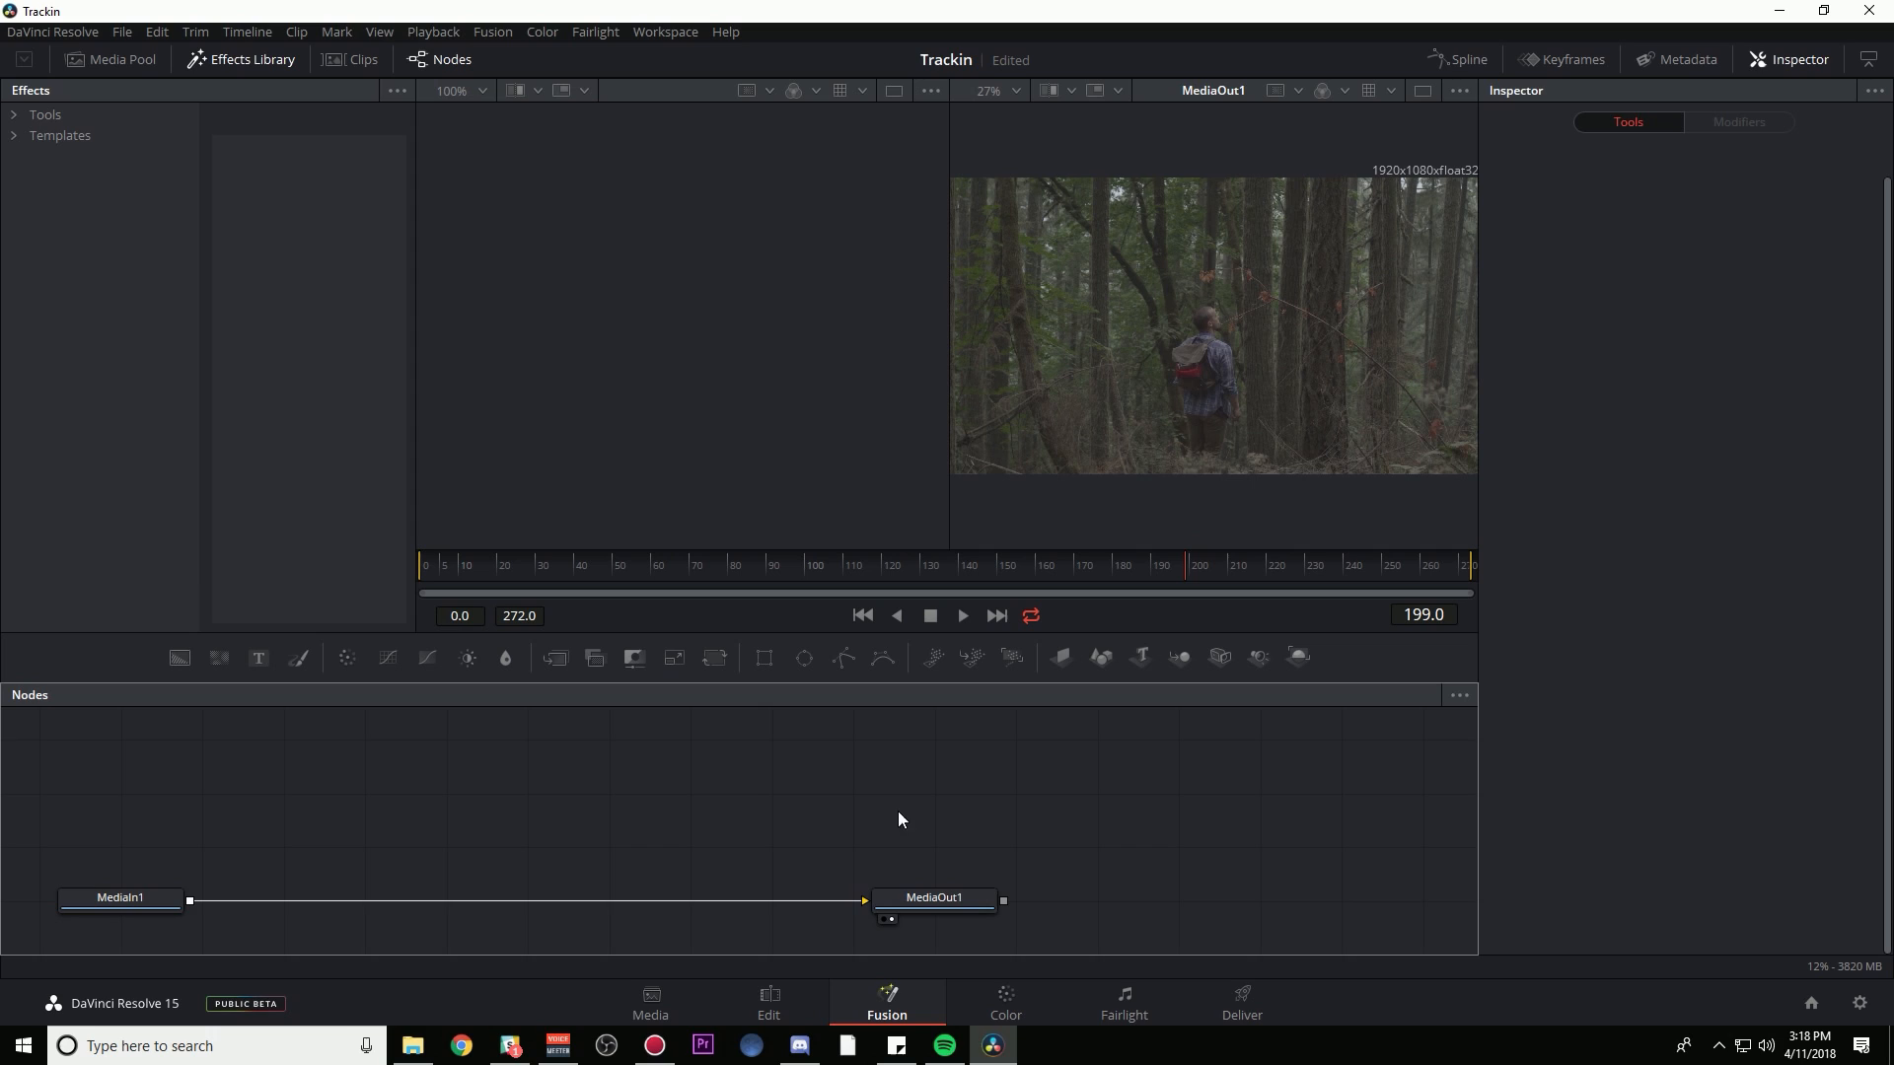
pyautogui.moveTo(1258, 636)
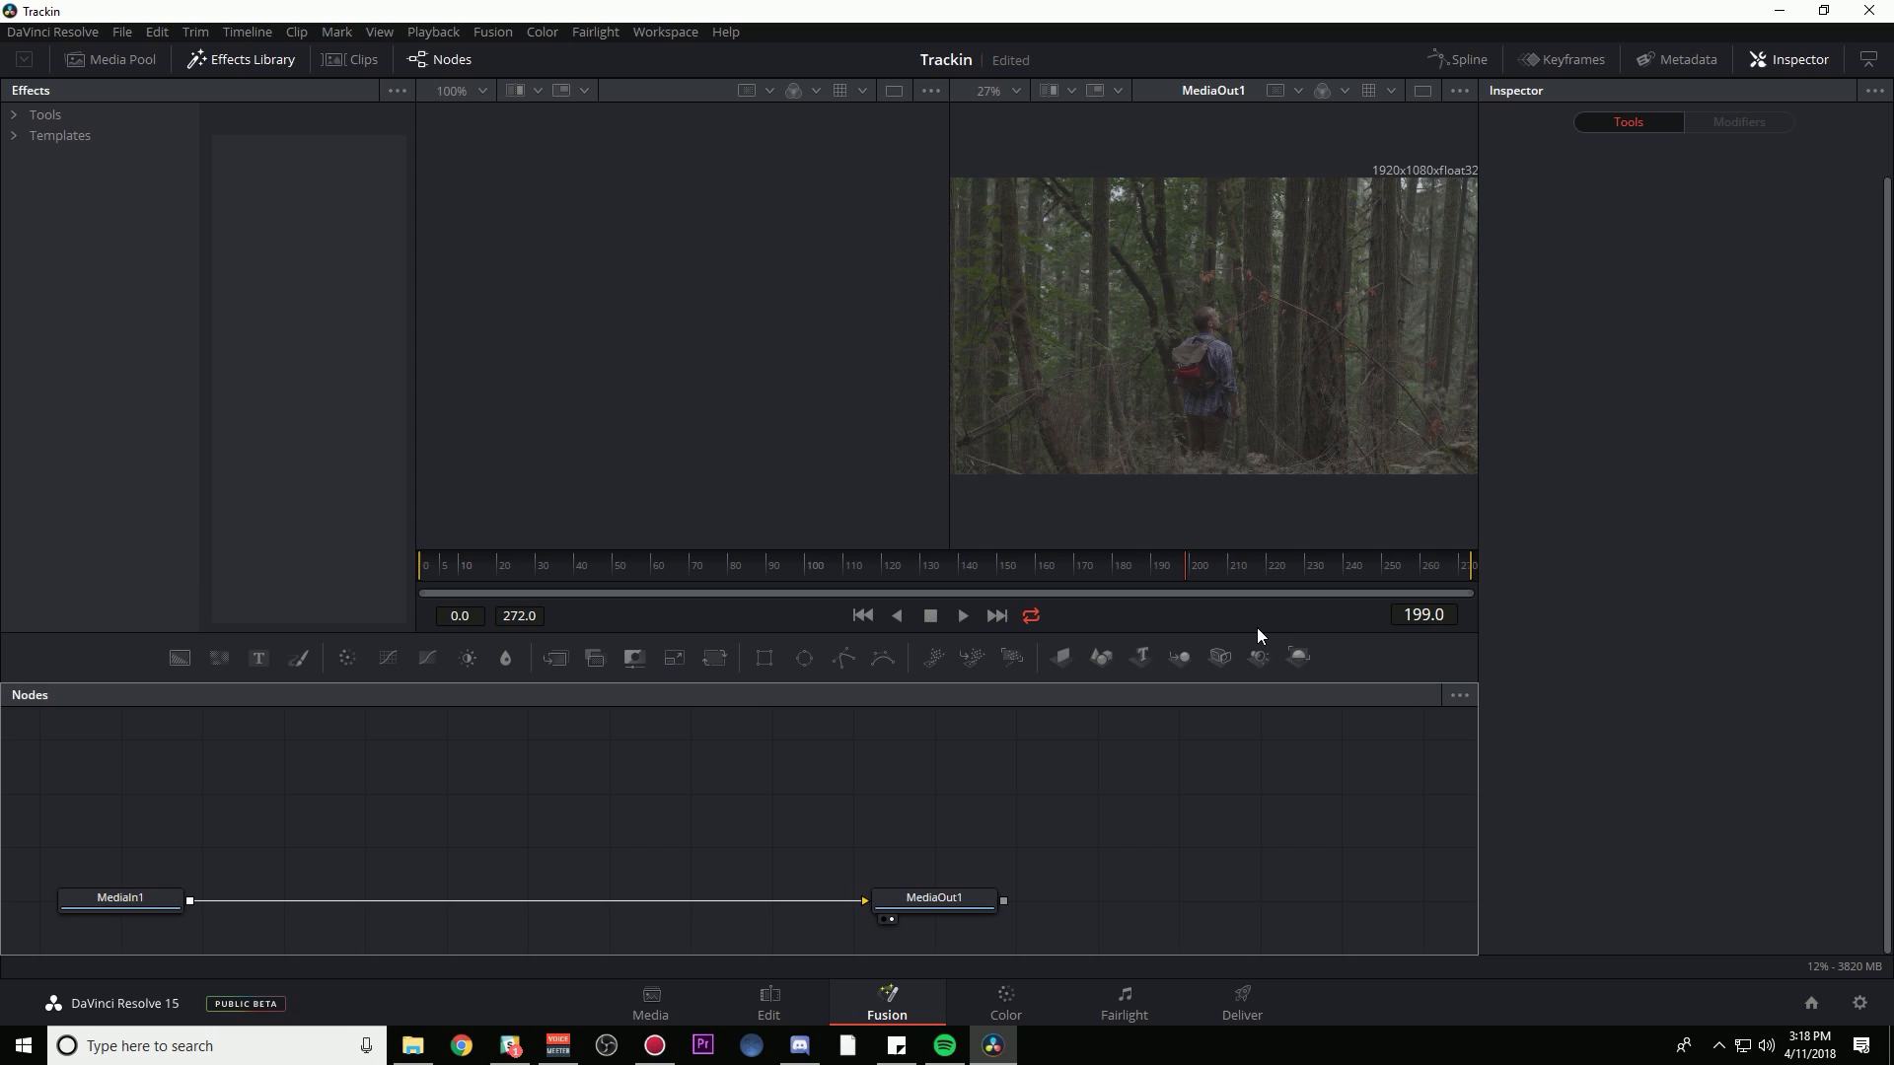
pyautogui.moveTo(1172, 791)
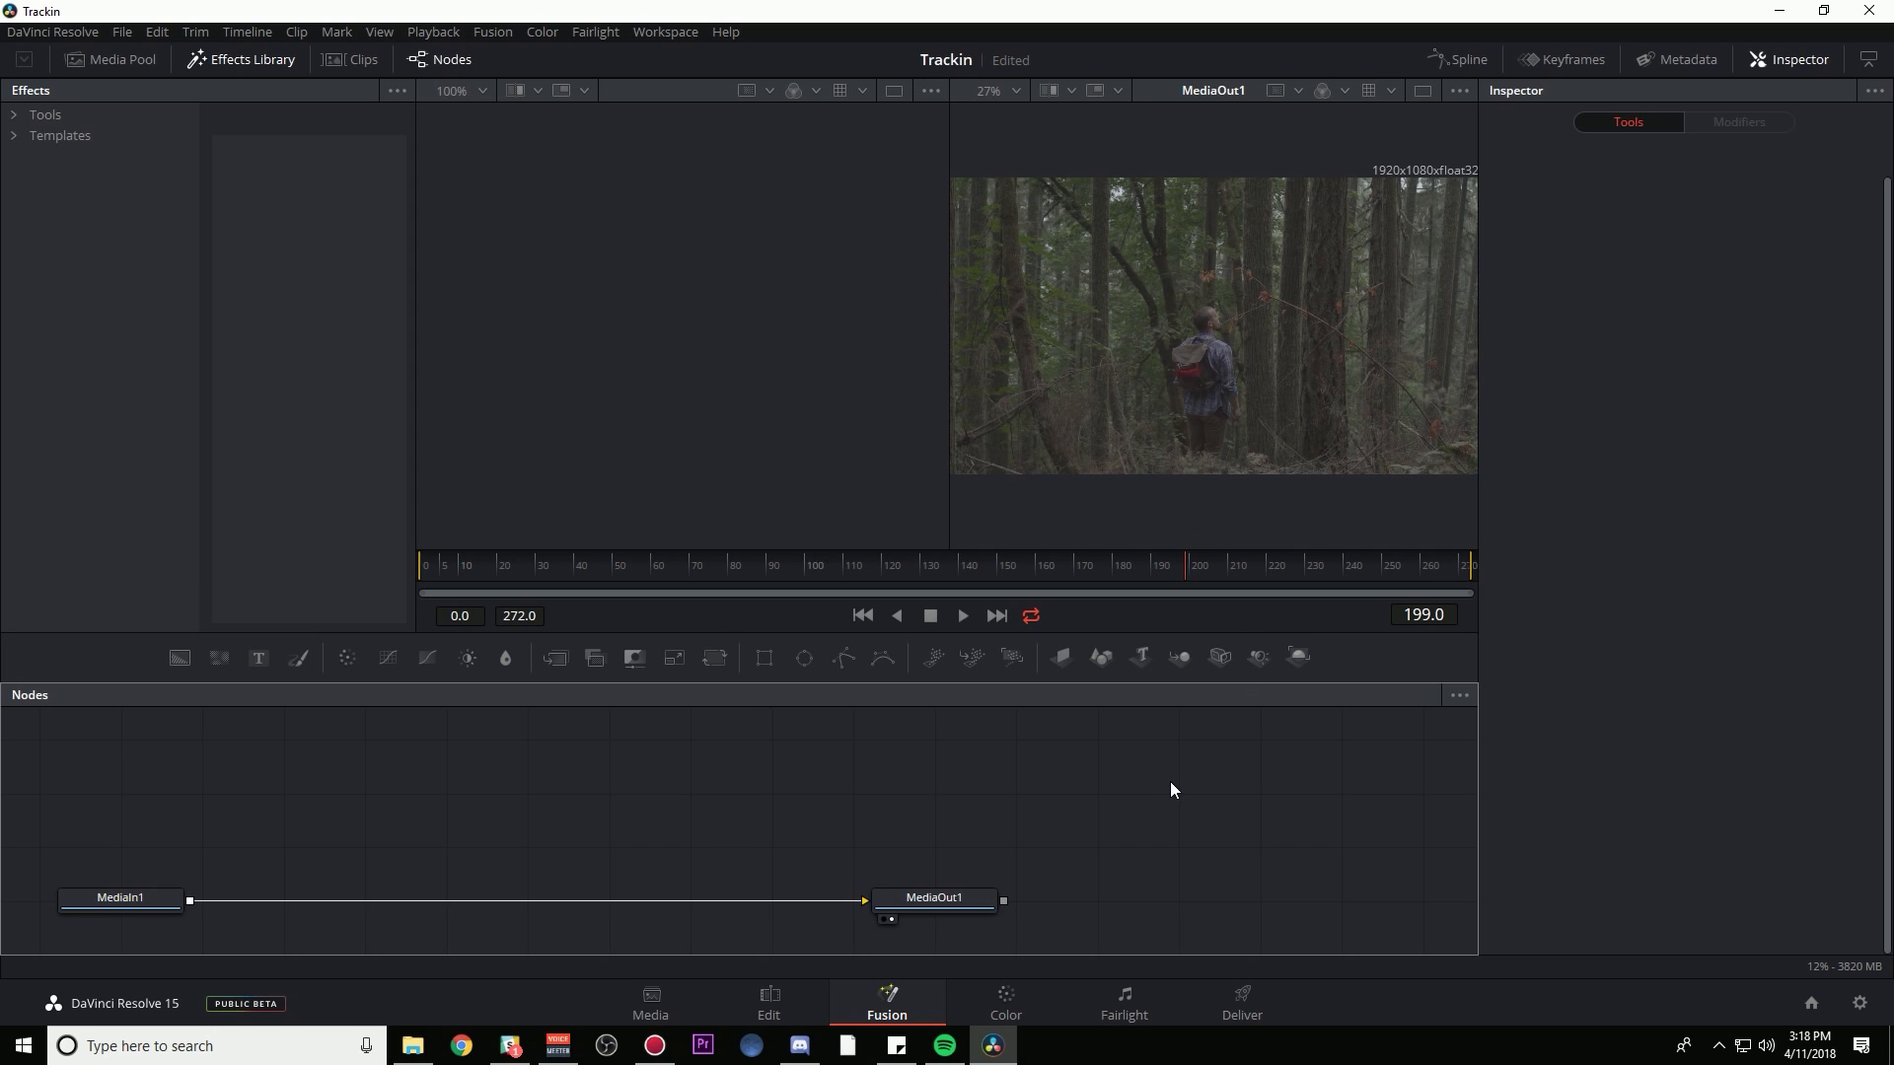
pyautogui.moveTo(1130, 753)
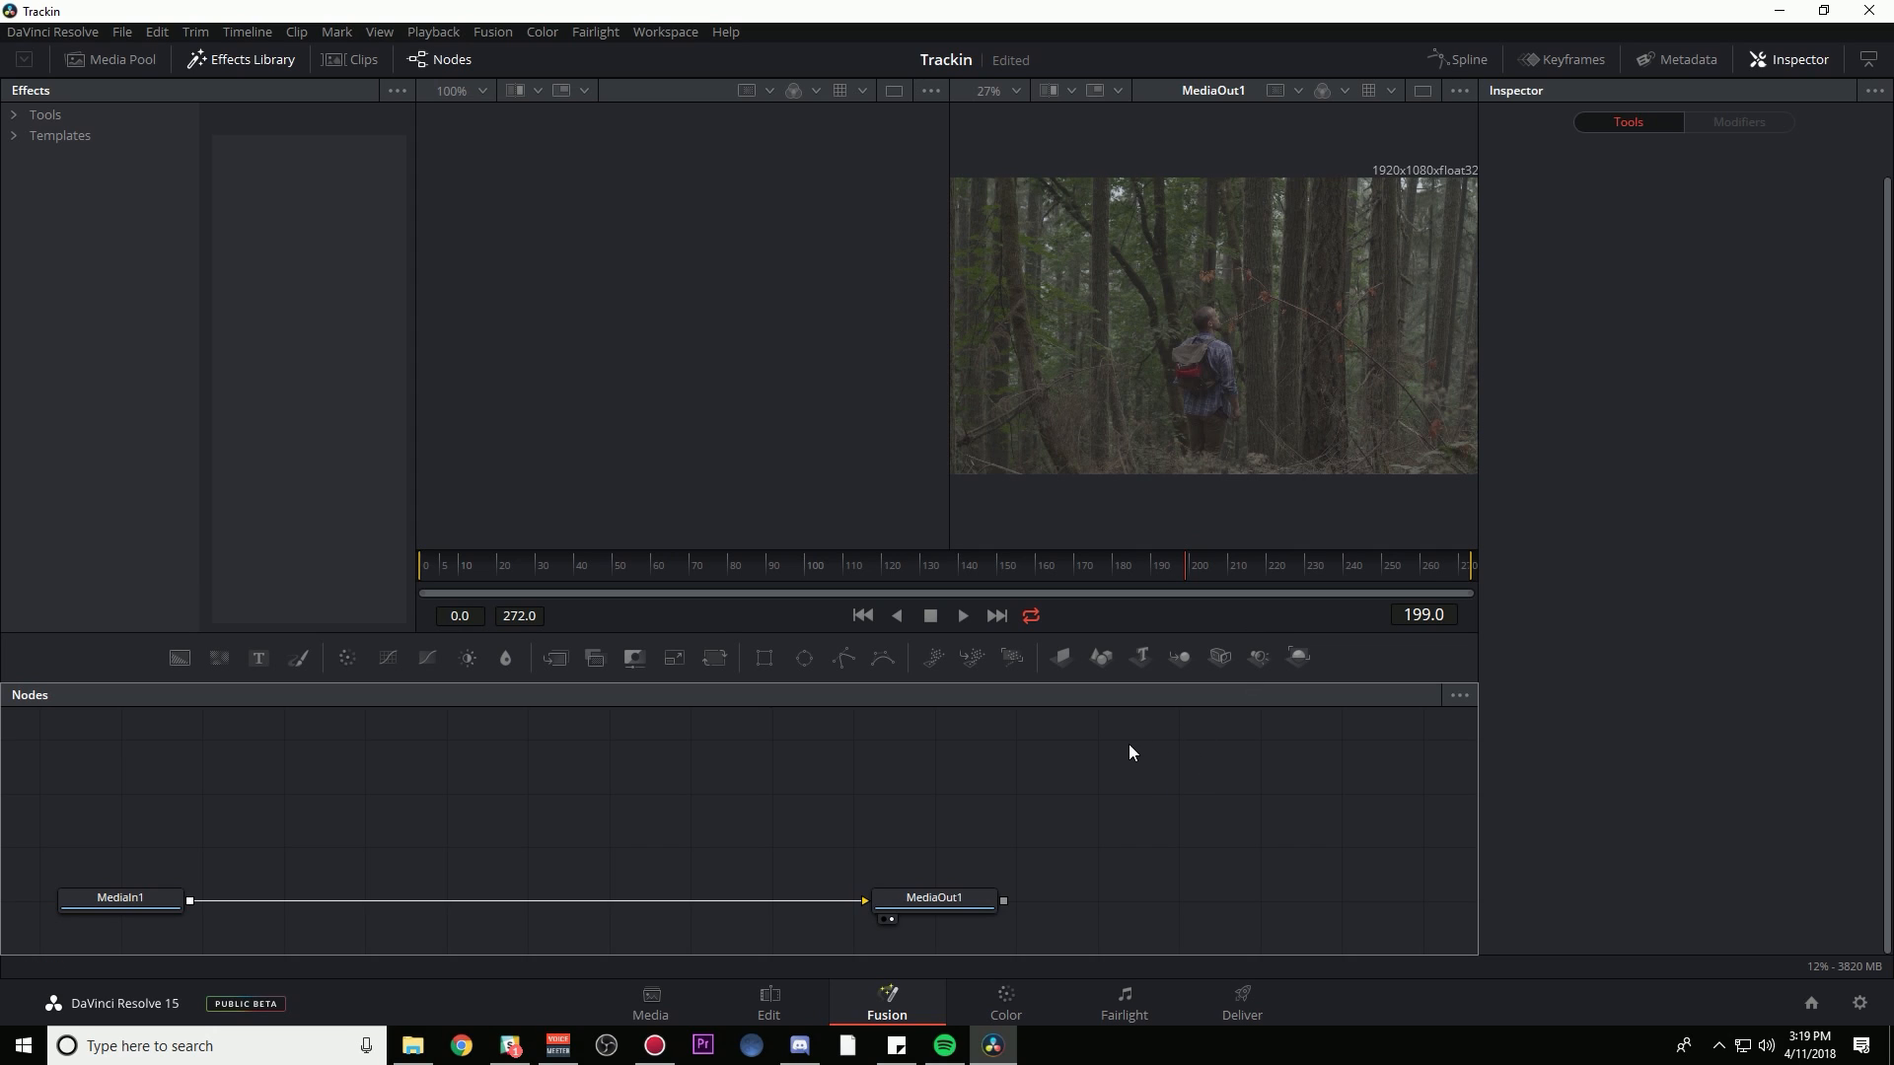
pyautogui.moveTo(1043, 738)
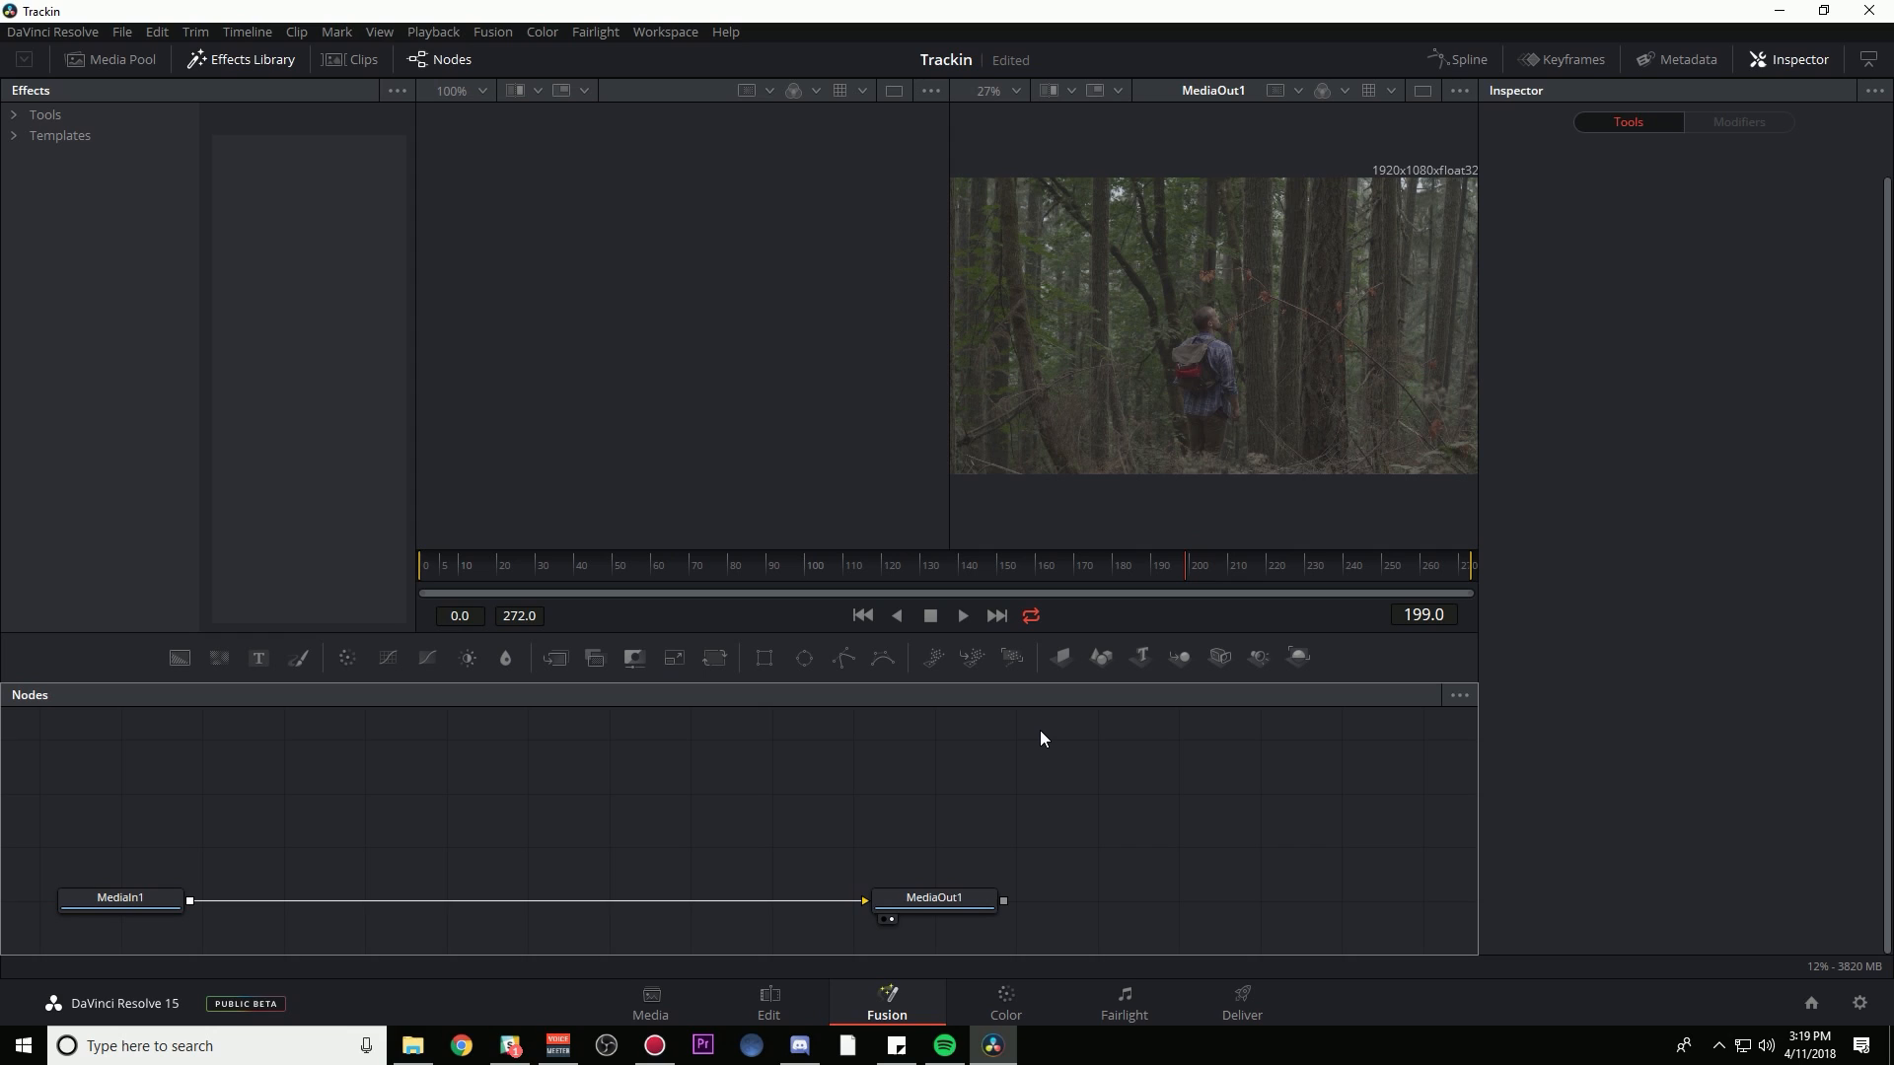
pyautogui.moveTo(1216, 650)
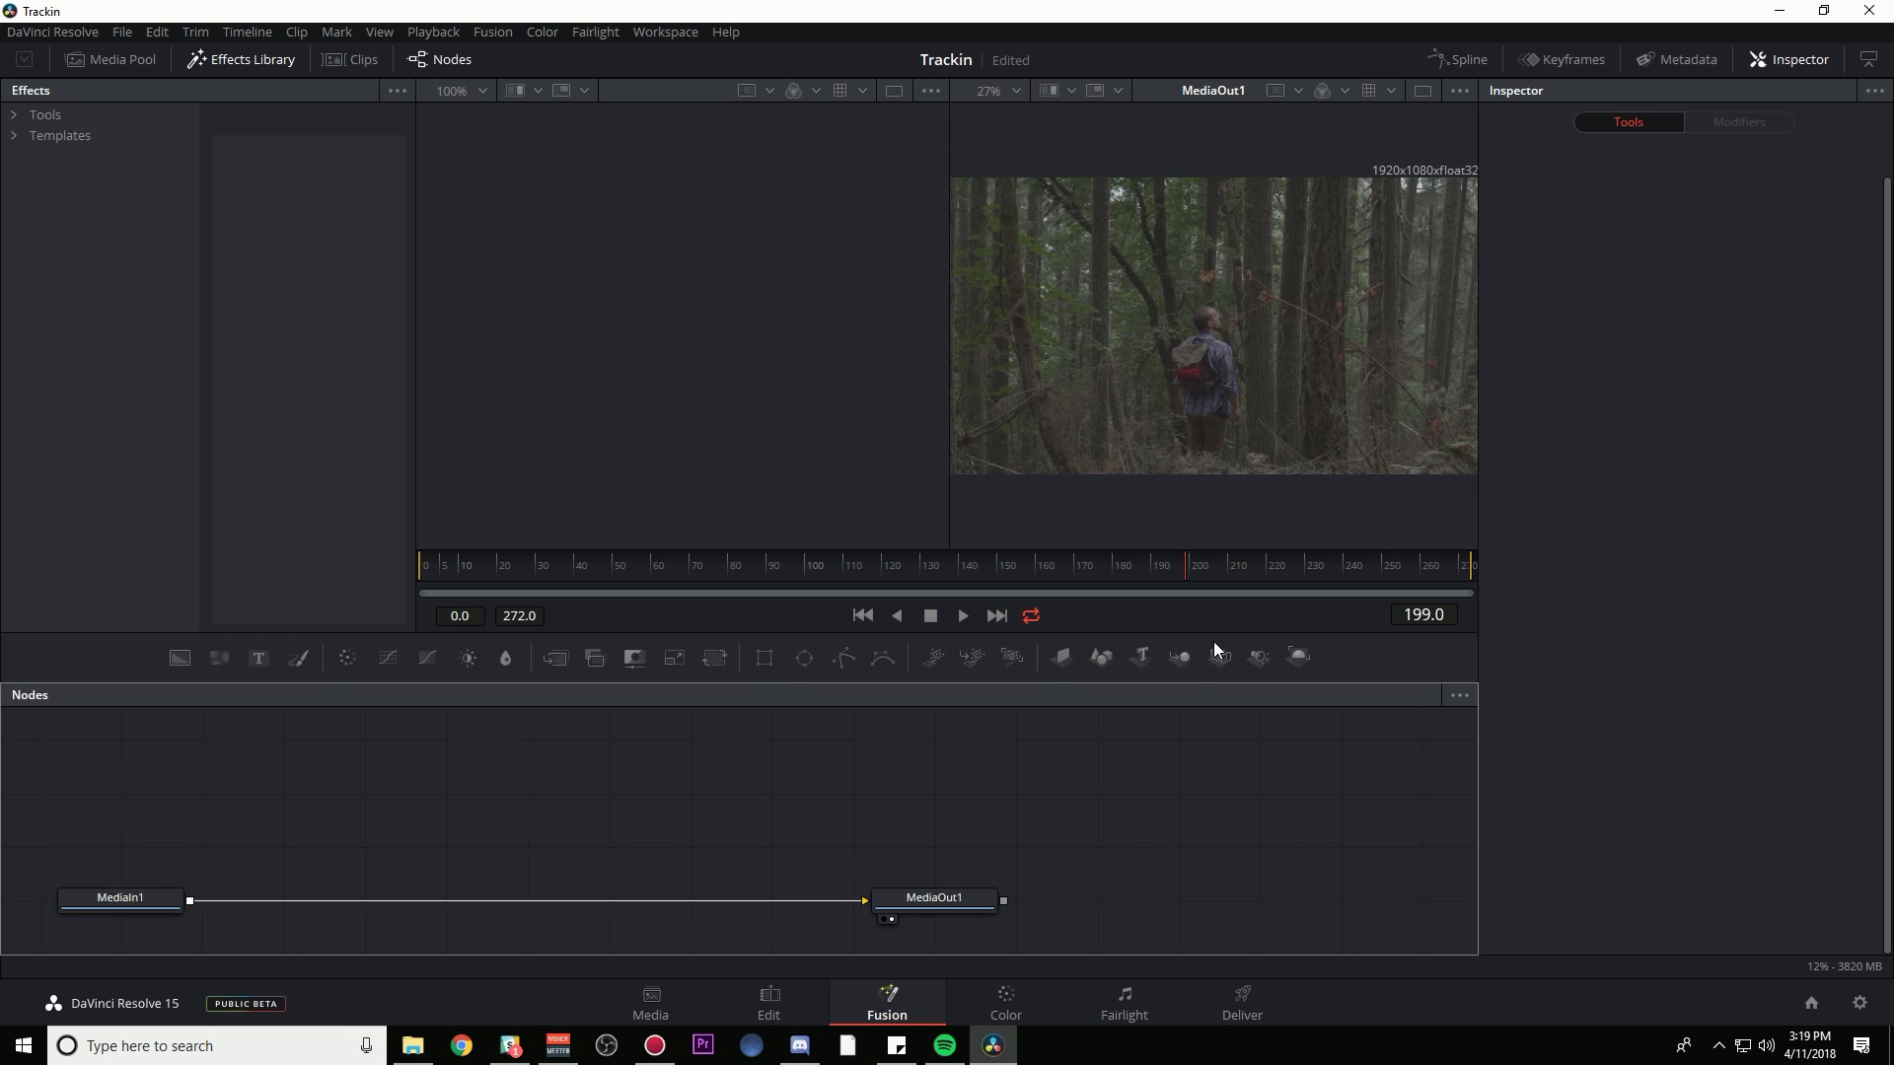
pyautogui.moveTo(1147, 914)
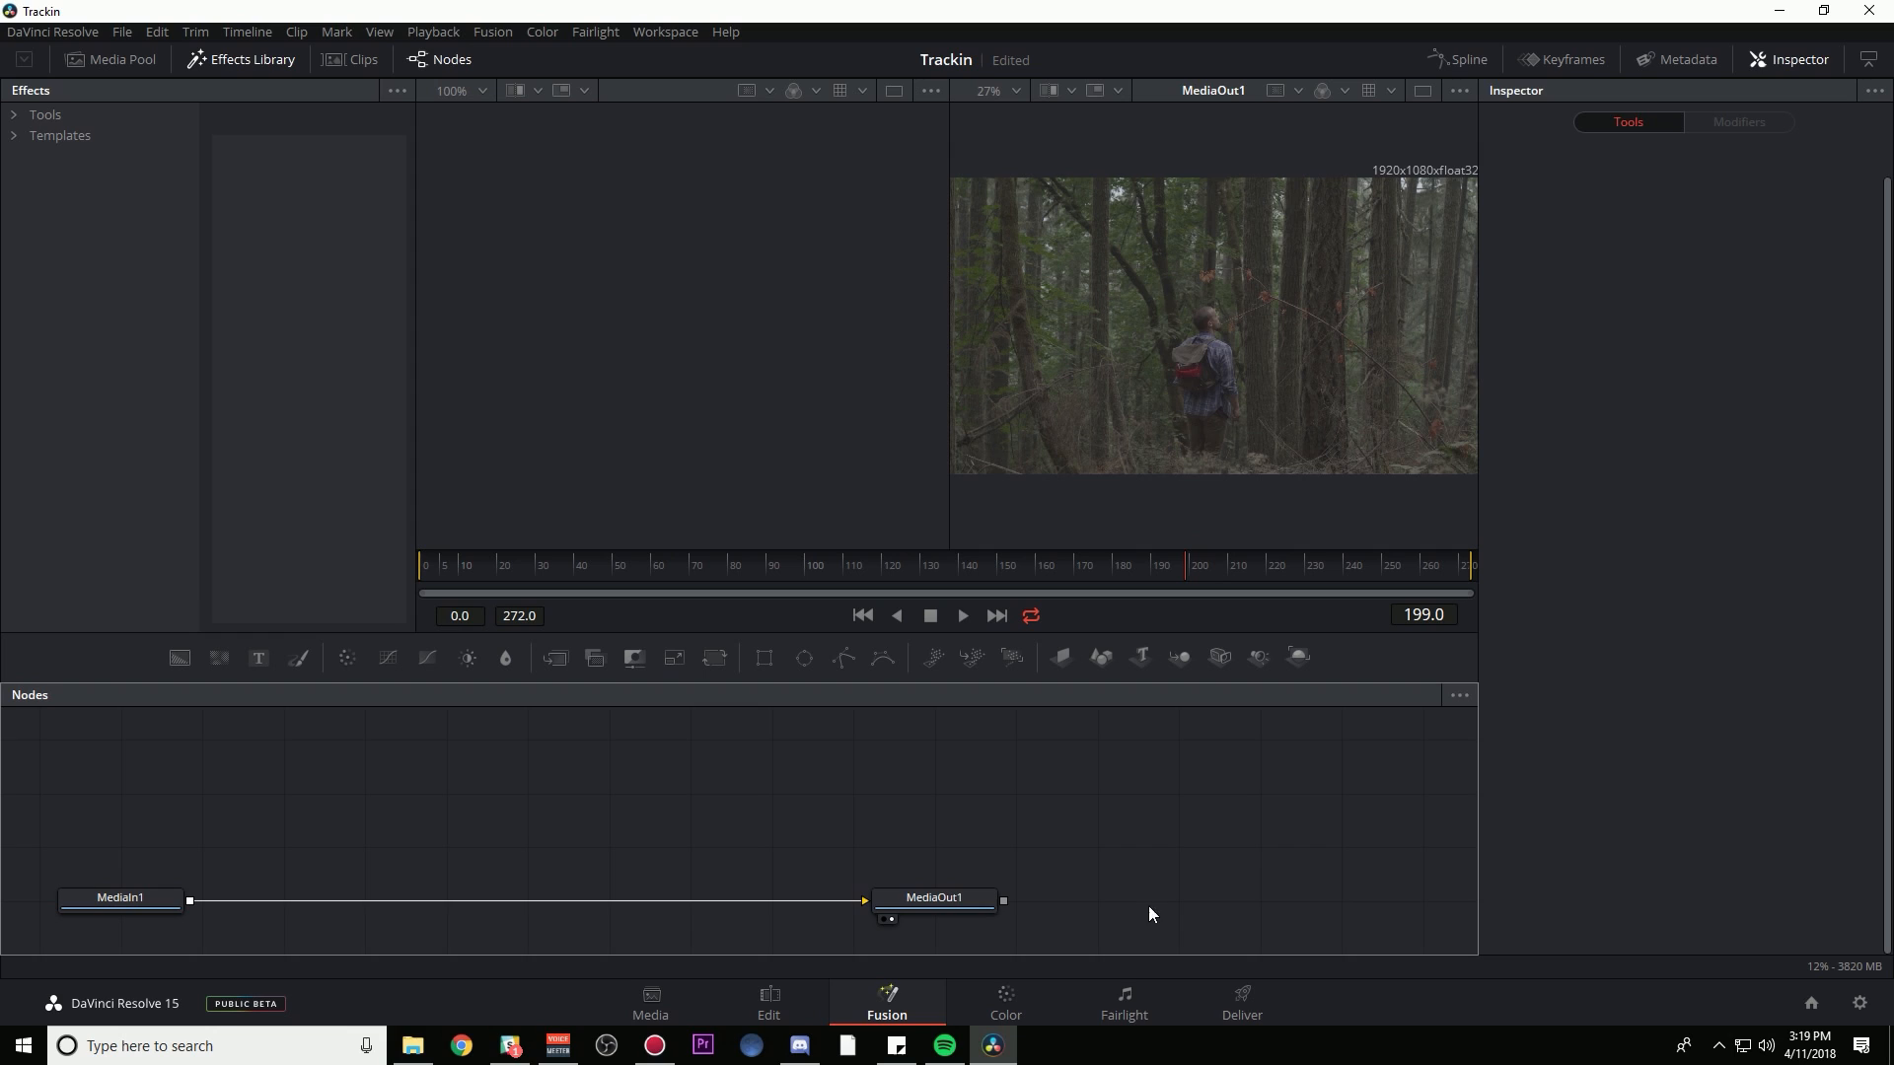
pyautogui.moveTo(457, 824)
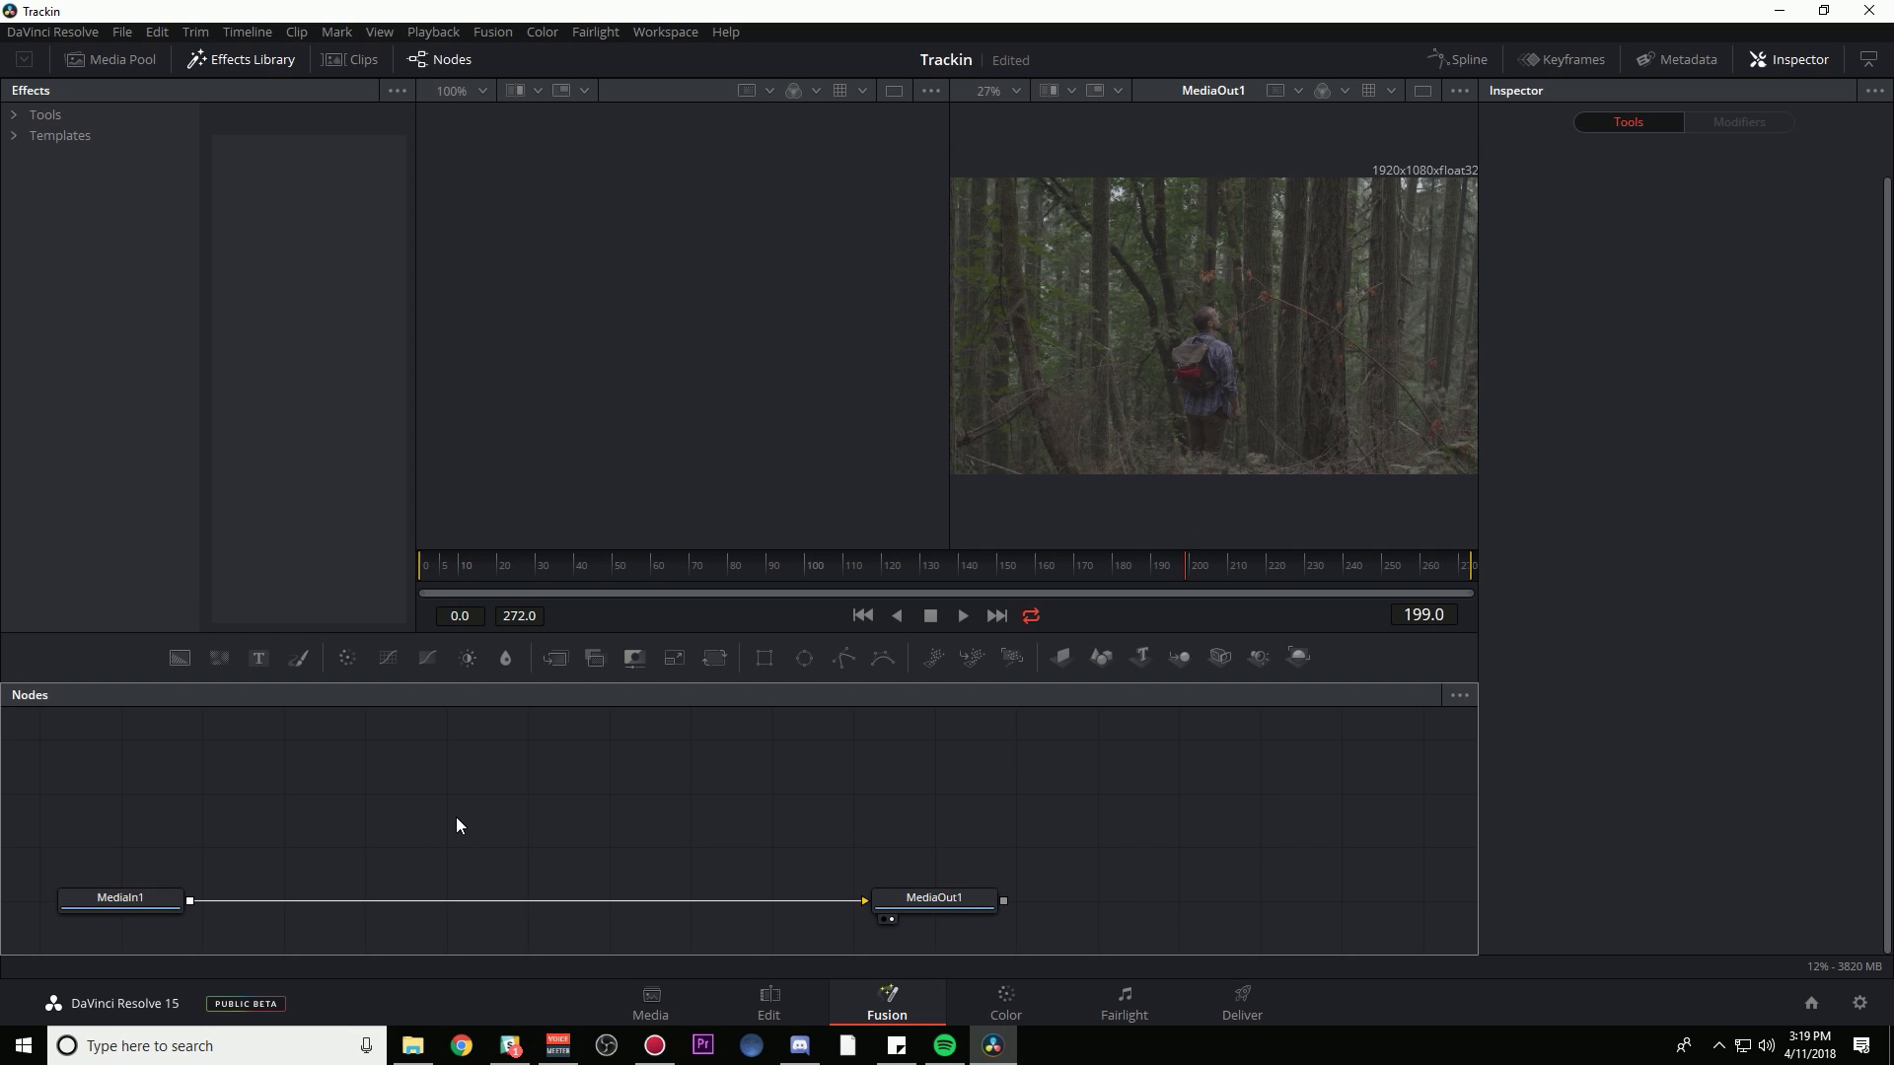
pyautogui.moveTo(1589, 769)
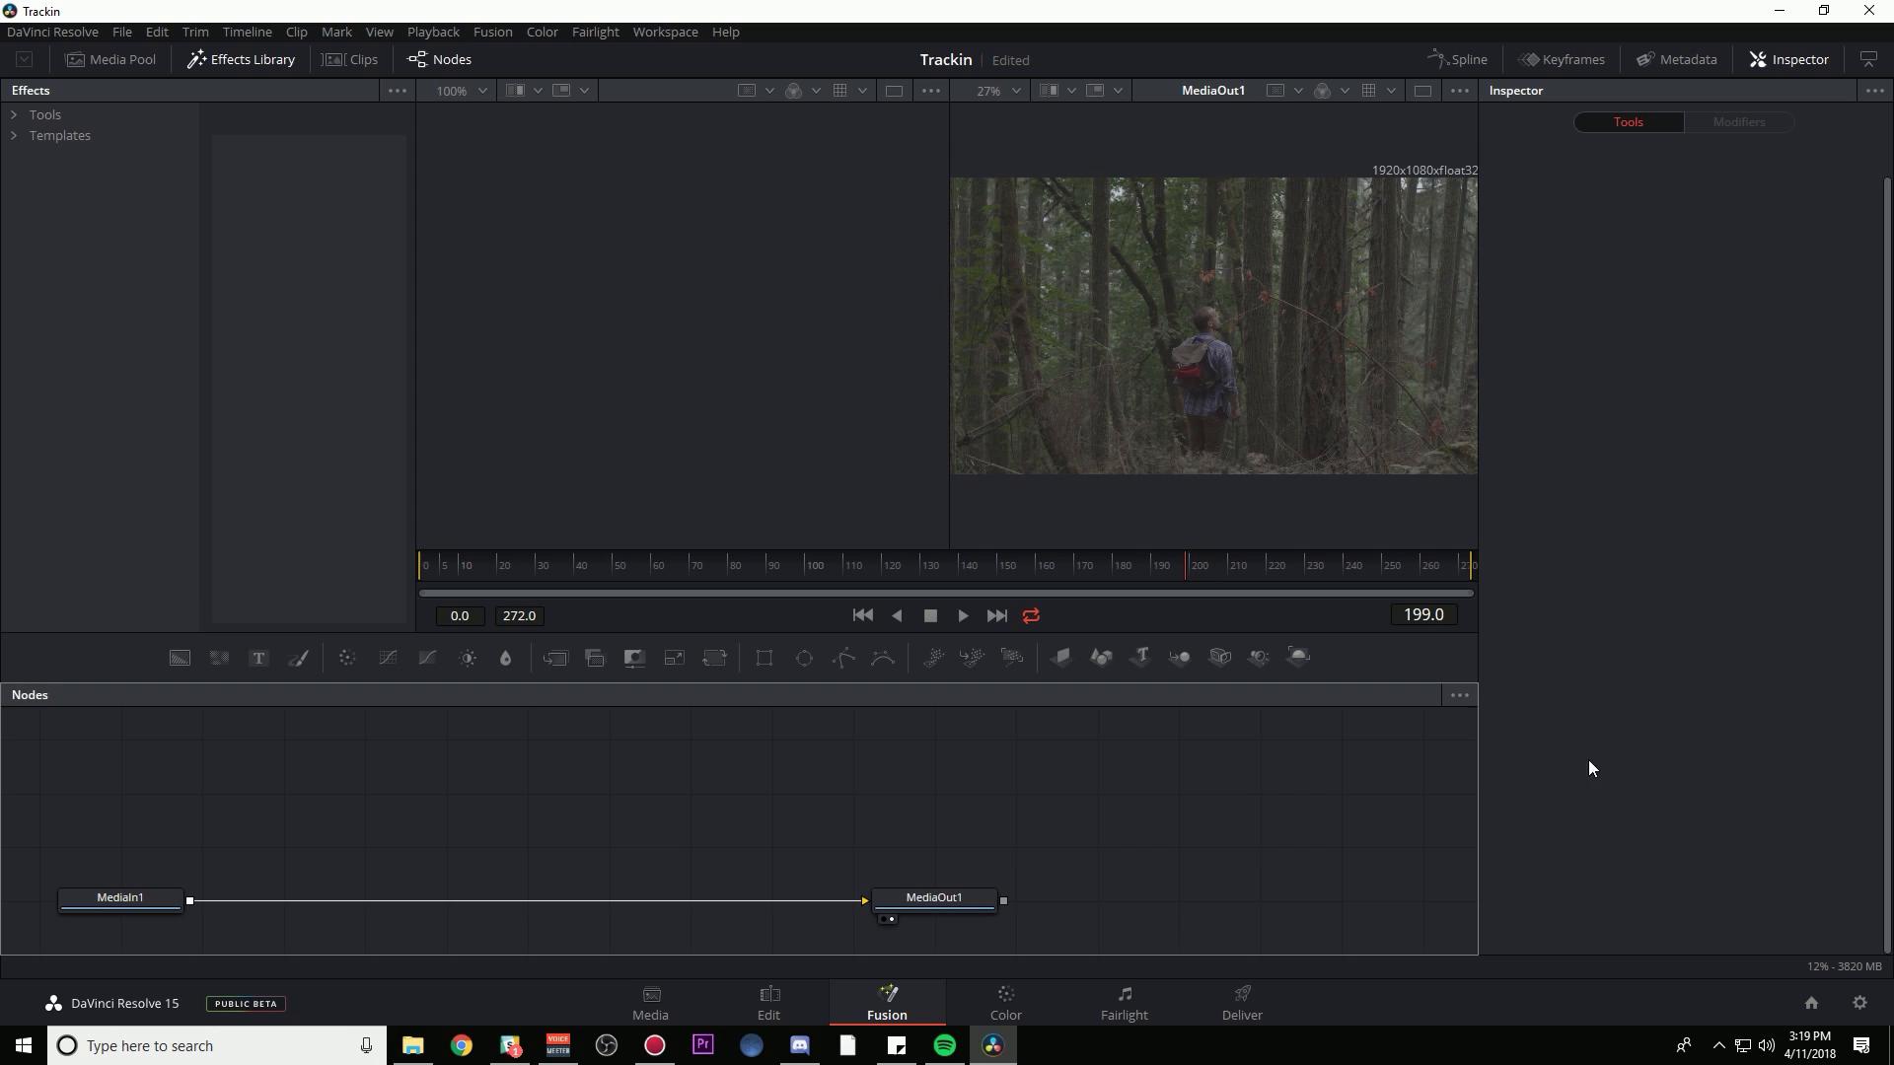
pyautogui.moveTo(1681, 483)
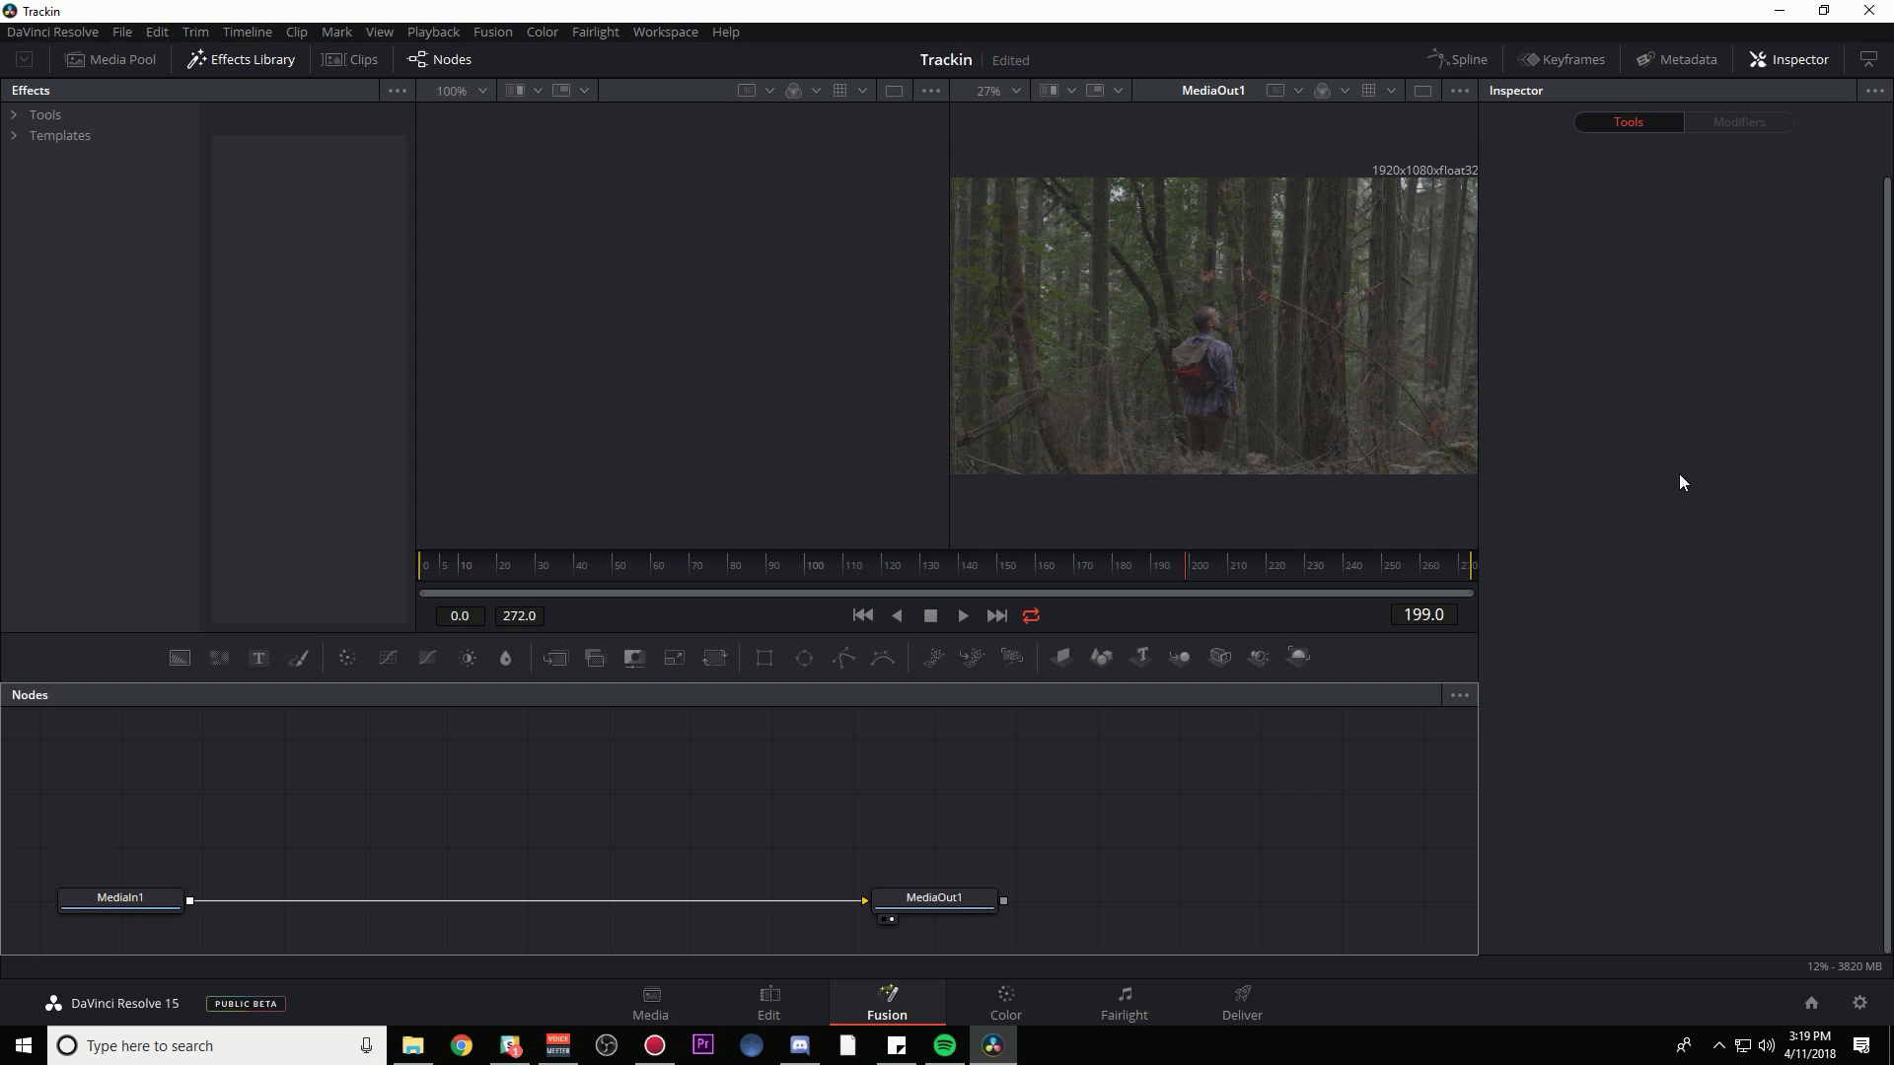
pyautogui.moveTo(1615, 500)
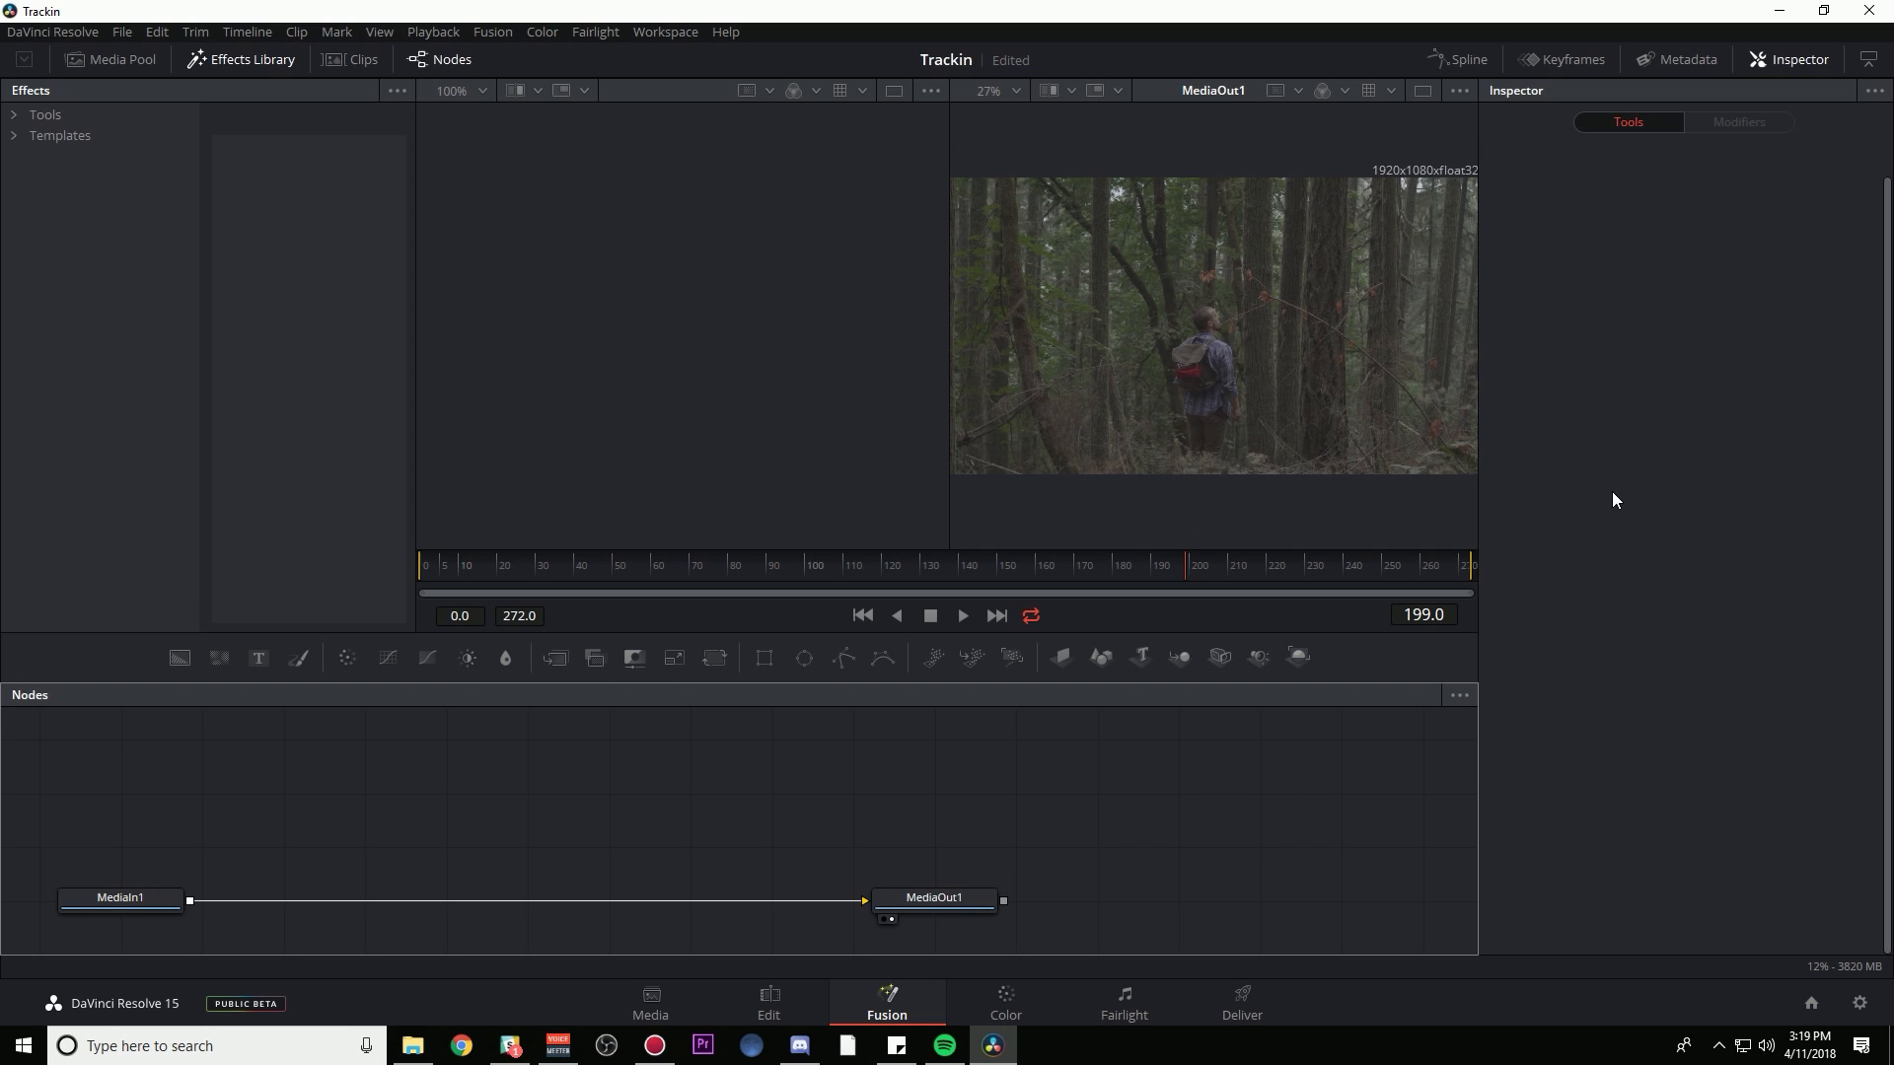
pyautogui.moveTo(1080, 335)
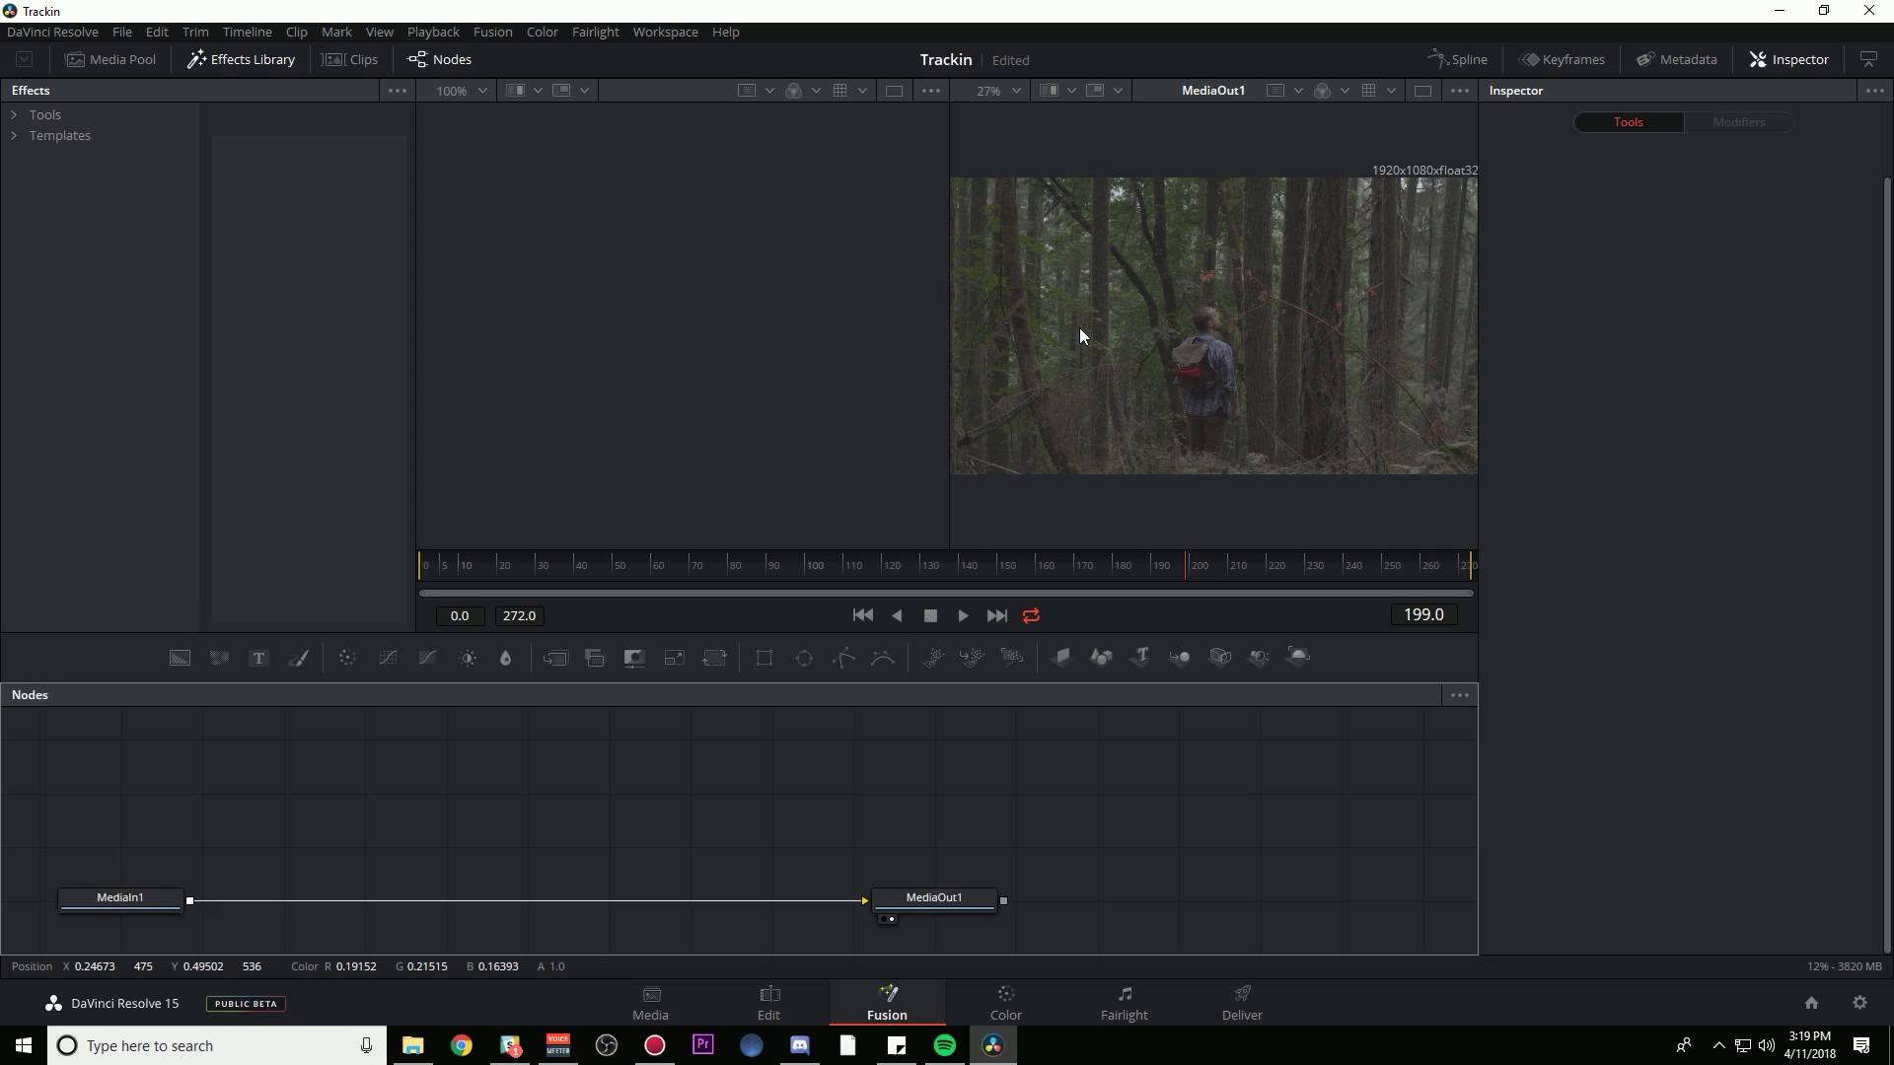
pyautogui.moveTo(796, 243)
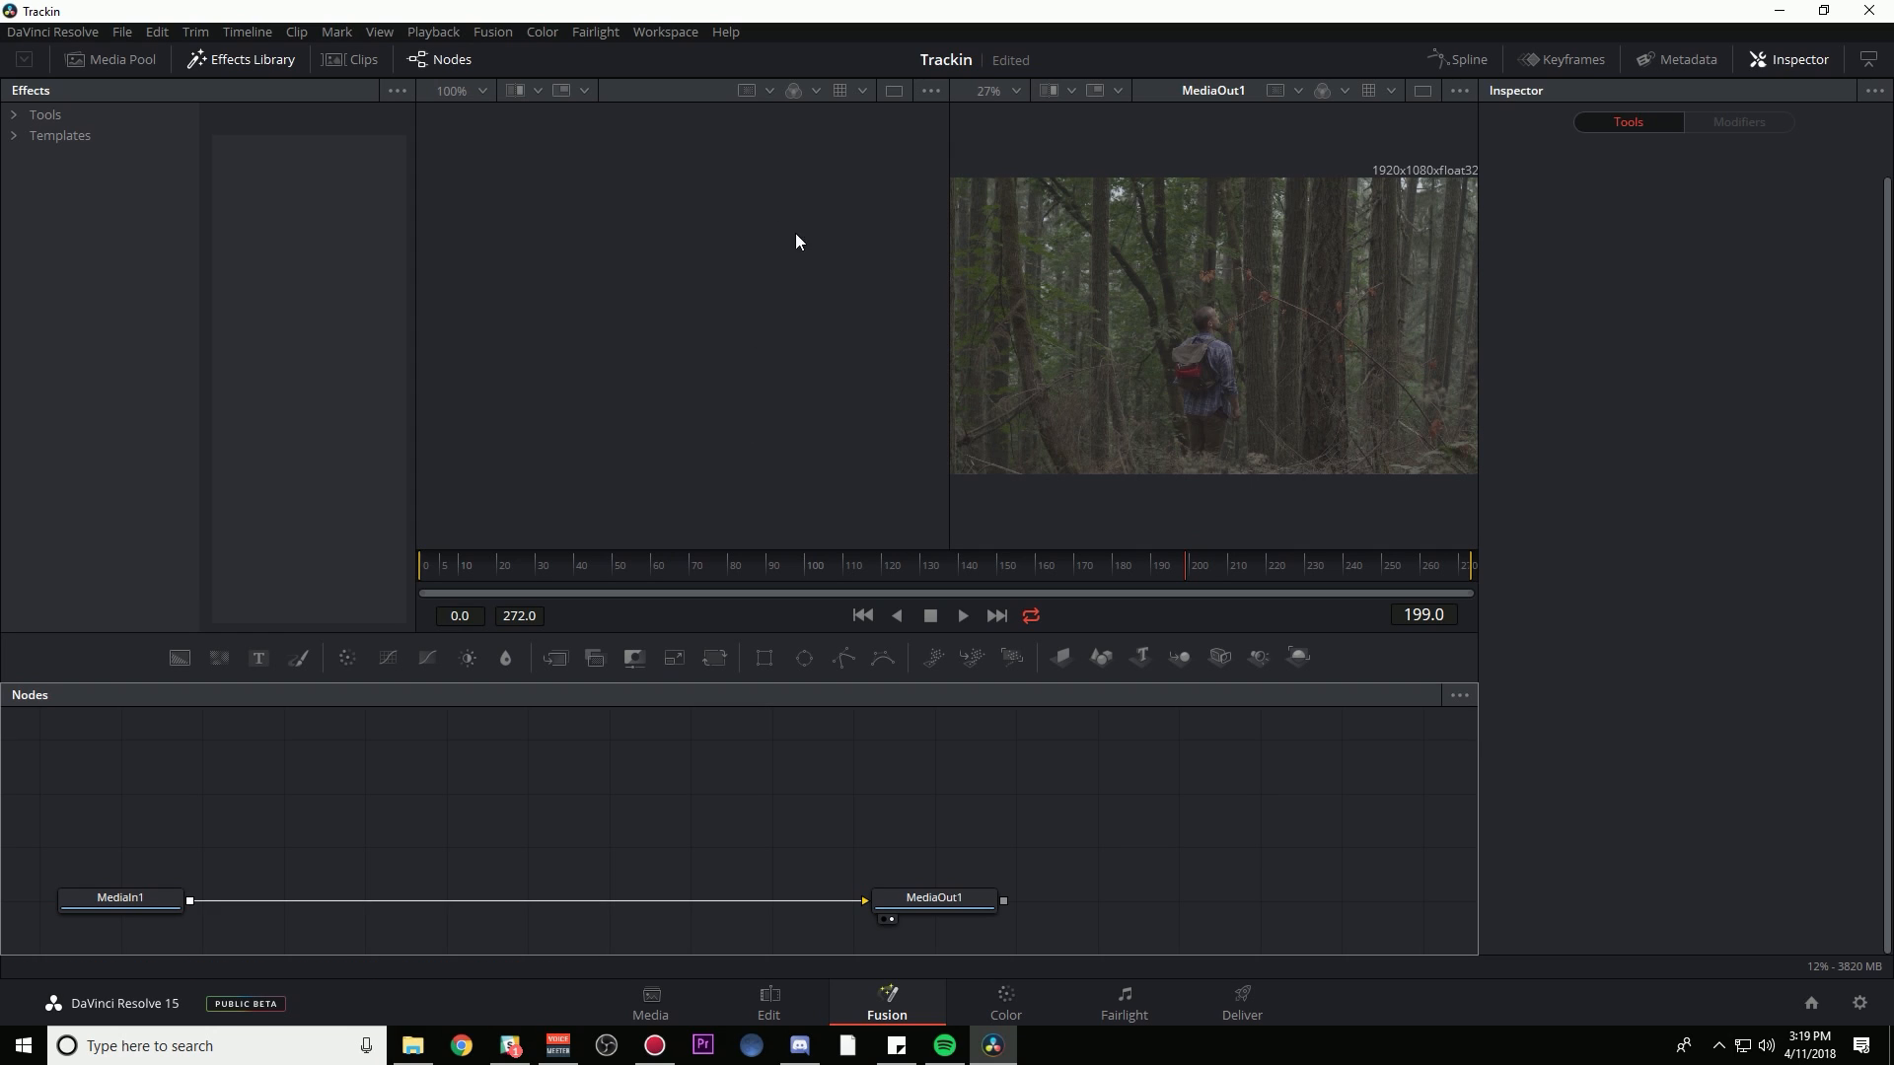
pyautogui.moveTo(225, 250)
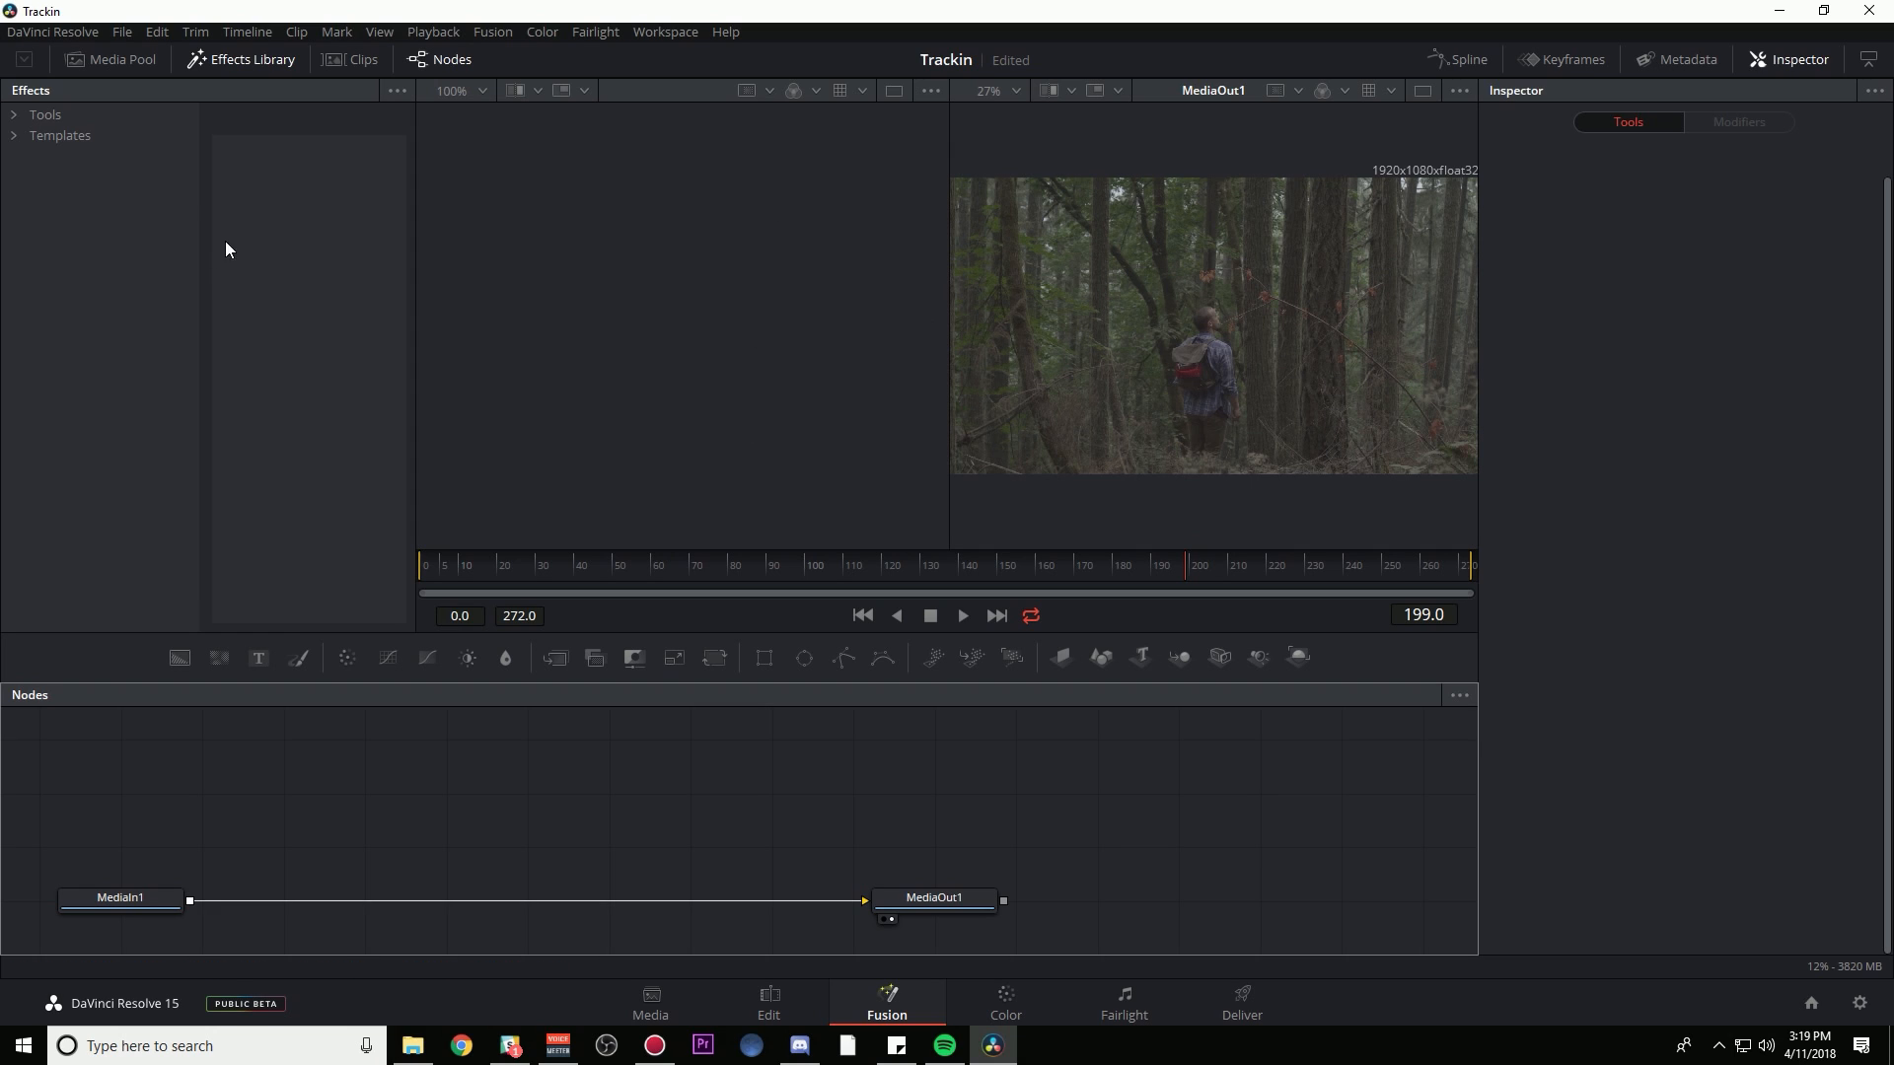
pyautogui.moveTo(287, 489)
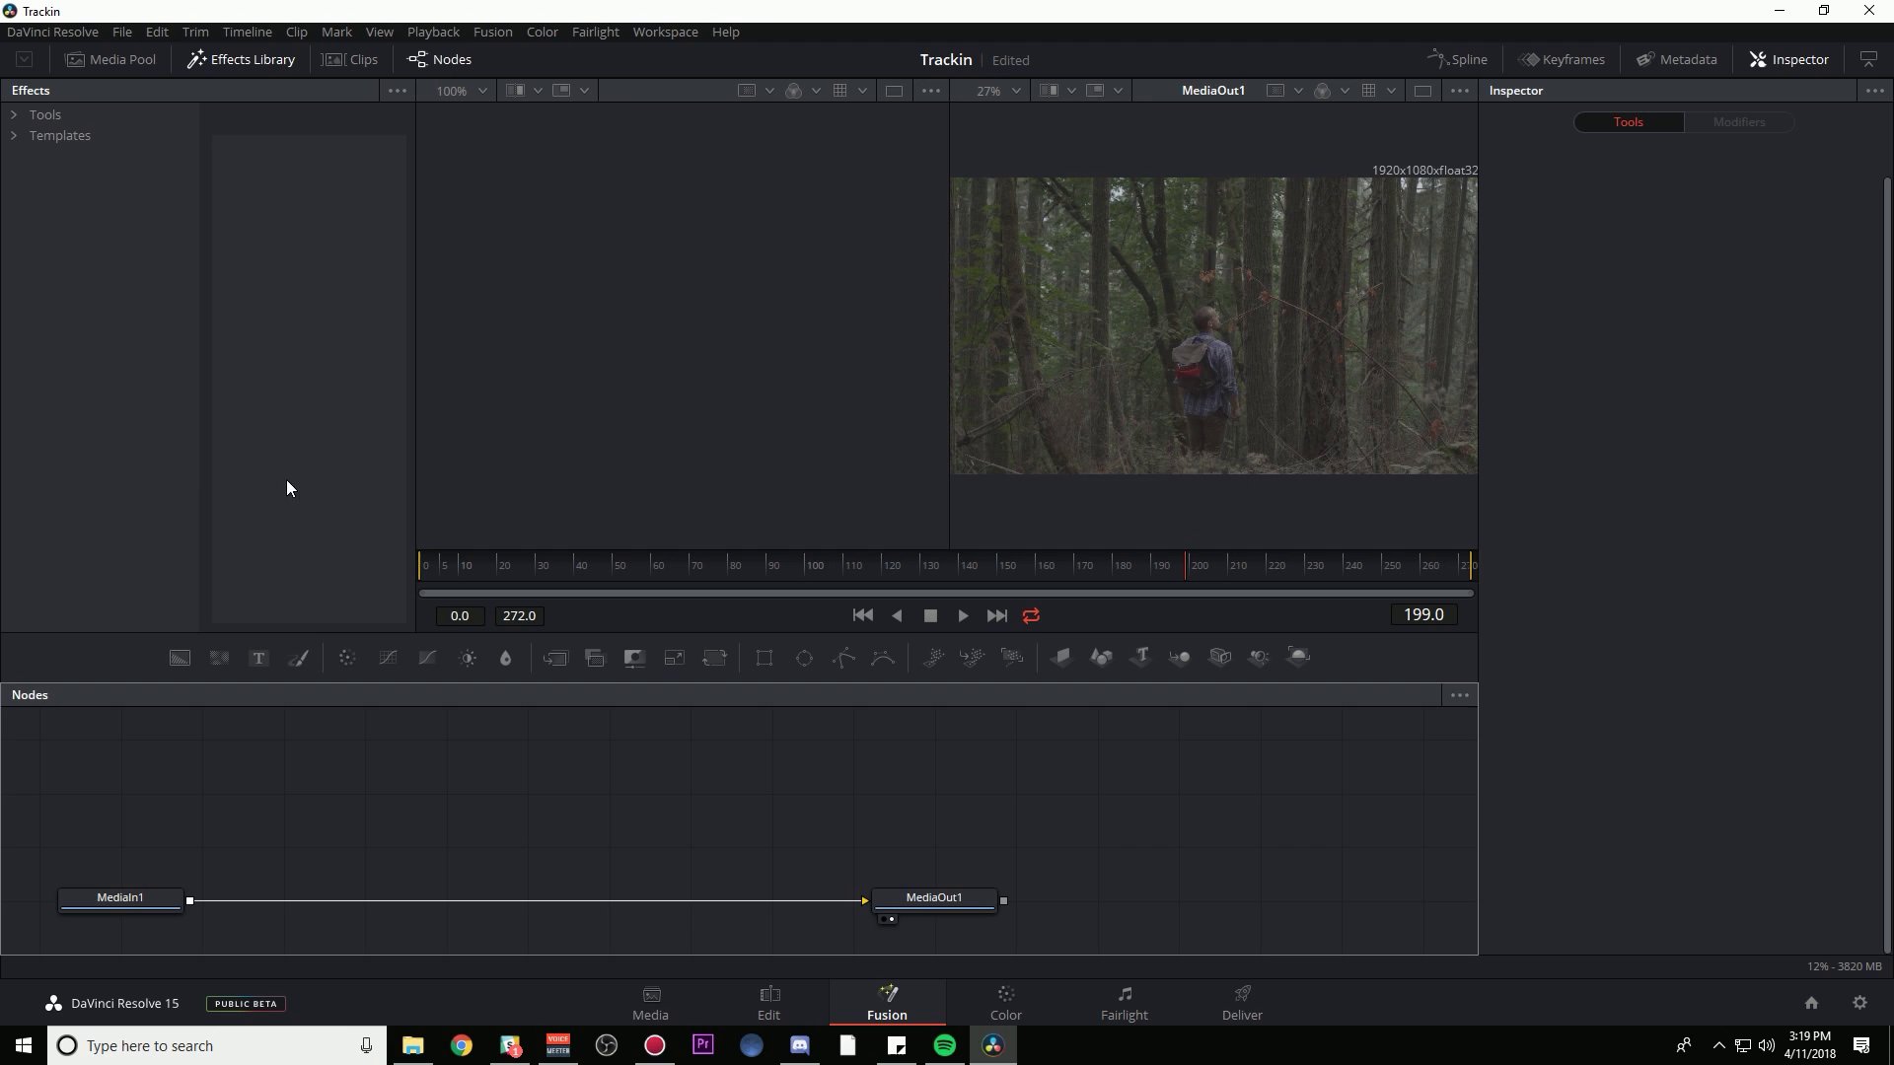
# - Show the clip thumbnails and play the forest clip, stopping on frame 213
pyautogui.click(357, 59)
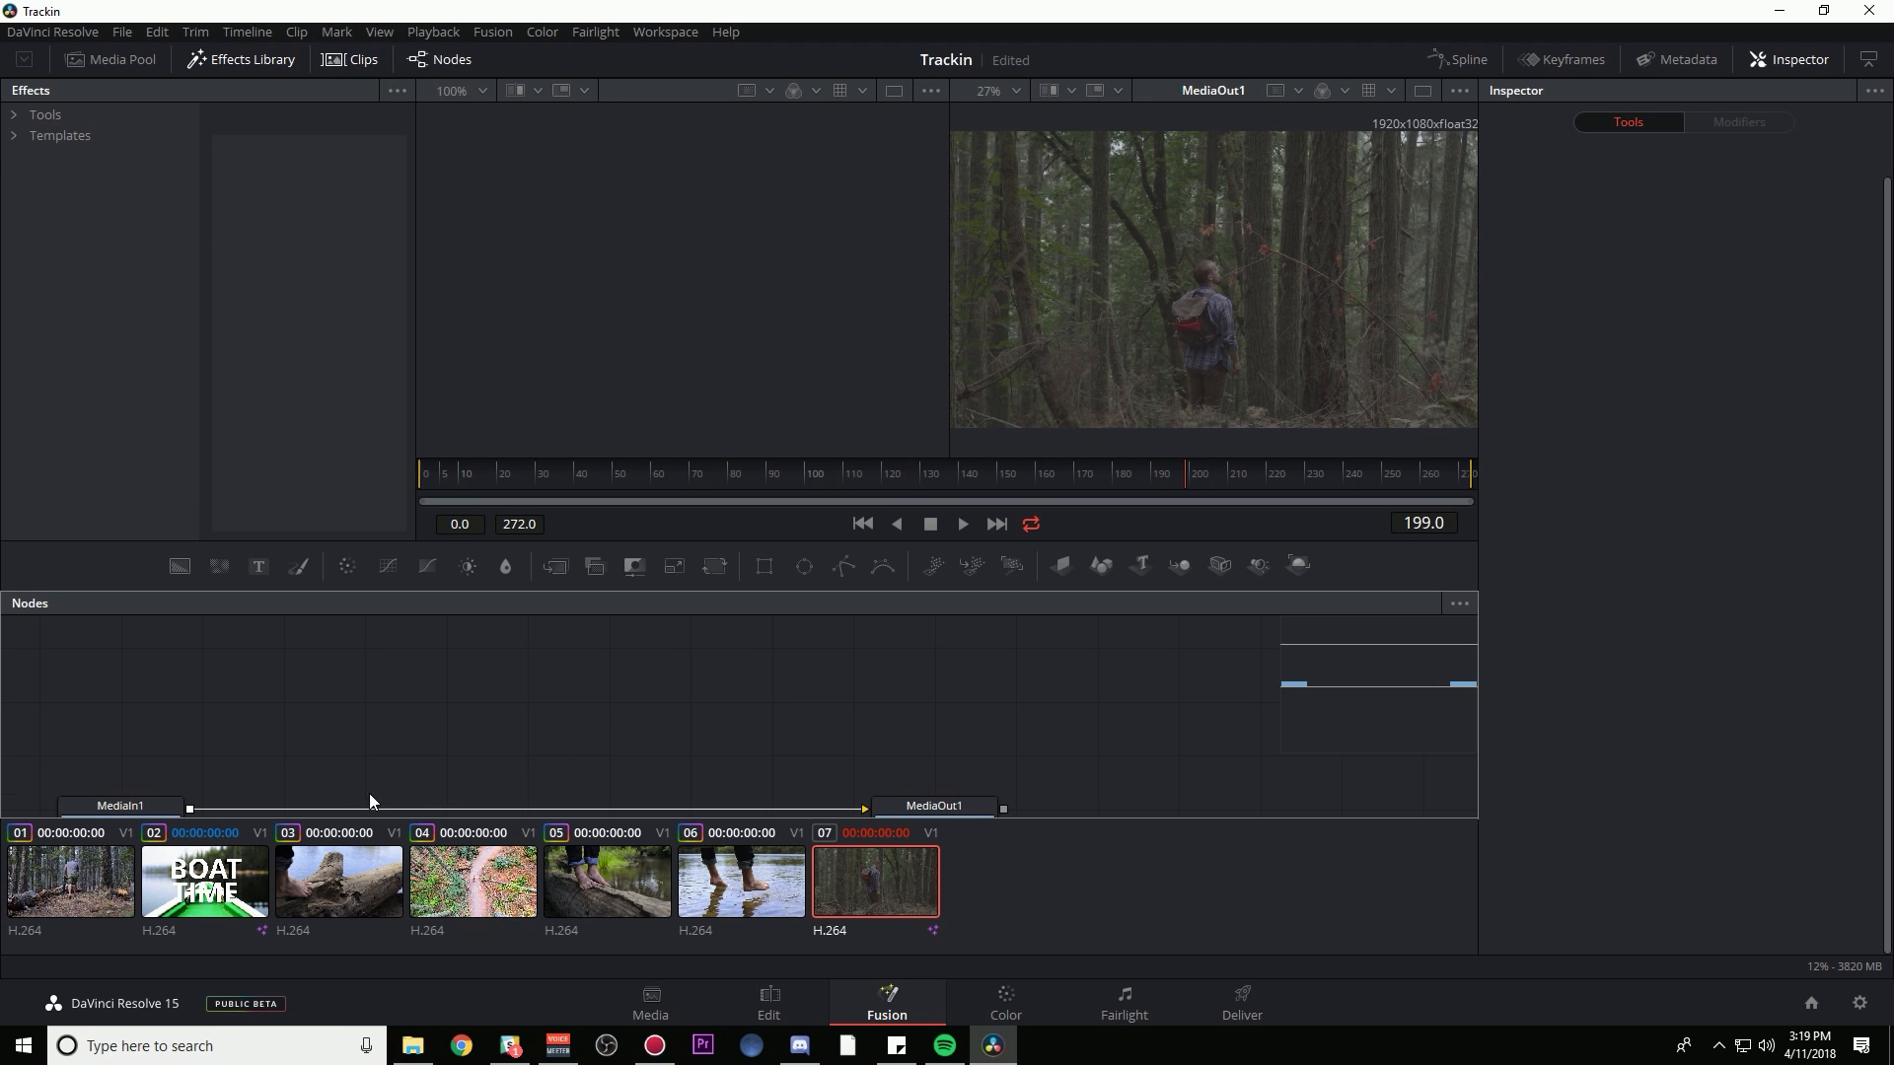
pyautogui.moveTo(350, 66)
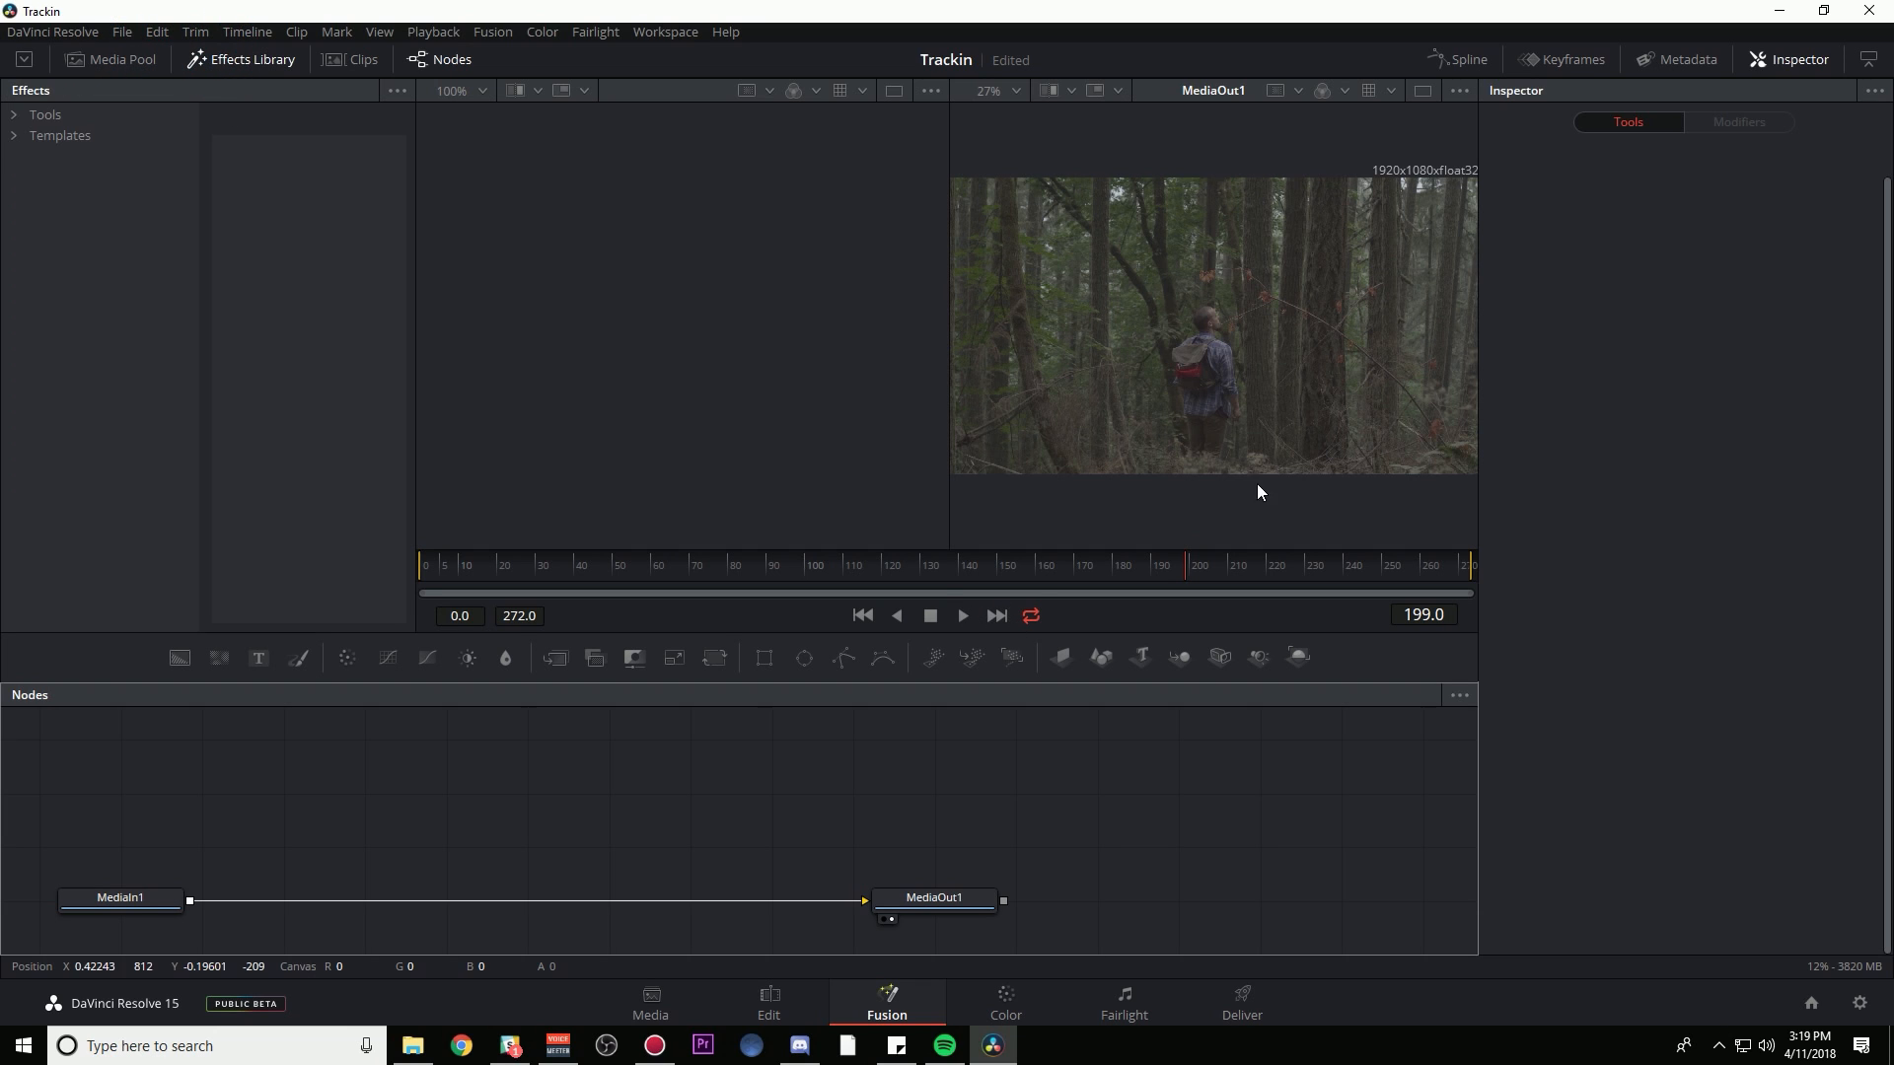
pyautogui.click(961, 616)
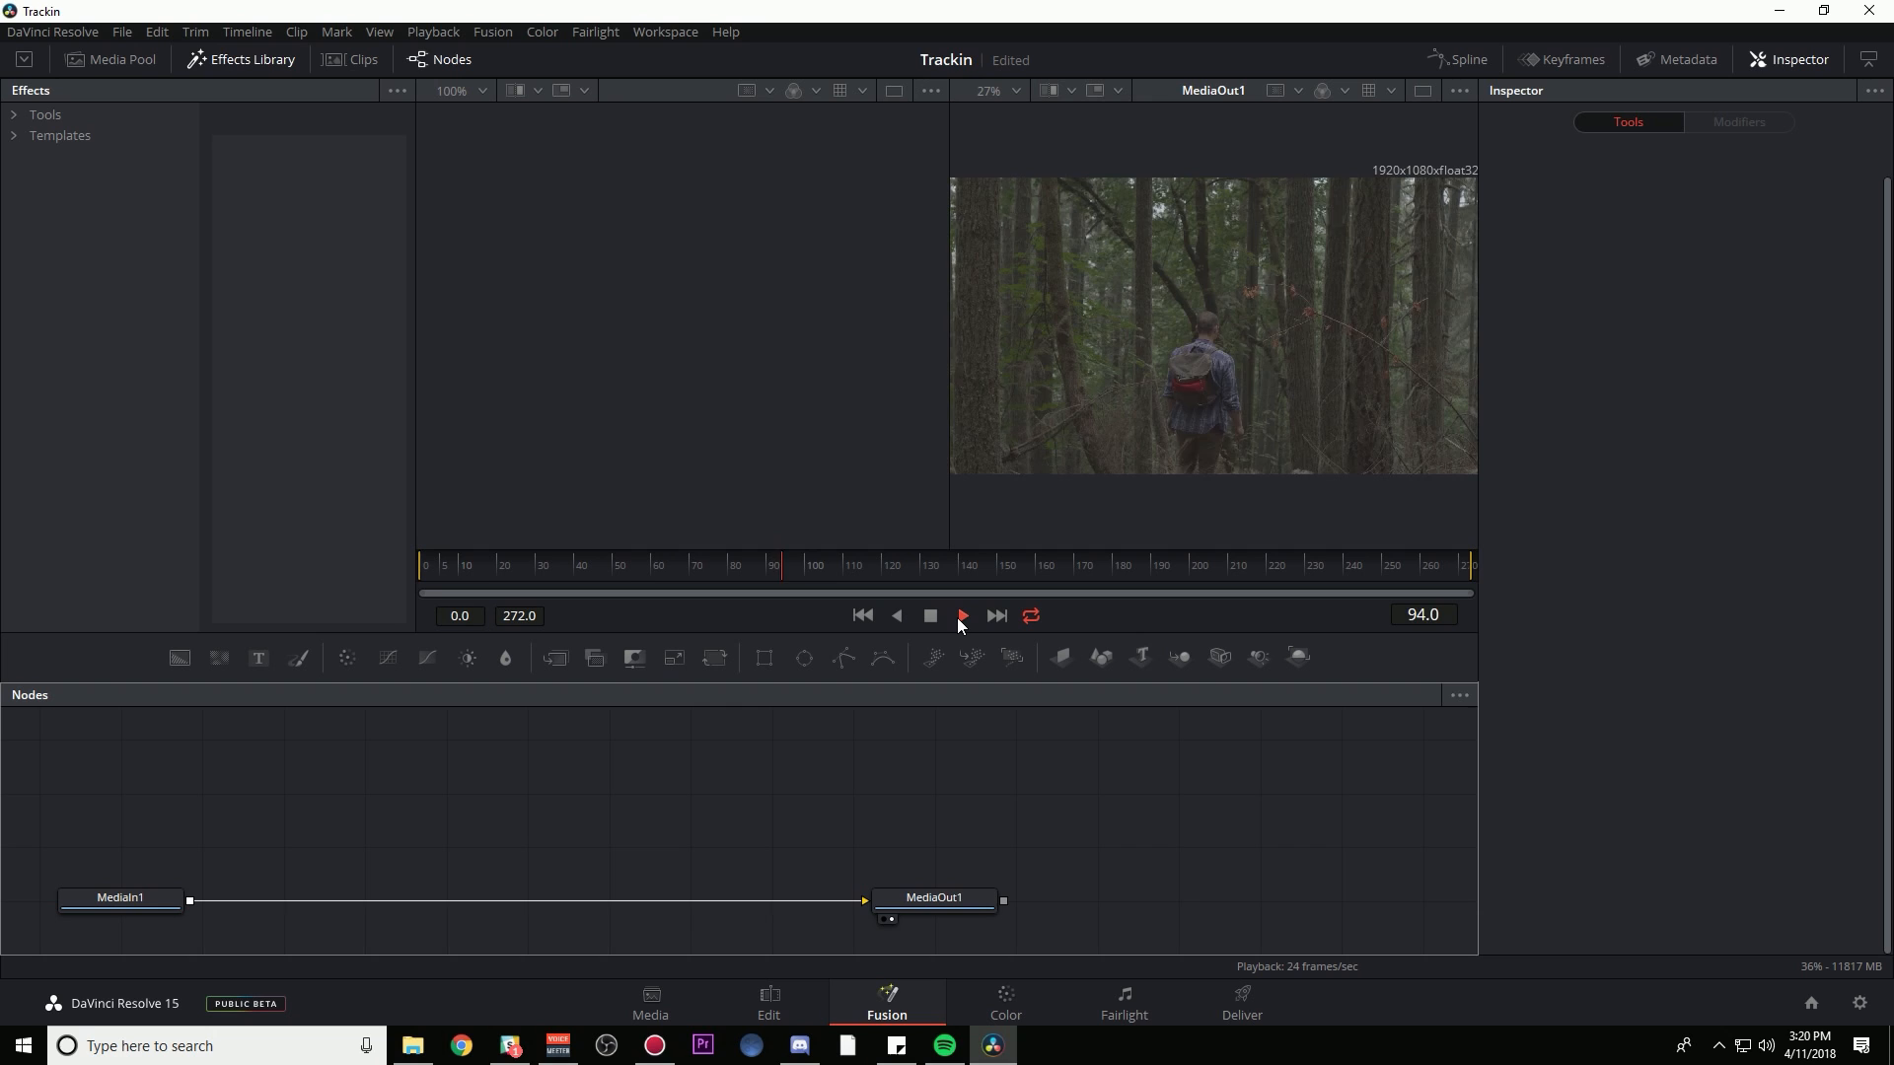
pyautogui.click(960, 615)
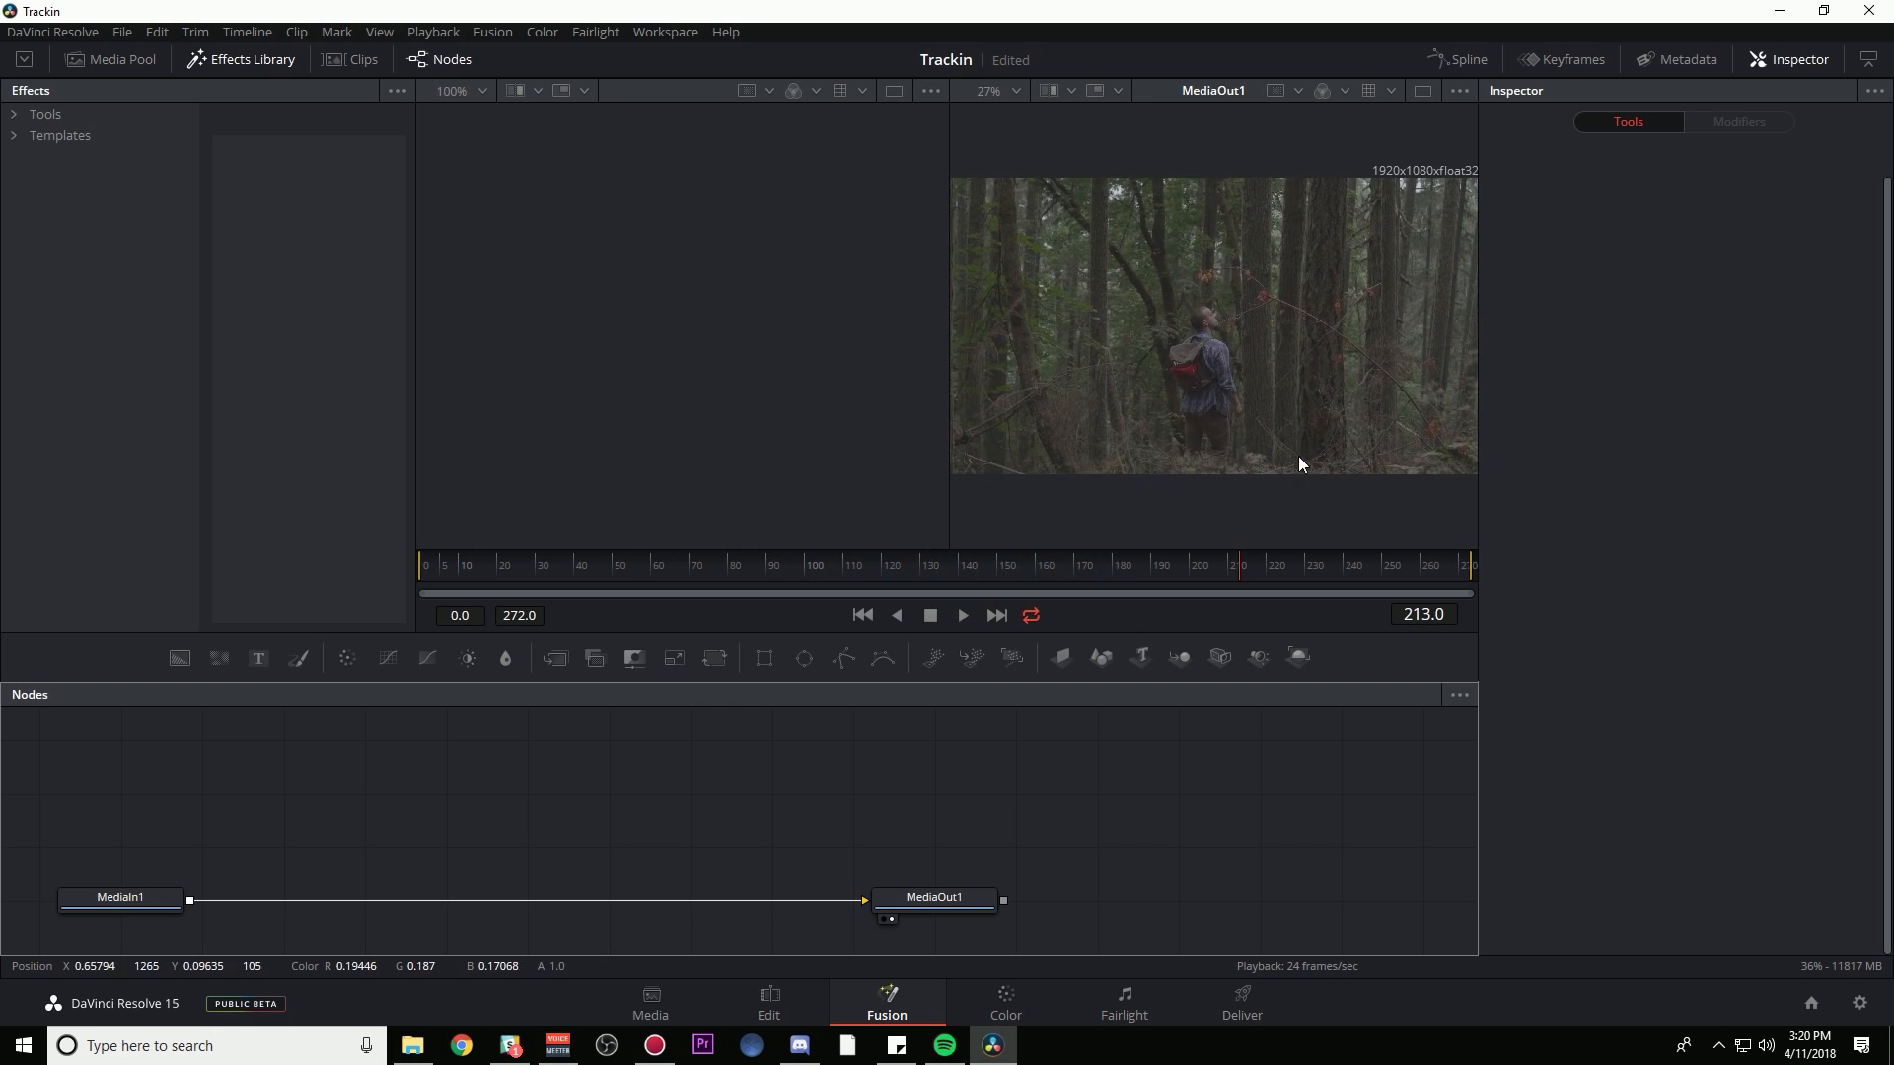
pyautogui.moveTo(1313, 423)
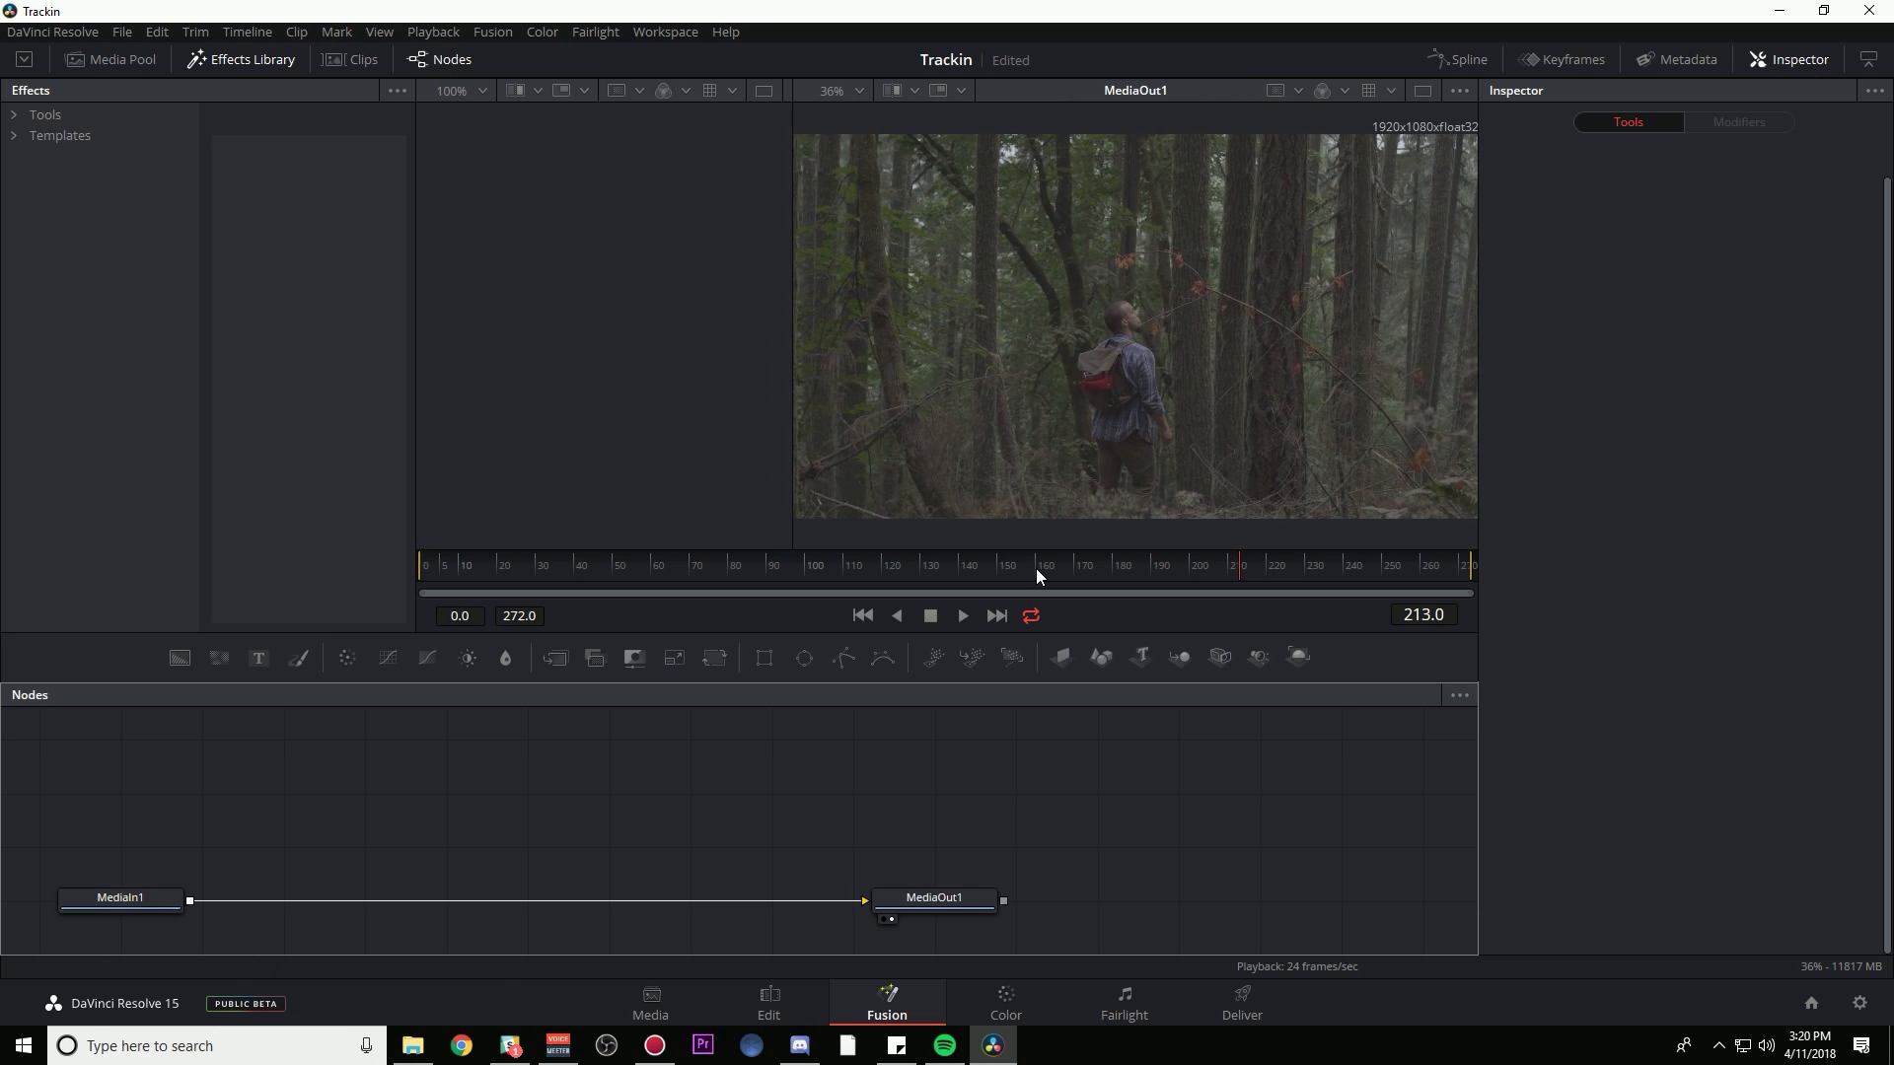
pyautogui.moveTo(1184, 316)
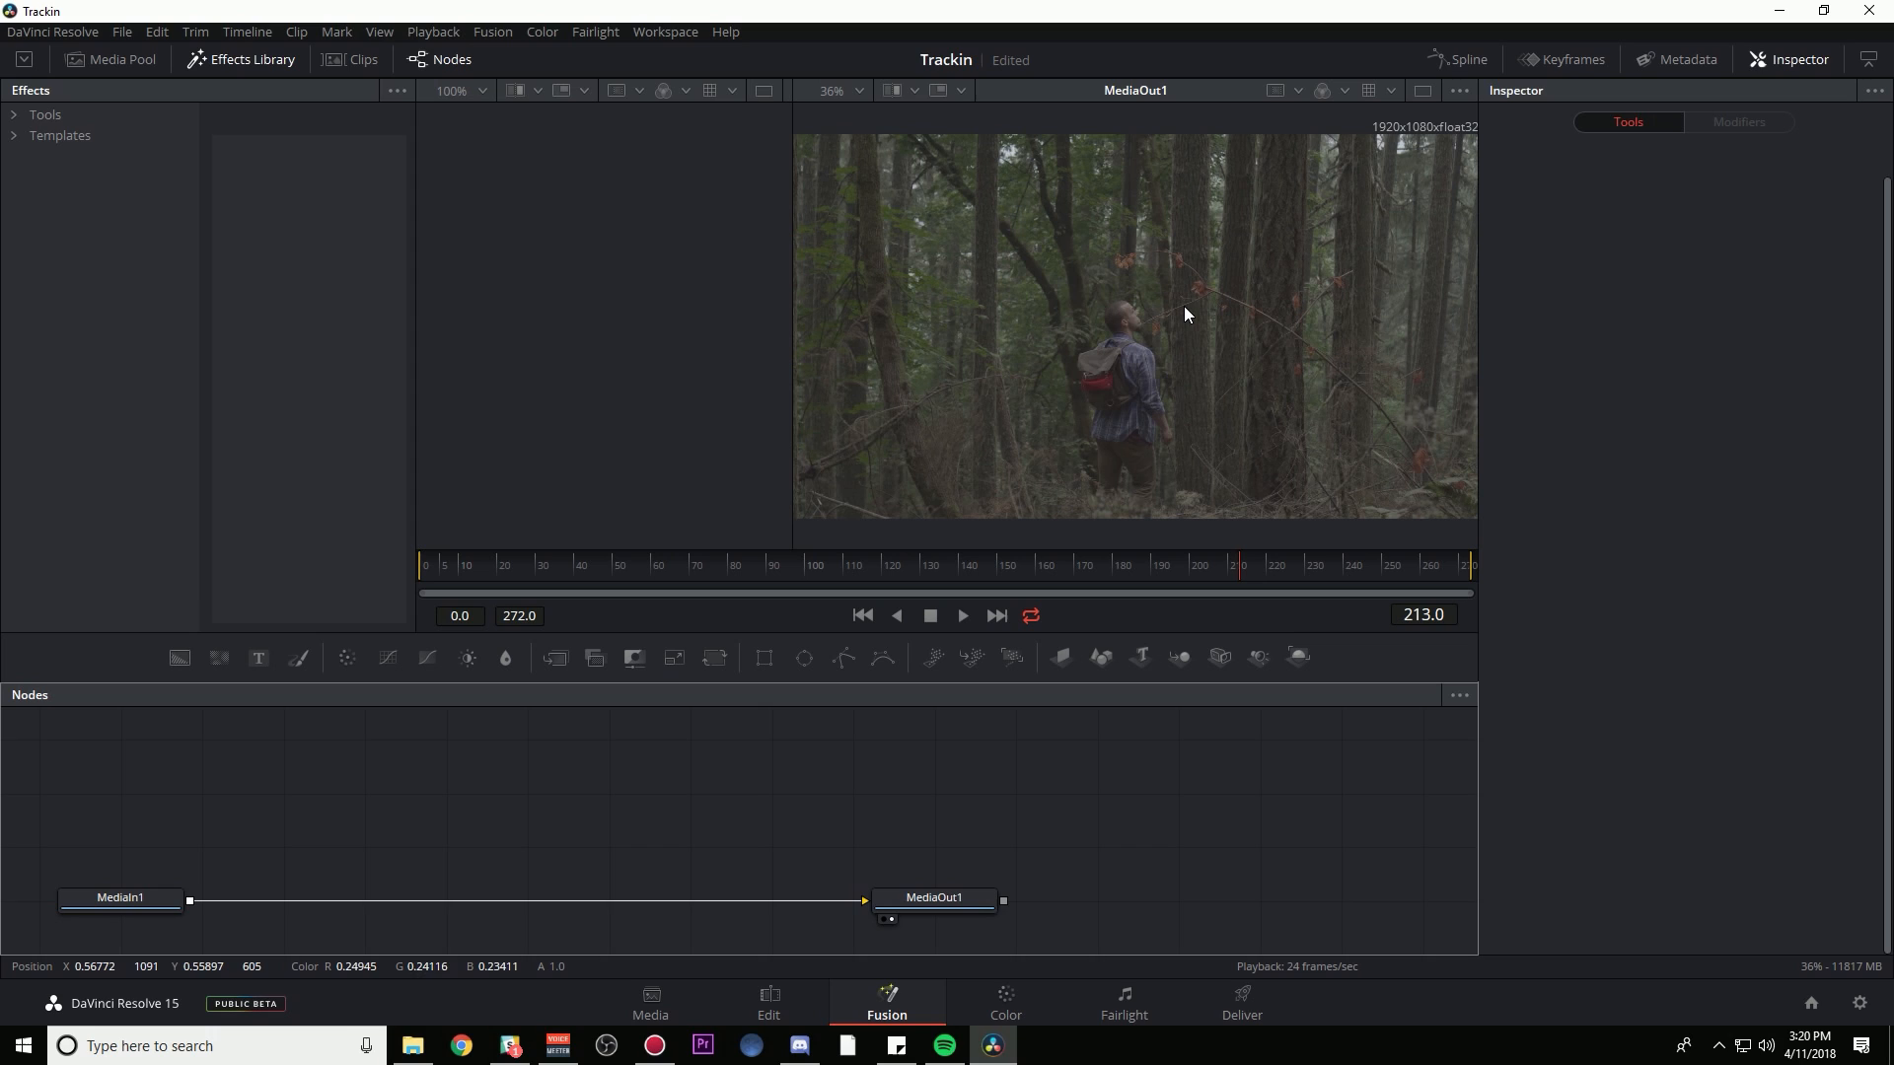
pyautogui.moveTo(1227, 371)
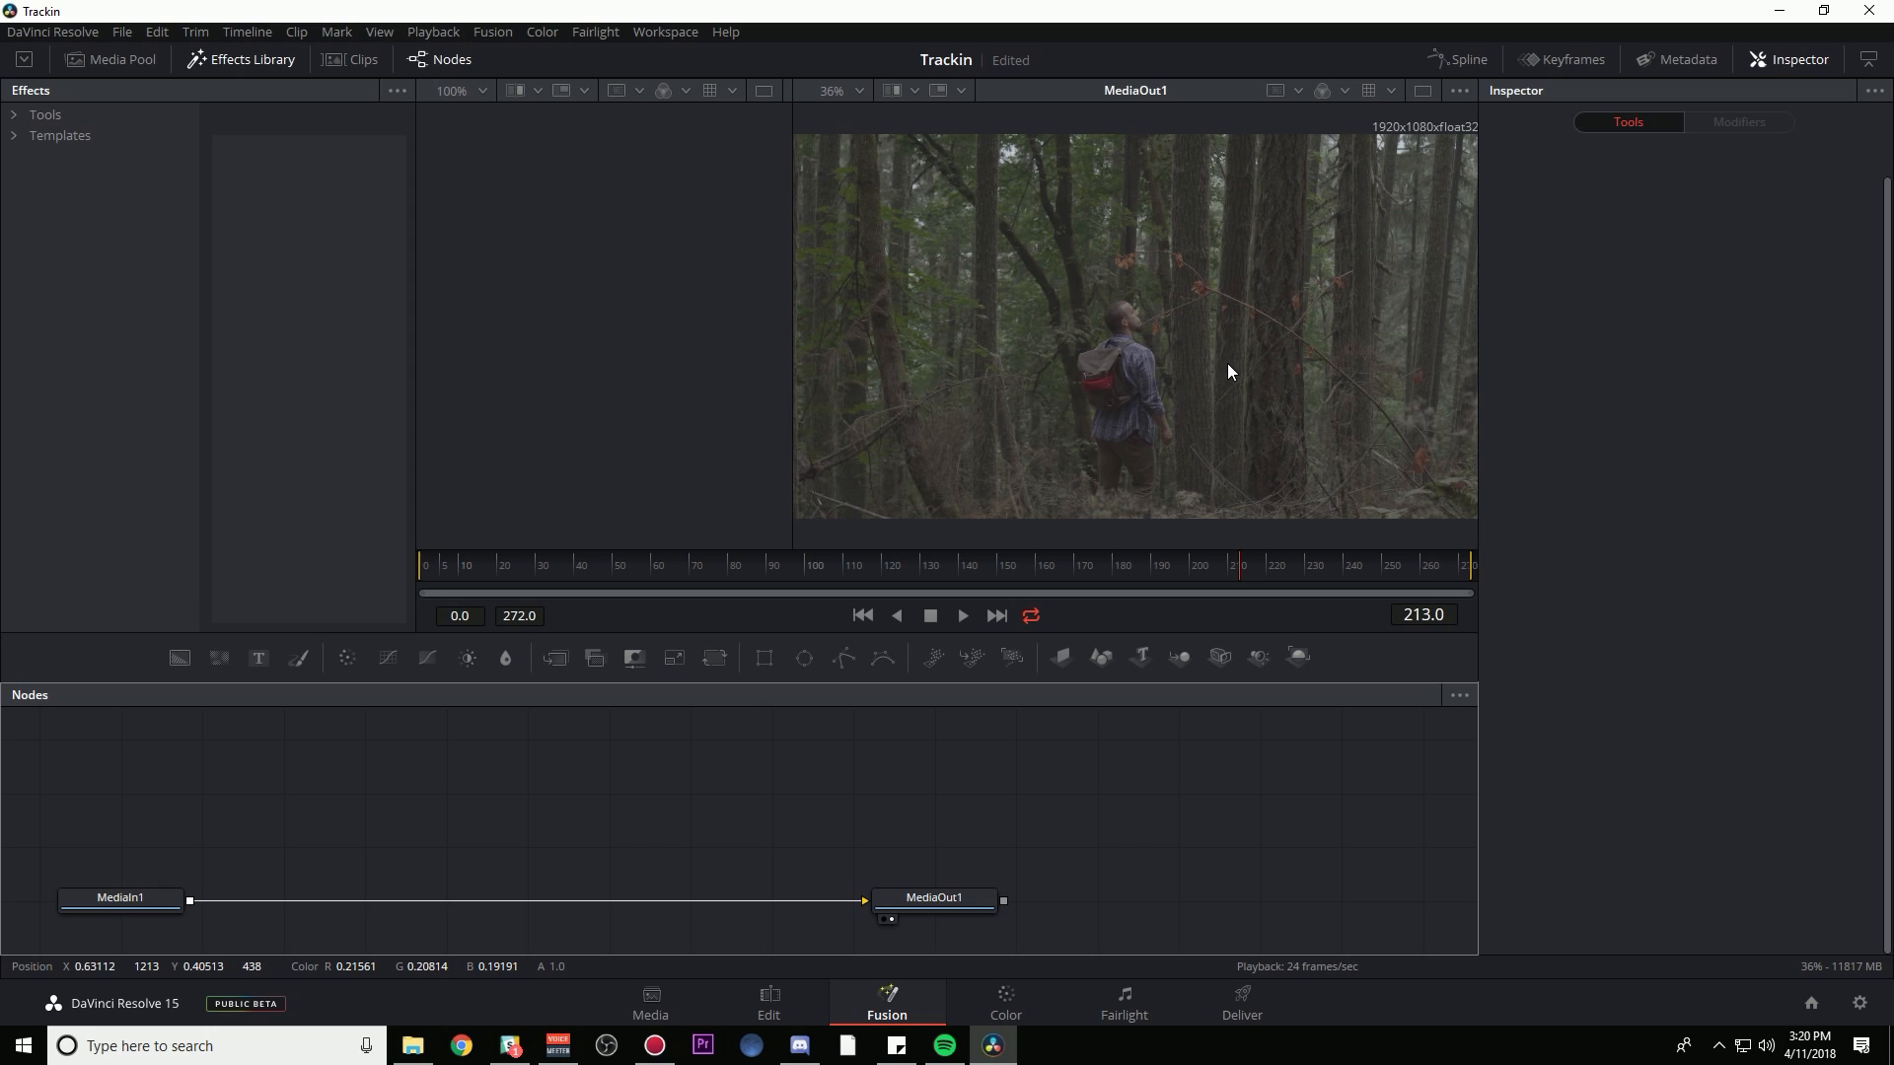
pyautogui.moveTo(1198, 303)
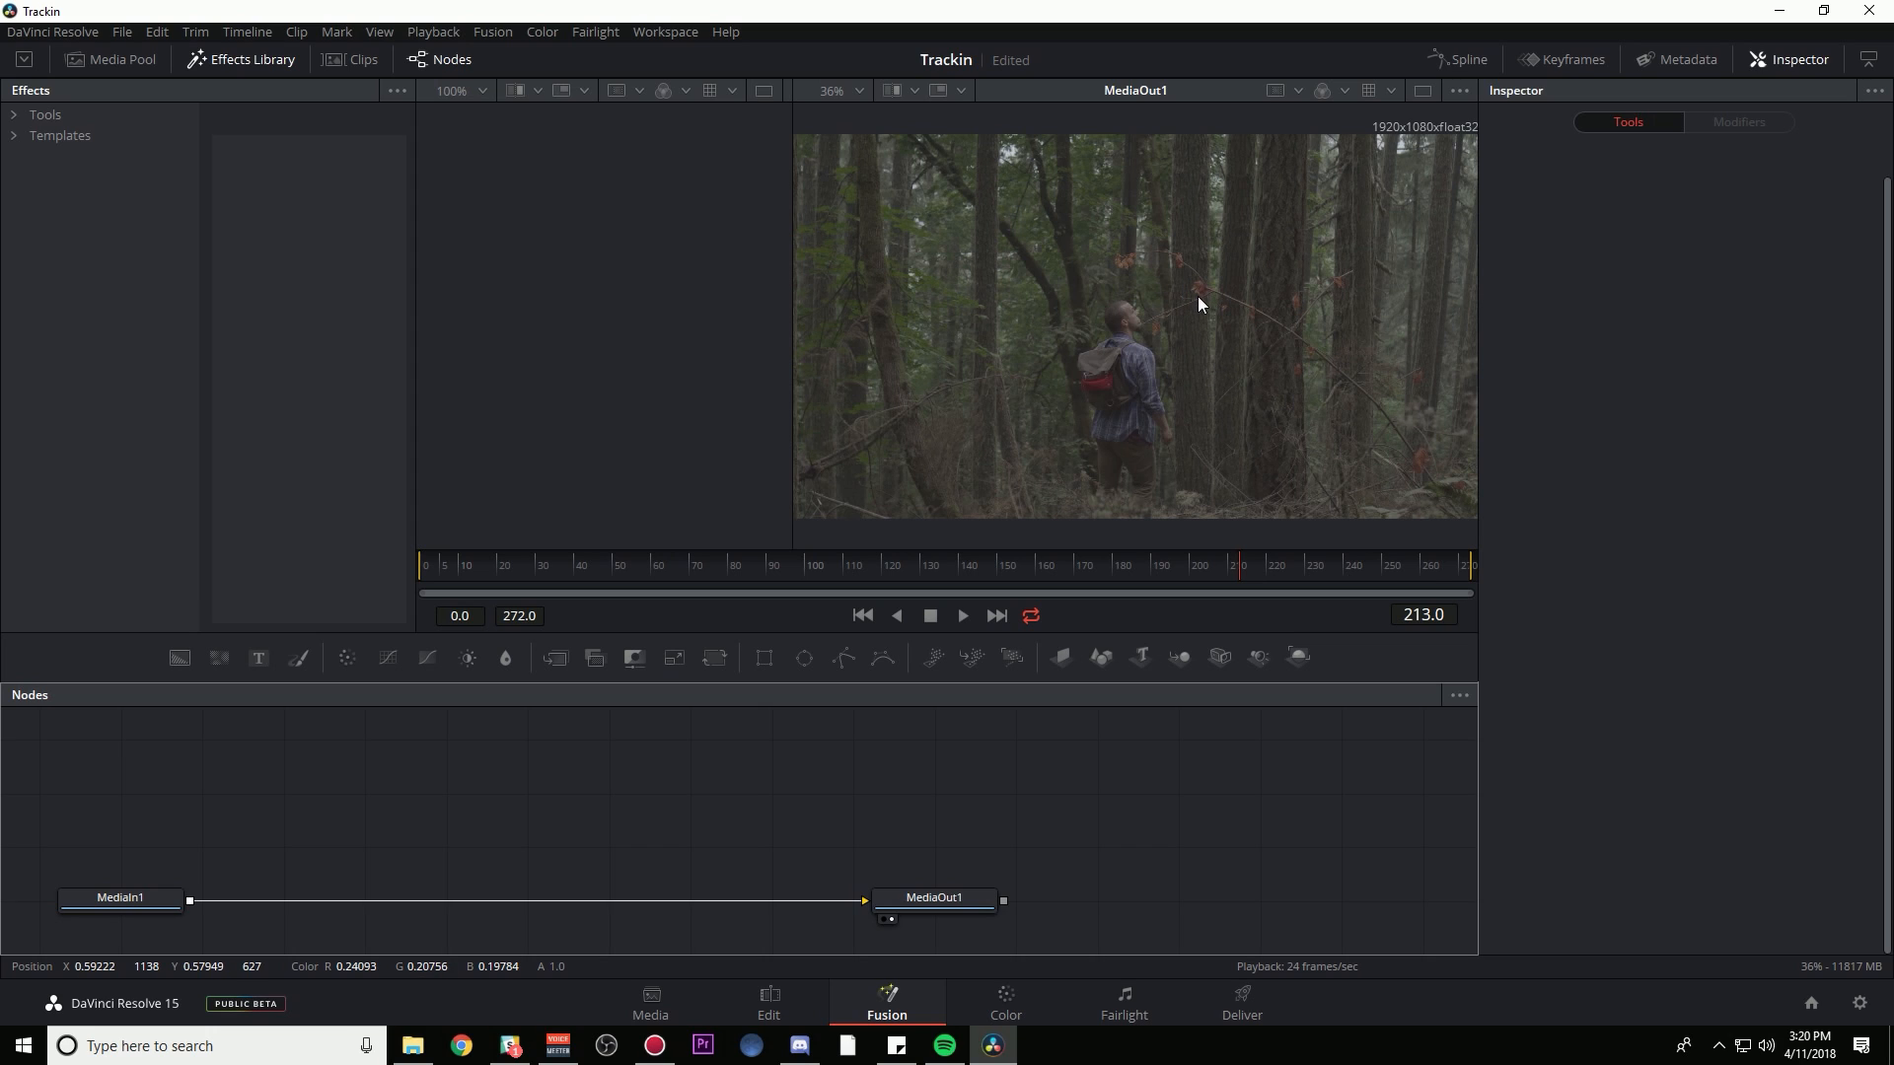
pyautogui.moveTo(1151, 295)
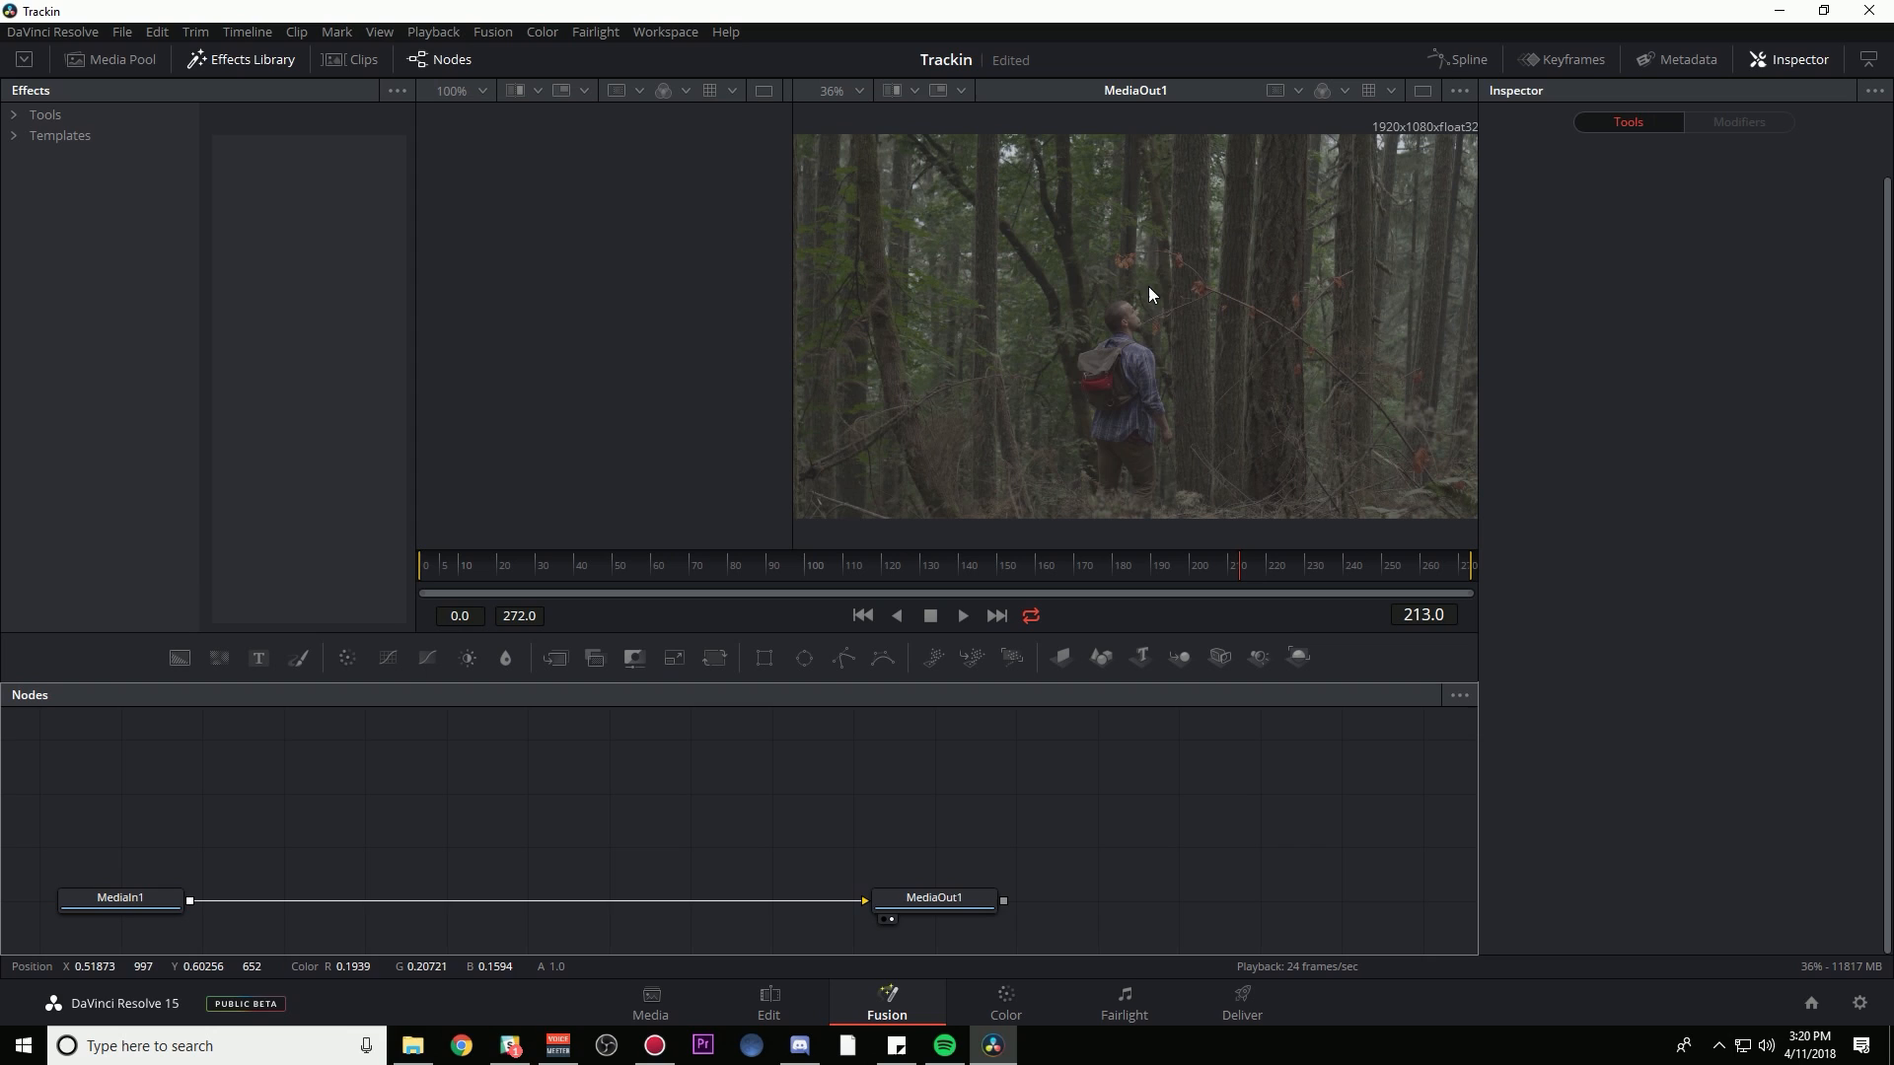
pyautogui.moveTo(17, 121)
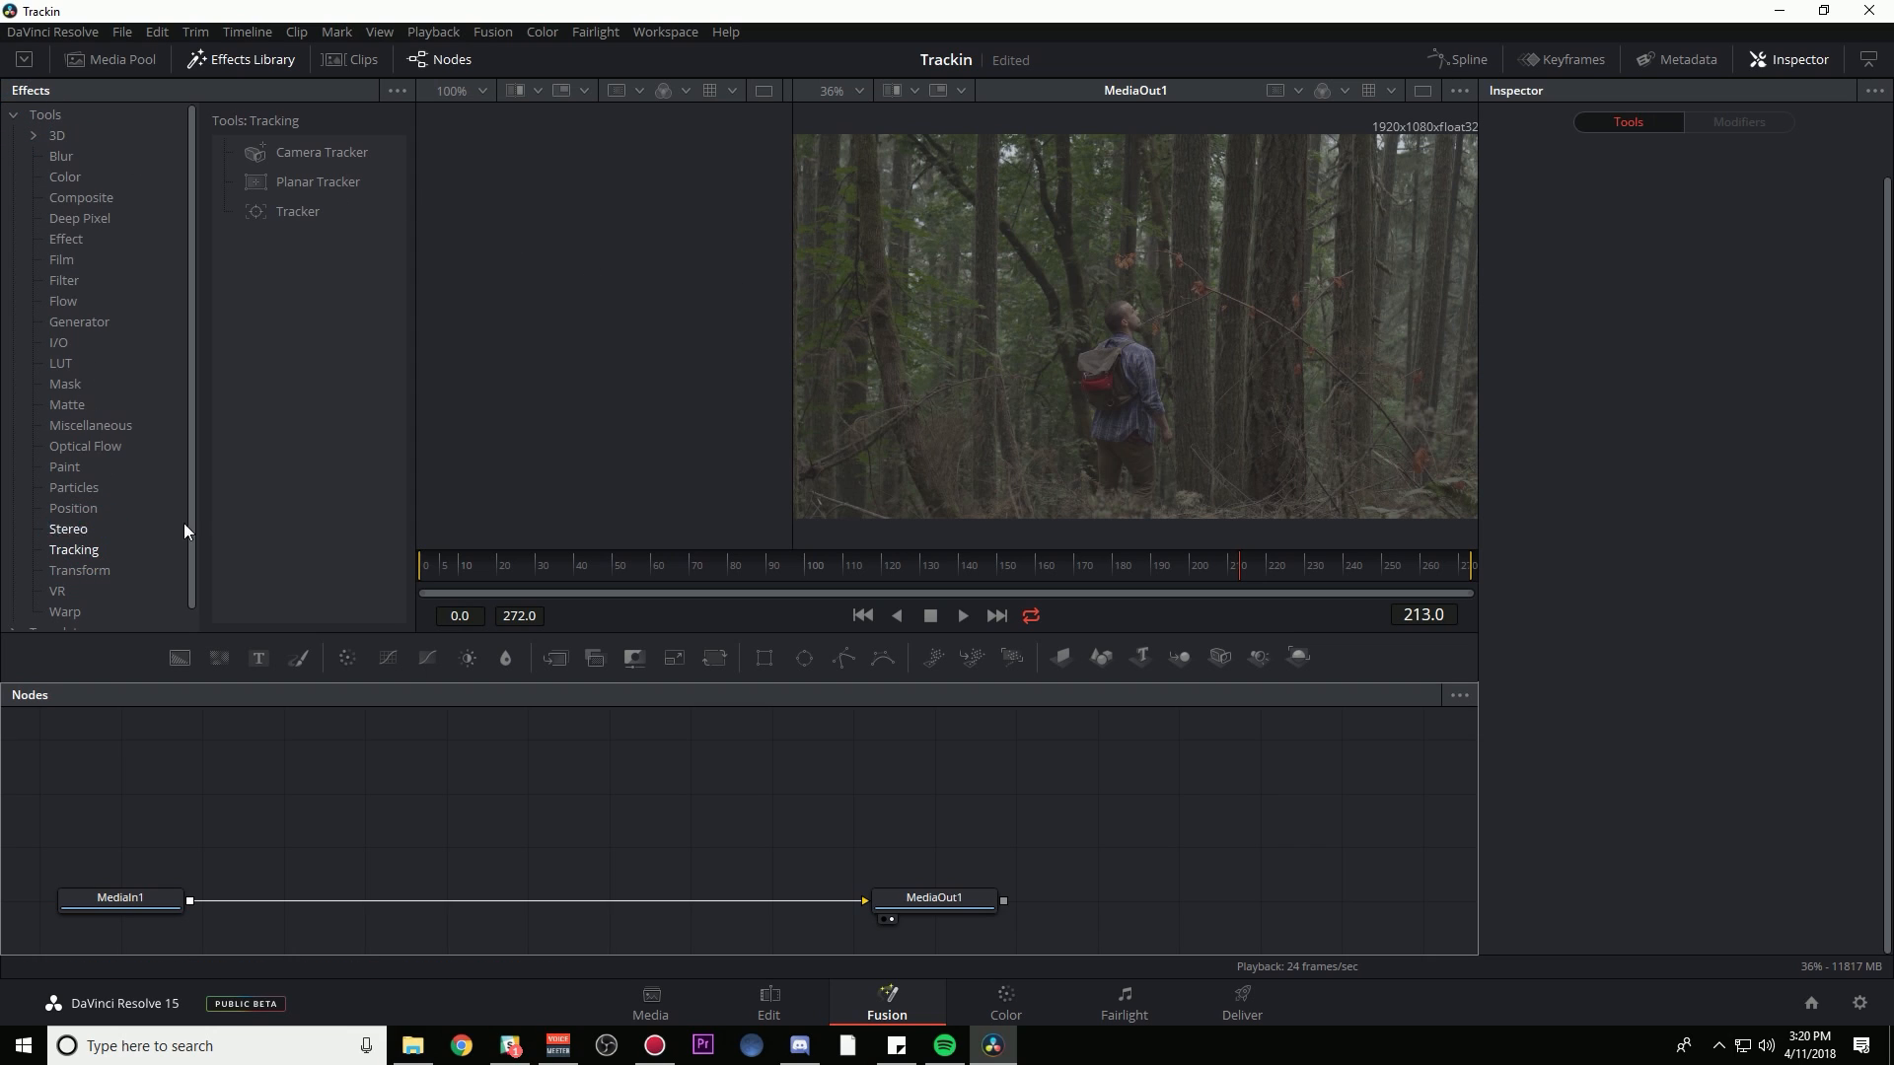
pyautogui.moveTo(286, 187)
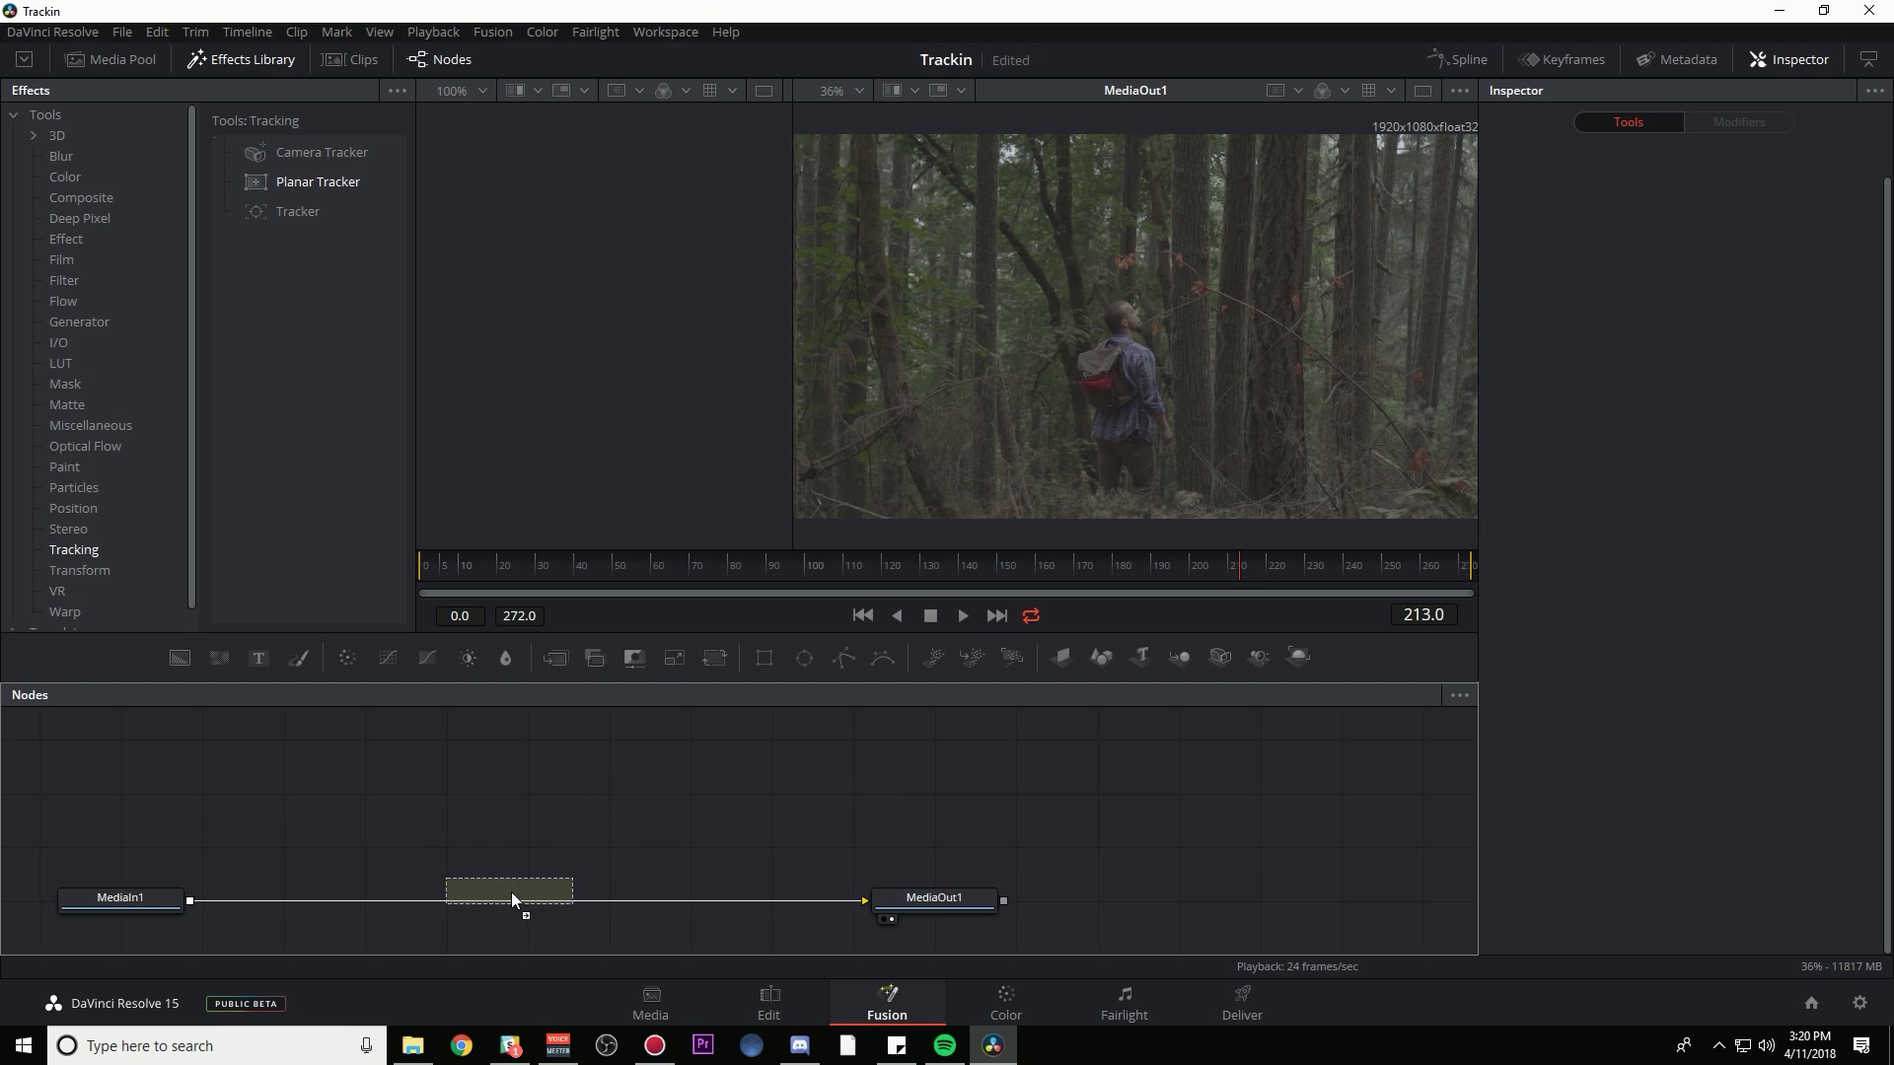
# - Add a Planar Tracker node between MediaIn1 and MediaOut1
pyautogui.doubleClick(317, 182)
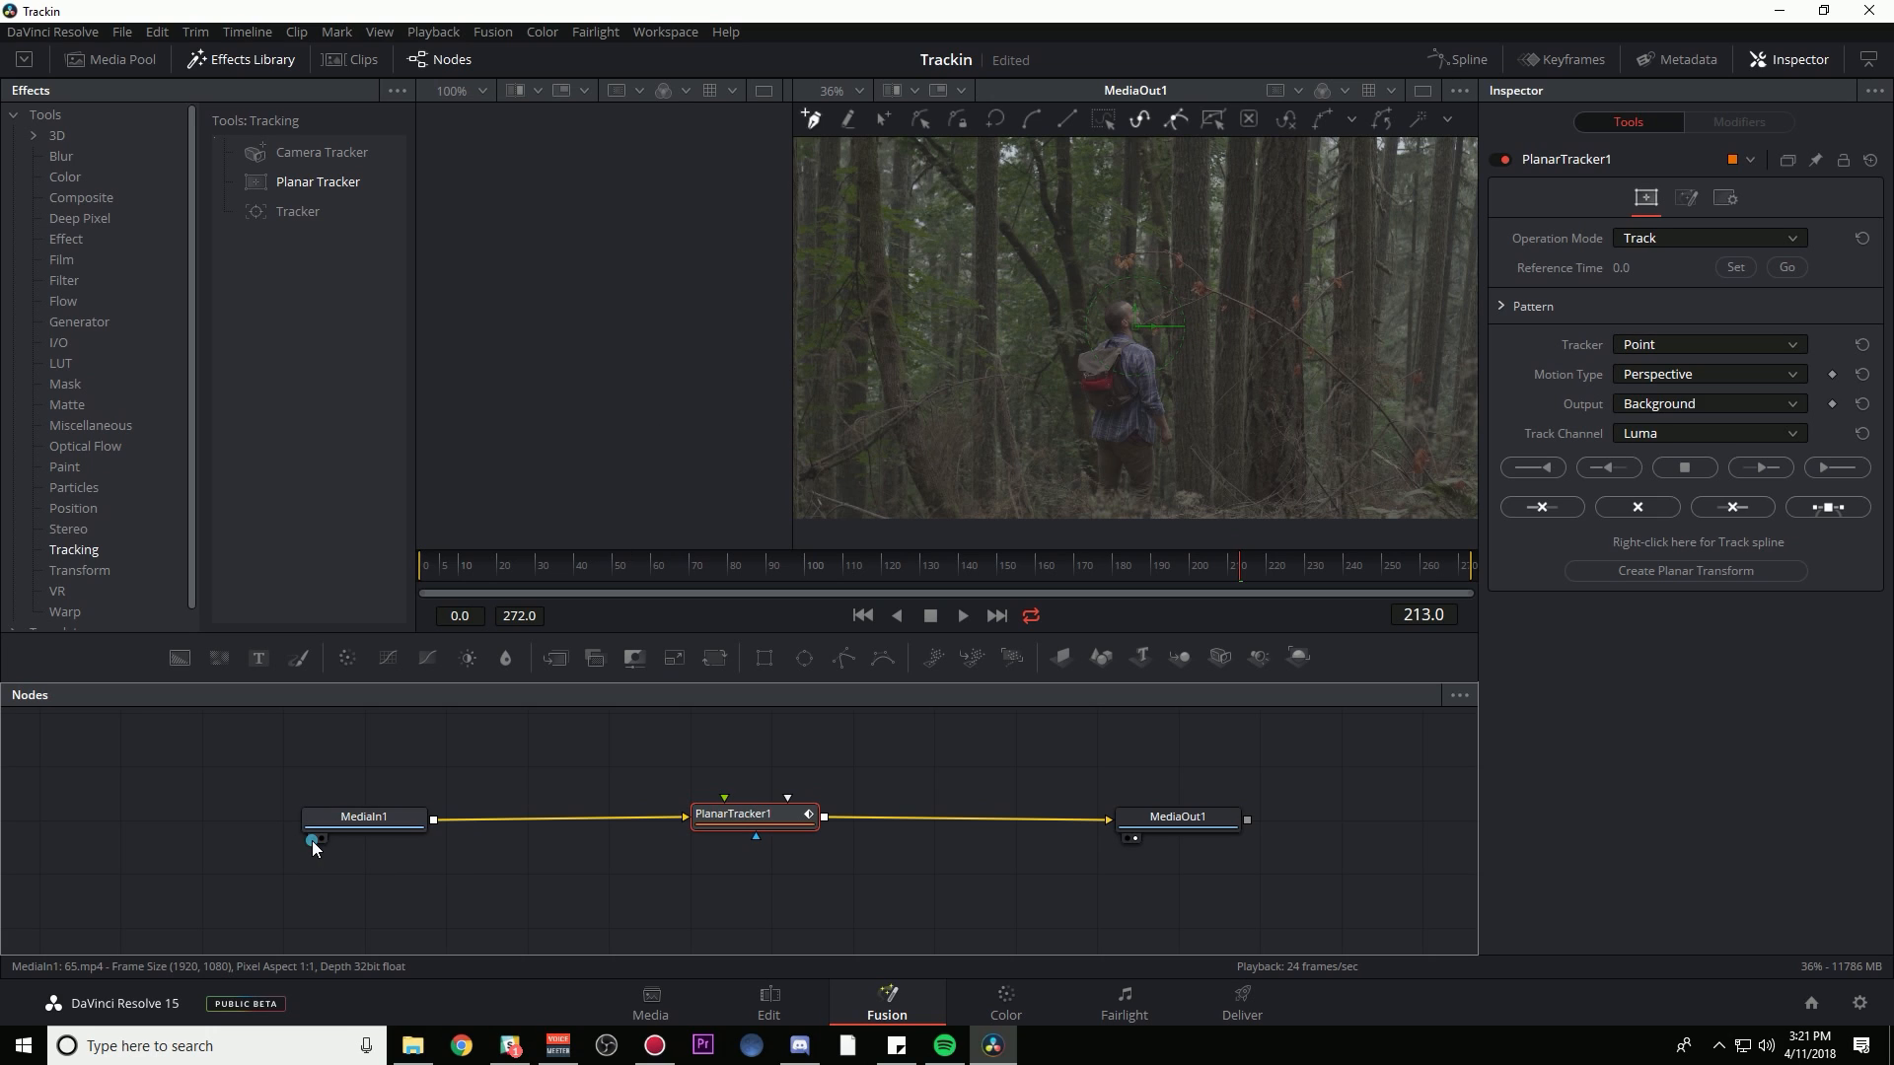
# - View MediaIn1 in the left viewer and set PlanarTracker1 to Hybrid Point/Area tracking
pyautogui.click(311, 839)
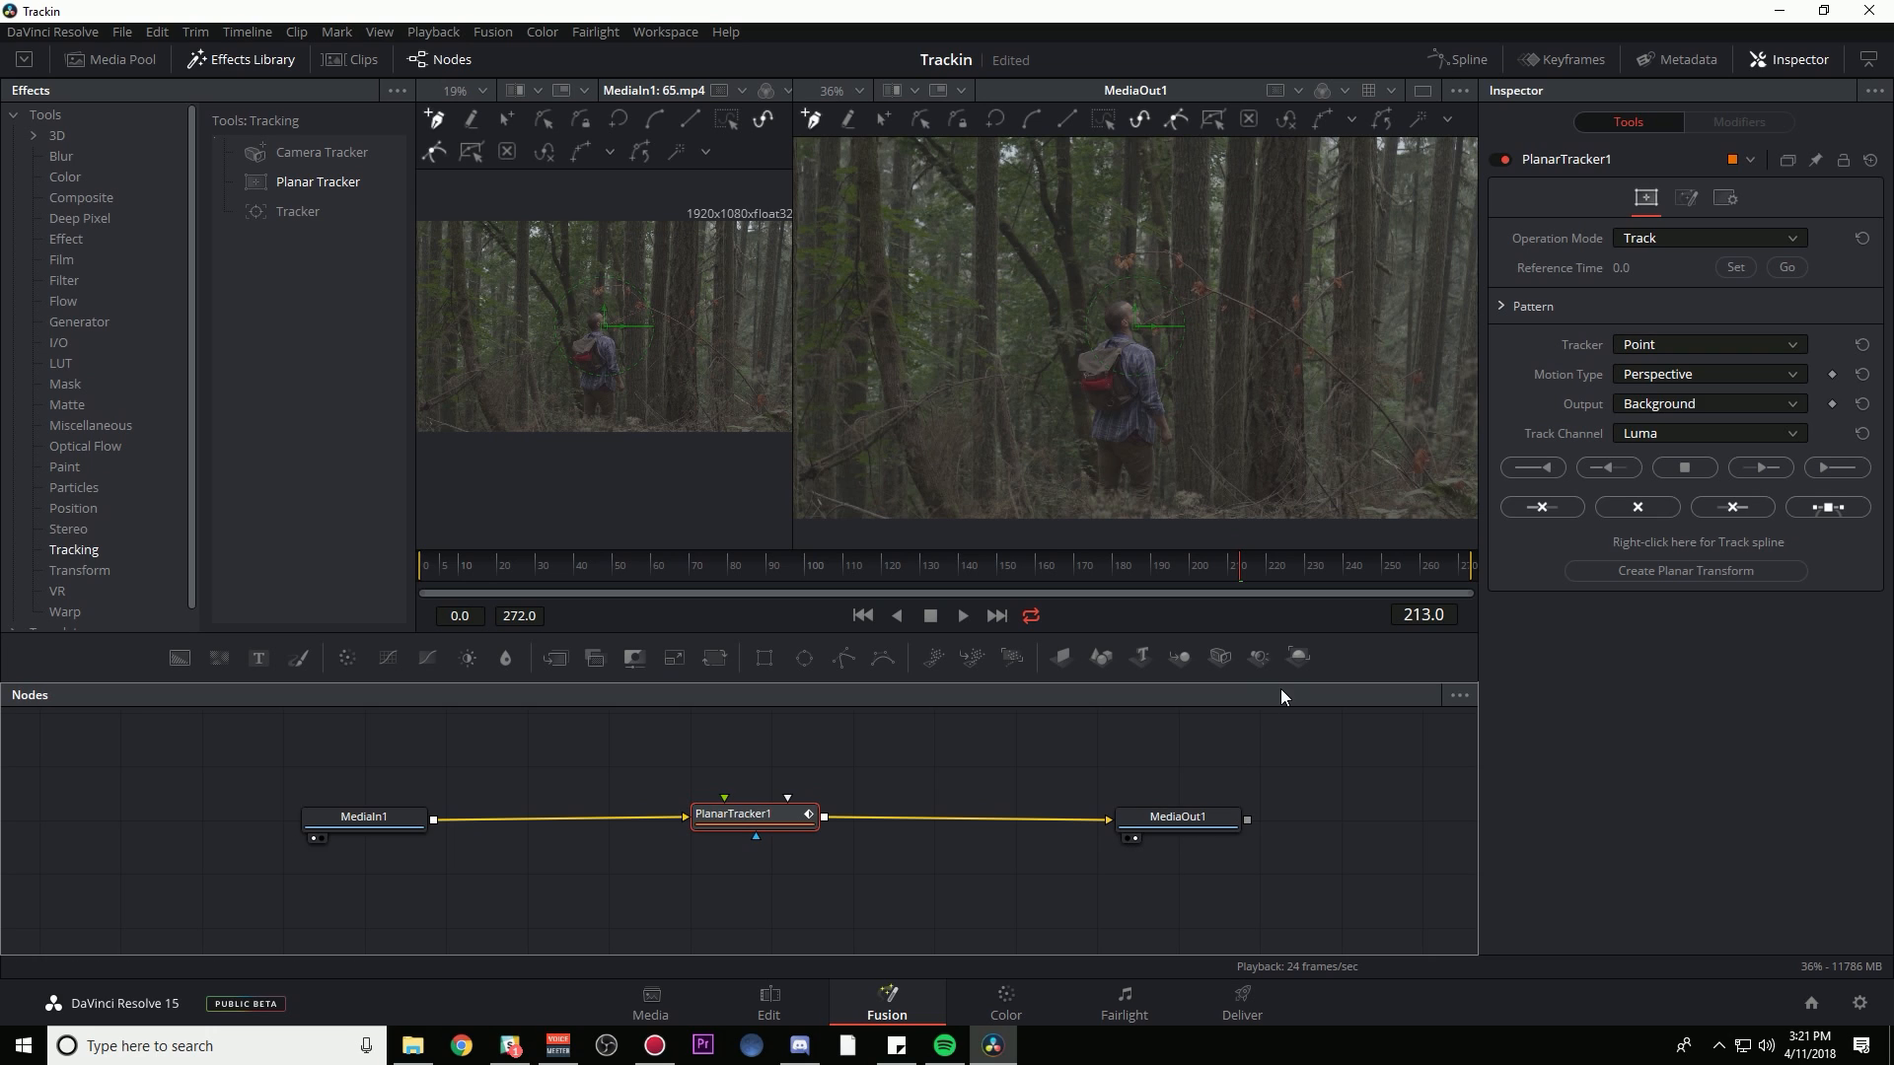
pyautogui.click(1177, 818)
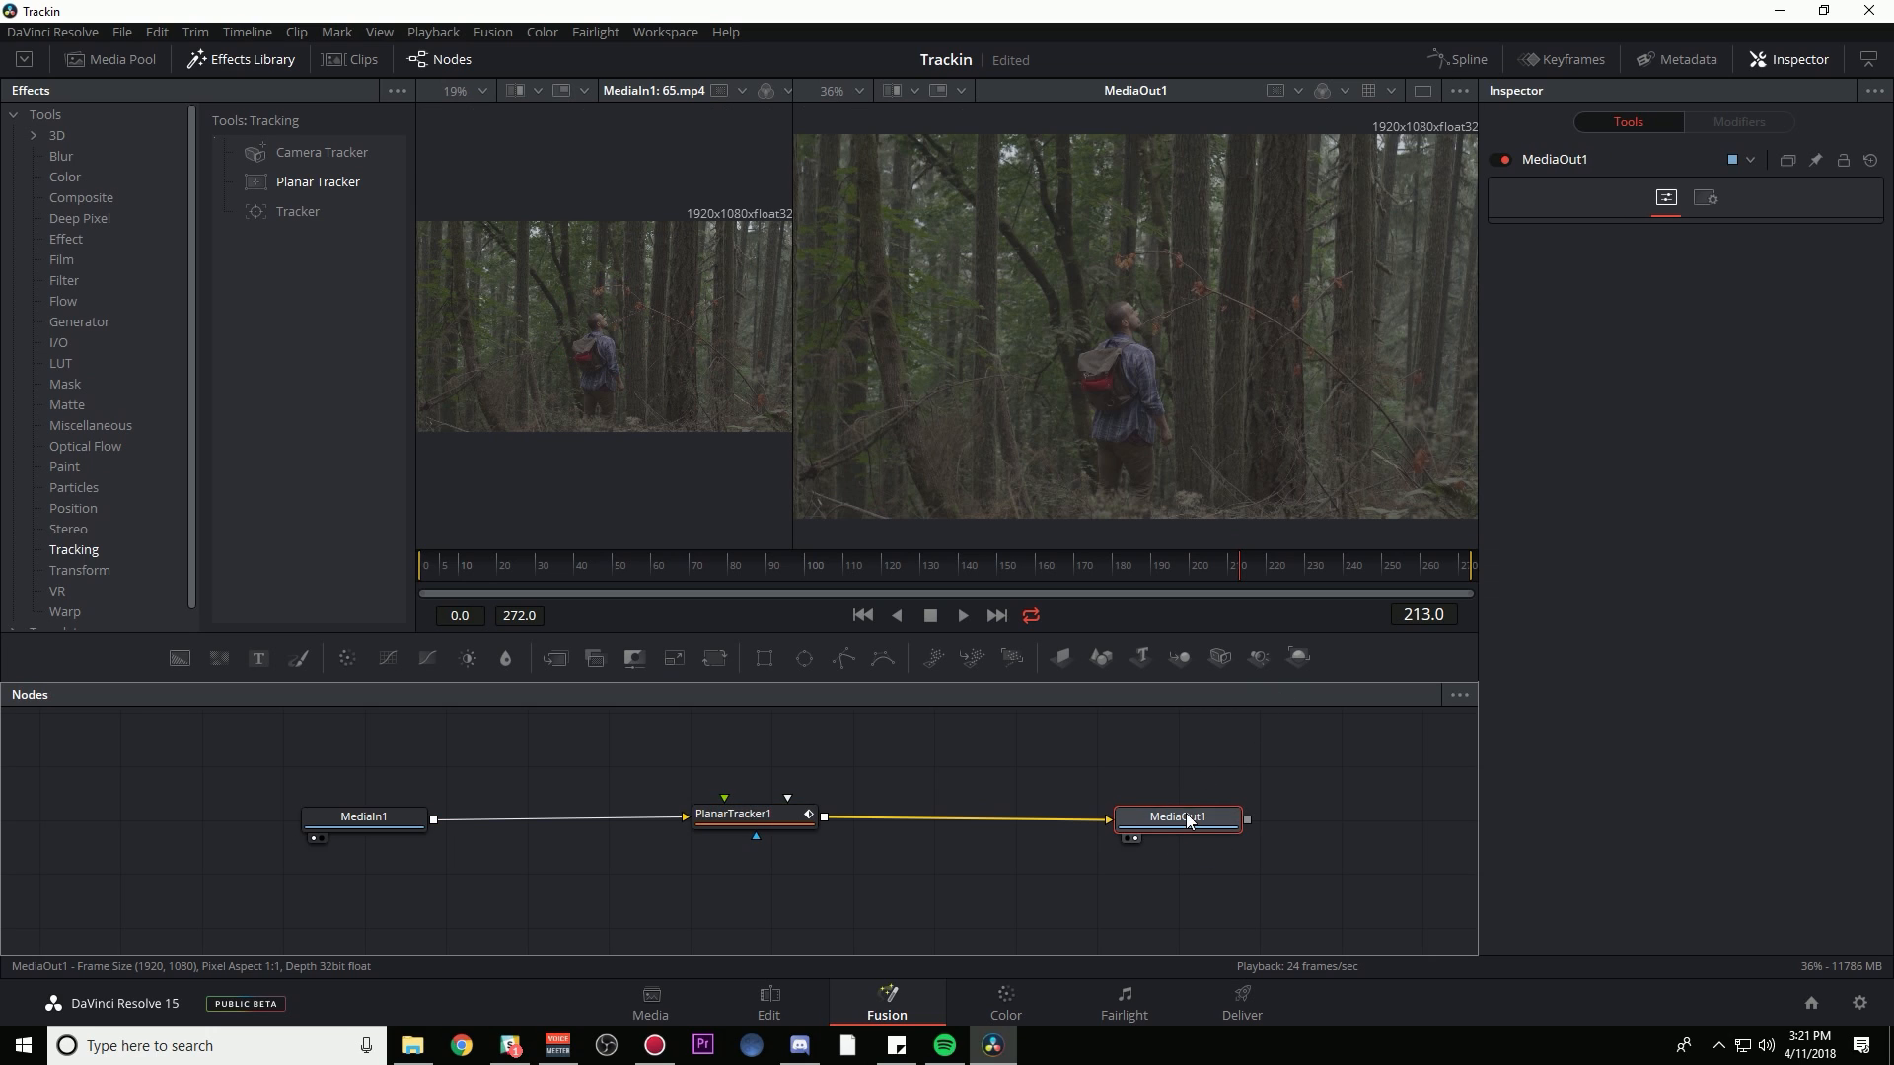
pyautogui.click(733, 812)
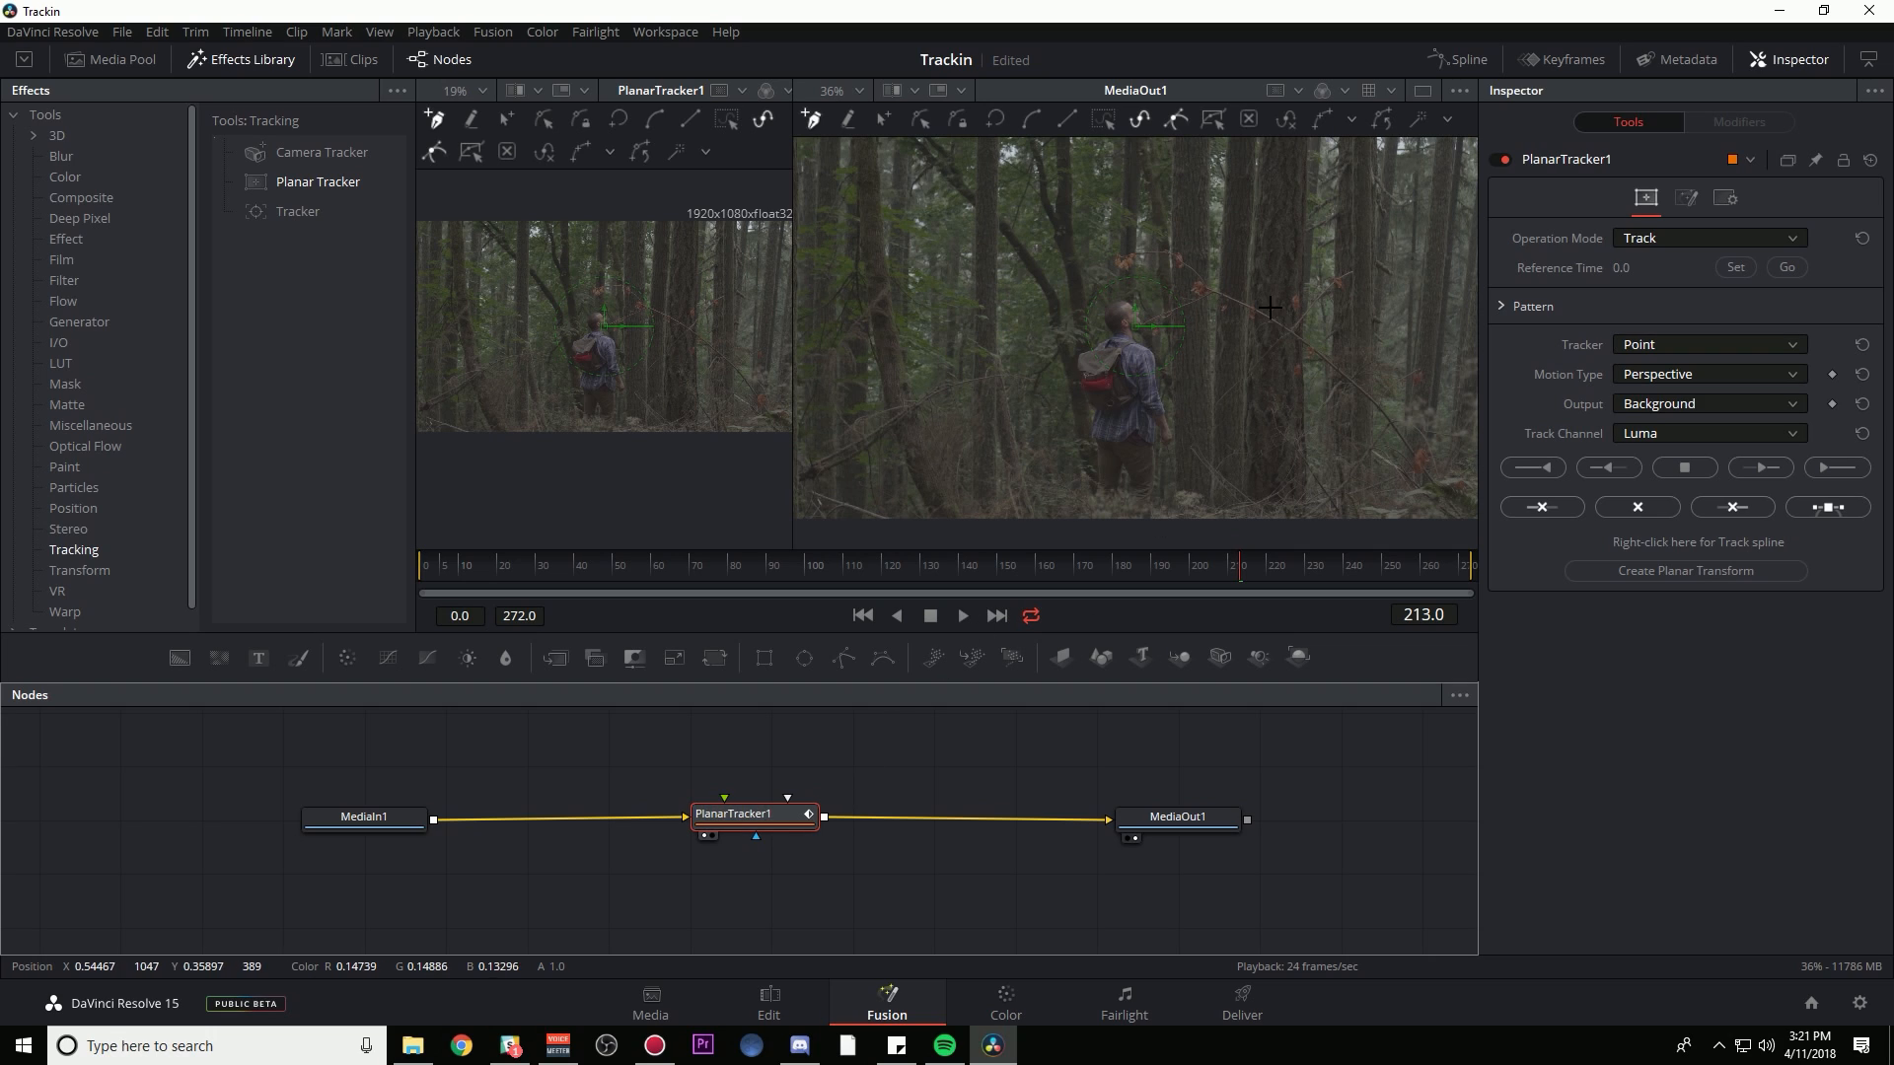
pyautogui.moveTo(728, 834)
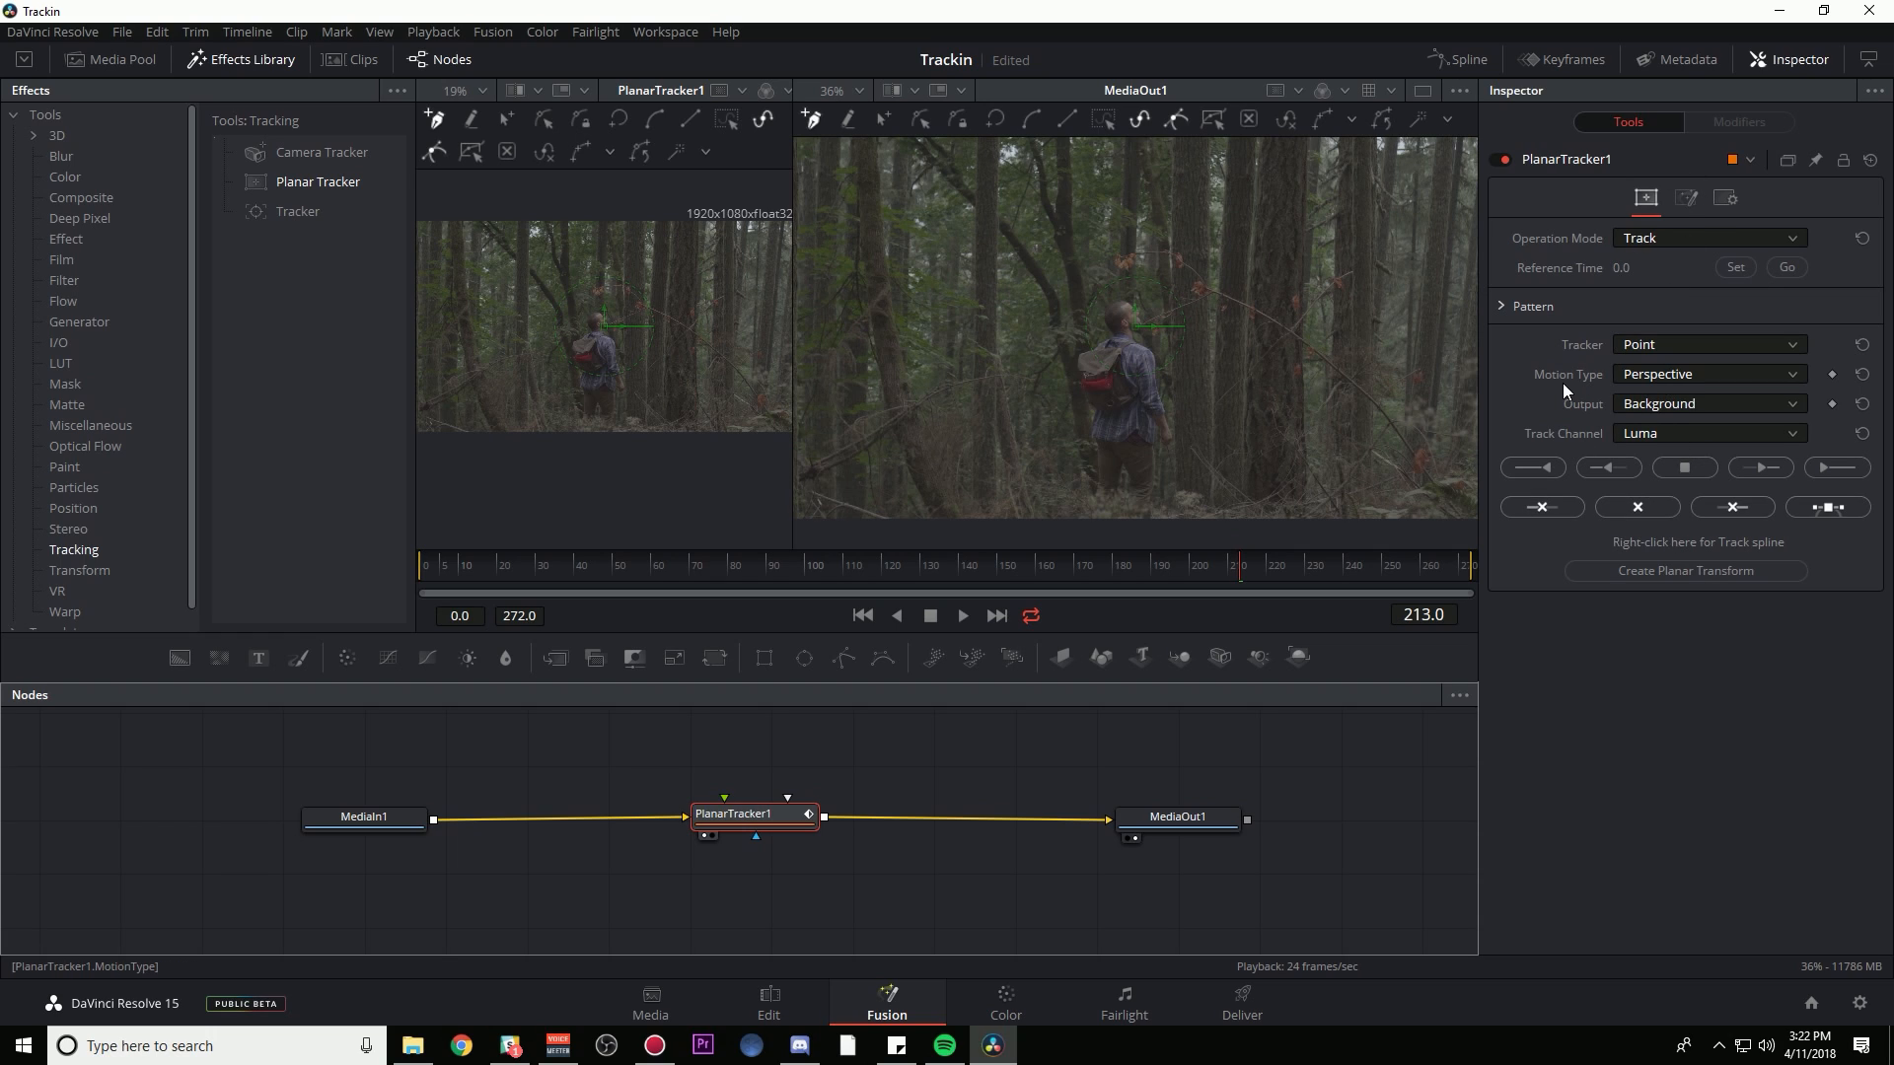
pyautogui.click(1706, 345)
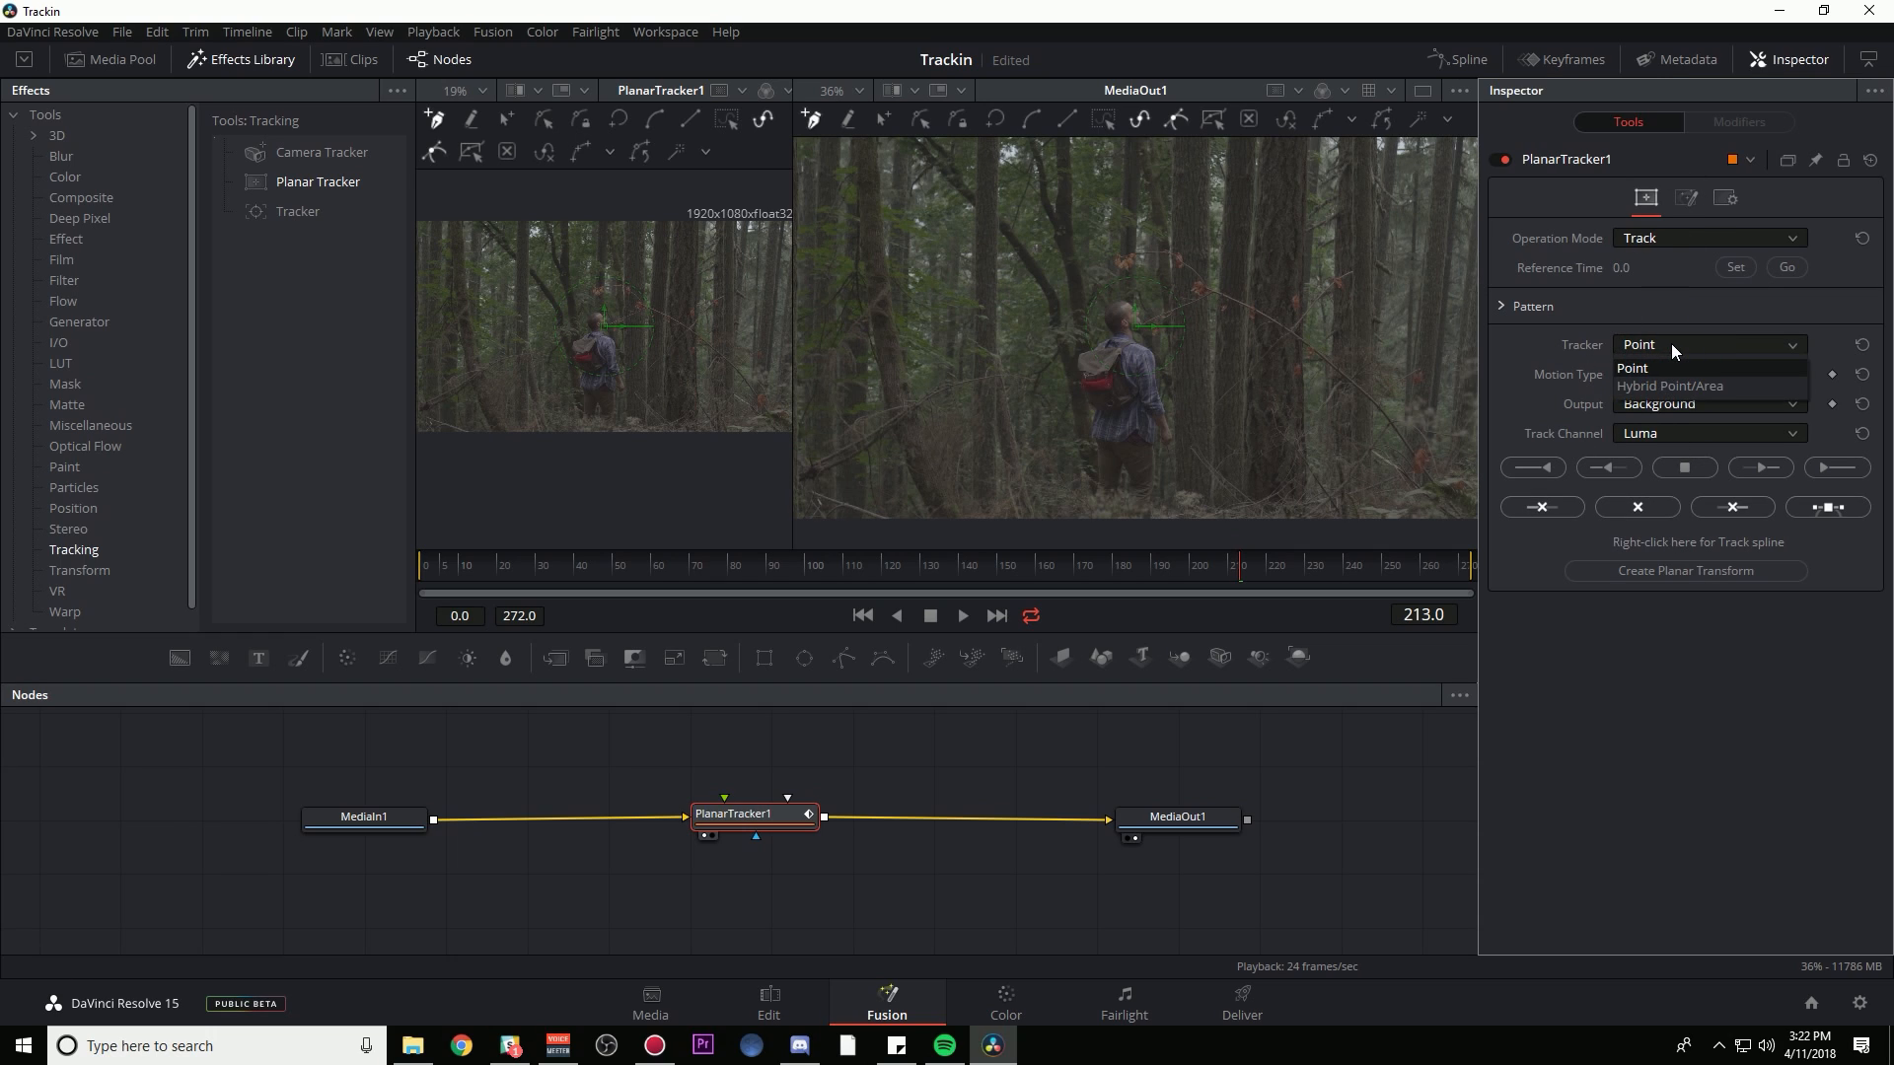
pyautogui.click(1669, 386)
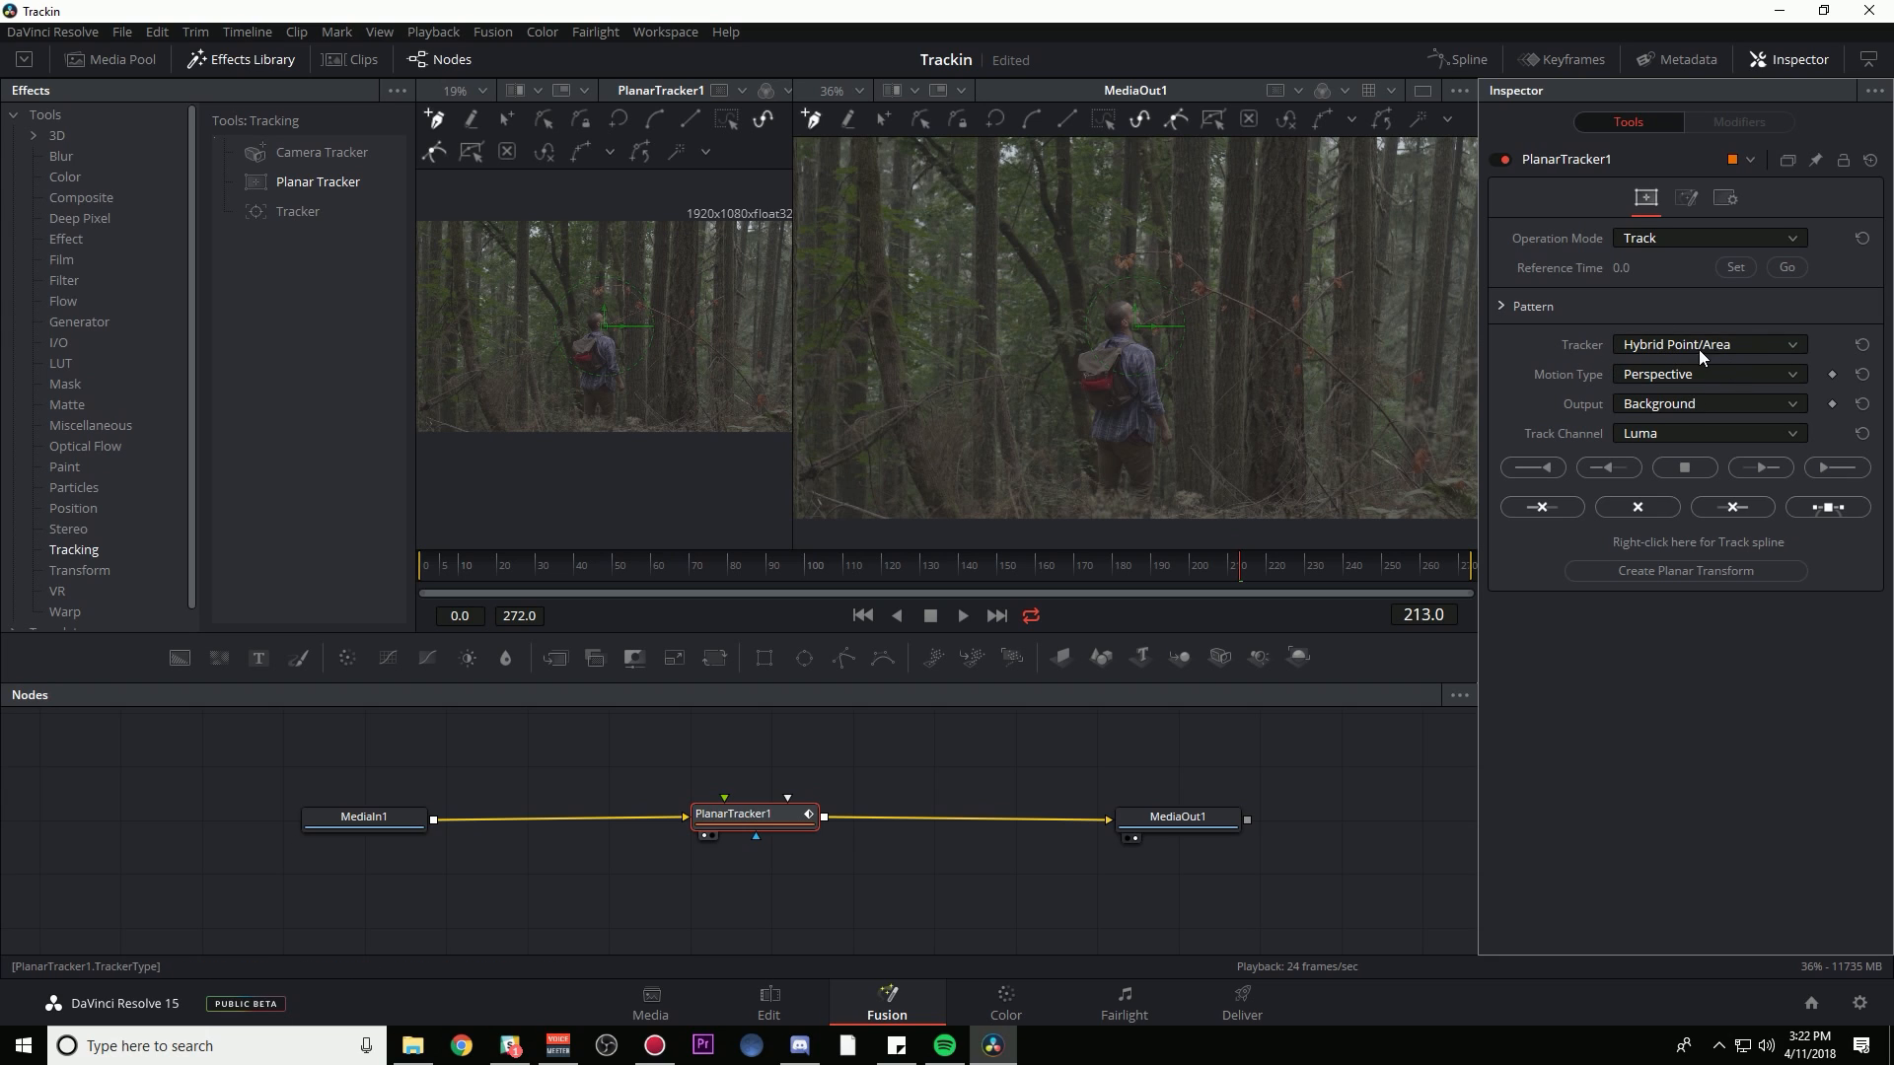
pyautogui.moveTo(1193, 207)
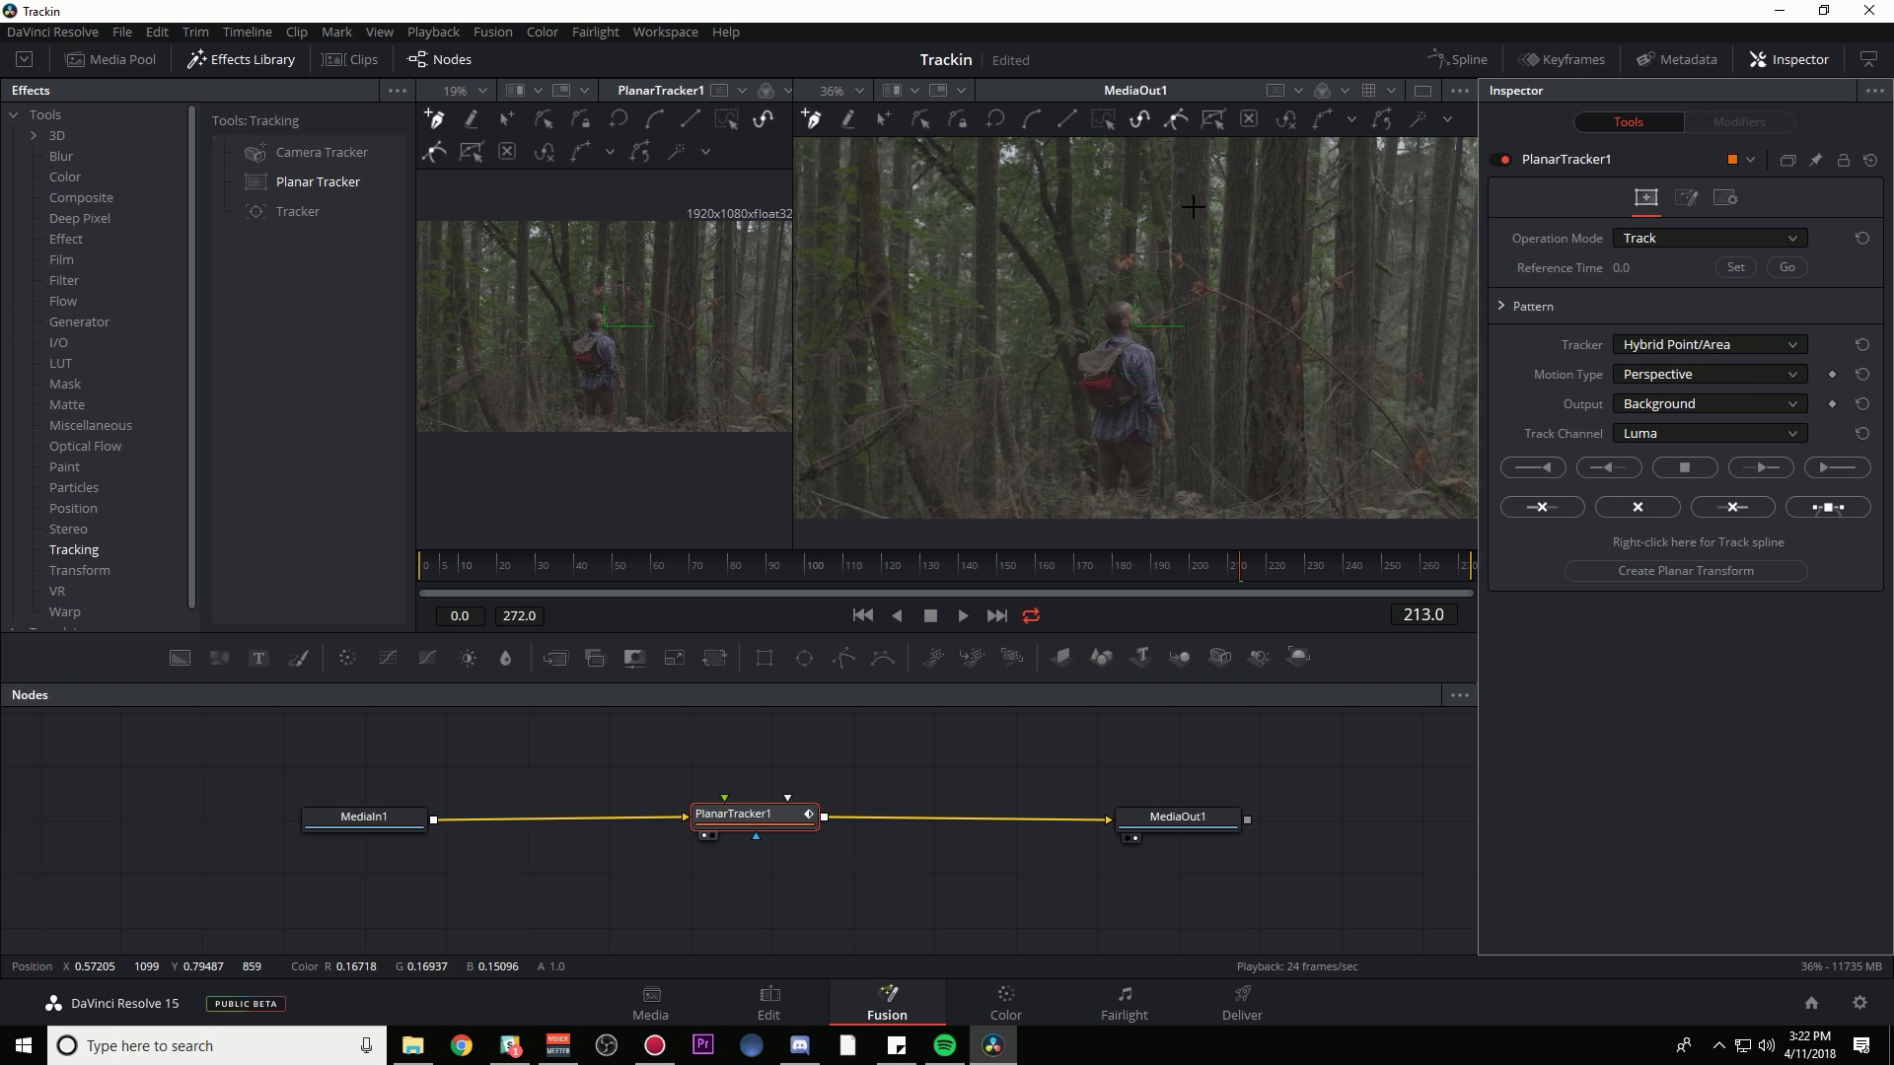
pyautogui.moveTo(1364, 351)
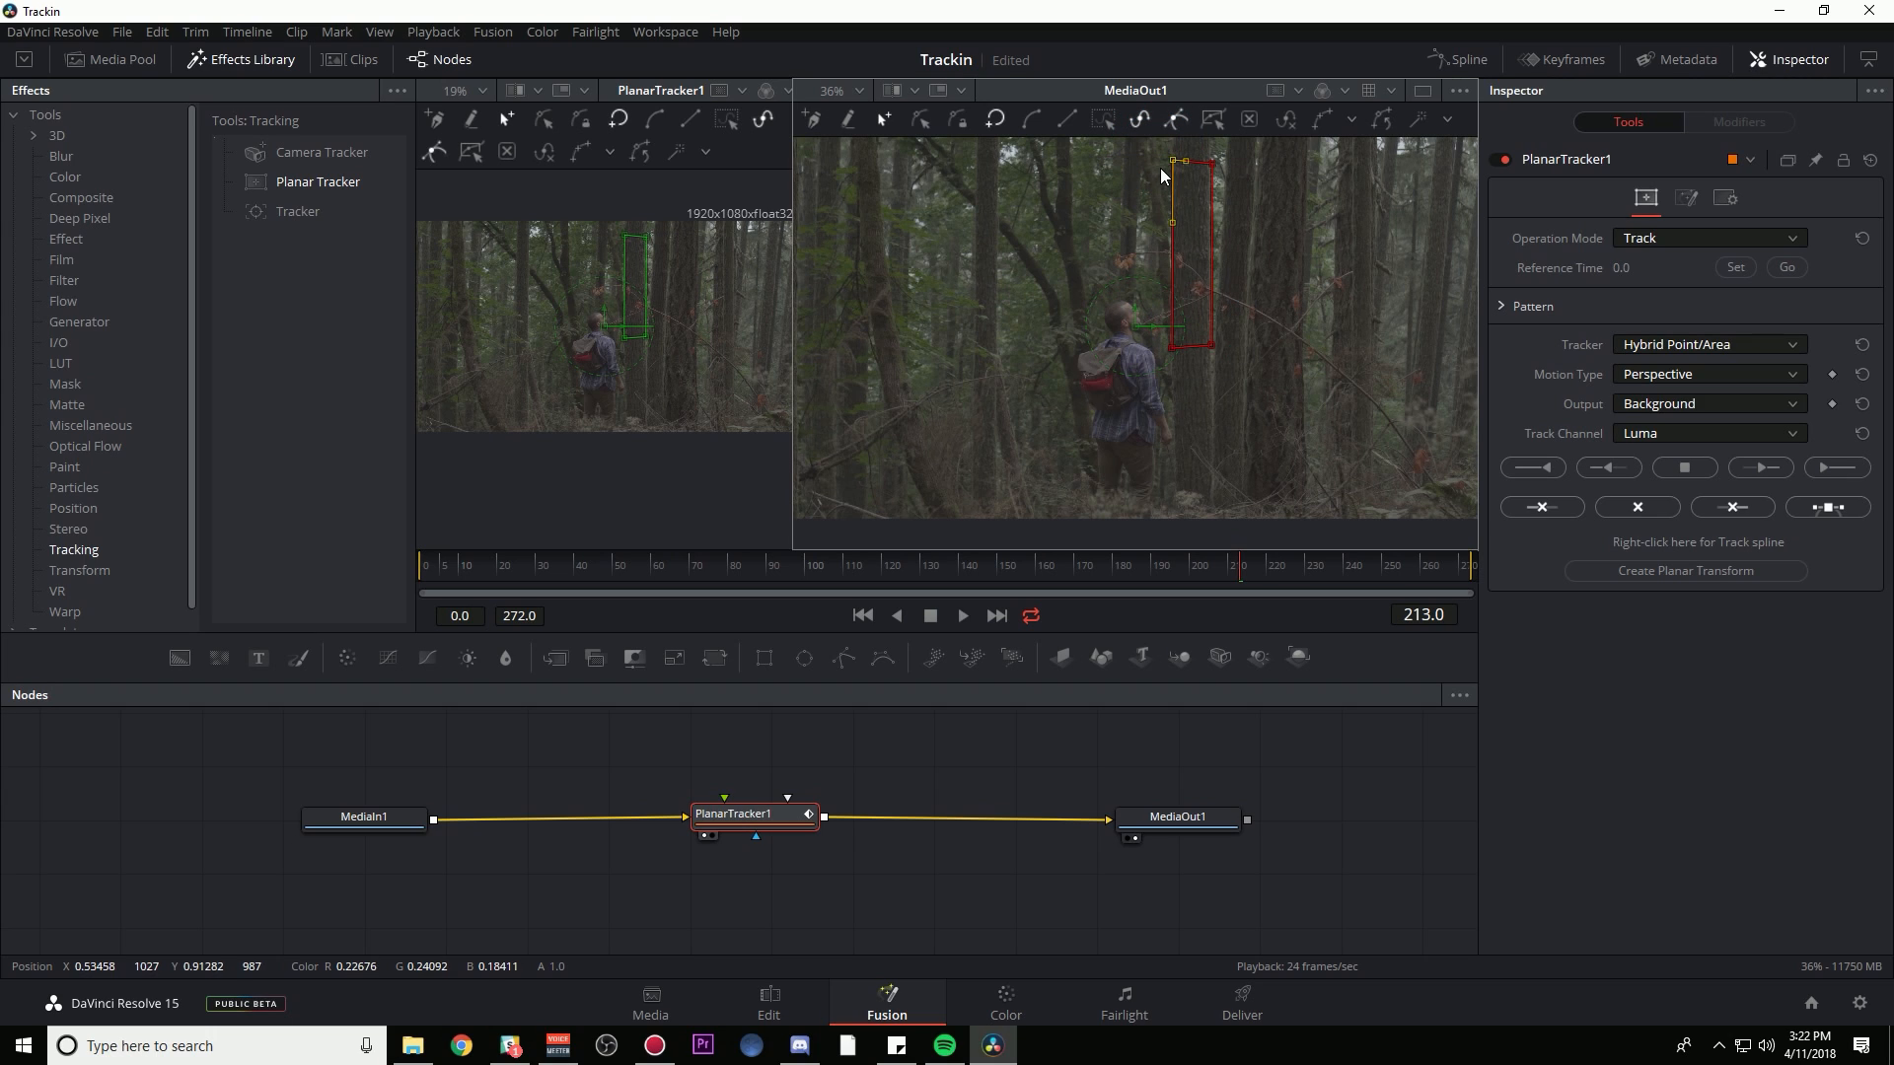
pyautogui.moveTo(1193, 253)
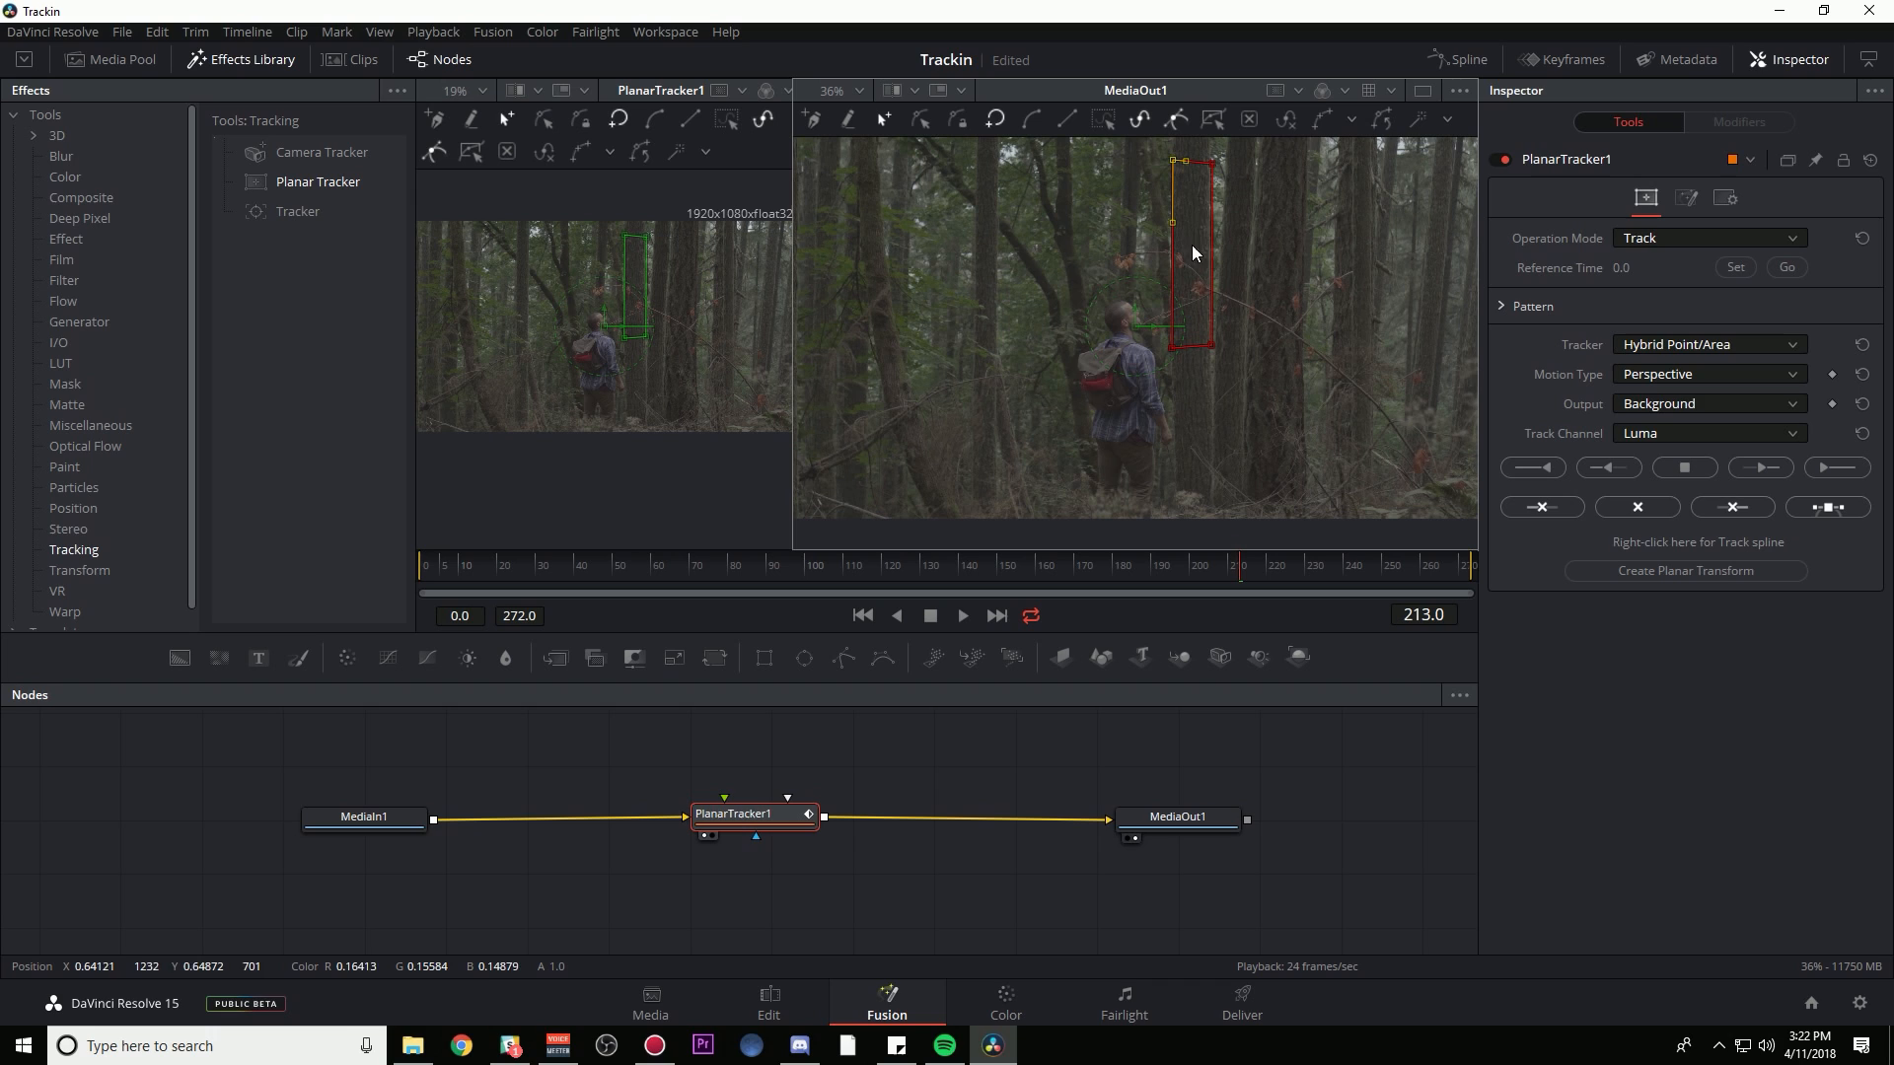
pyautogui.moveTo(1200, 195)
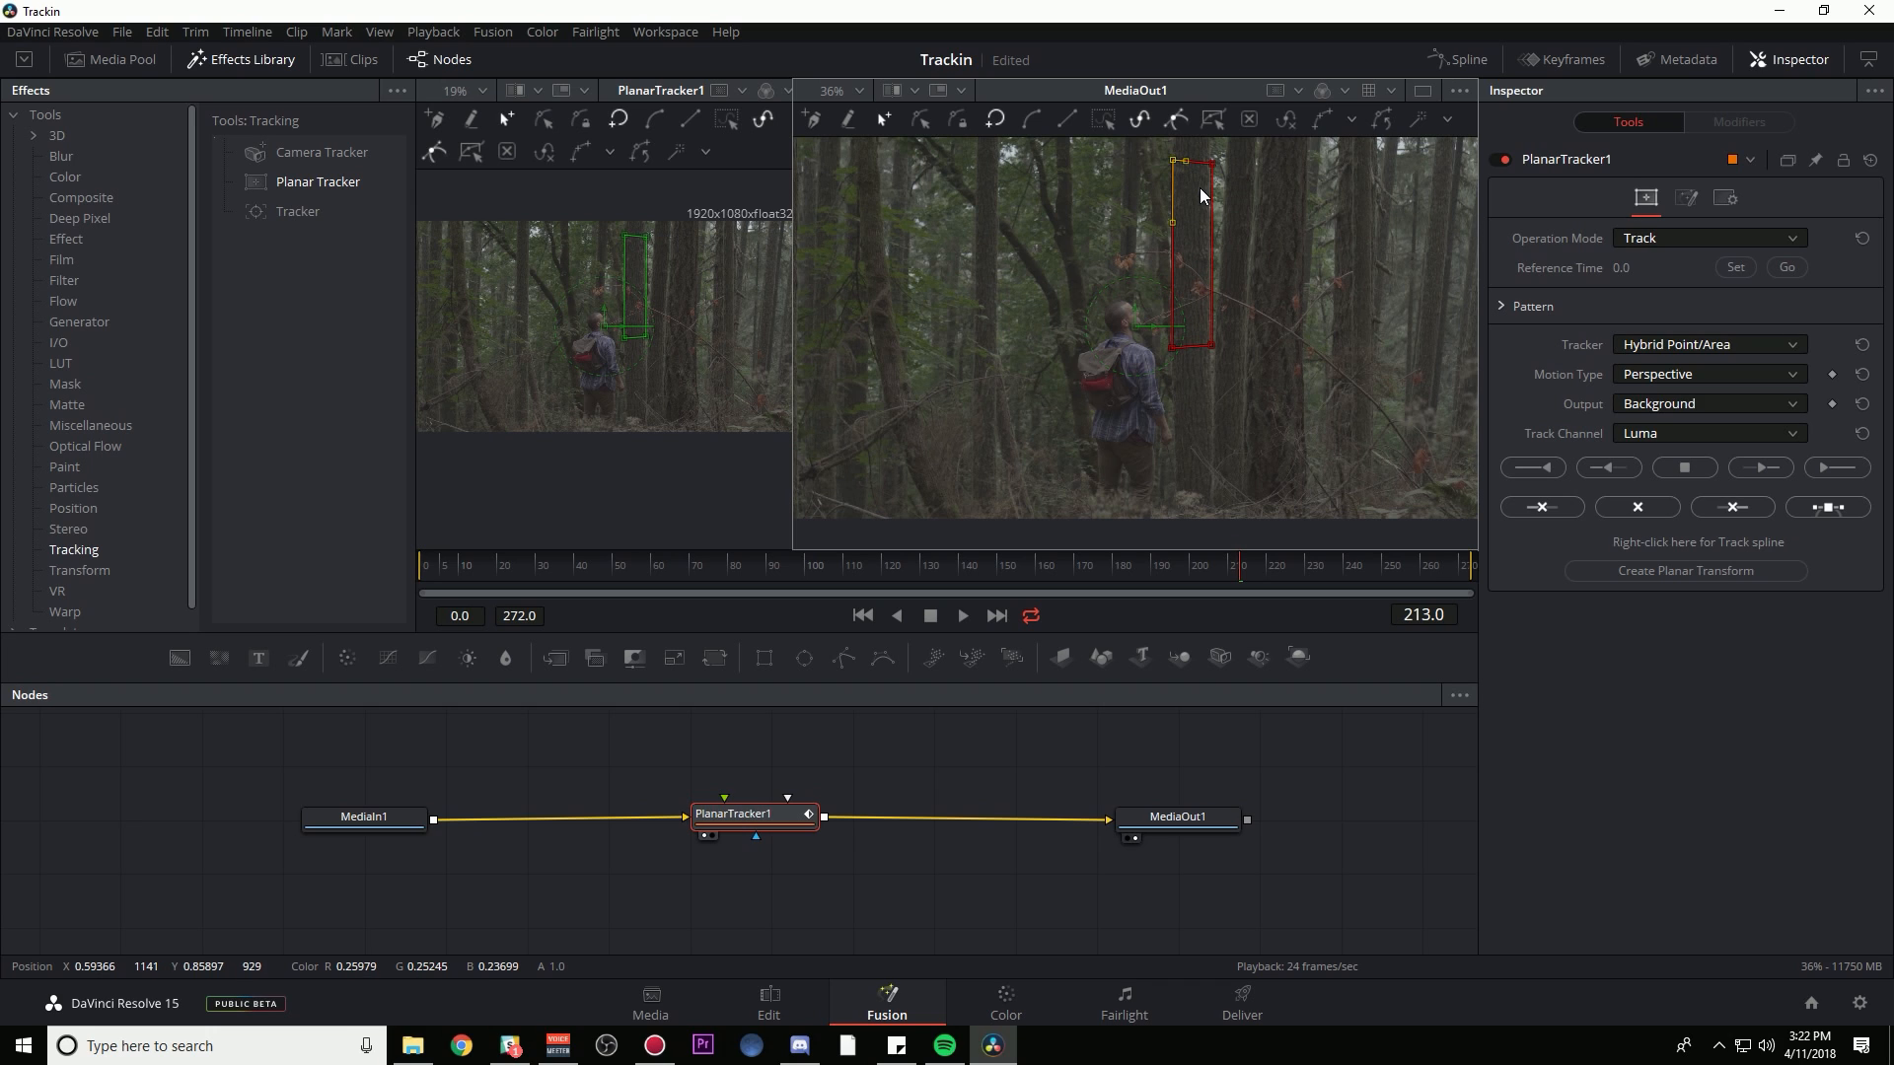
pyautogui.moveTo(1339, 517)
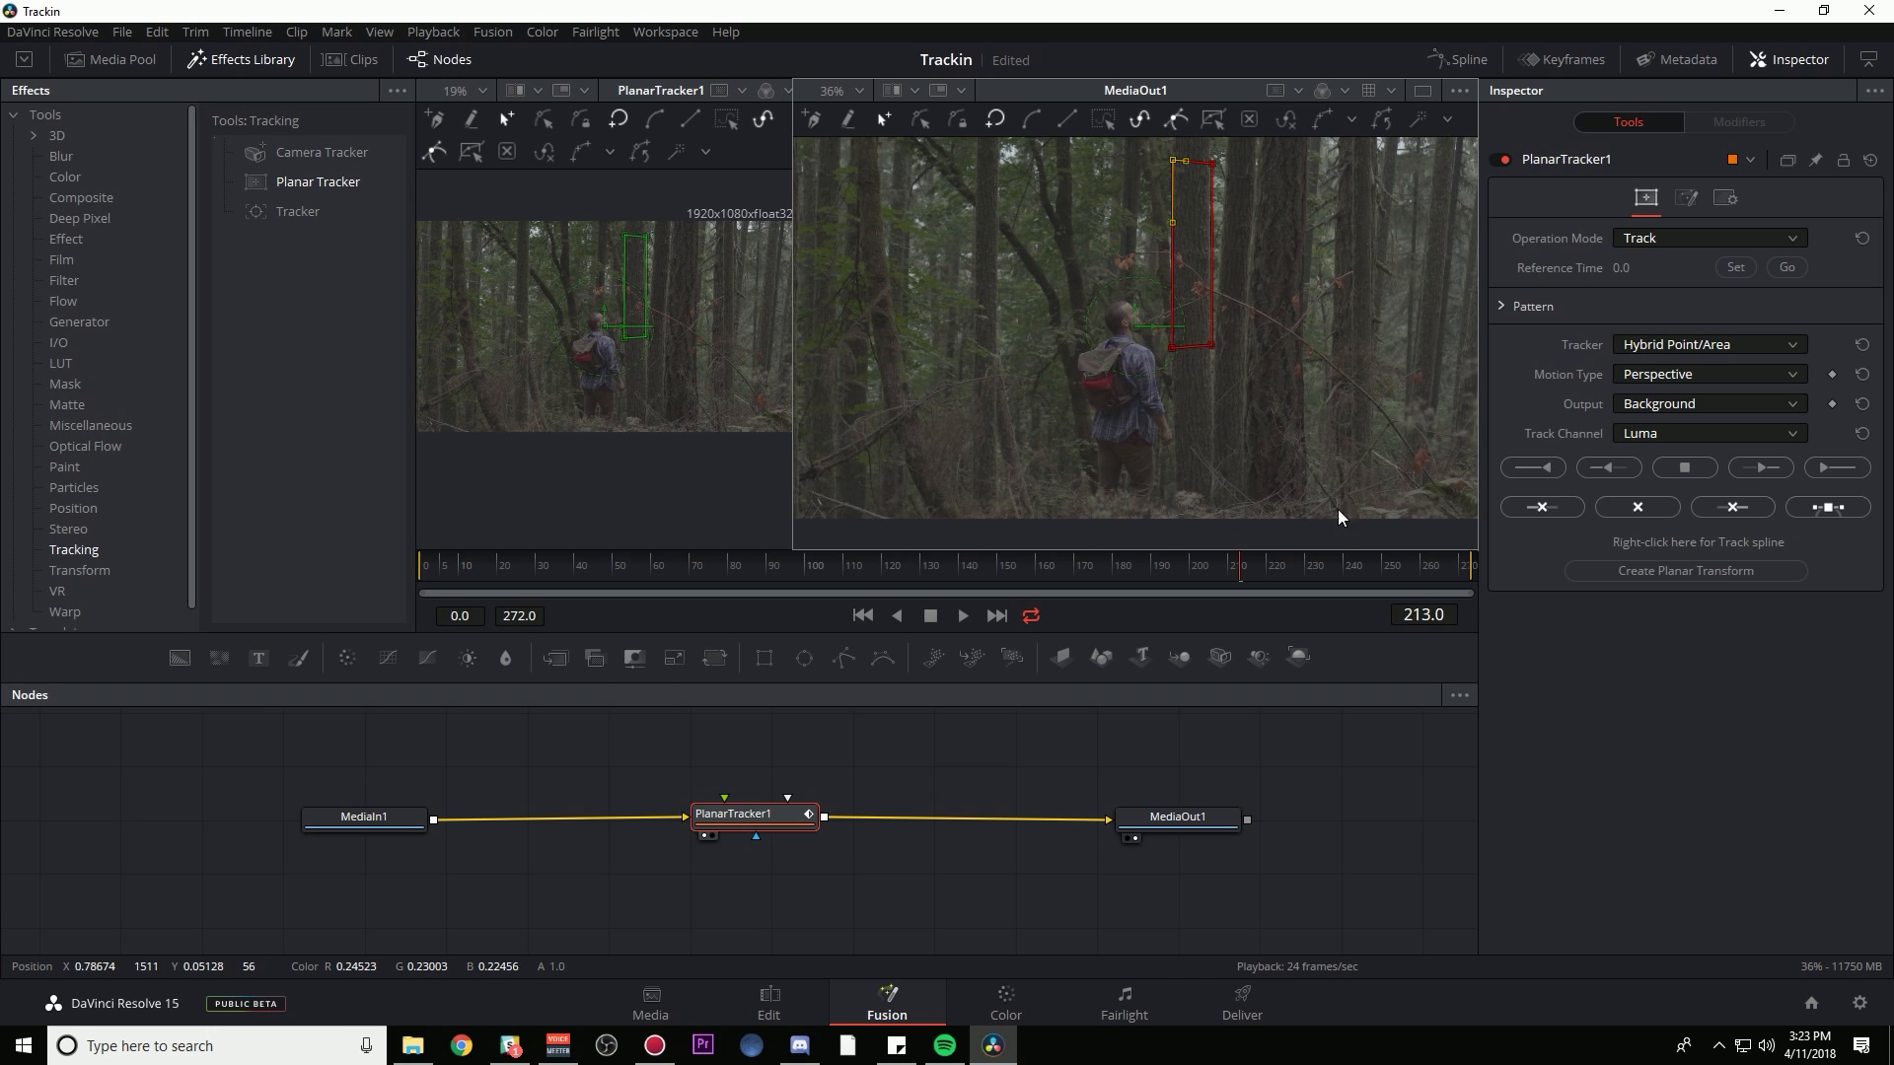
# - Return to frame 0 and outline a tracking polygon around the tree trunk
pyautogui.click(862, 616)
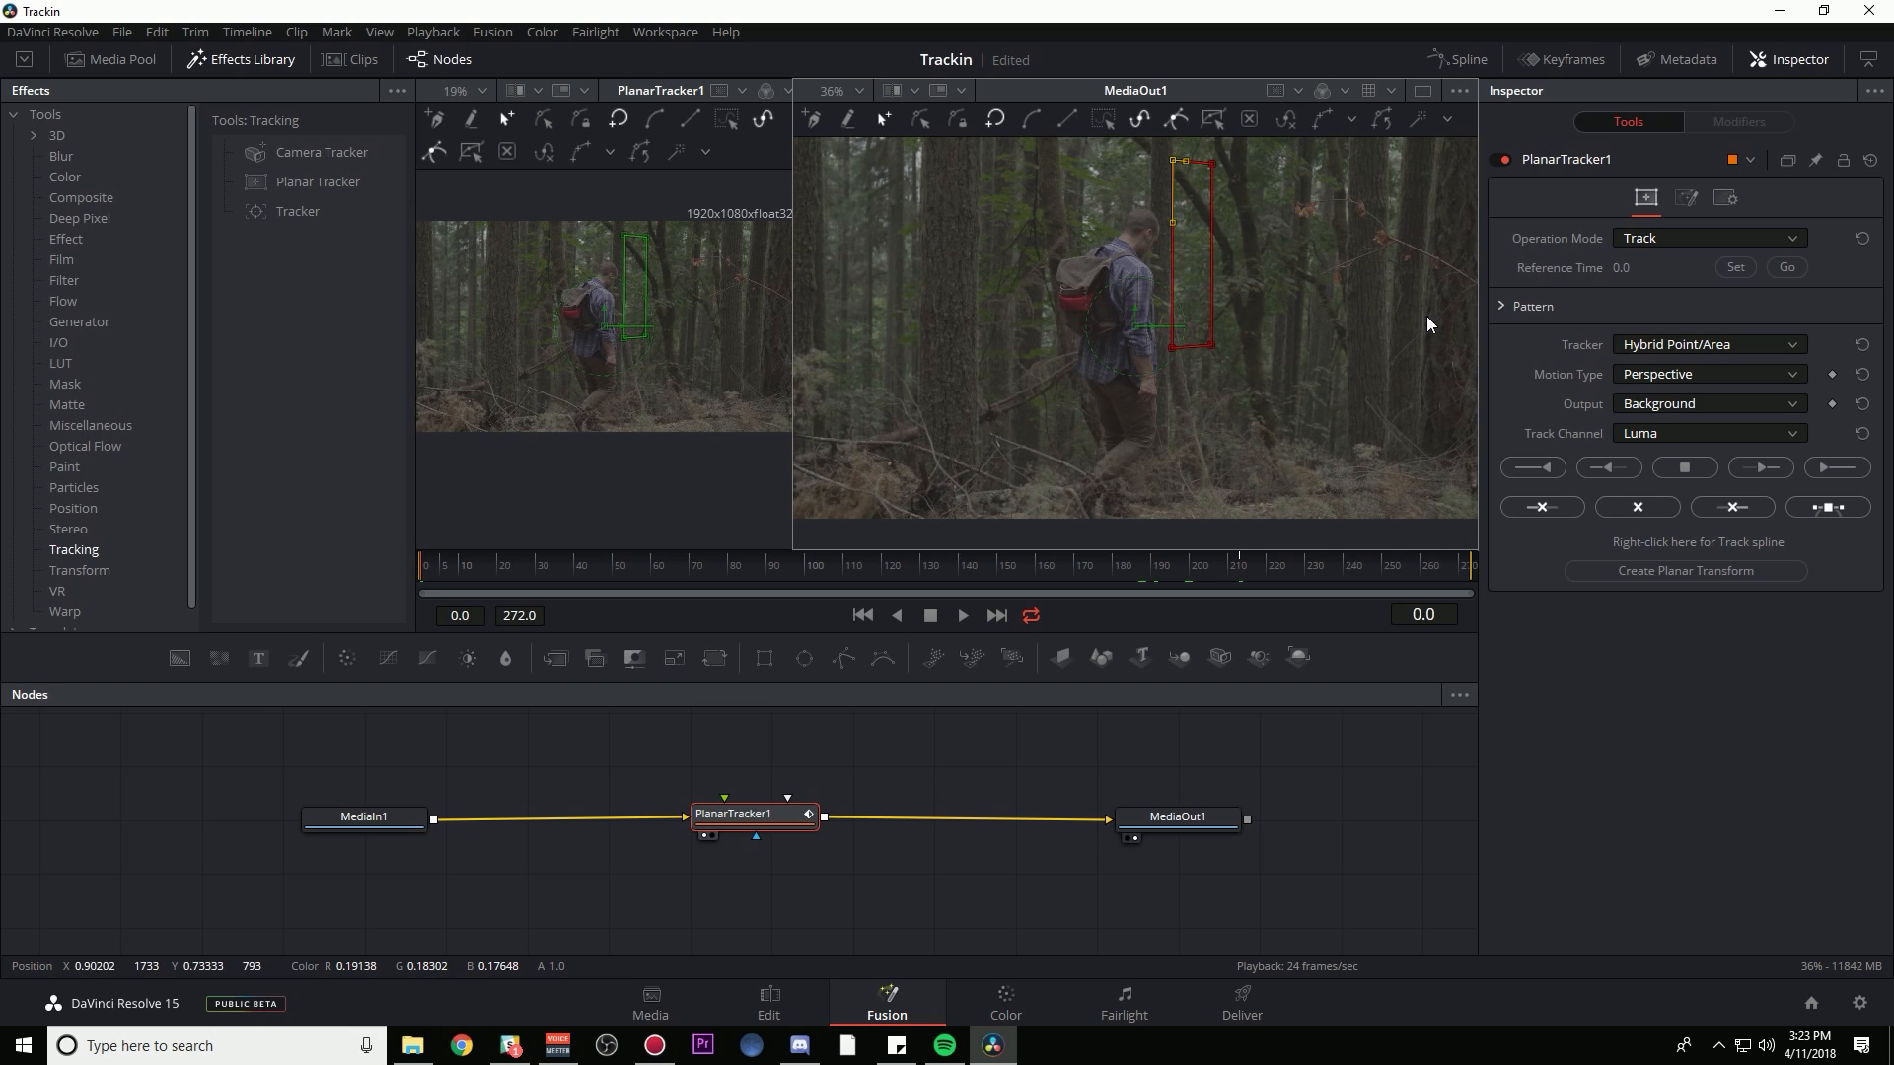
pyautogui.moveTo(1203, 287)
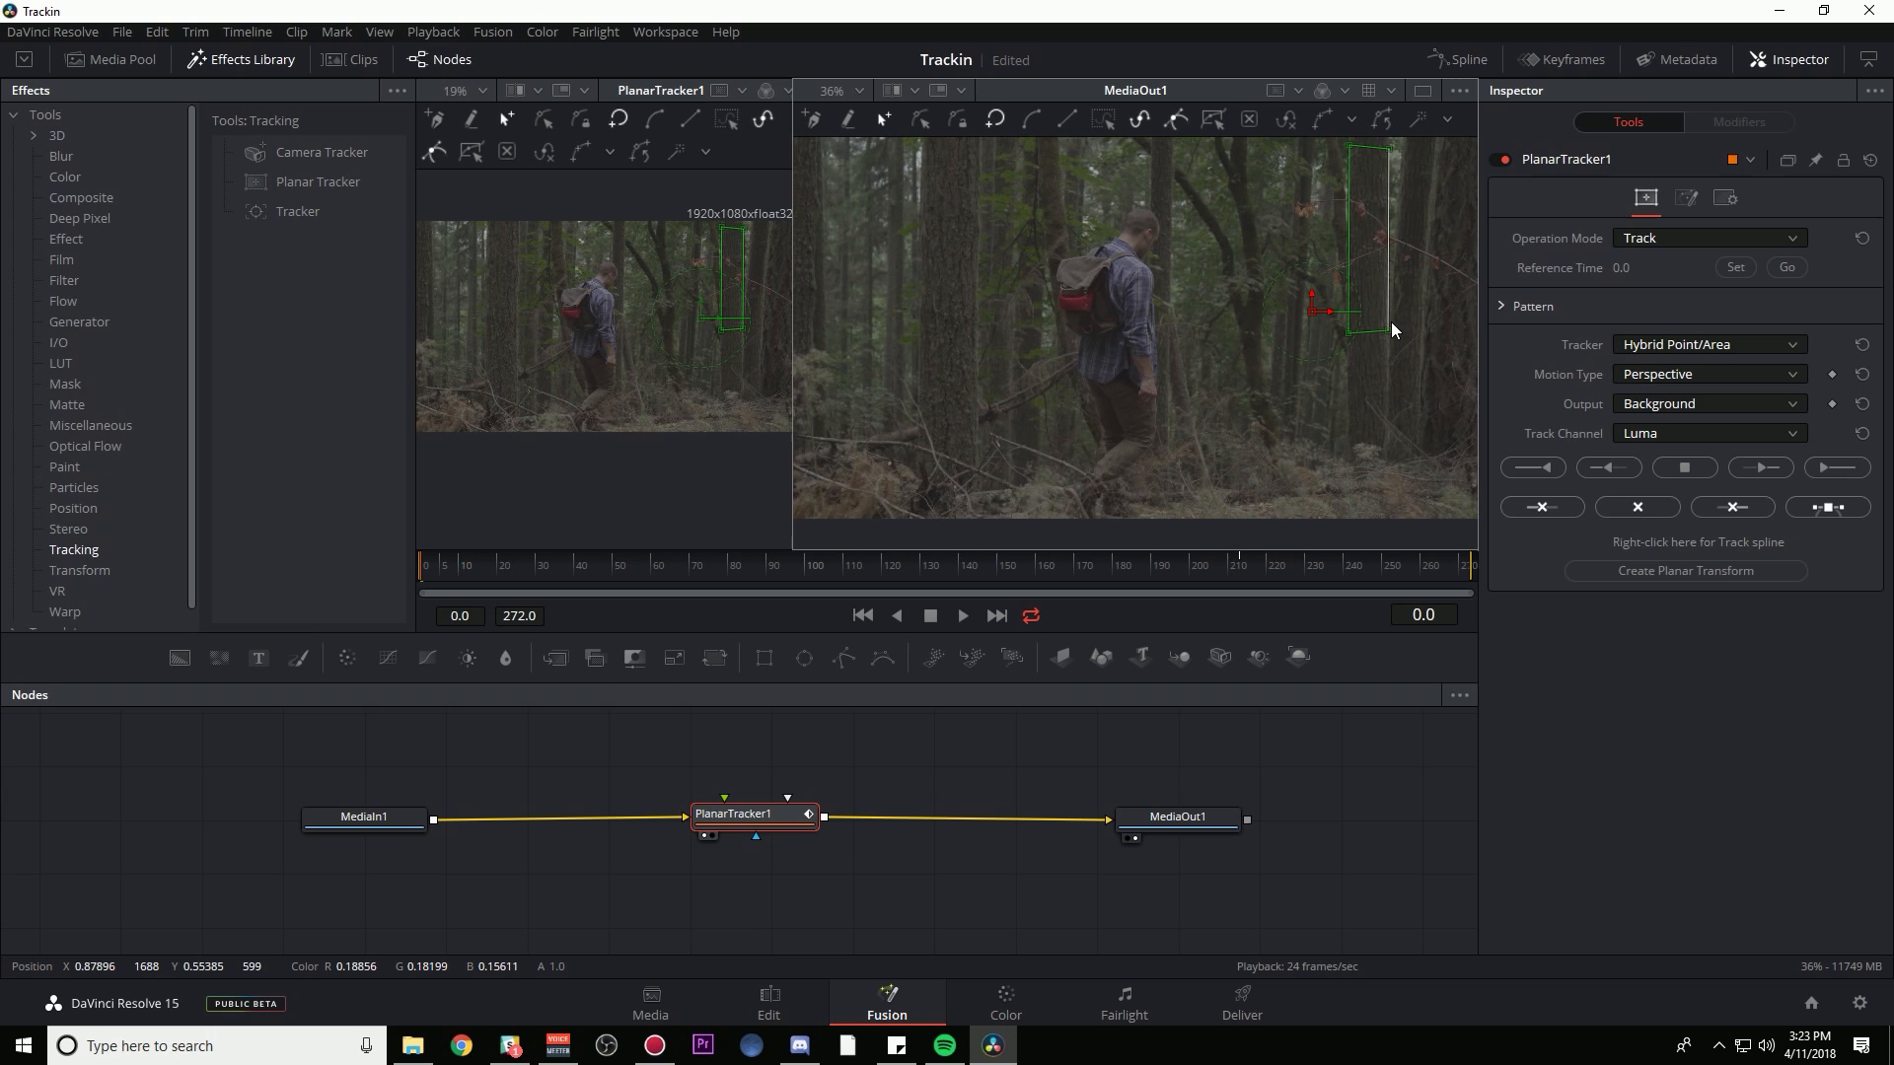
pyautogui.click(1835, 468)
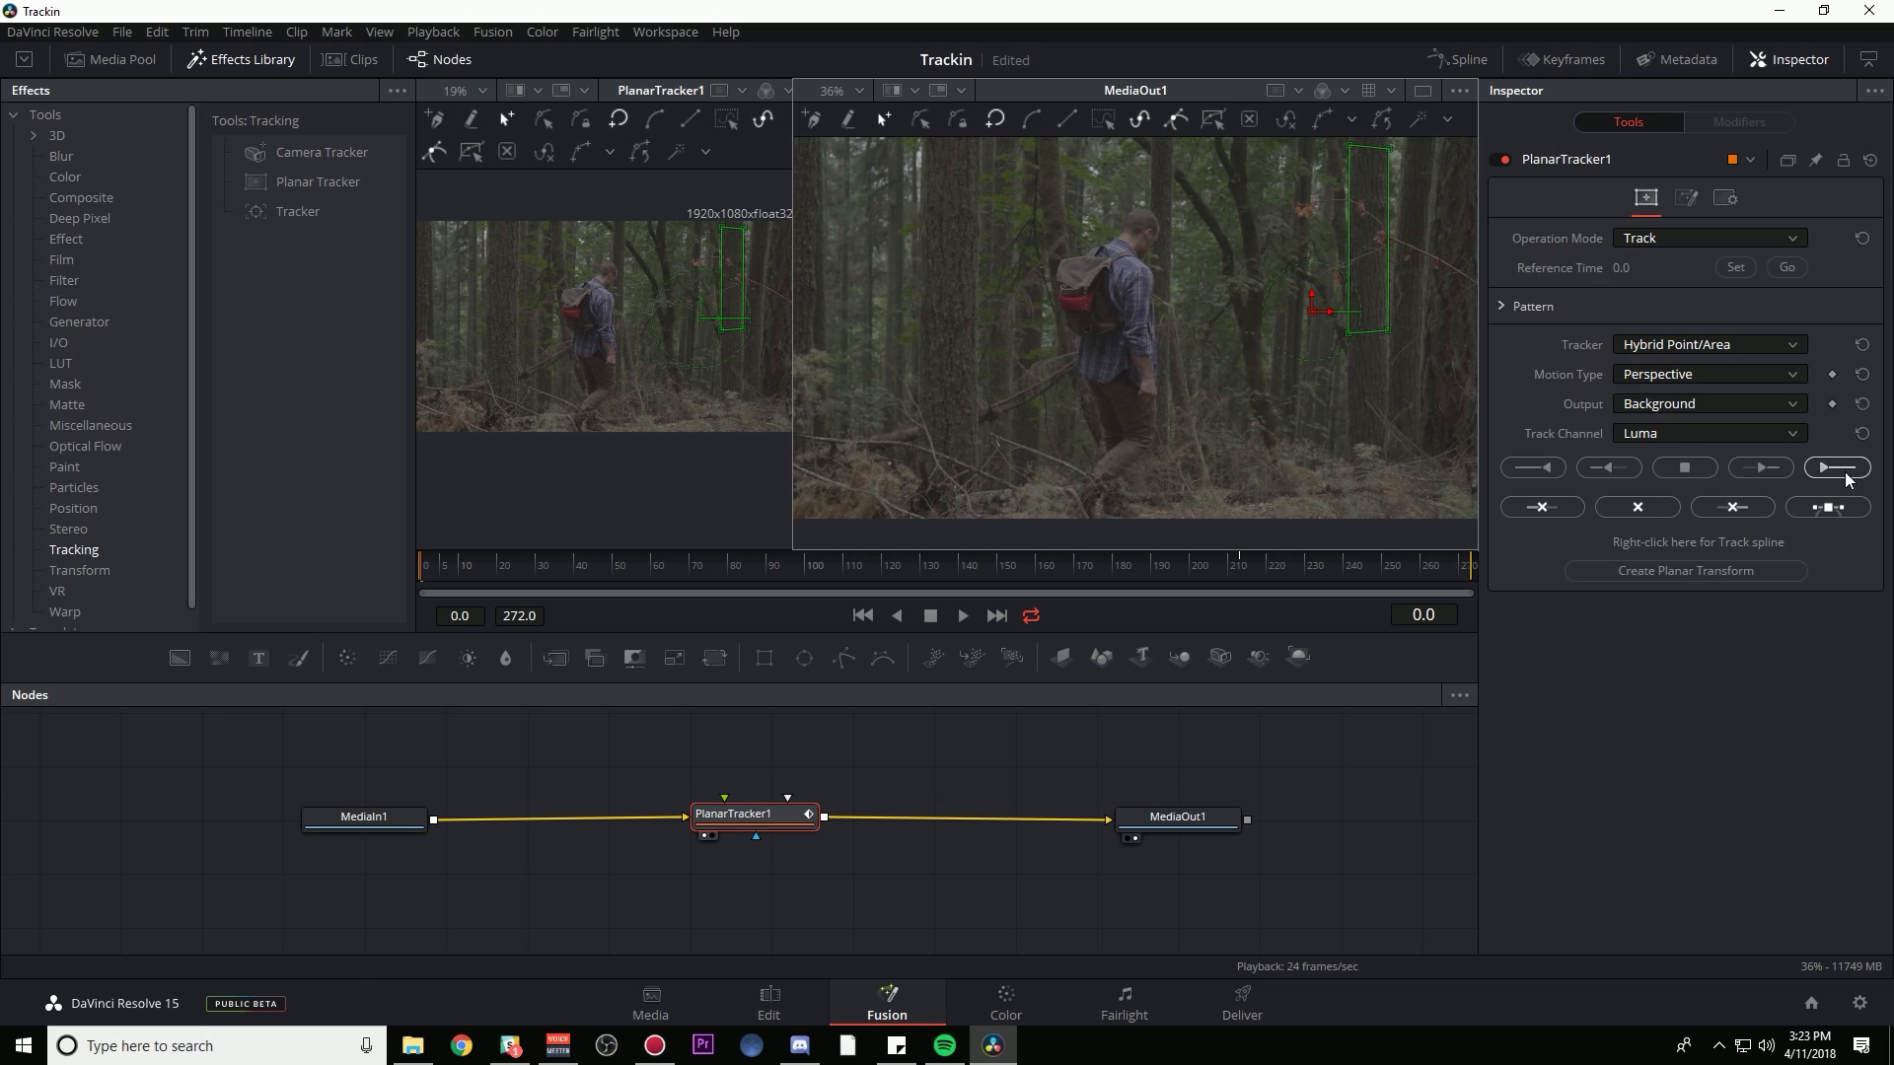
# - Track the tree trunk region forward through all 272 frames and scrub to verify
pyautogui.click(1835, 467)
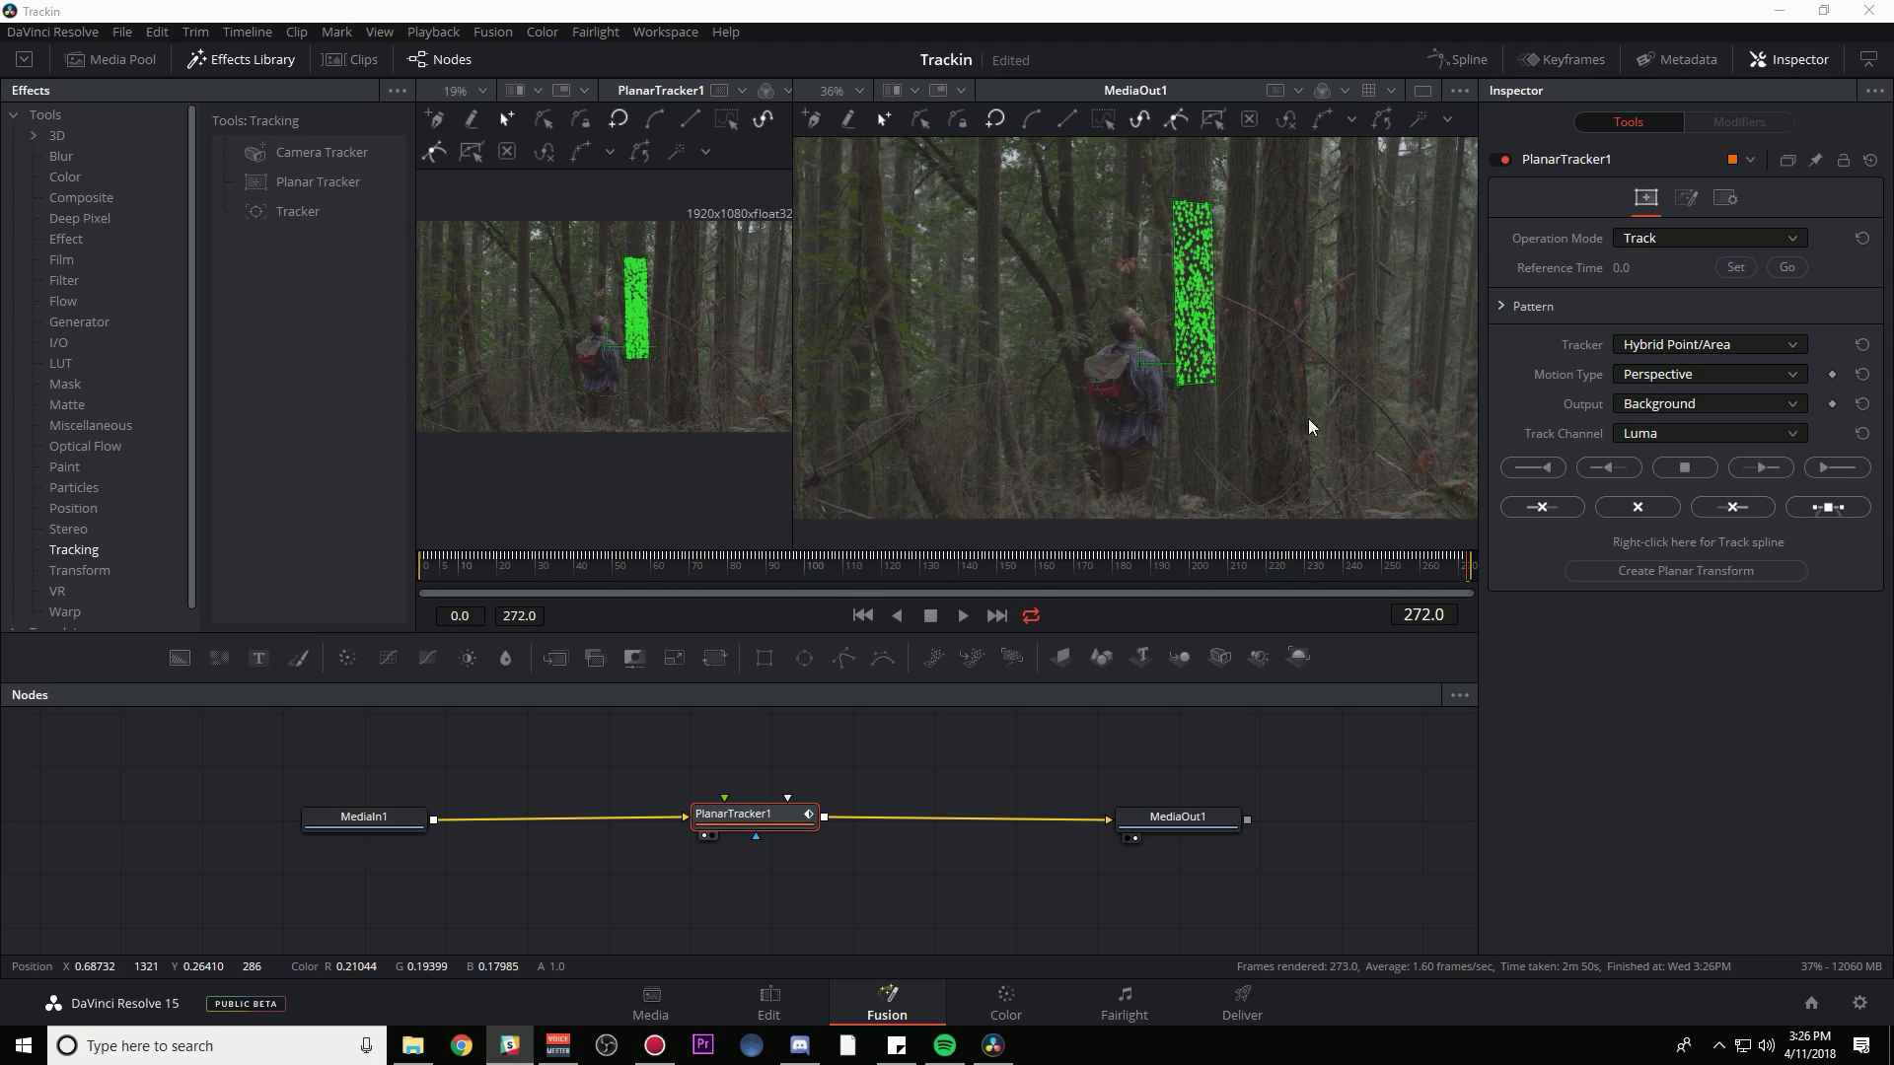
pyautogui.moveTo(1115, 579)
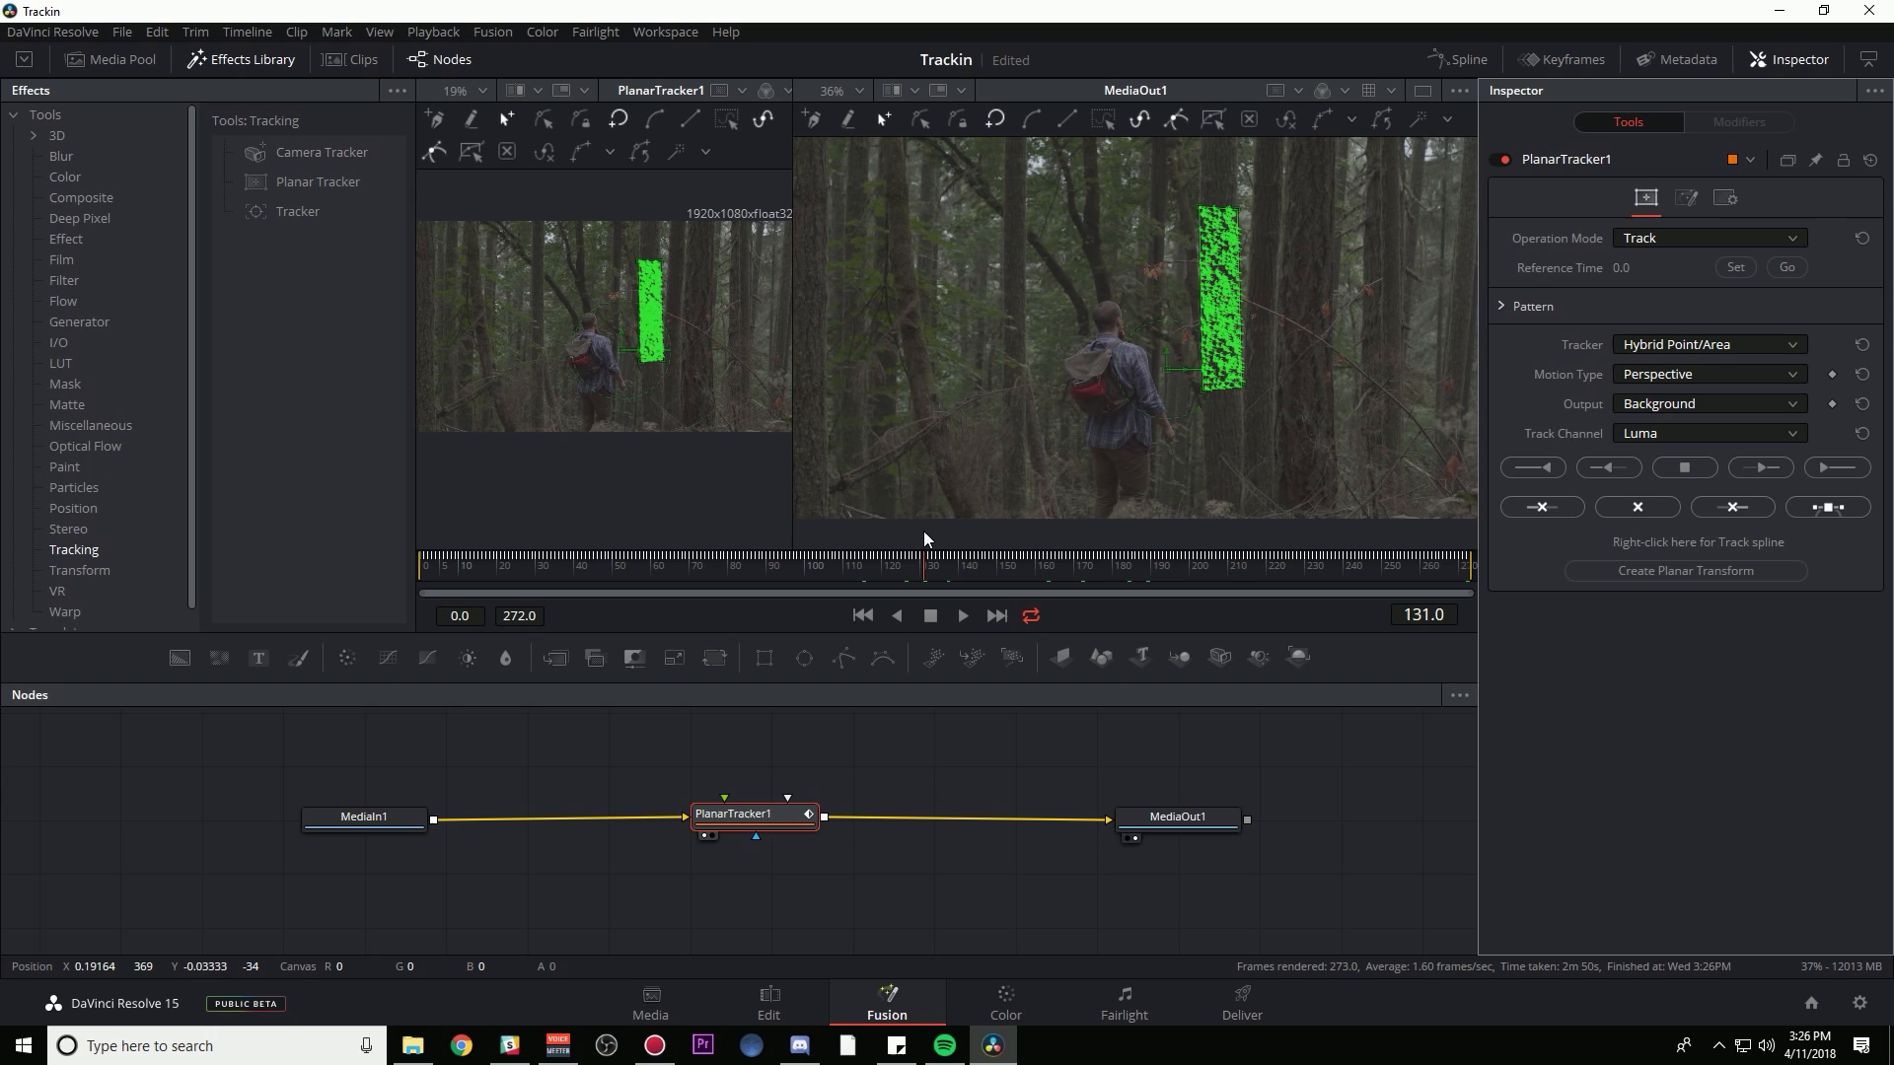
pyautogui.click(1179, 565)
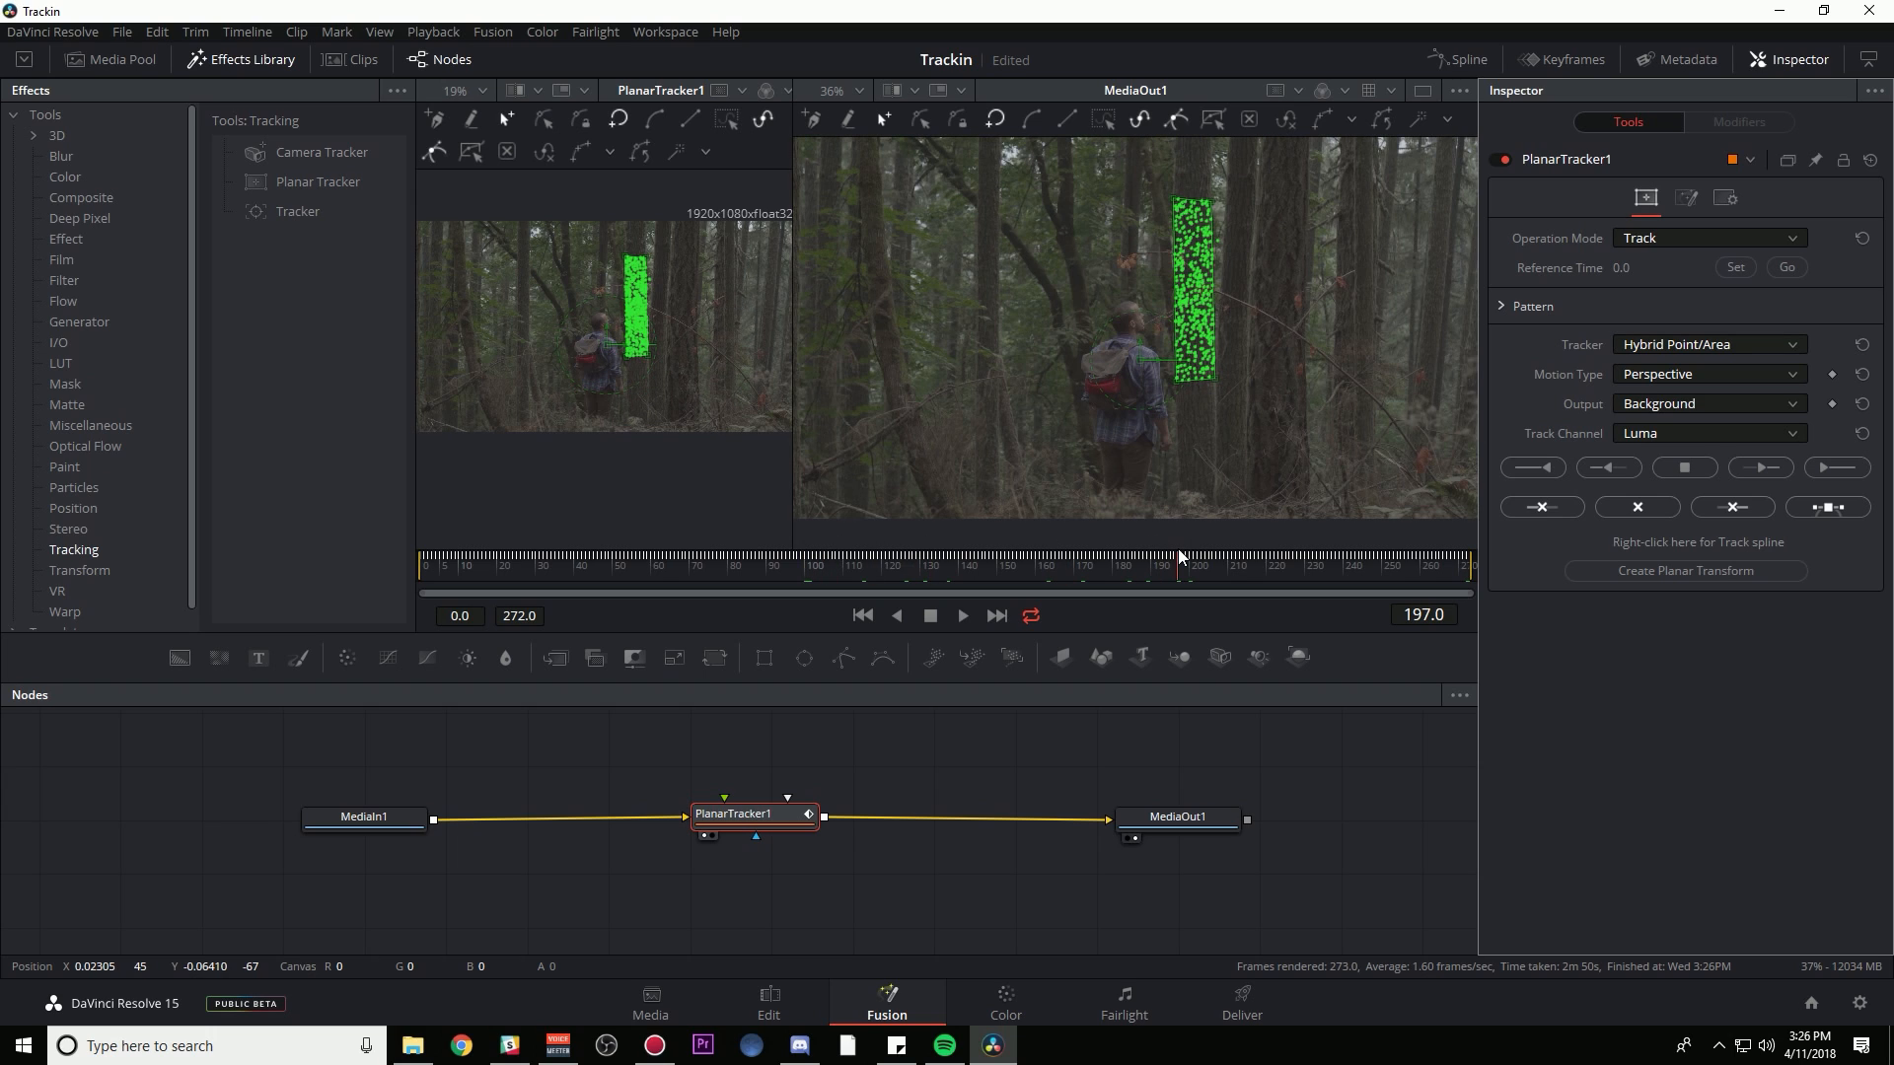
pyautogui.moveTo(1098, 517)
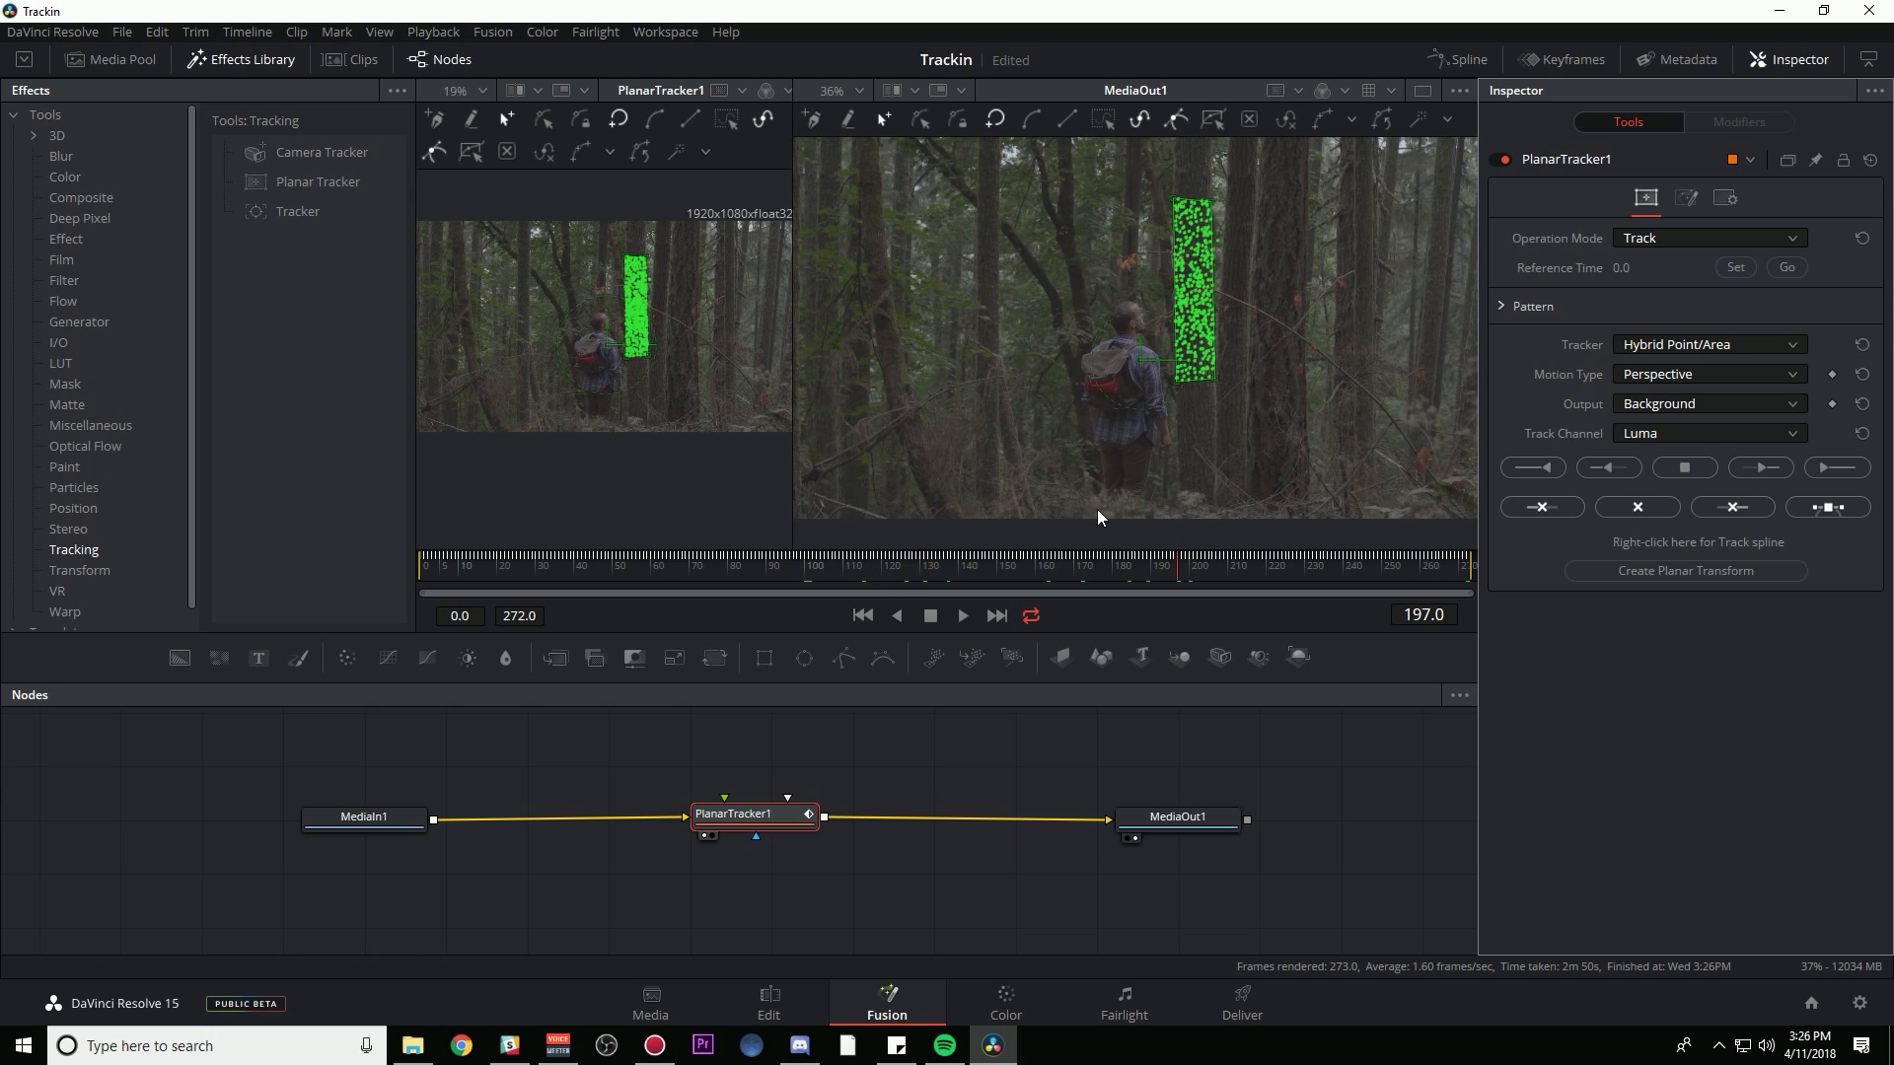
pyautogui.moveTo(1234, 285)
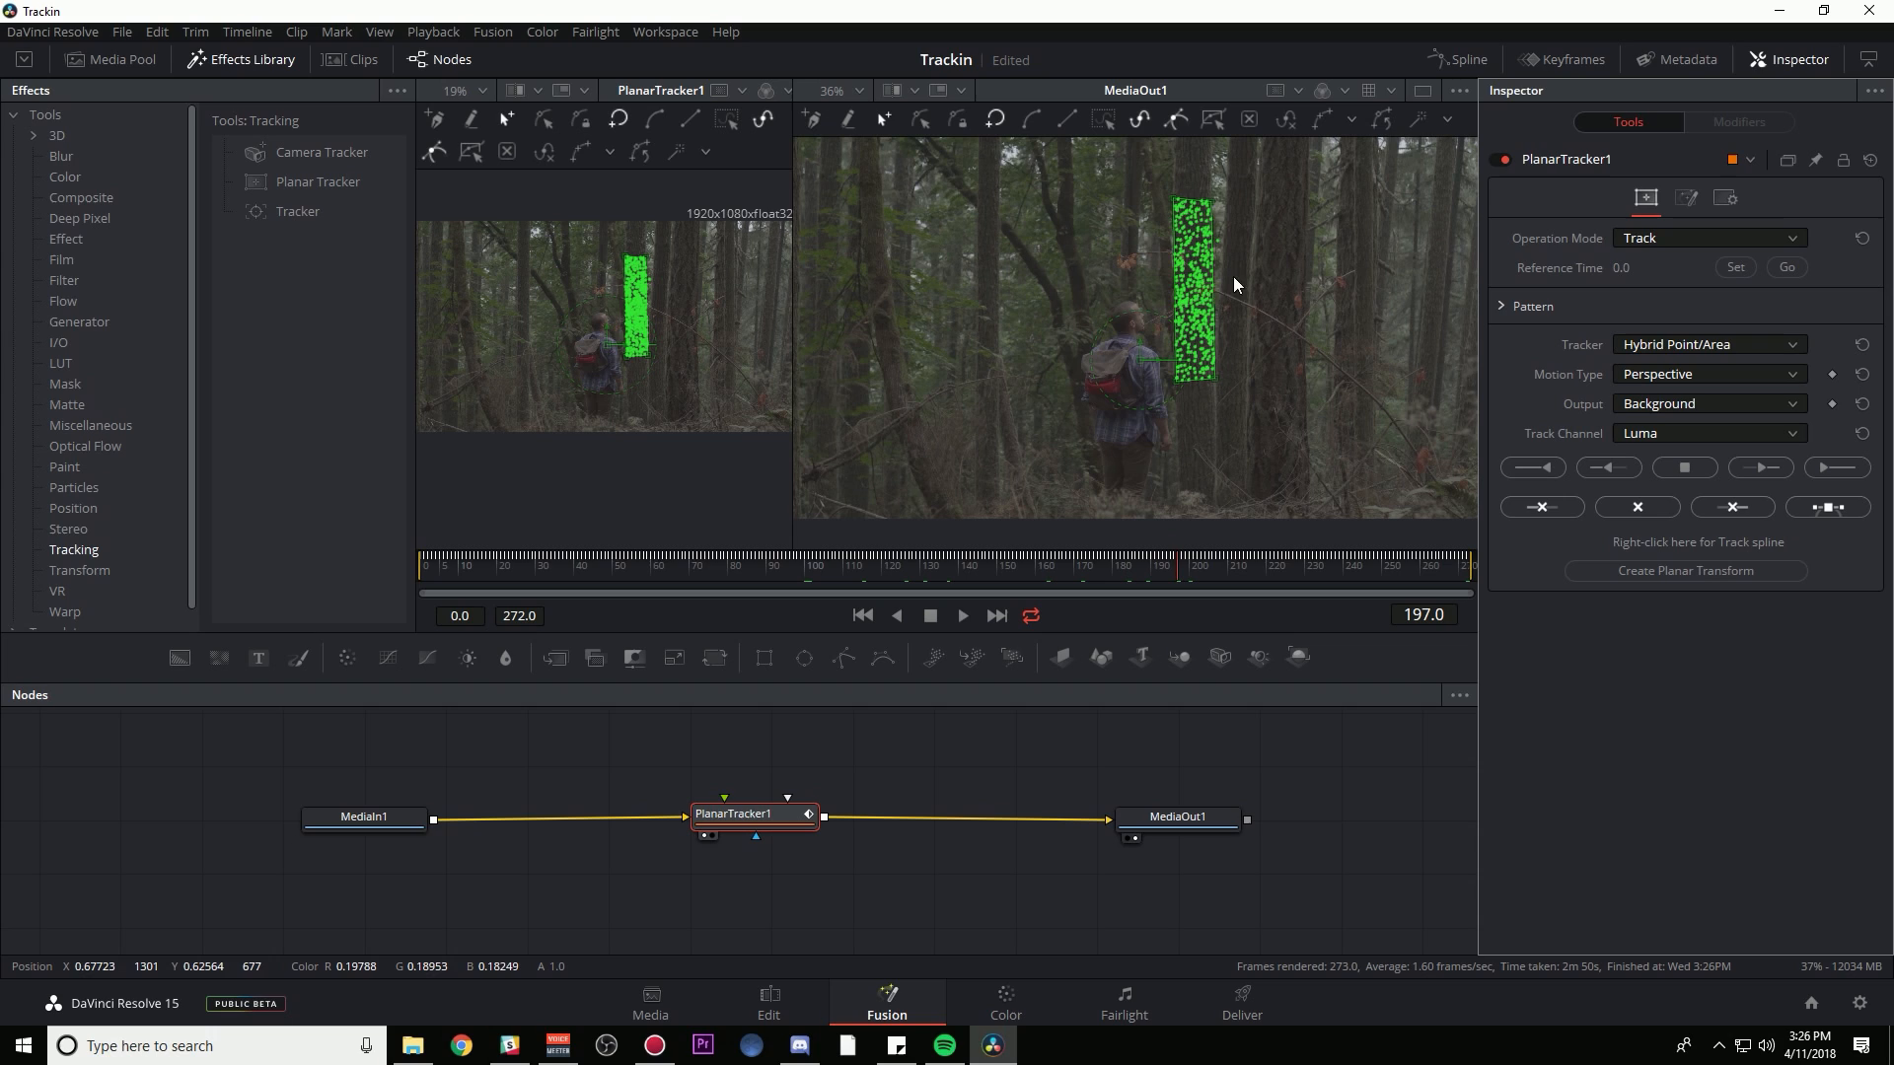
pyautogui.moveTo(988, 613)
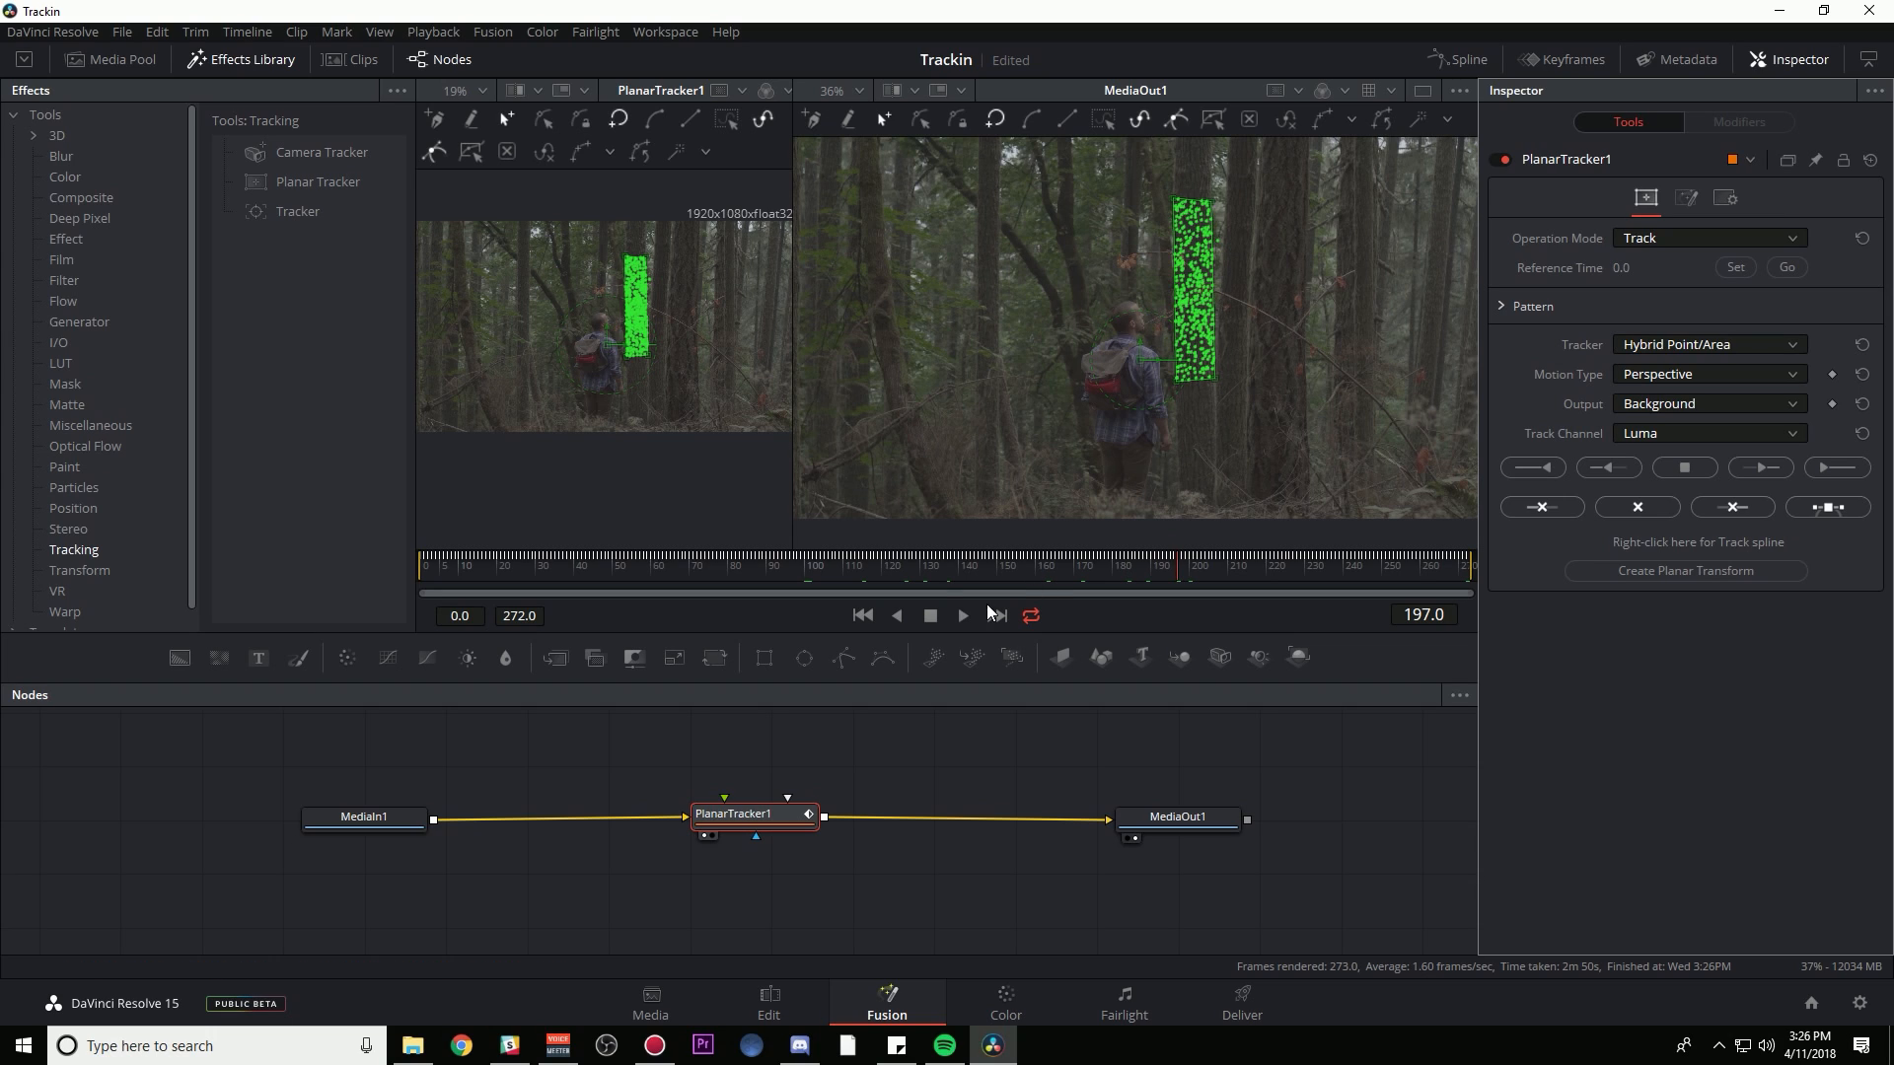
pyautogui.moveTo(1205, 359)
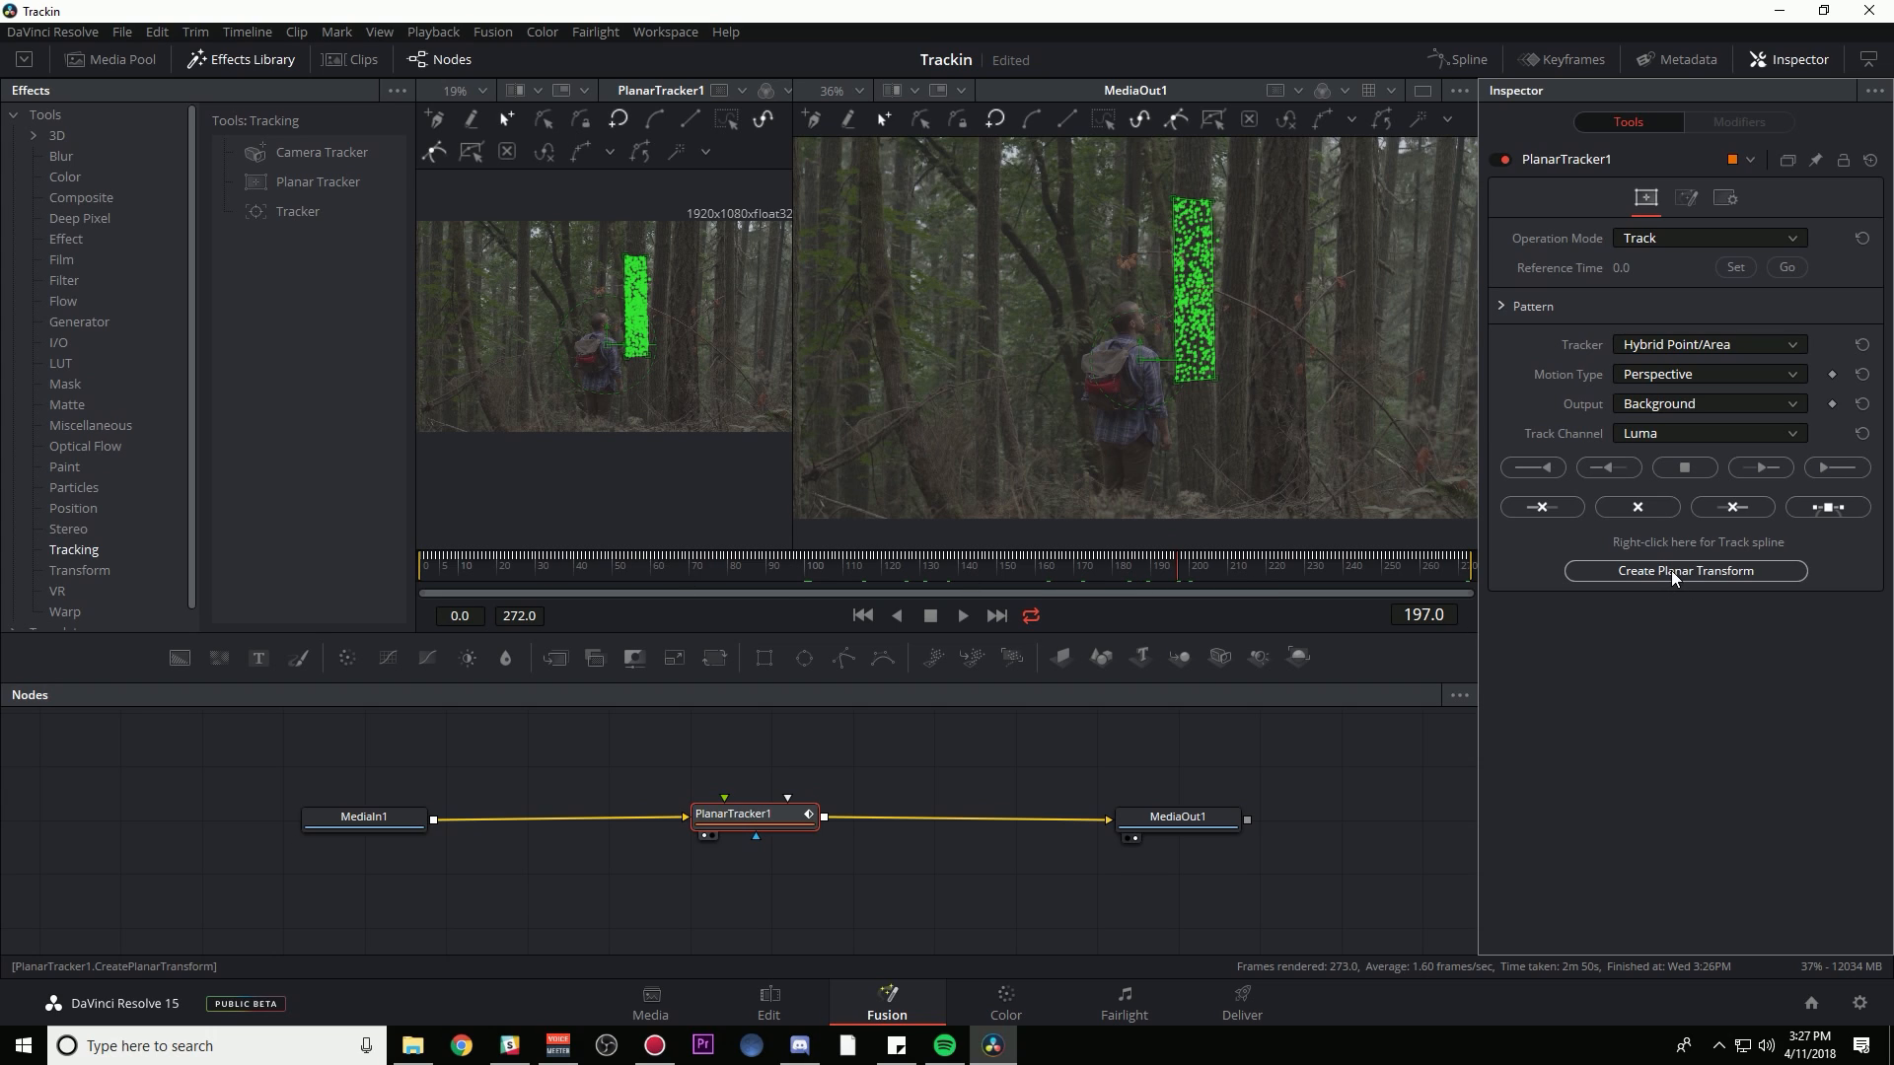
pyautogui.moveTo(1701, 588)
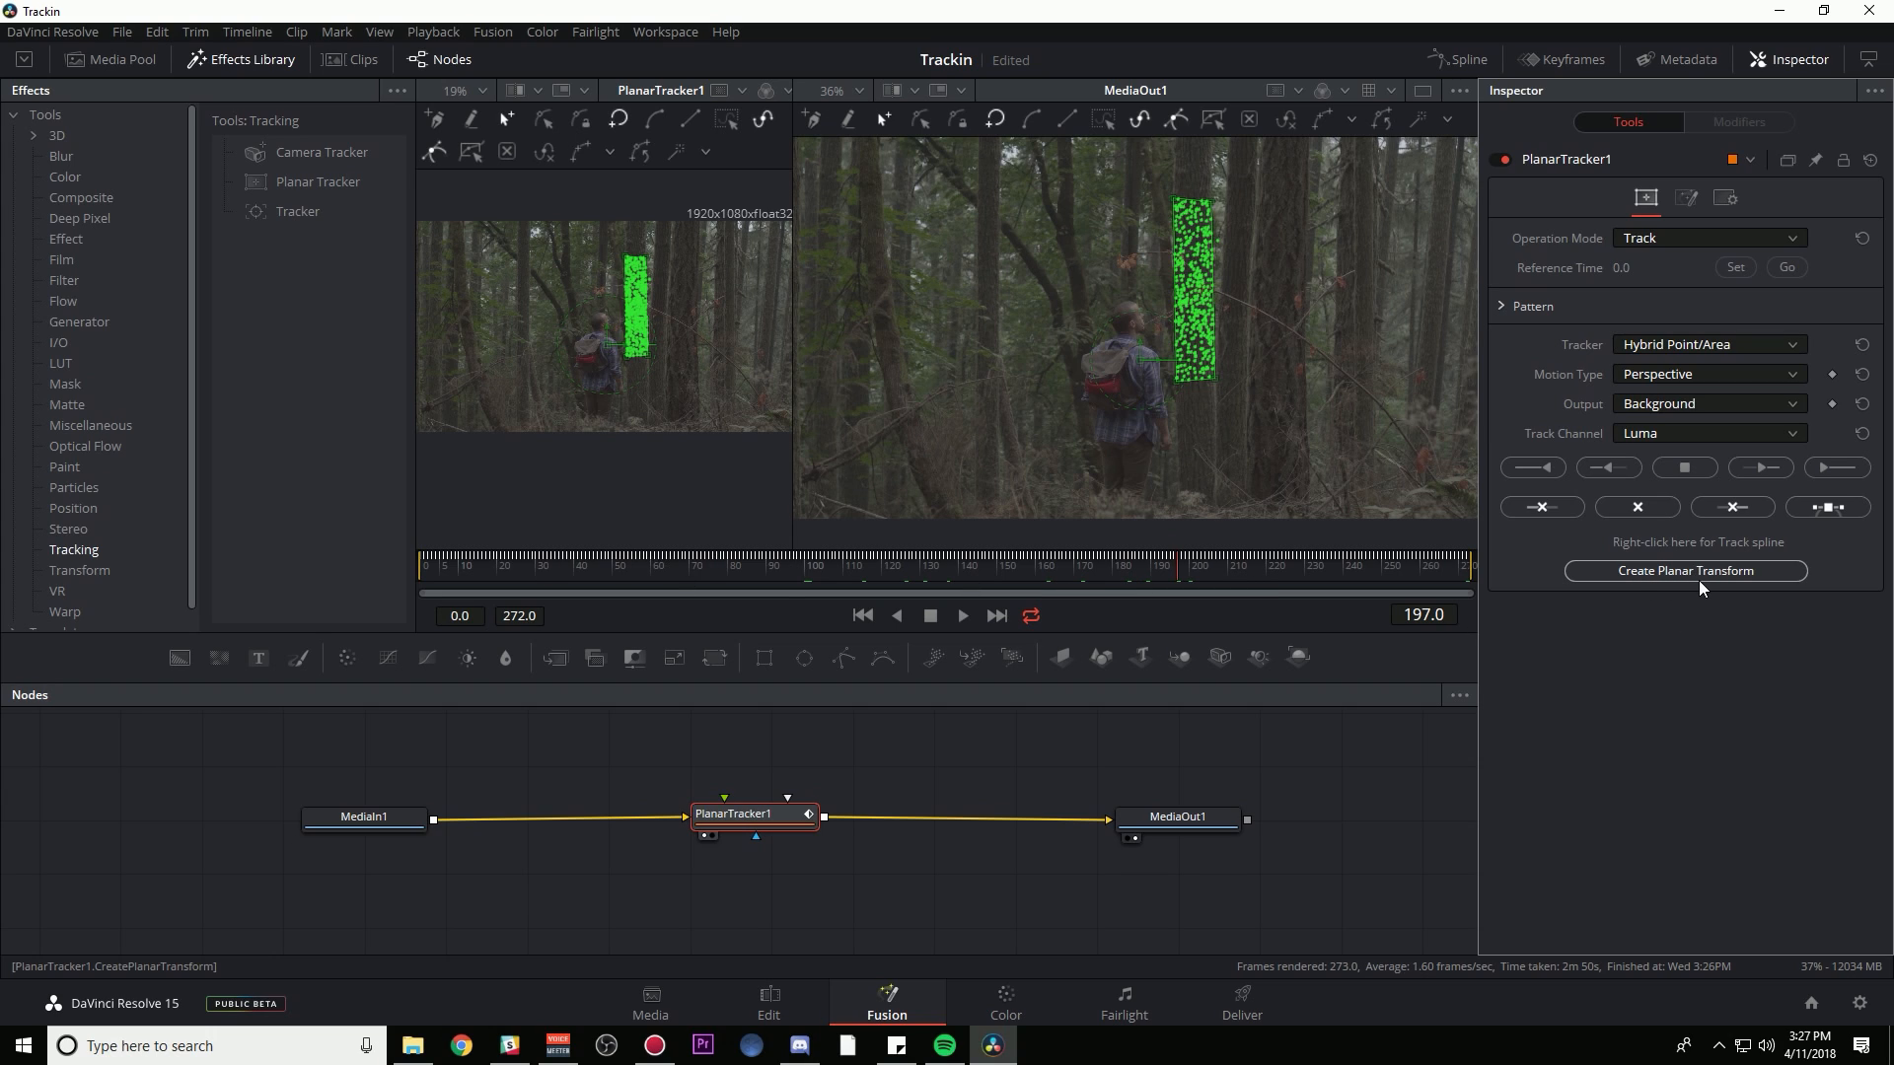
# - Create a PlanarTransform1 node from the finished planar track
pyautogui.click(1684, 571)
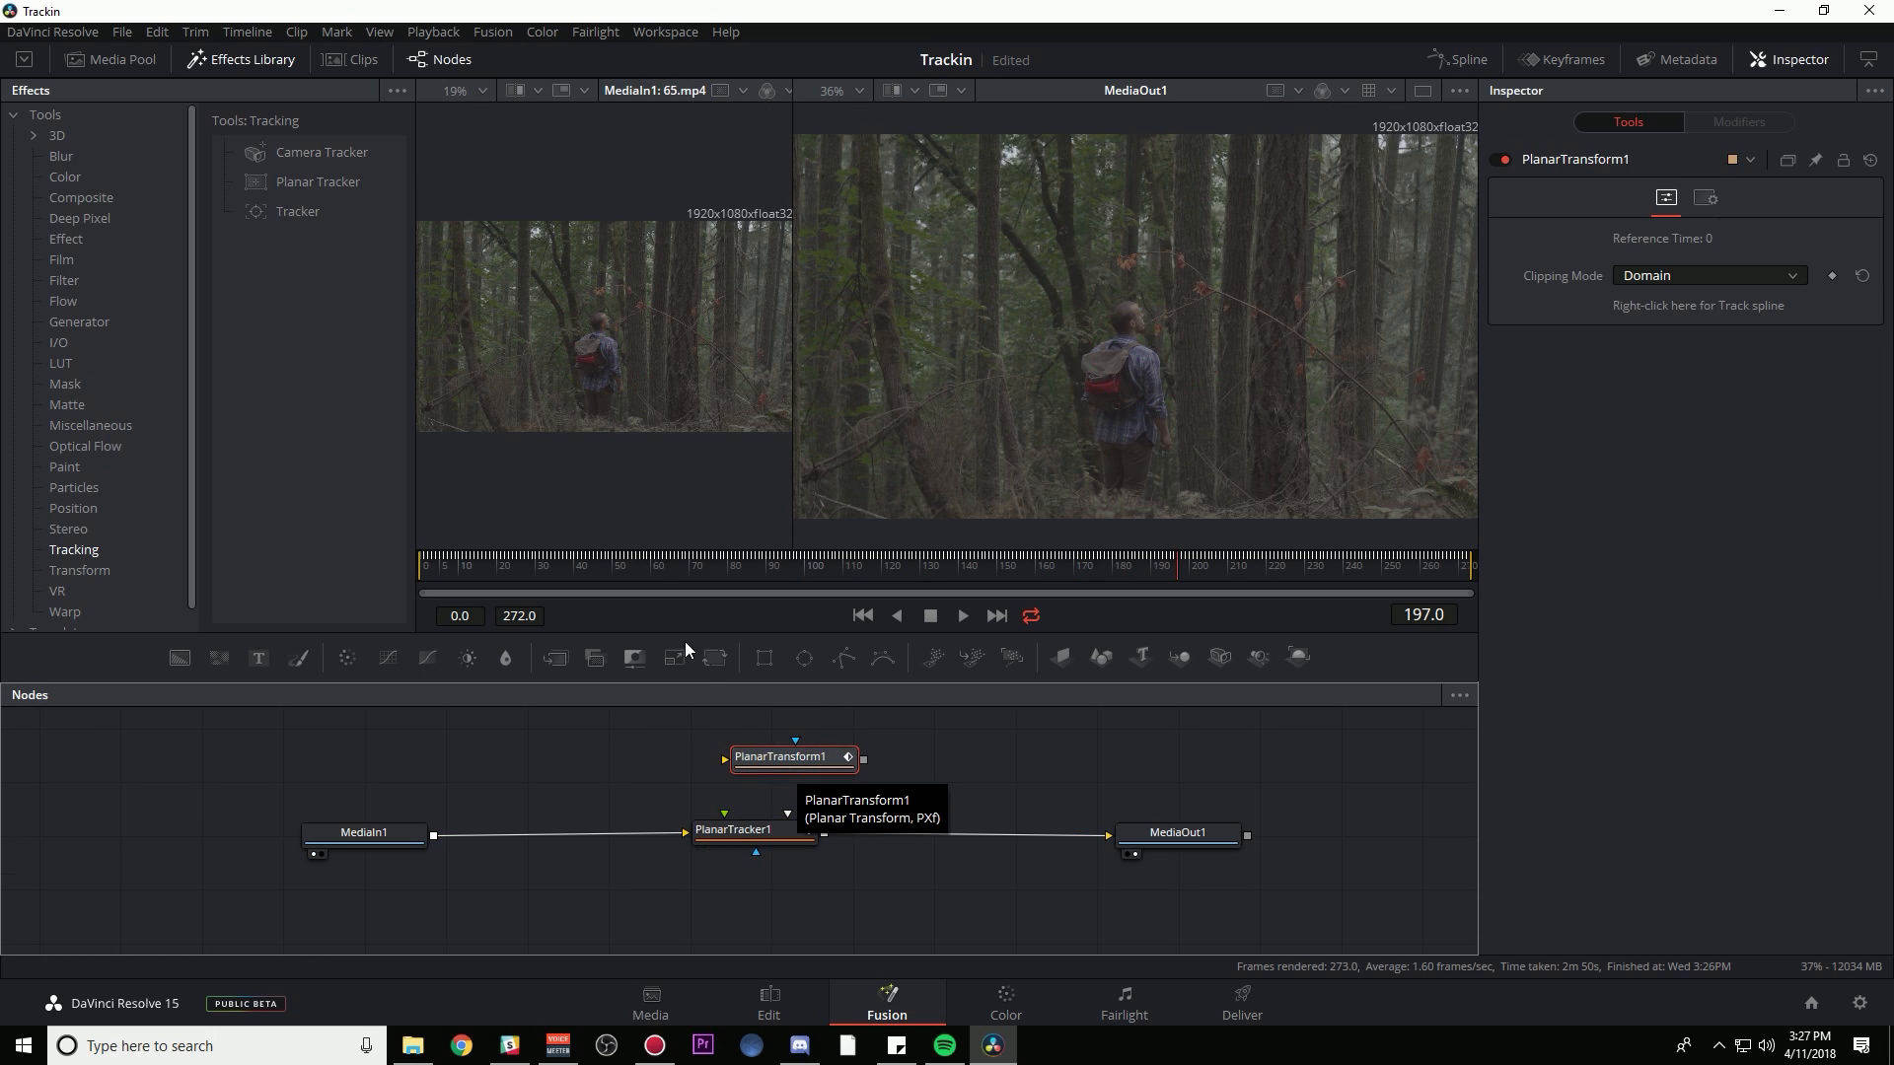
pyautogui.moveTo(775, 567)
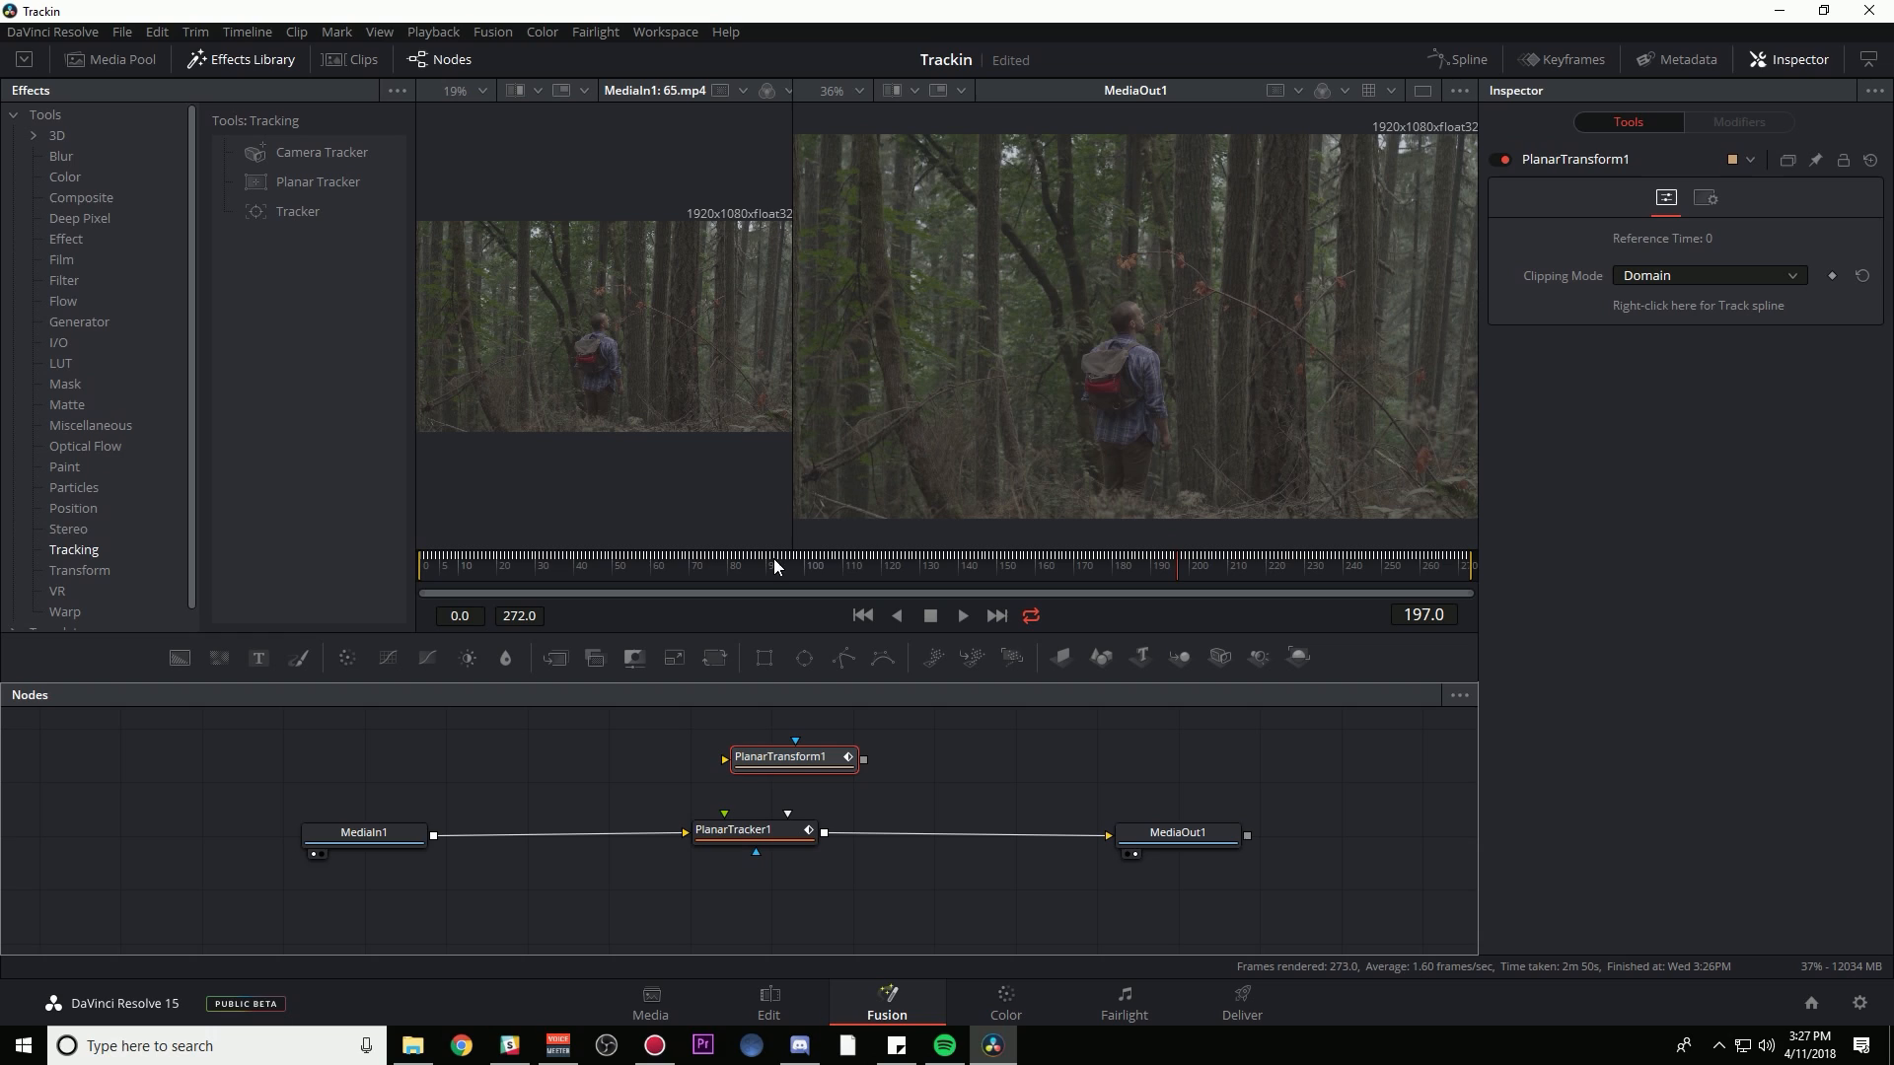
pyautogui.moveTo(919, 721)
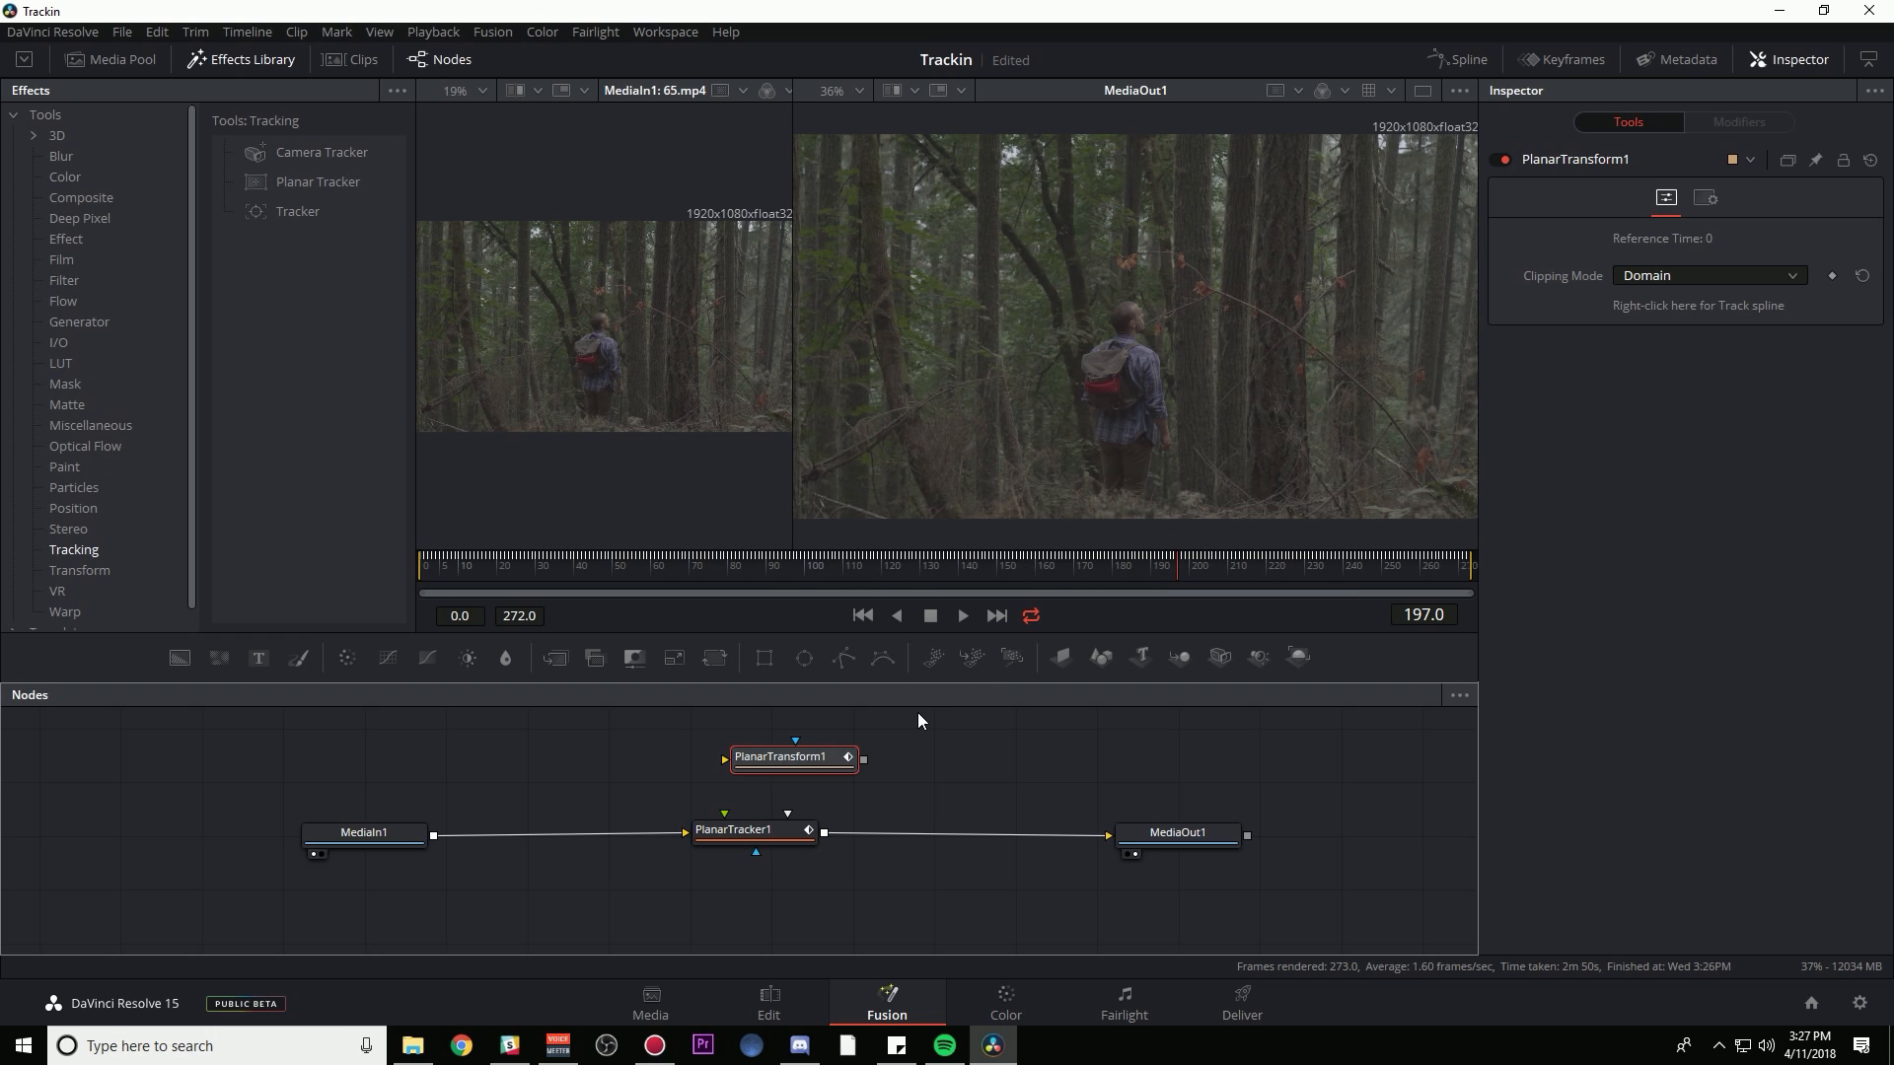
pyautogui.moveTo(983, 706)
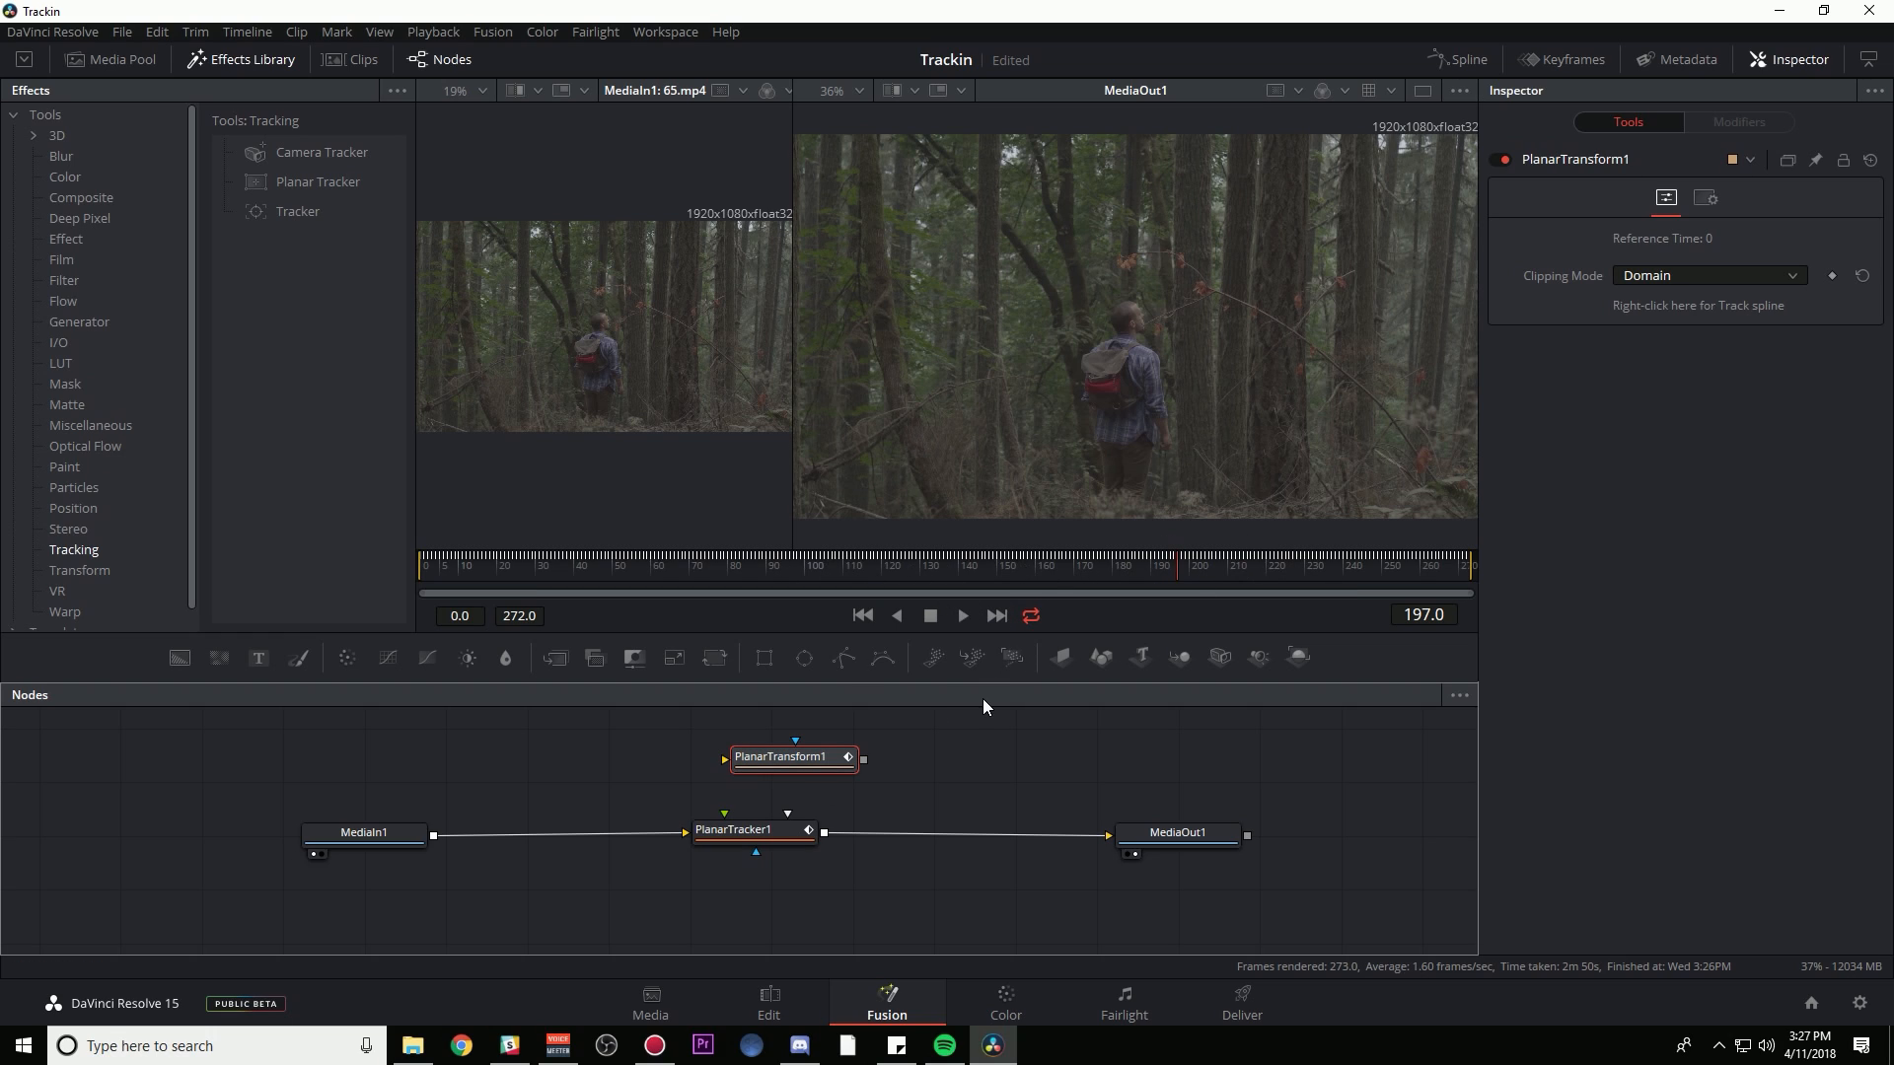
pyautogui.moveTo(652, 705)
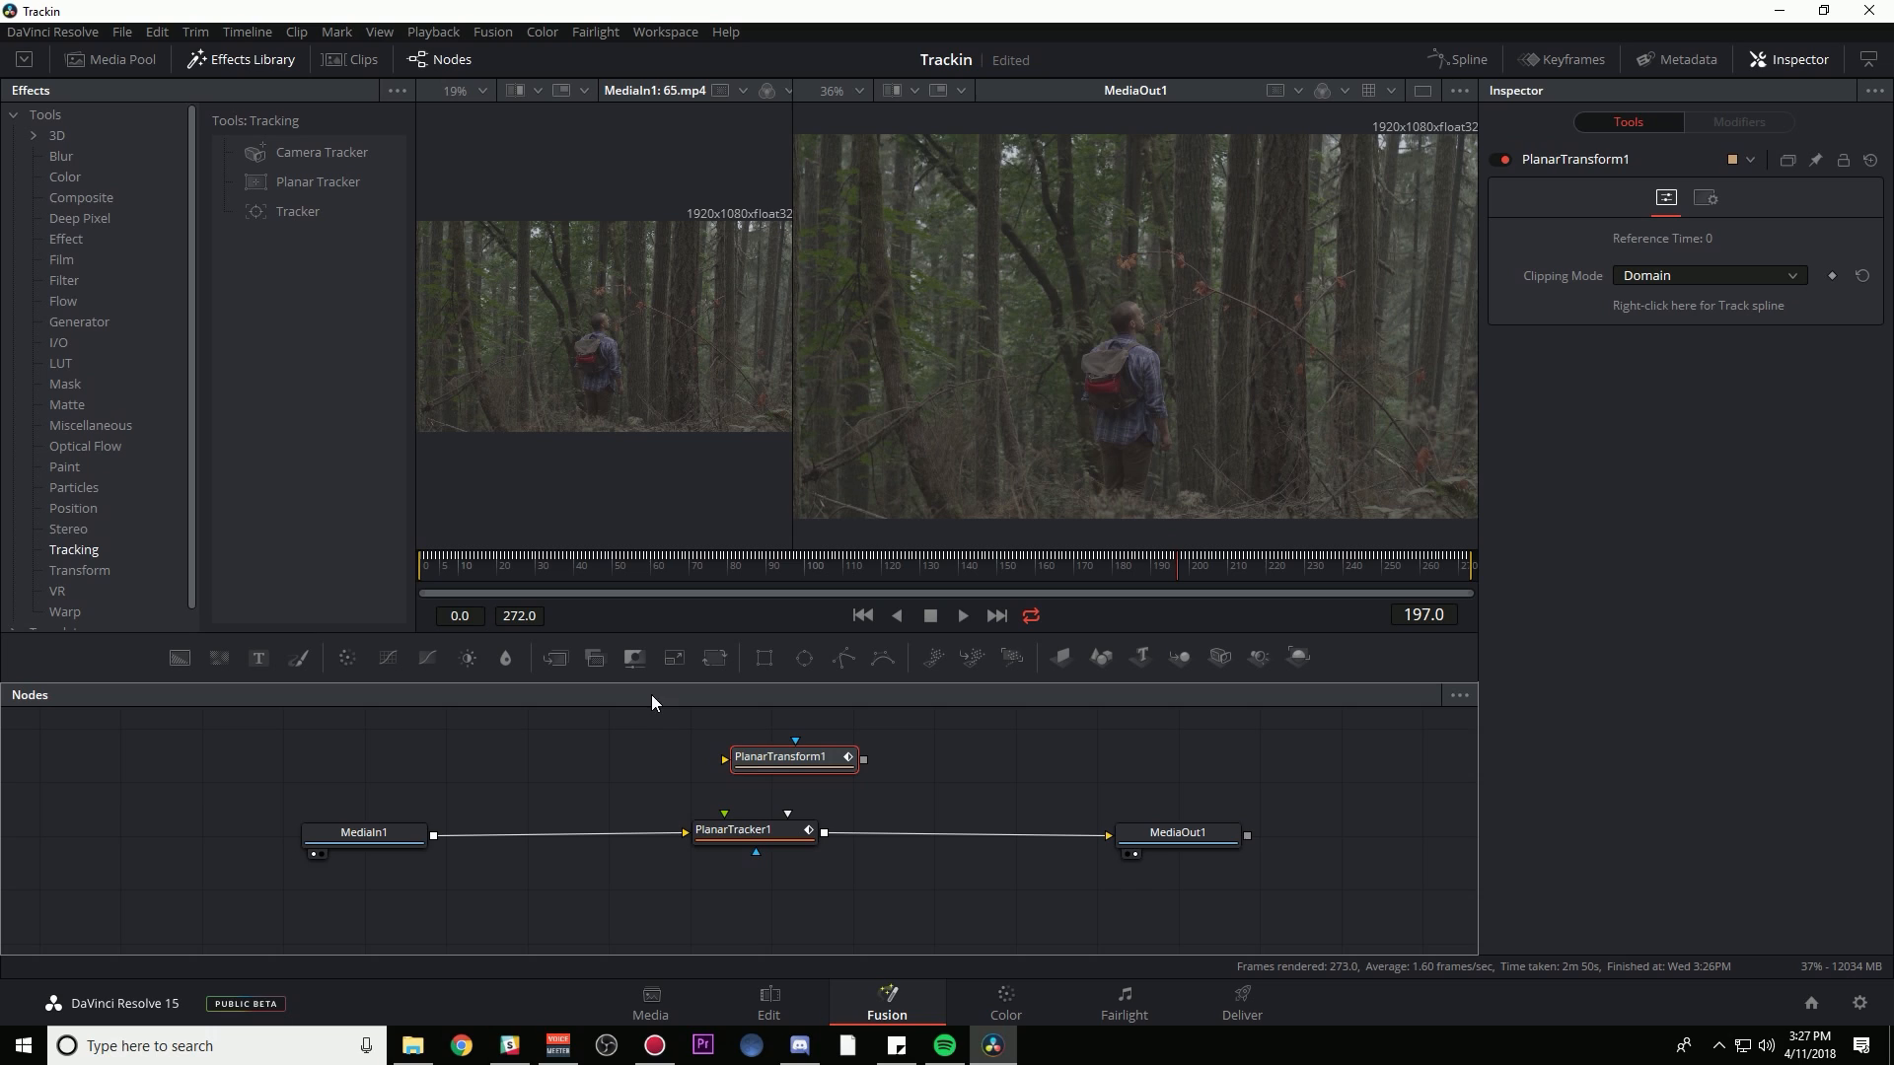
pyautogui.moveTo(1059, 404)
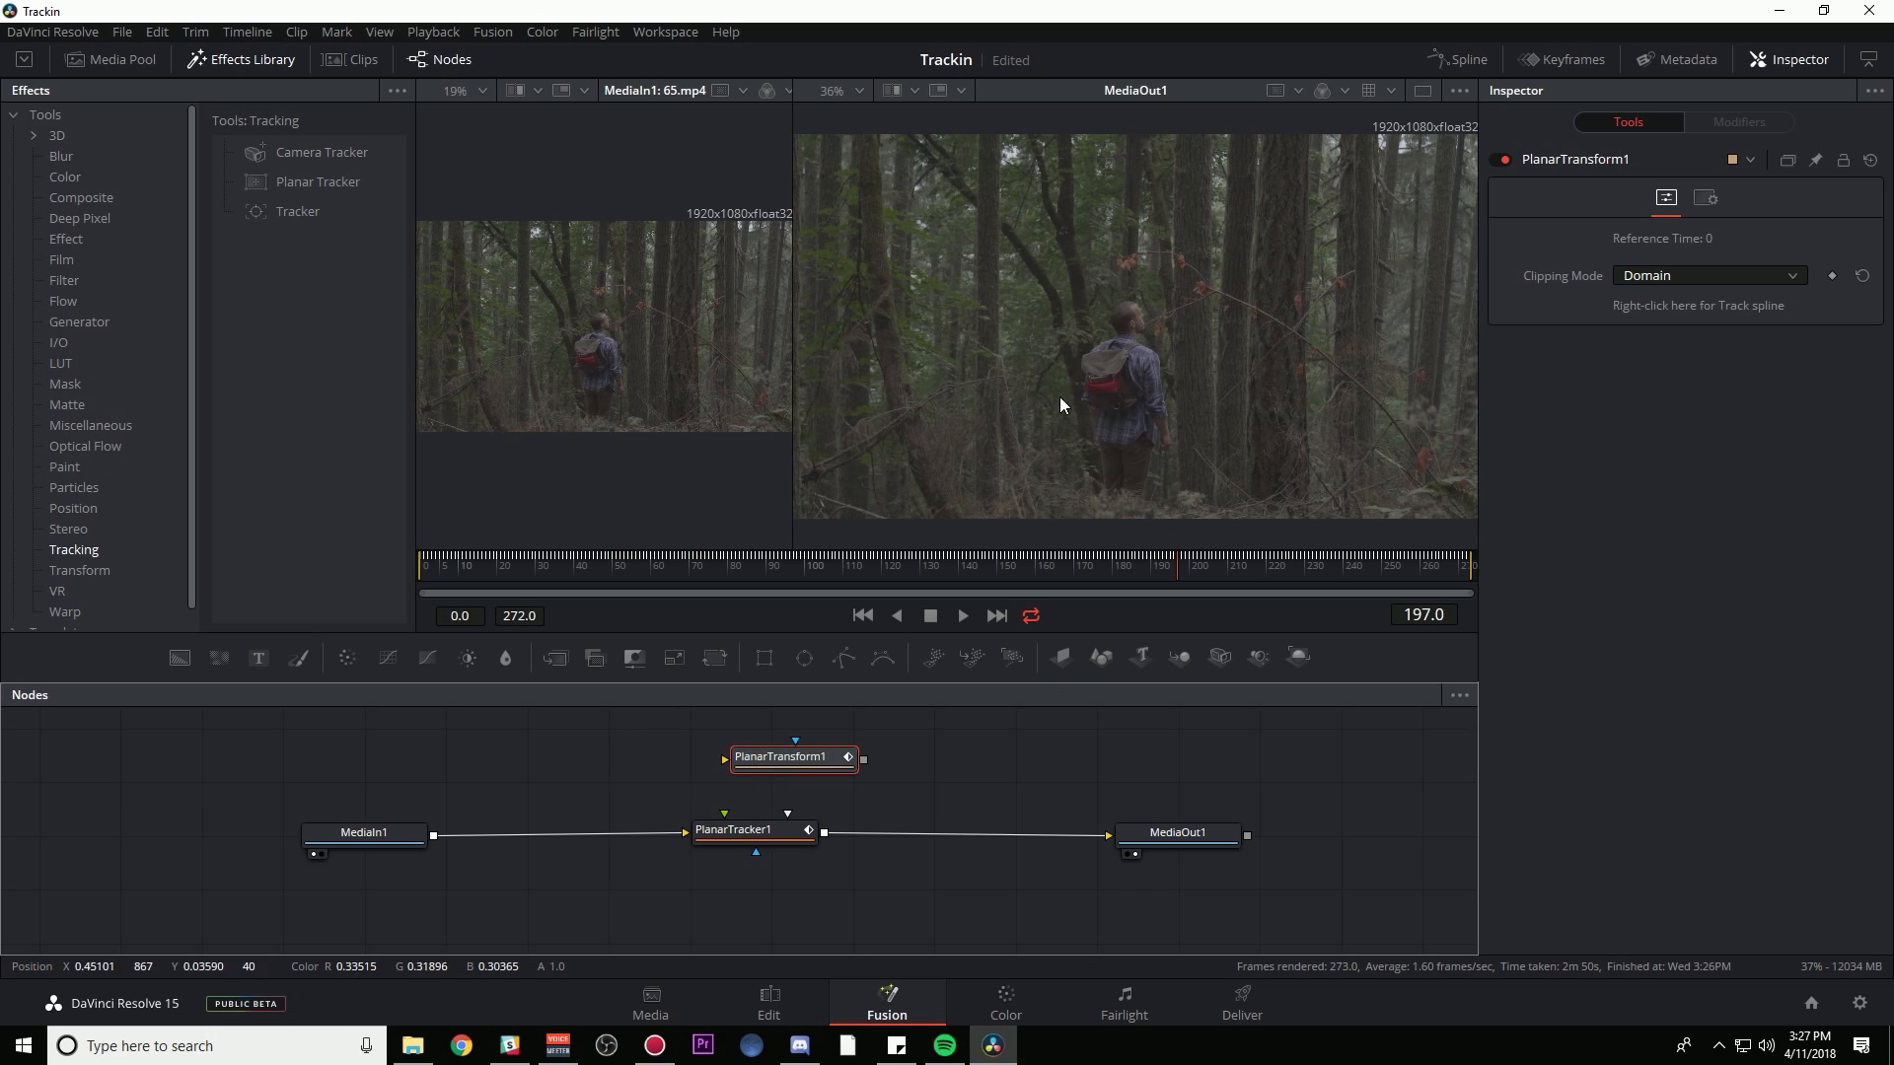
pyautogui.moveTo(954, 436)
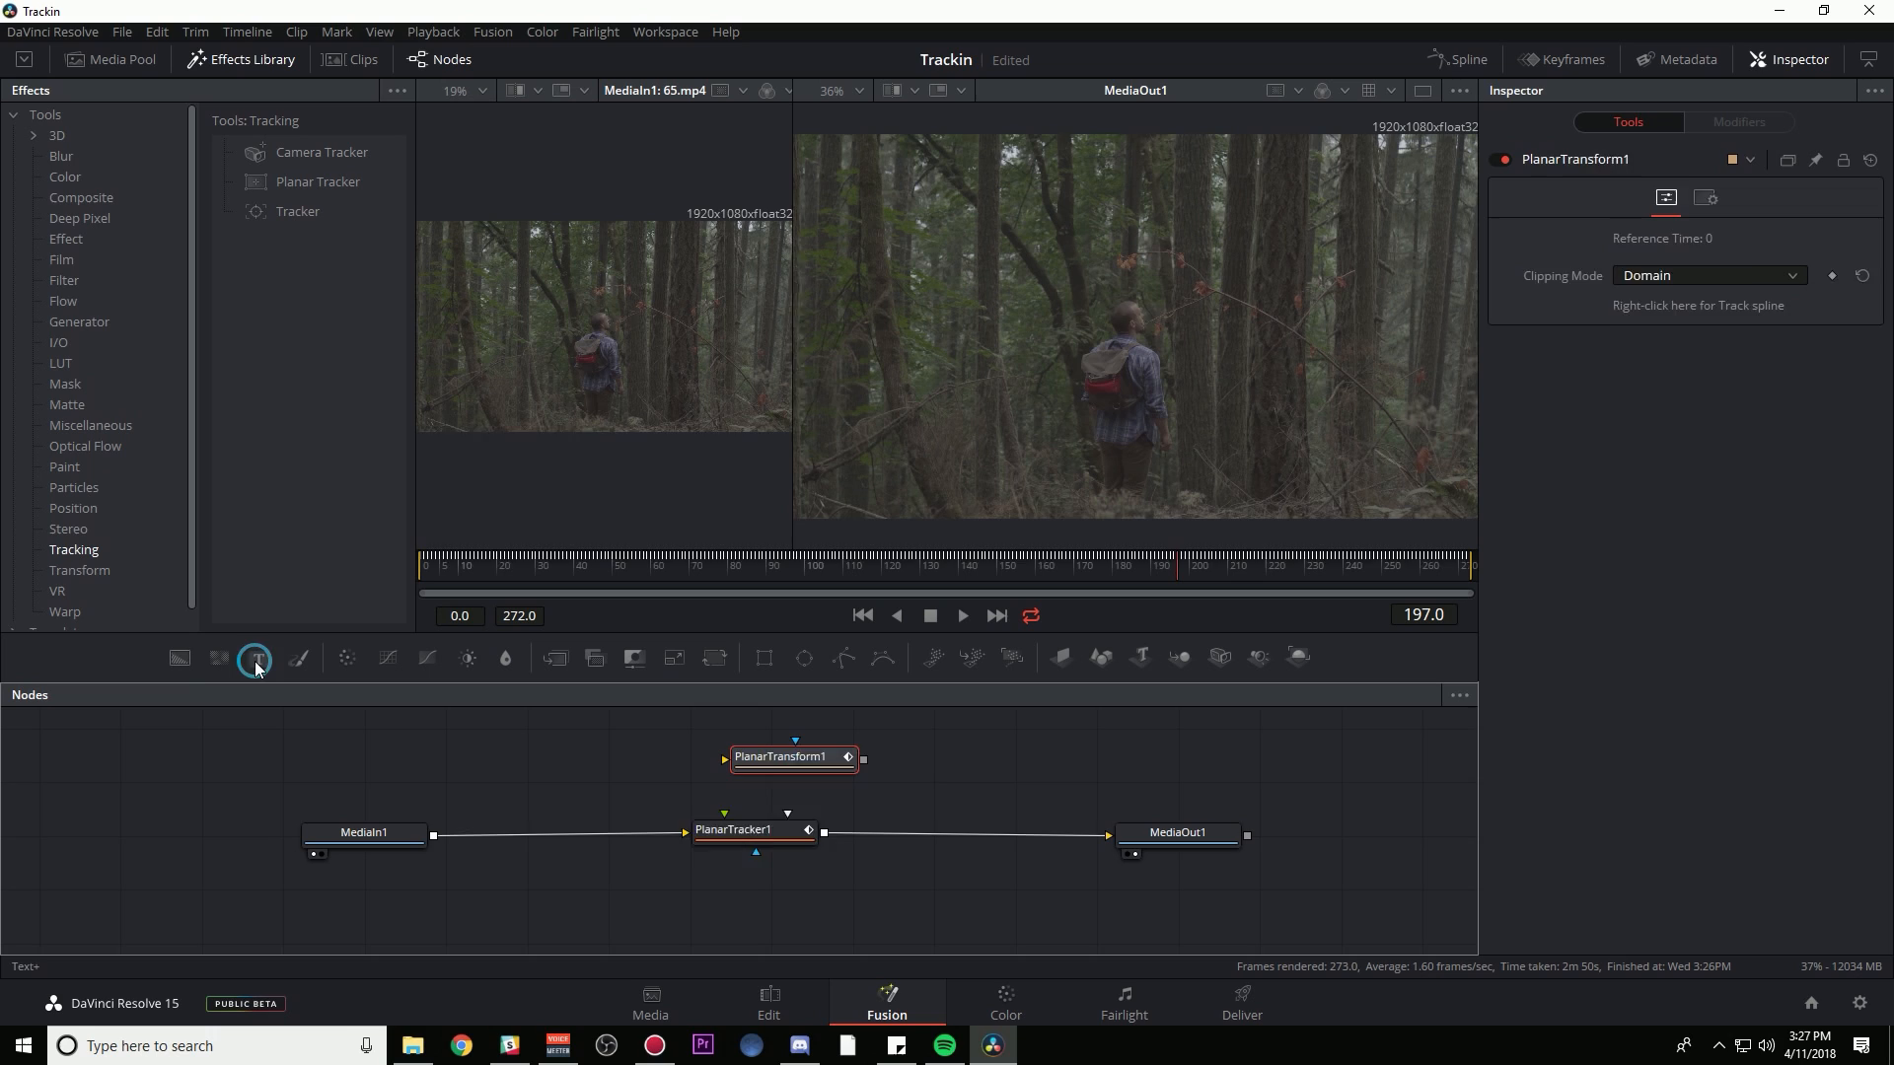
# - Add Text1 merged over MediaIn1 via Merge1 feeding MediaOut1, then select Text1
pyautogui.click(255, 660)
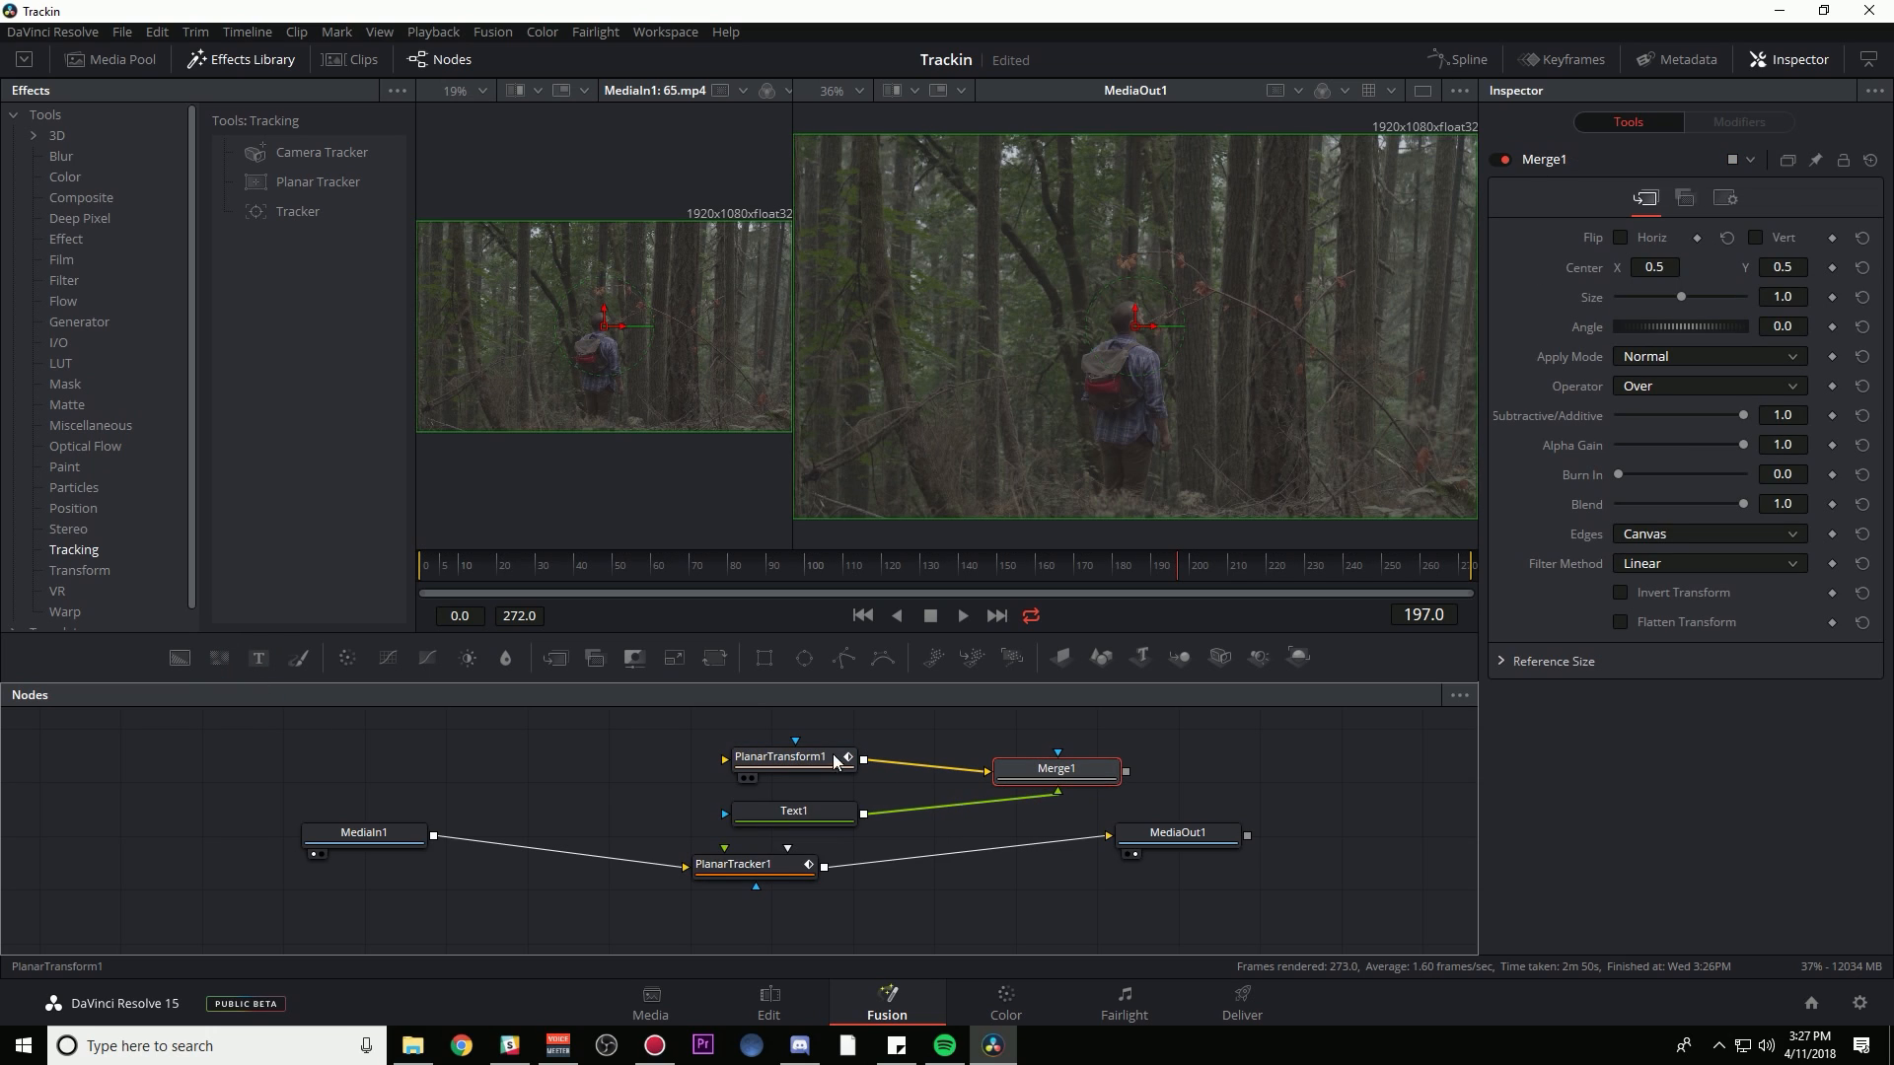
pyautogui.click(725, 757)
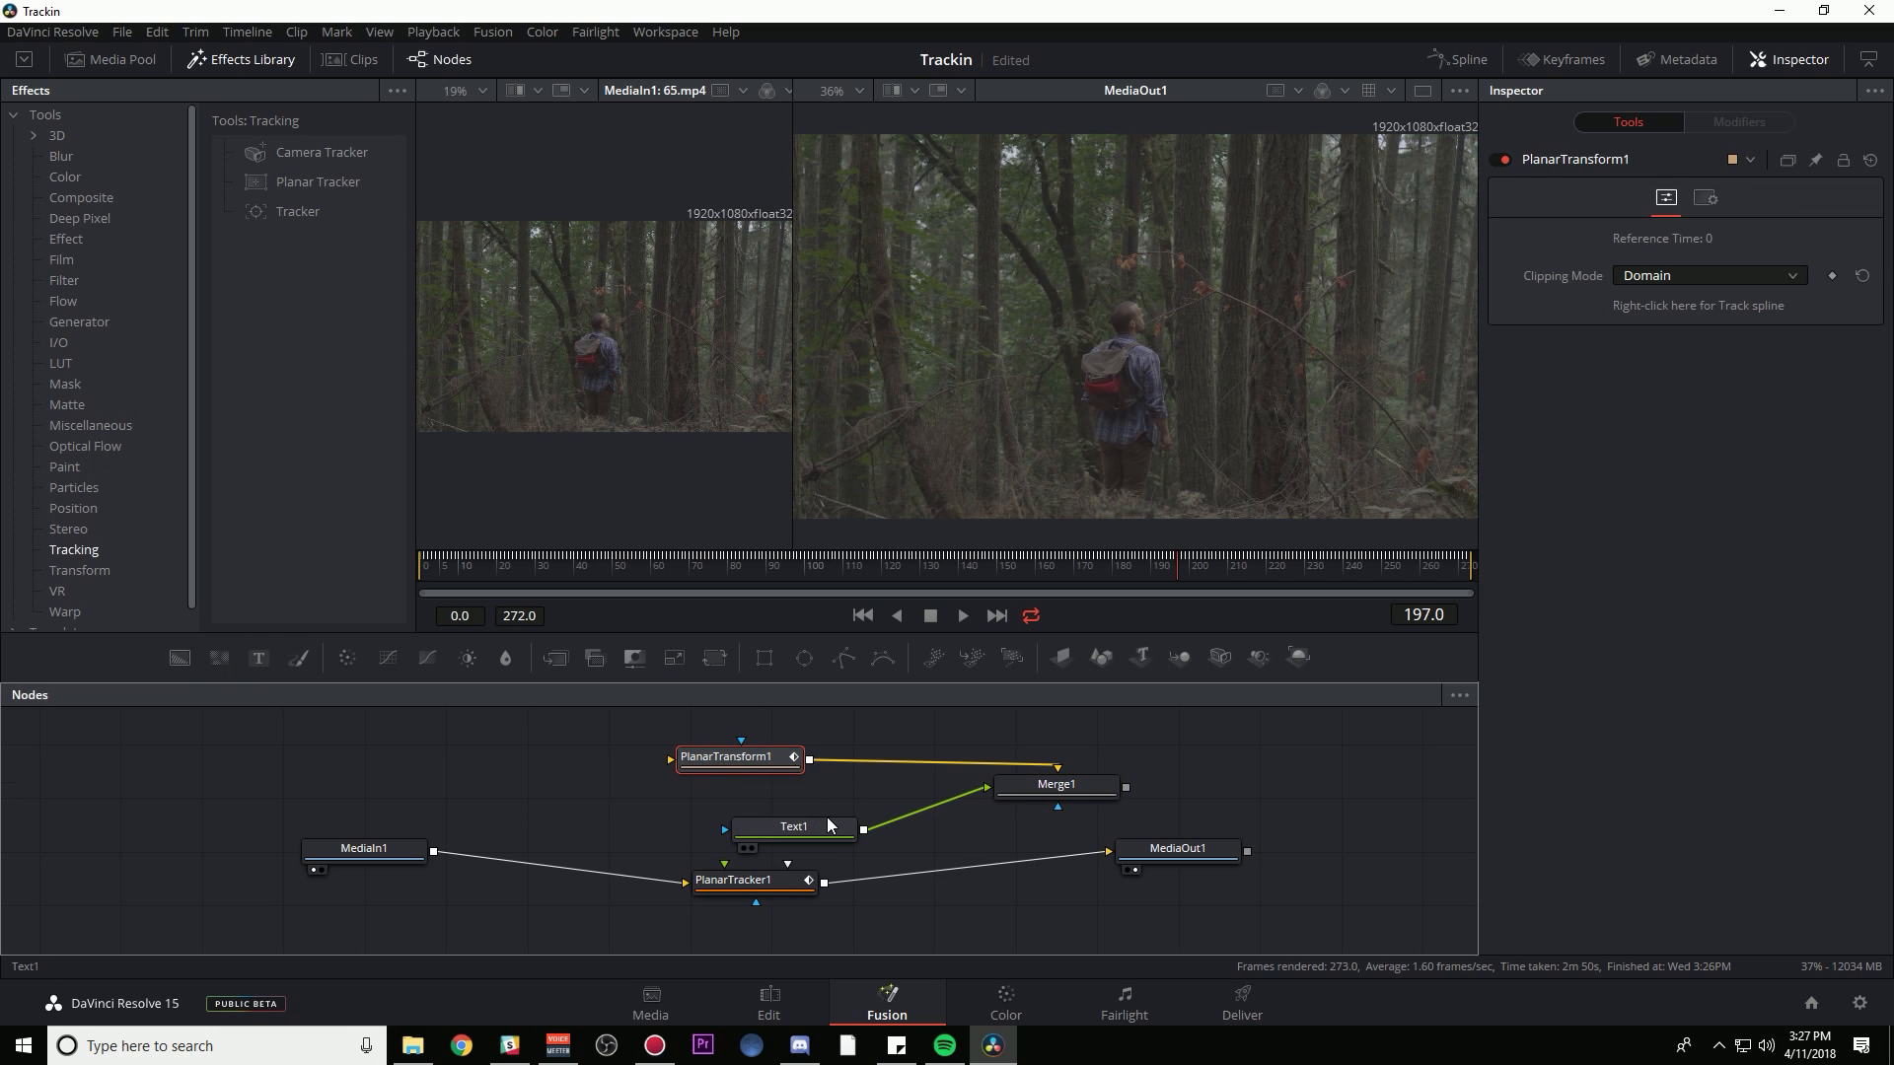
pyautogui.click(1056, 784)
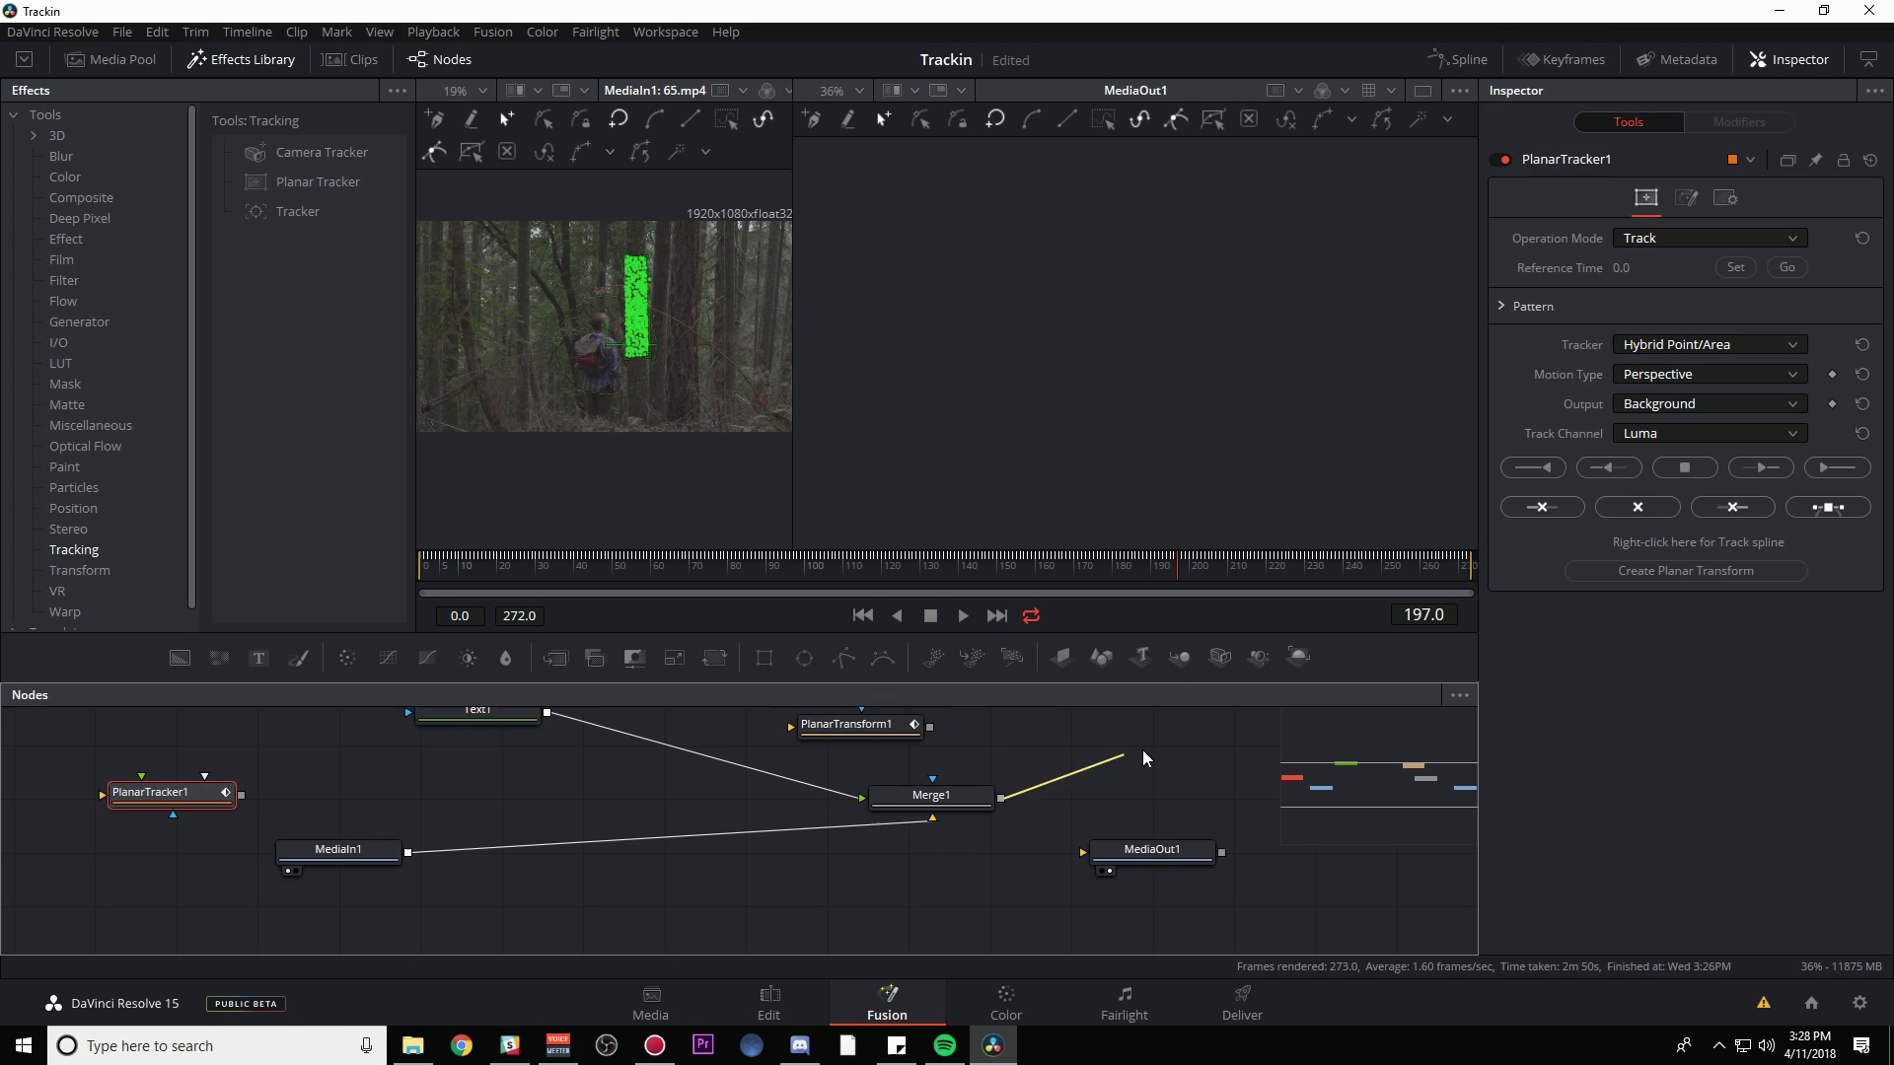
pyautogui.click(487, 756)
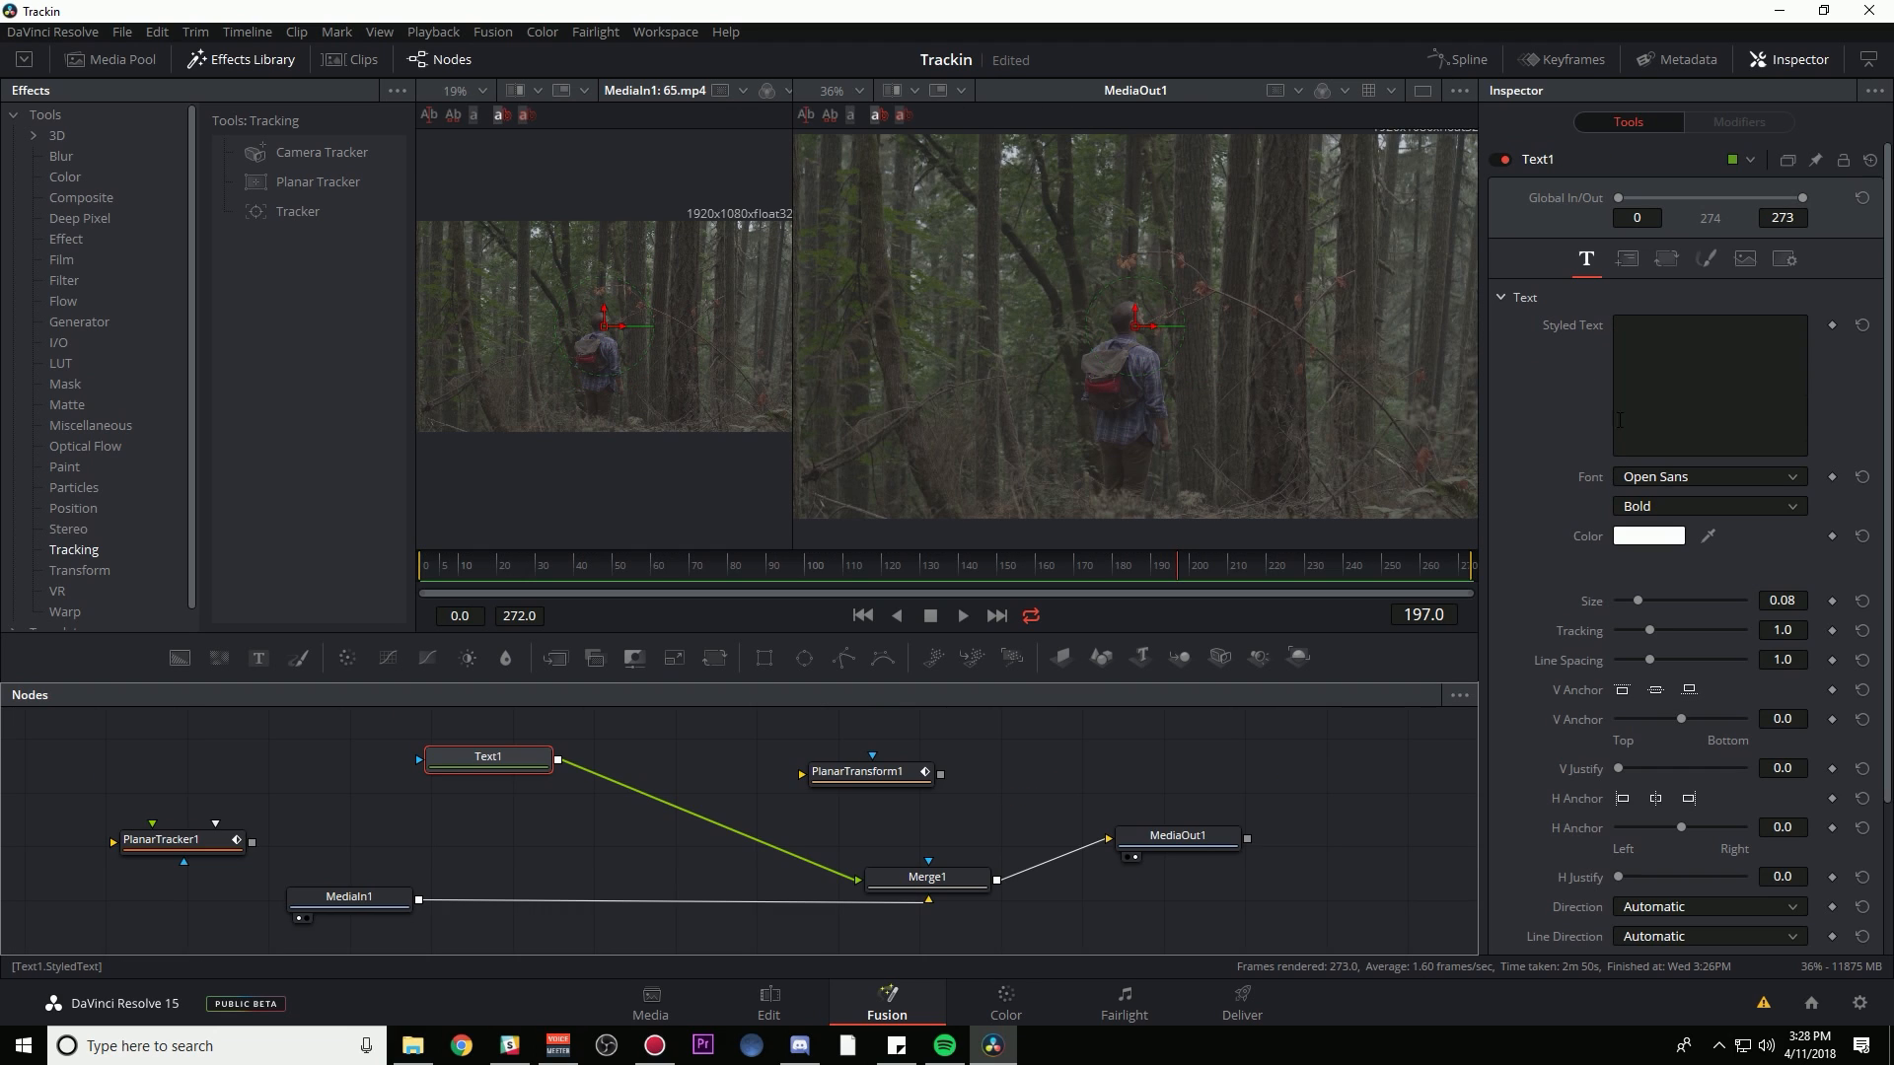
# - Set Text1's styled text to HELLO! so it appears over the forest footage
pyautogui.click(1707, 384)
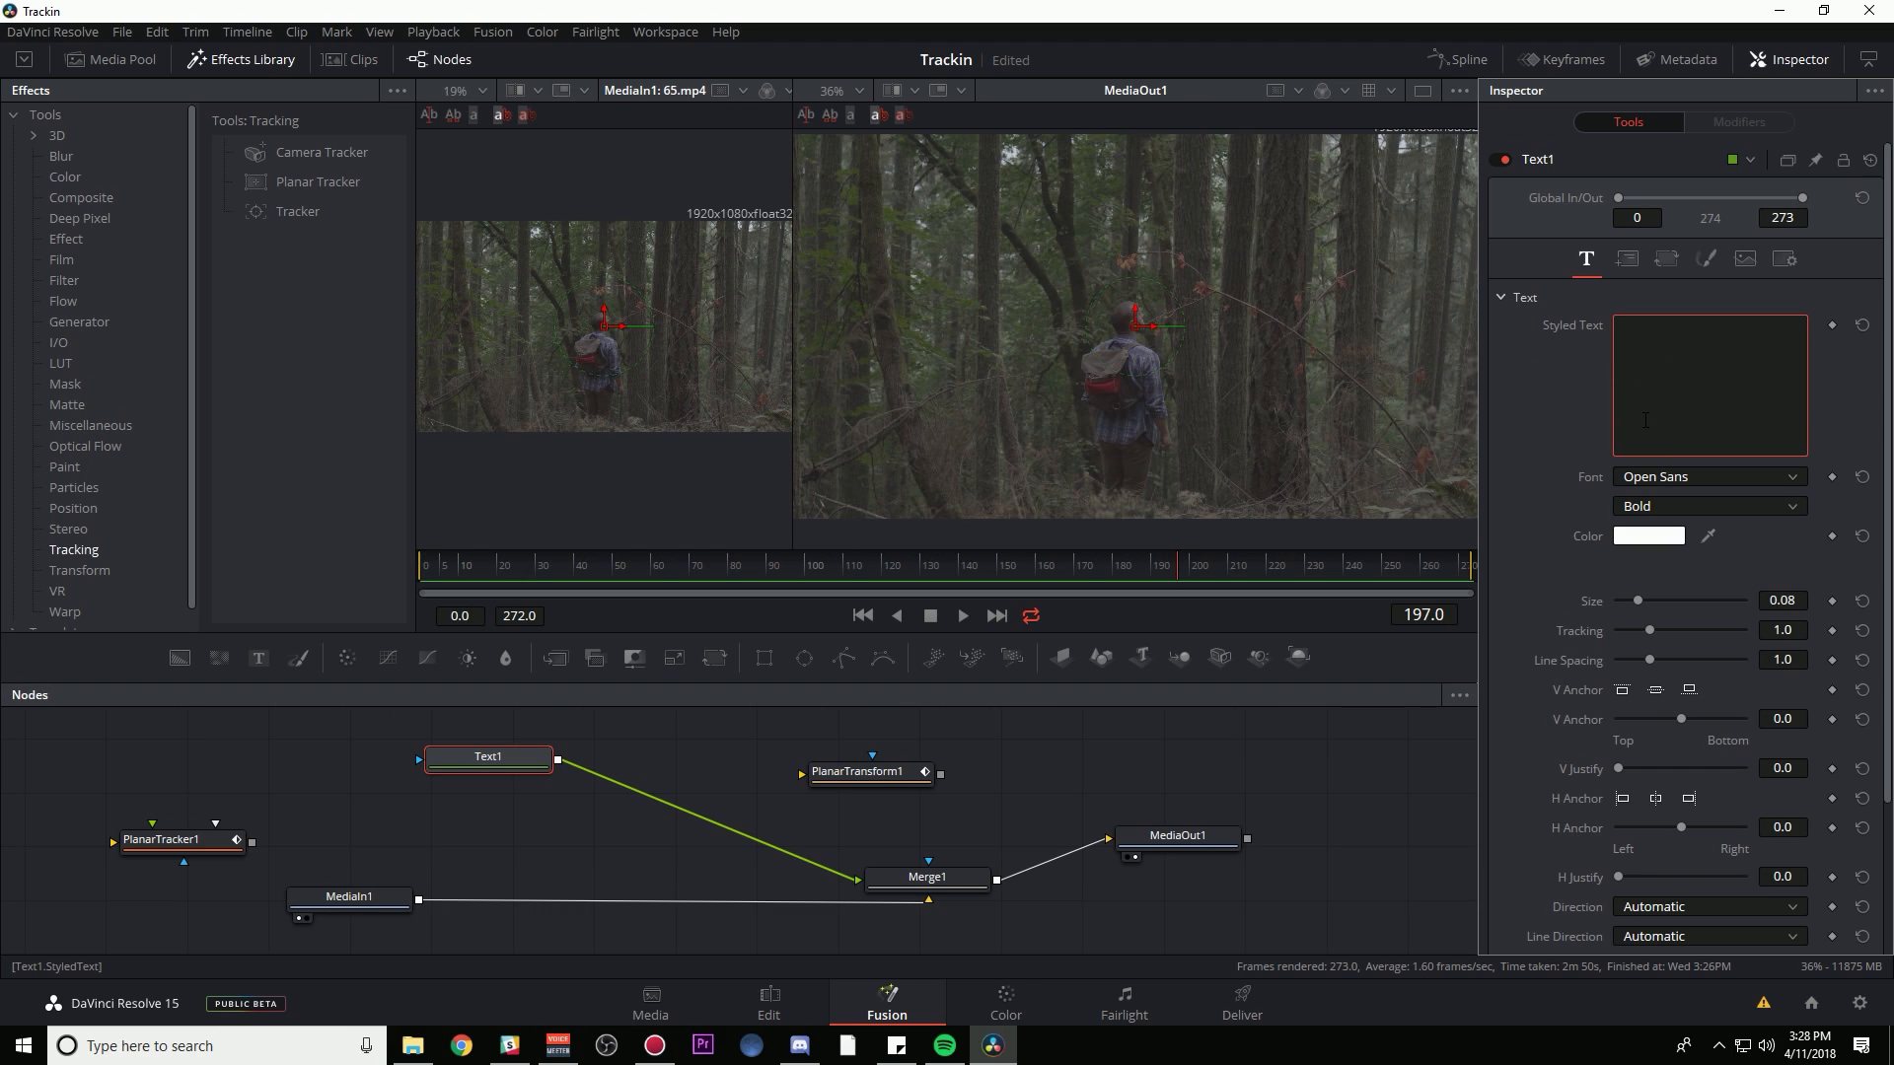
pyautogui.write('HELLO!')
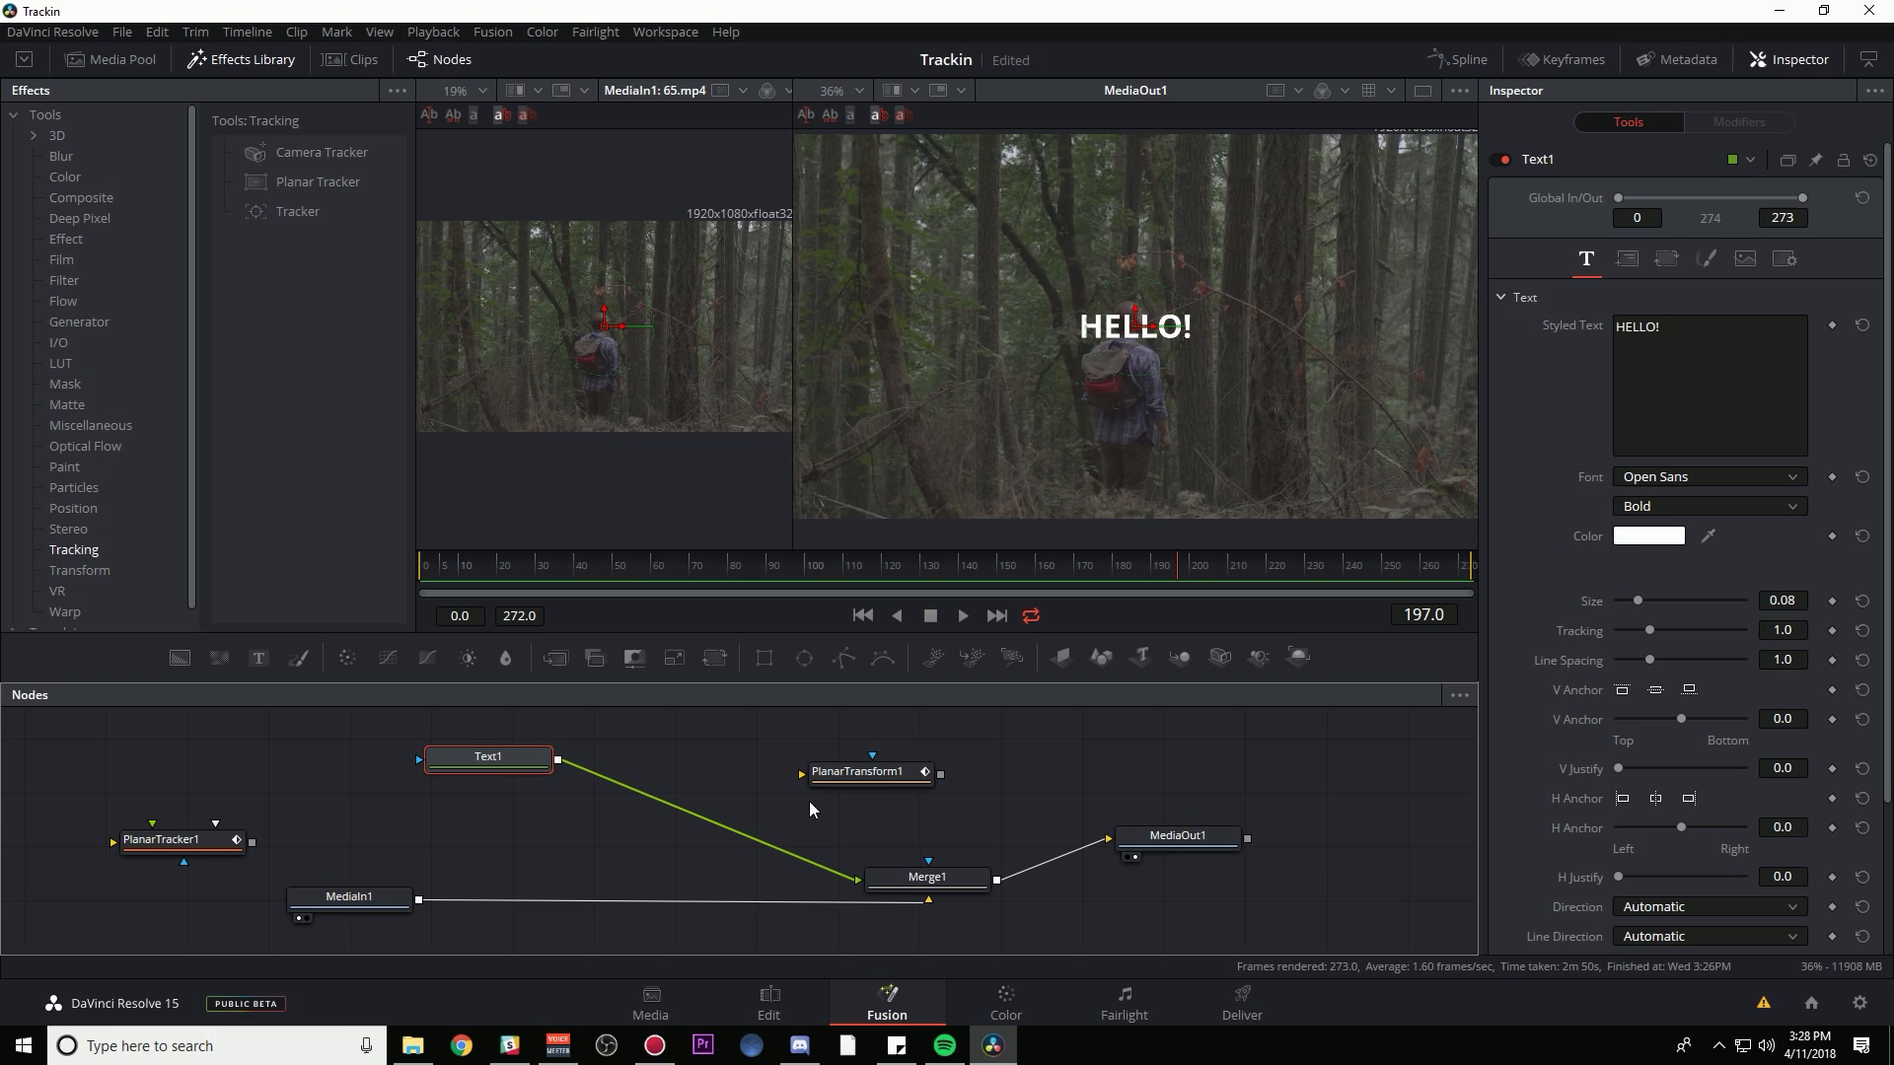
pyautogui.click(489, 757)
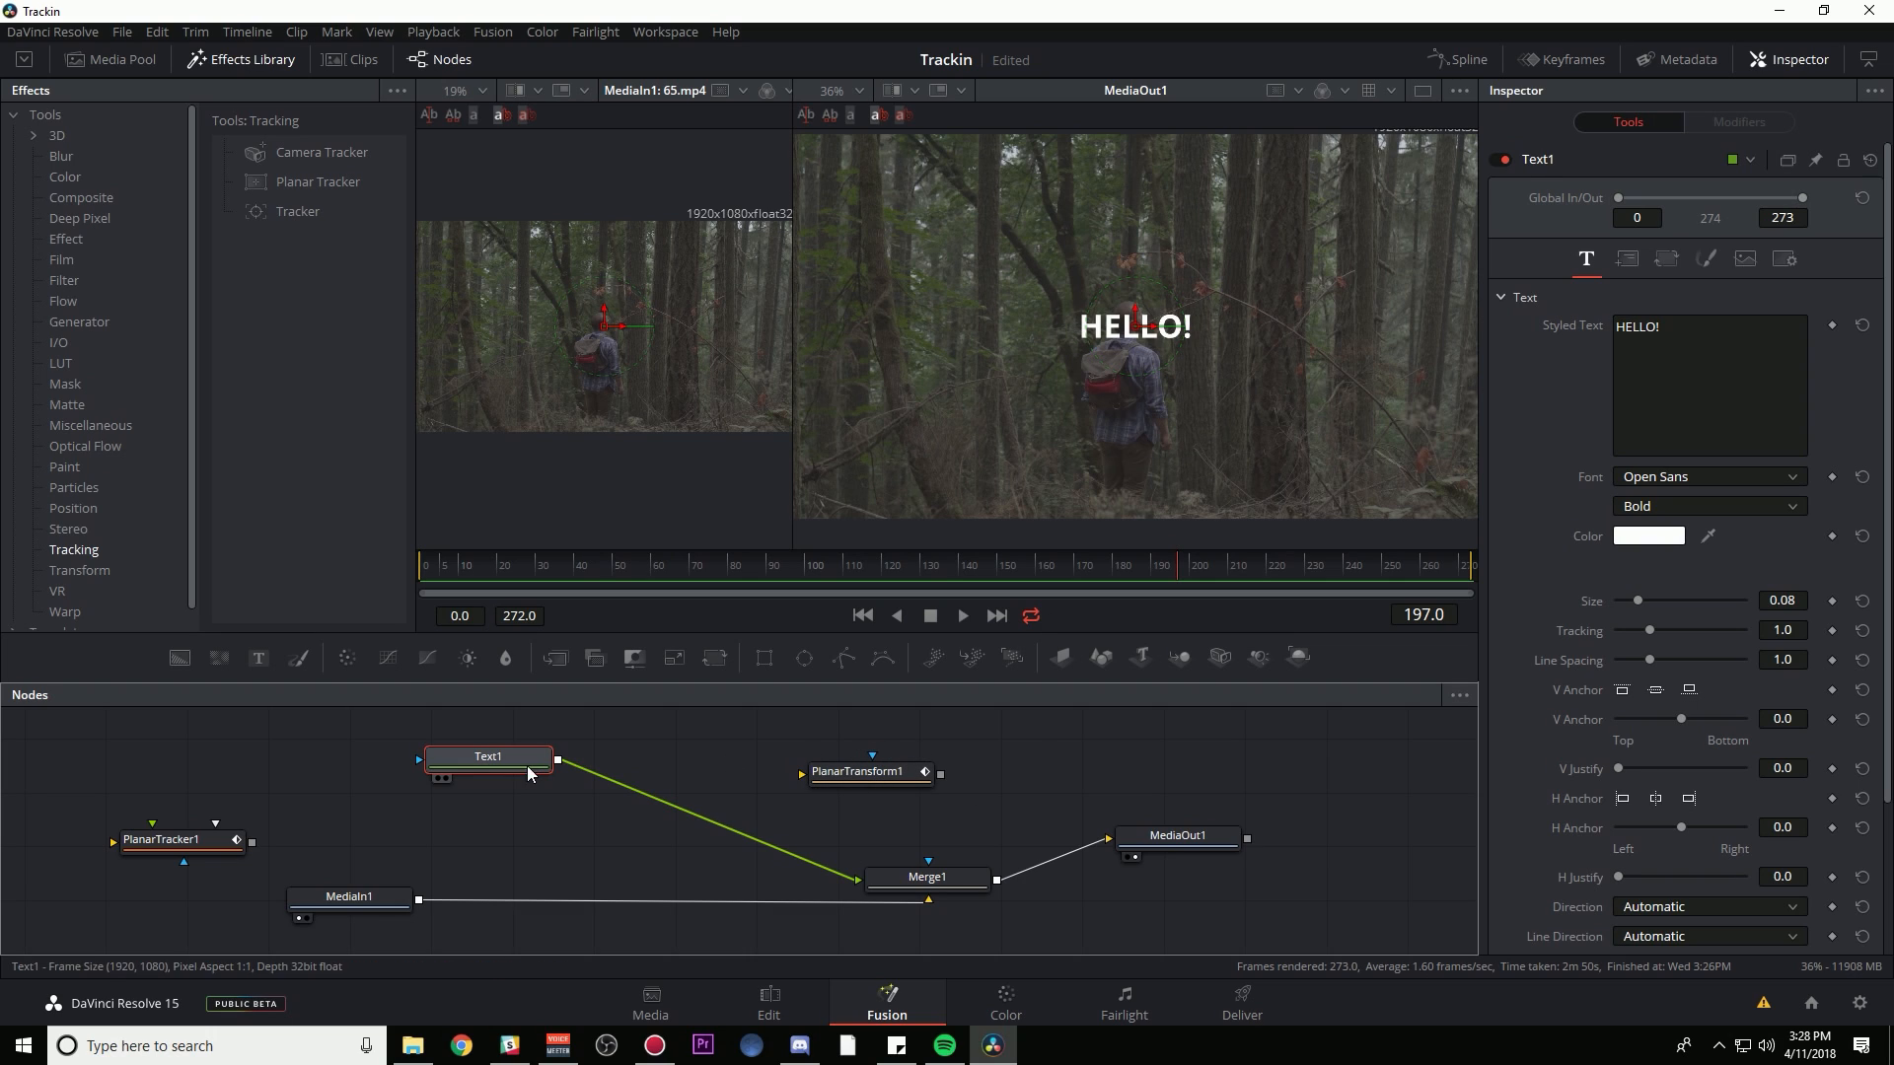
pyautogui.moveTo(550, 769)
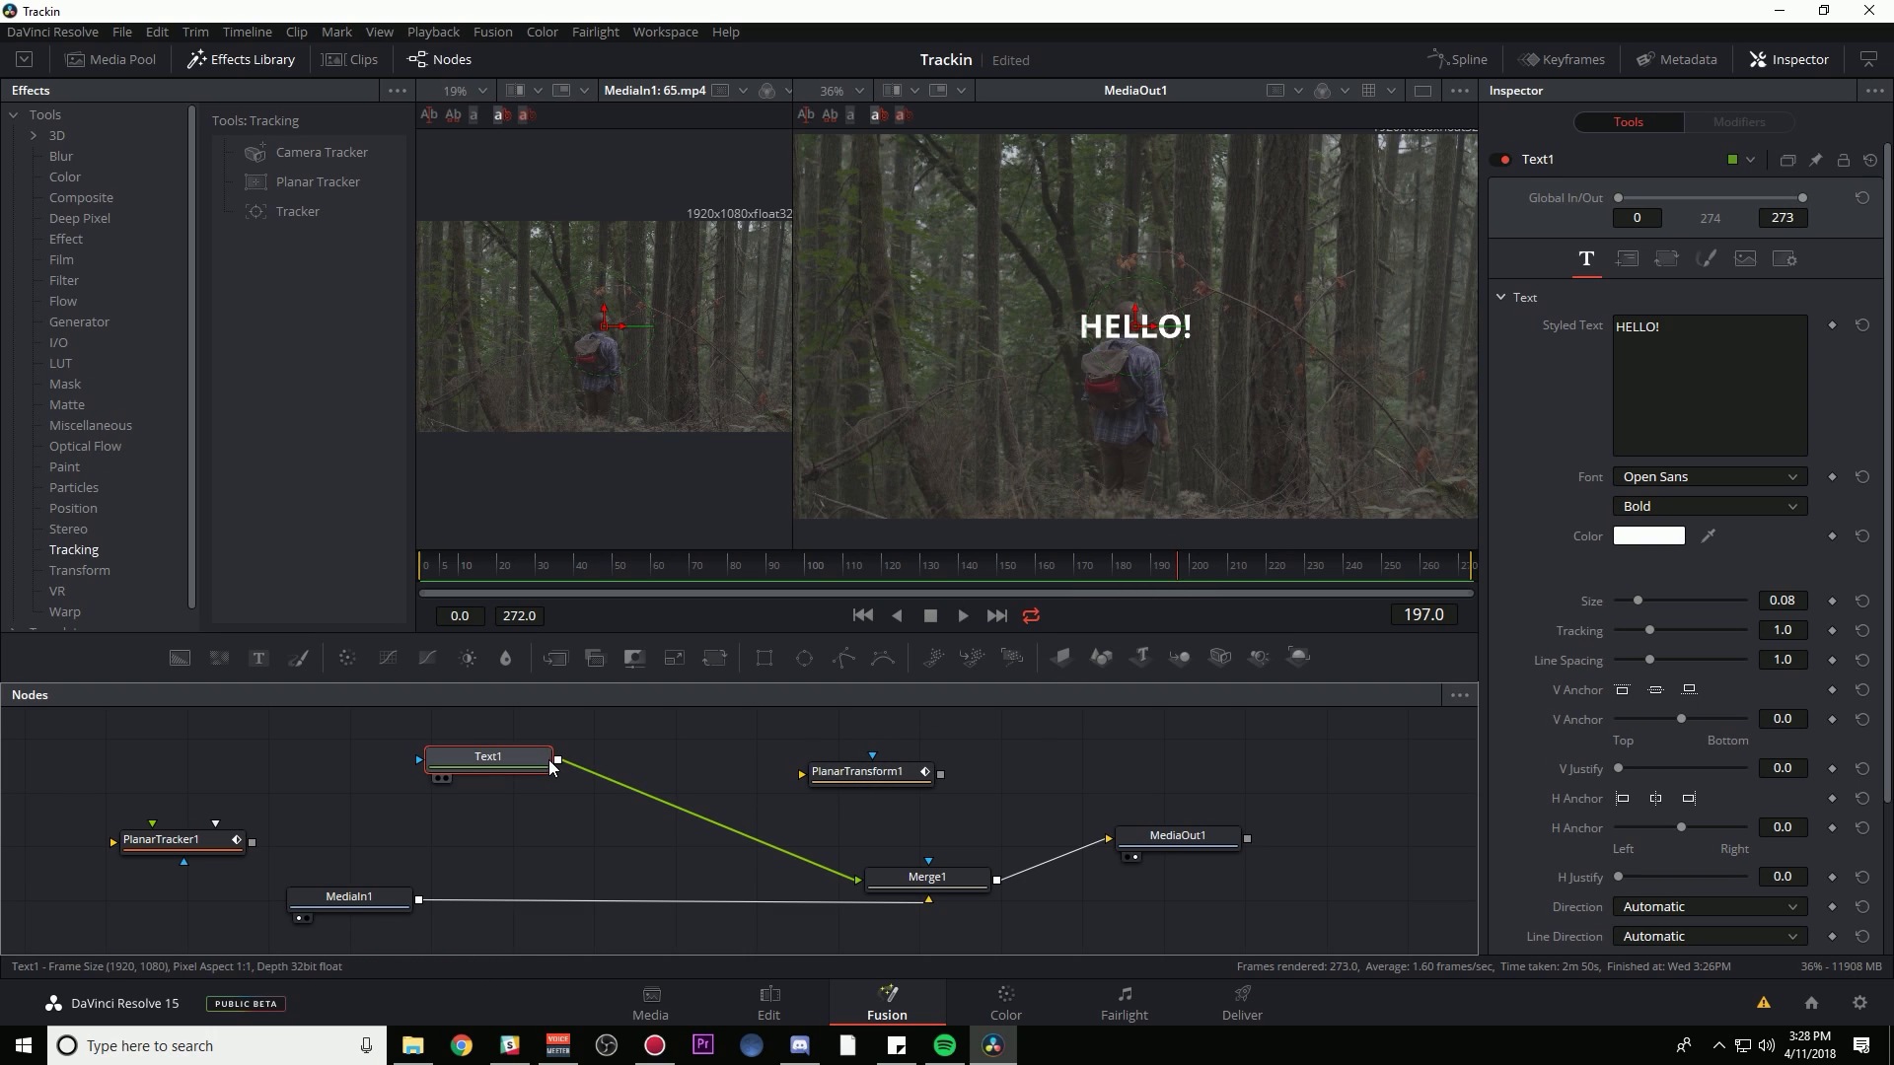
# - Route Text1 through PlanarTransform1 into Merge1, raise the title on the tree, and make it TREES in Cambria
pyautogui.click(861, 770)
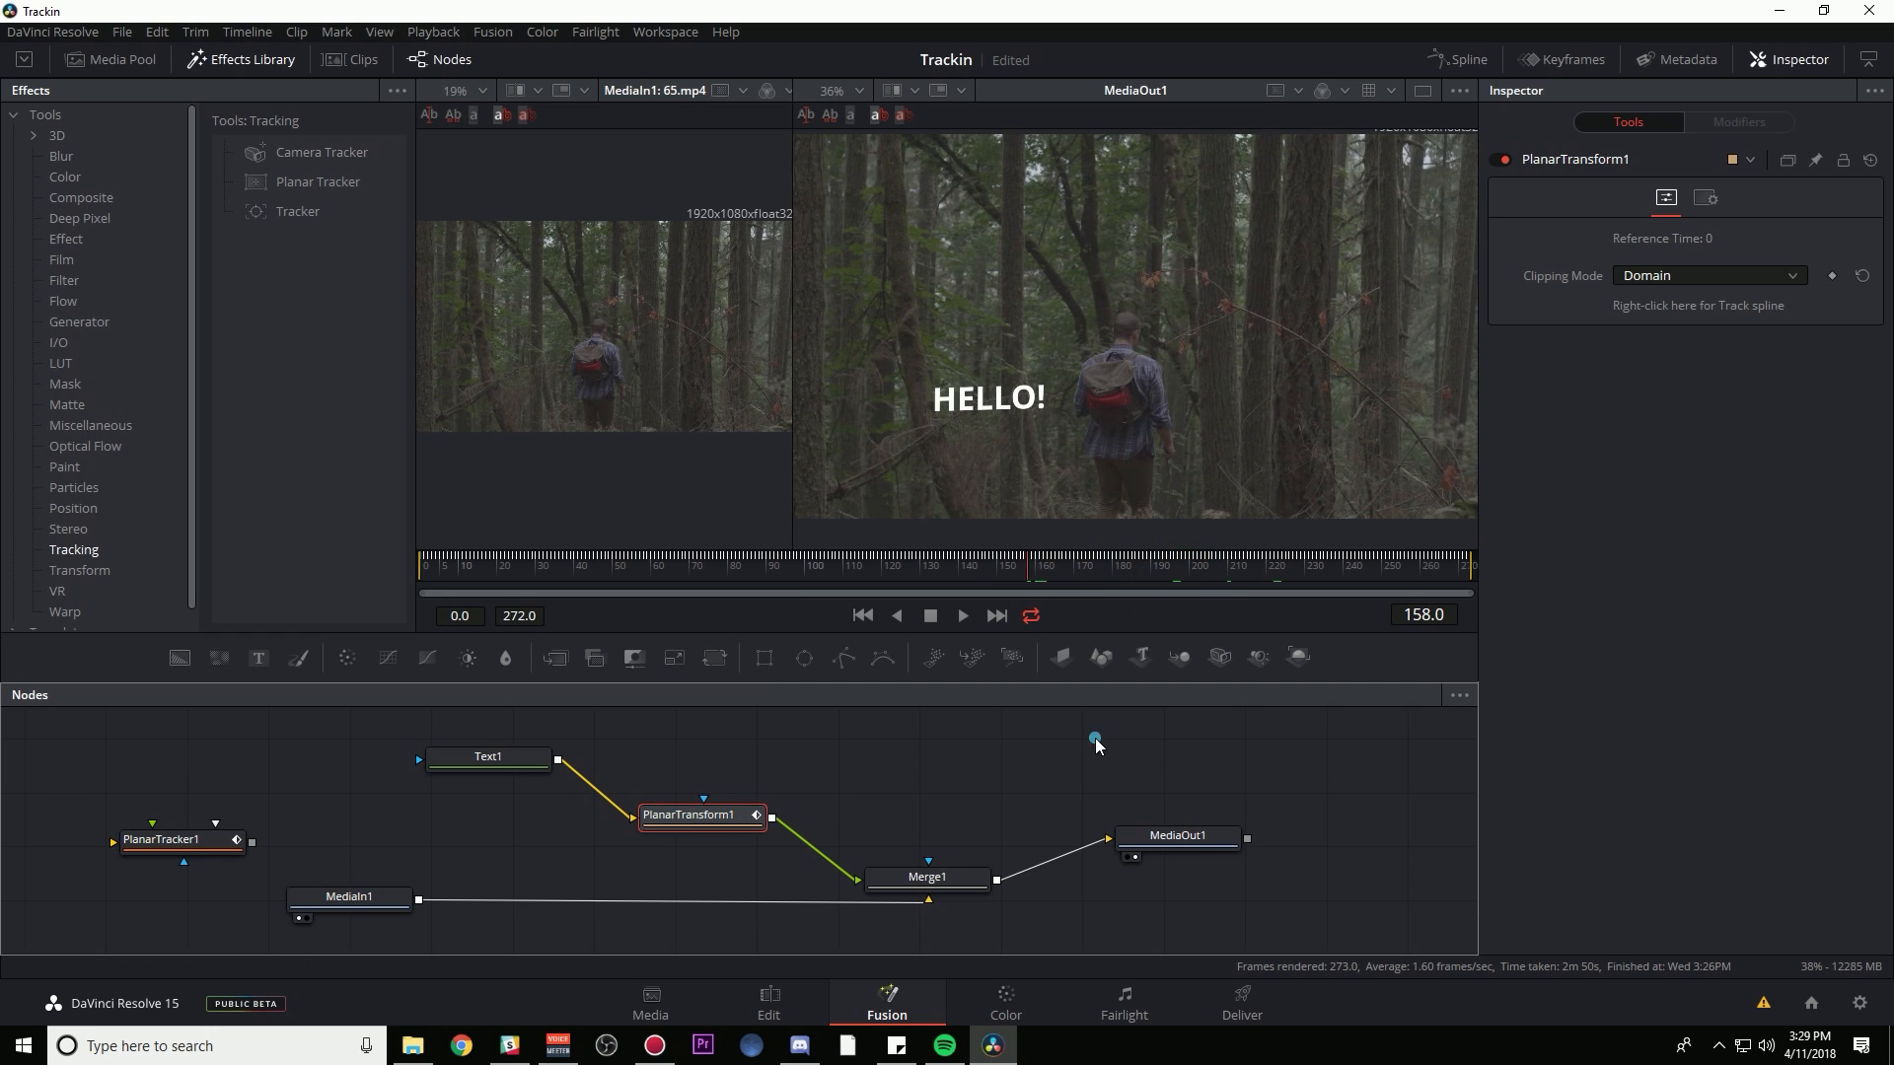
pyautogui.moveTo(989, 741)
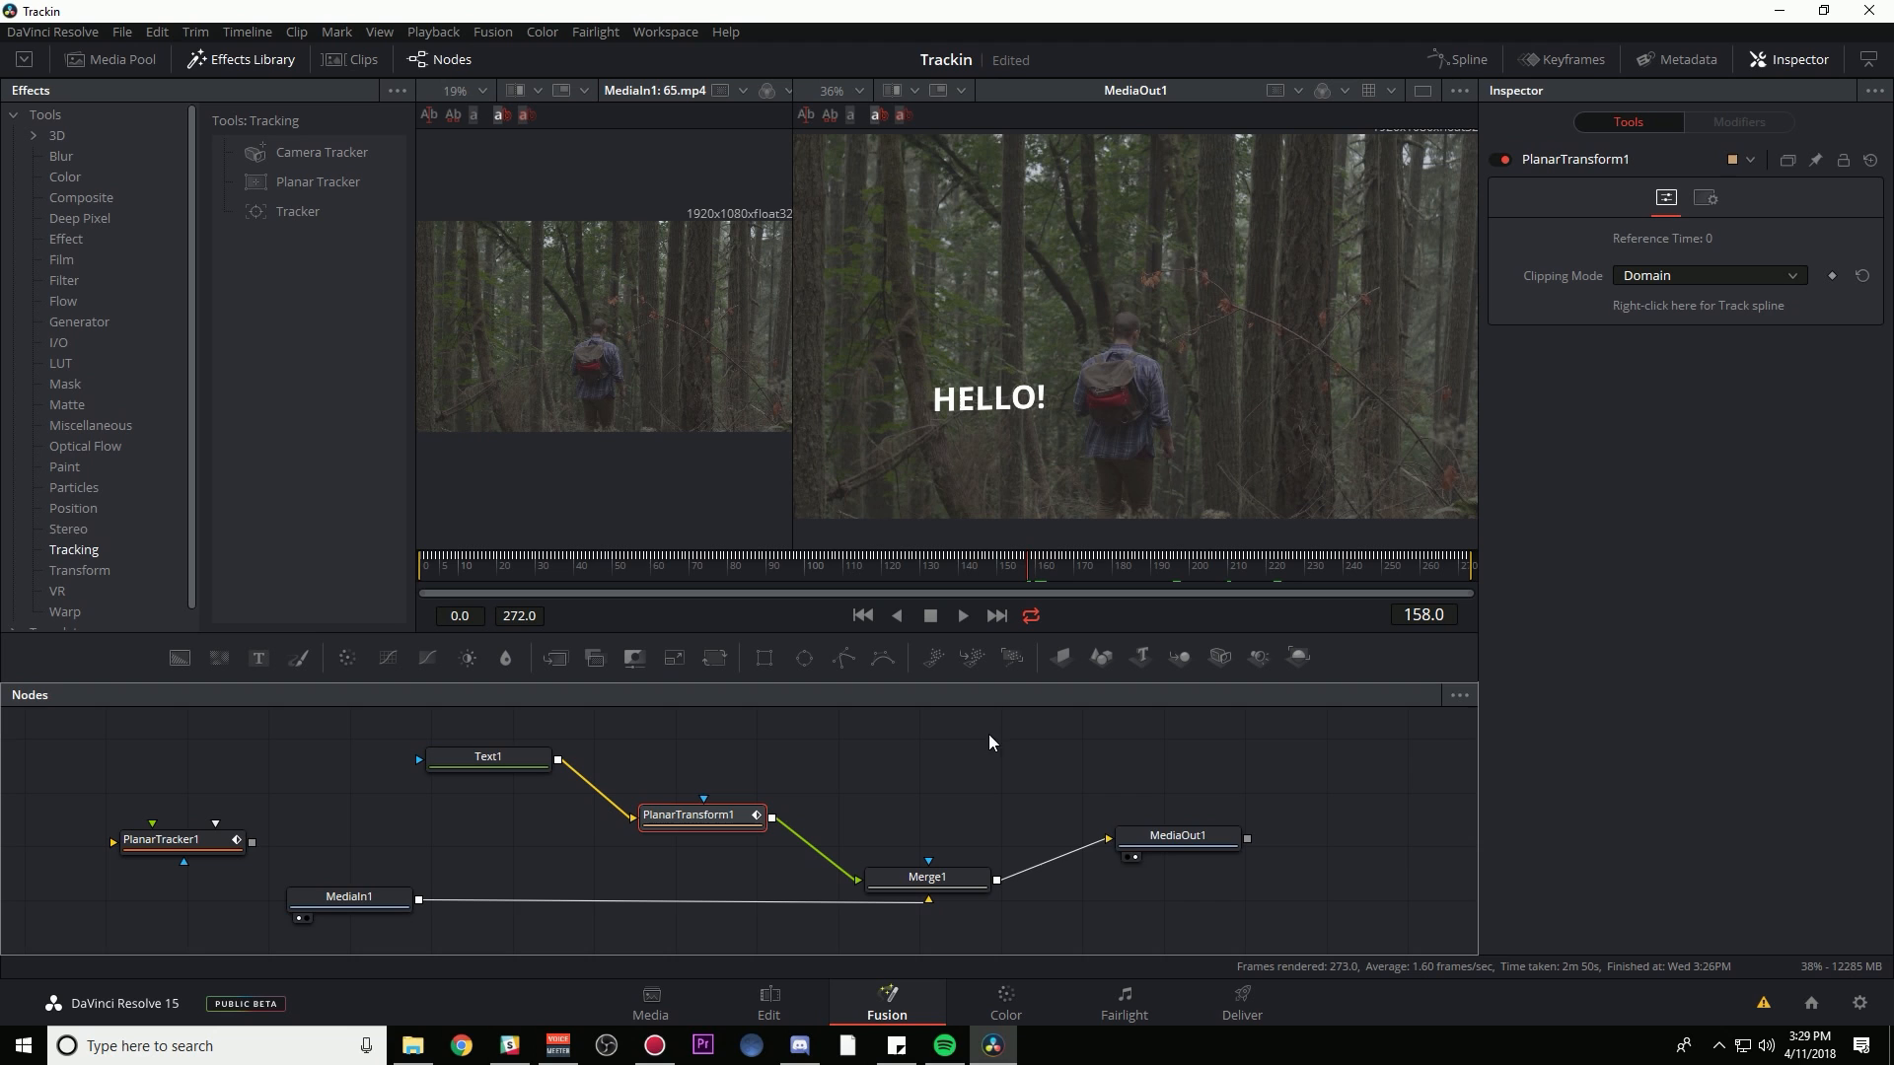
pyautogui.click(486, 757)
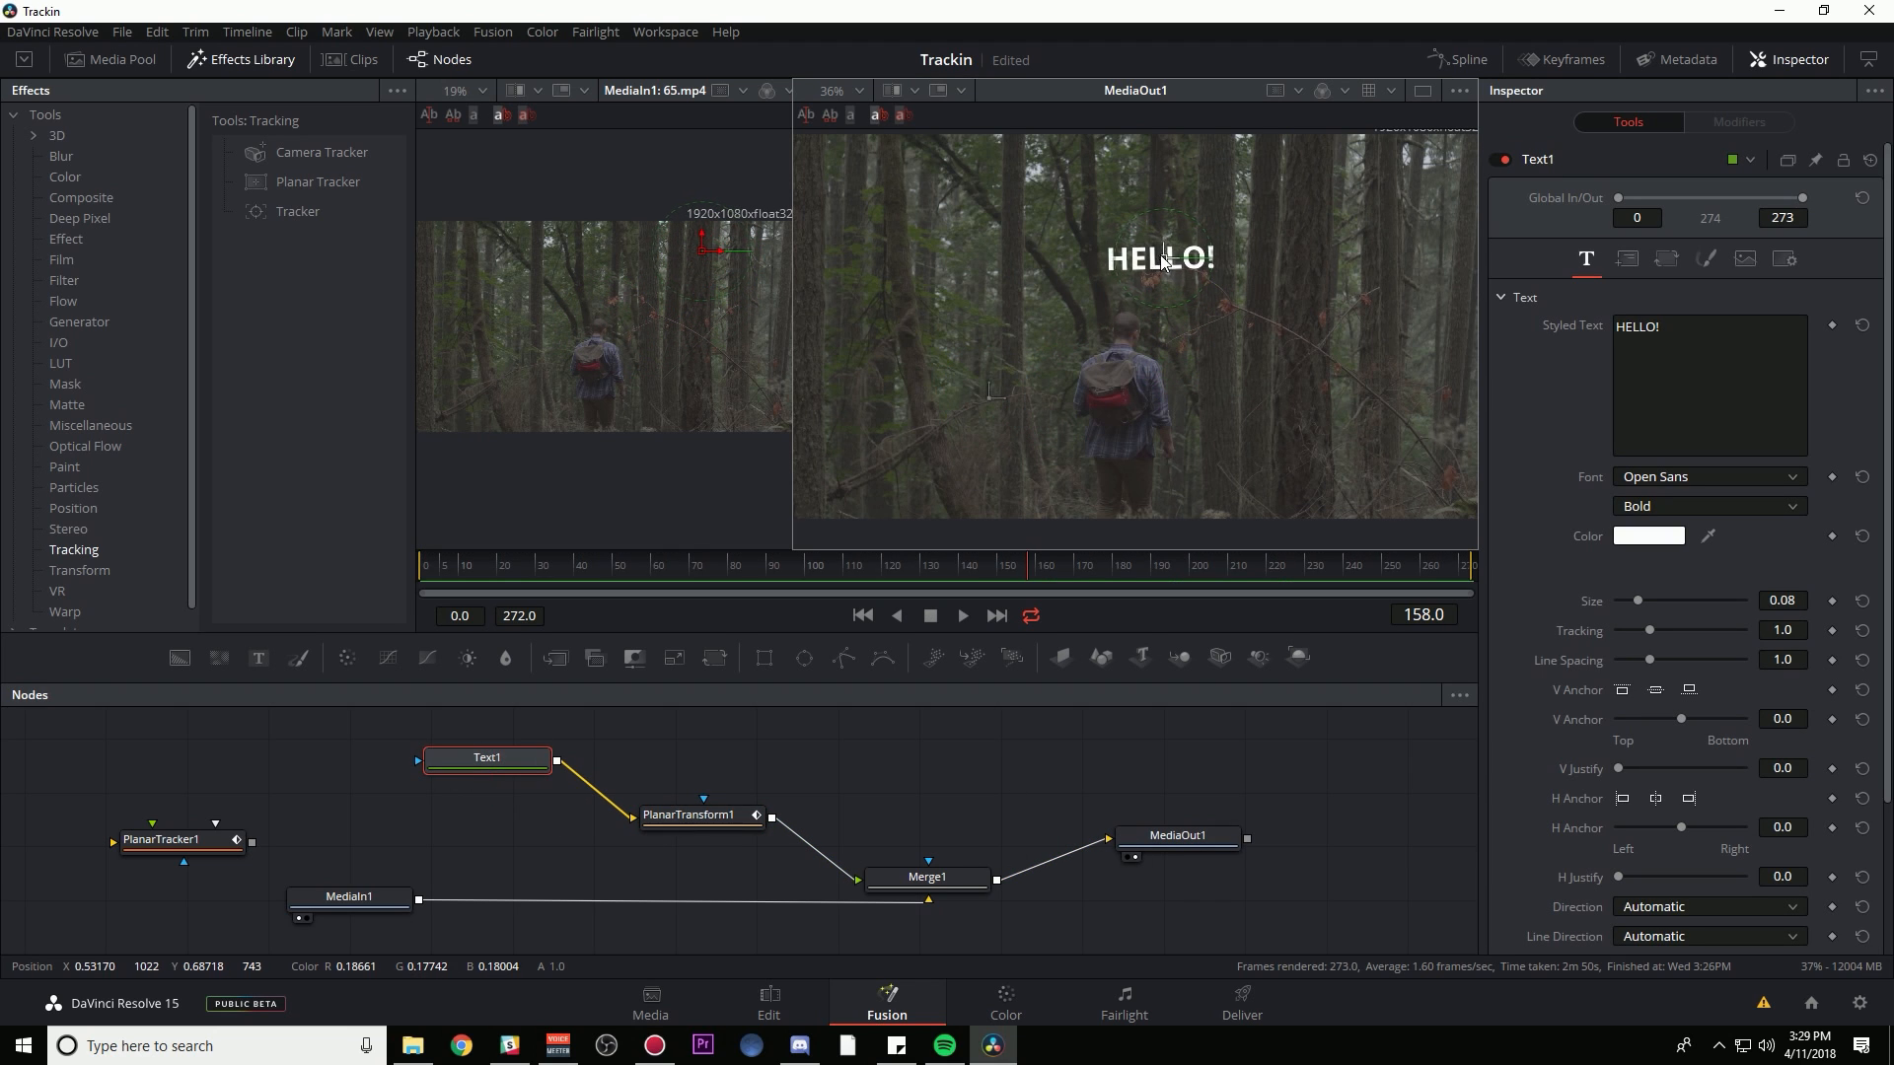
pyautogui.click(962, 616)
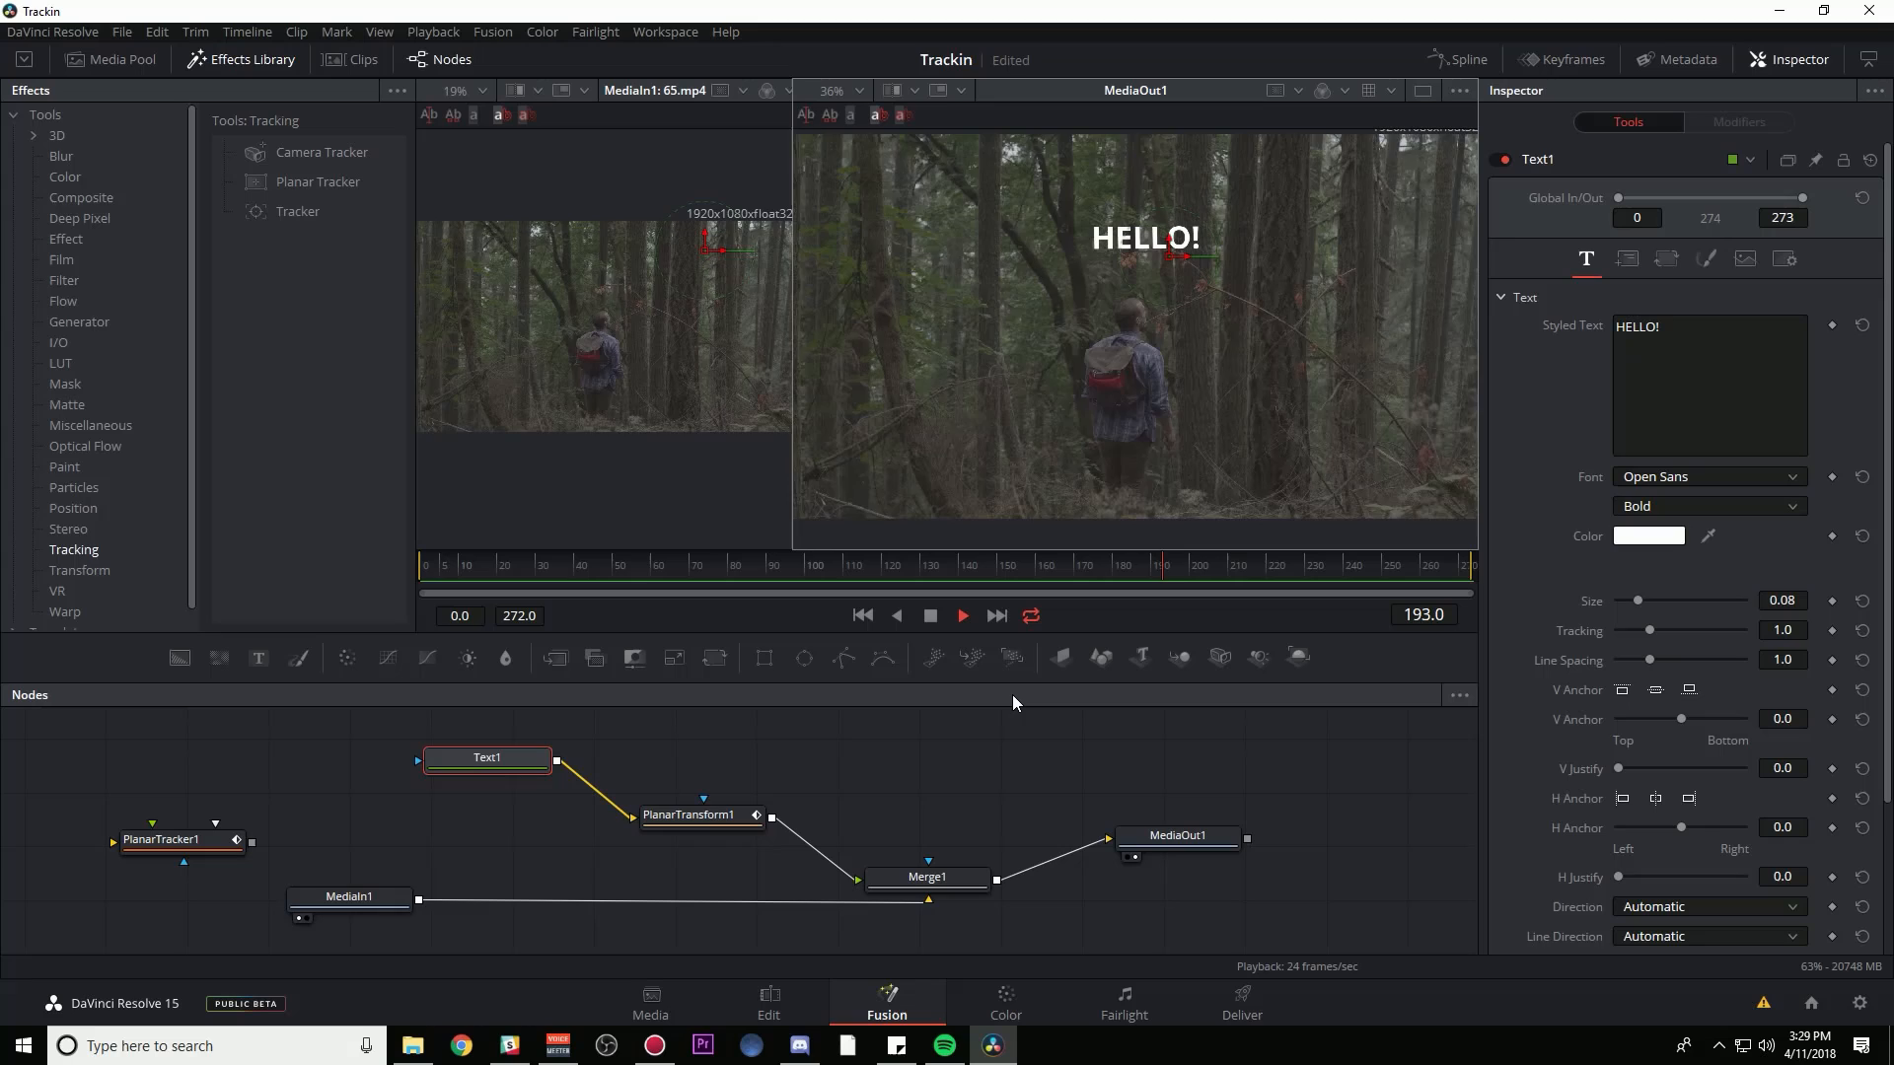
pyautogui.click(962, 615)
pyautogui.write('TREES')
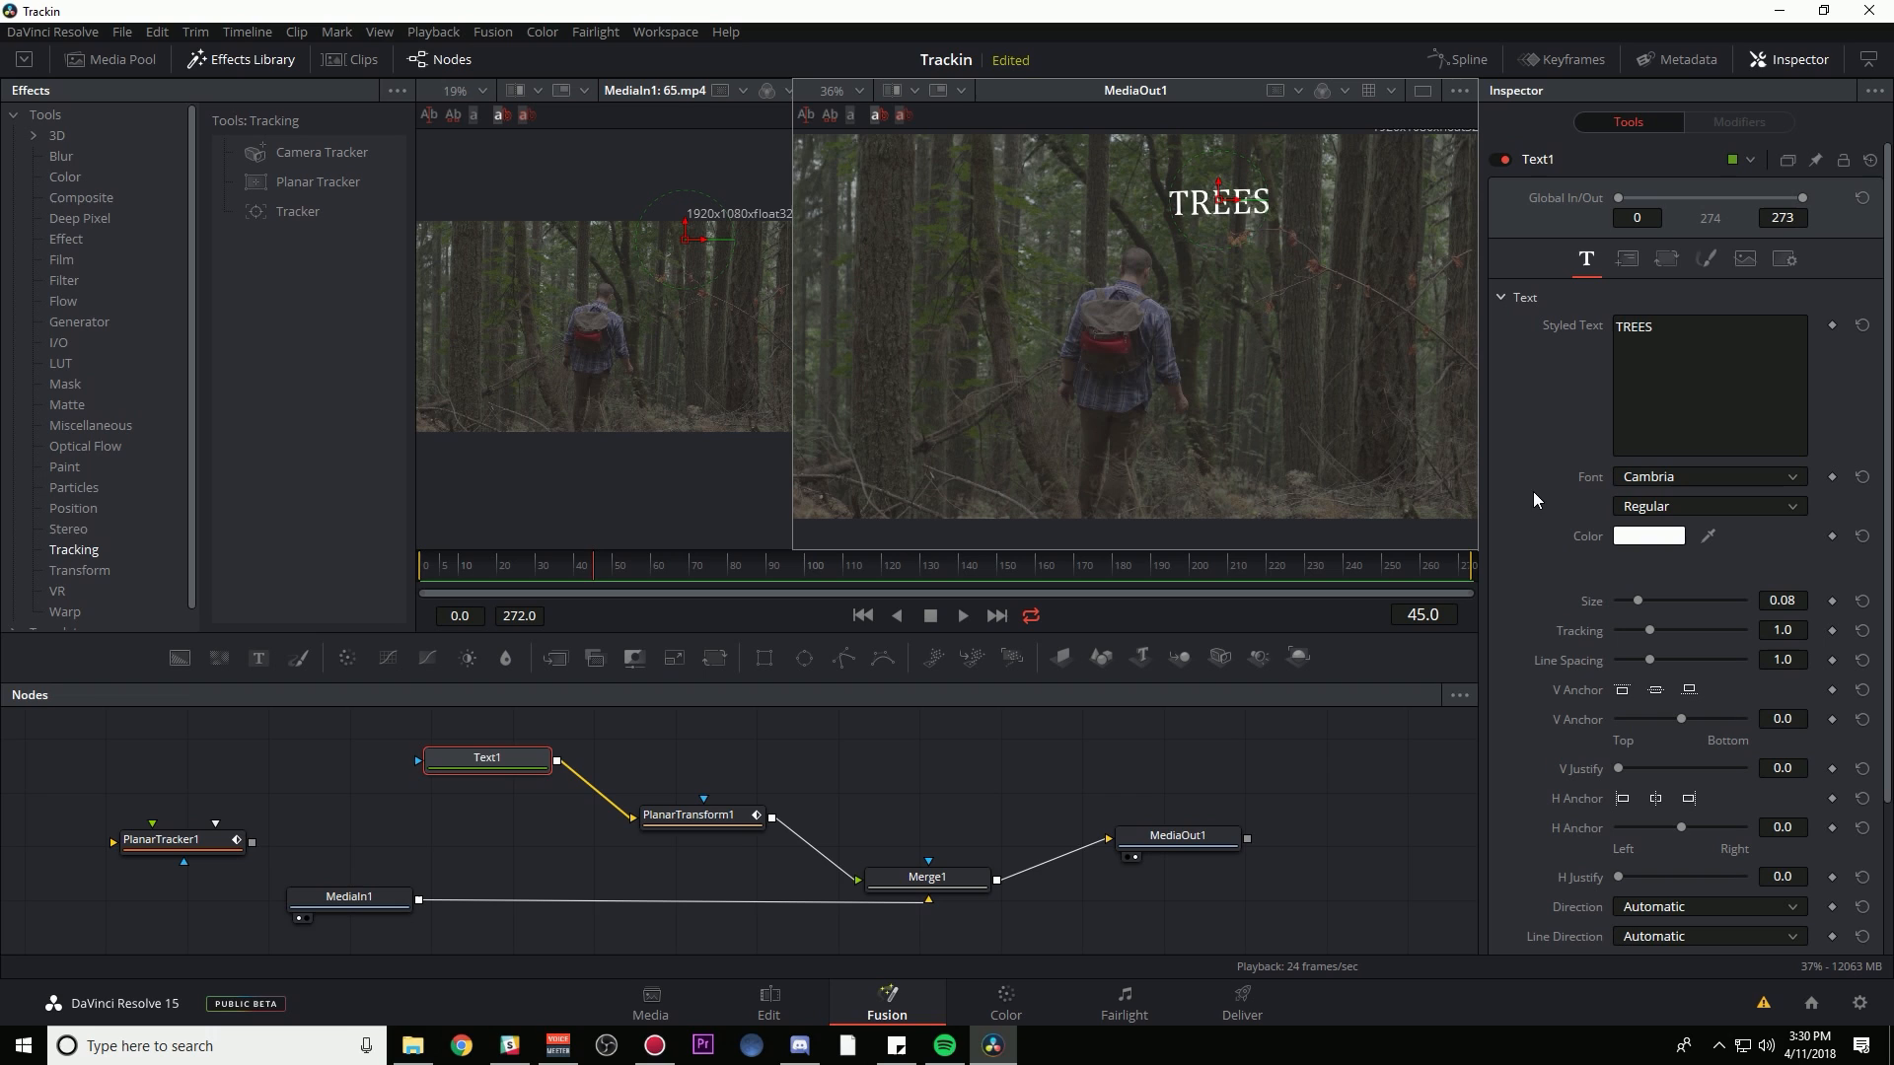
pyautogui.moveTo(1560, 495)
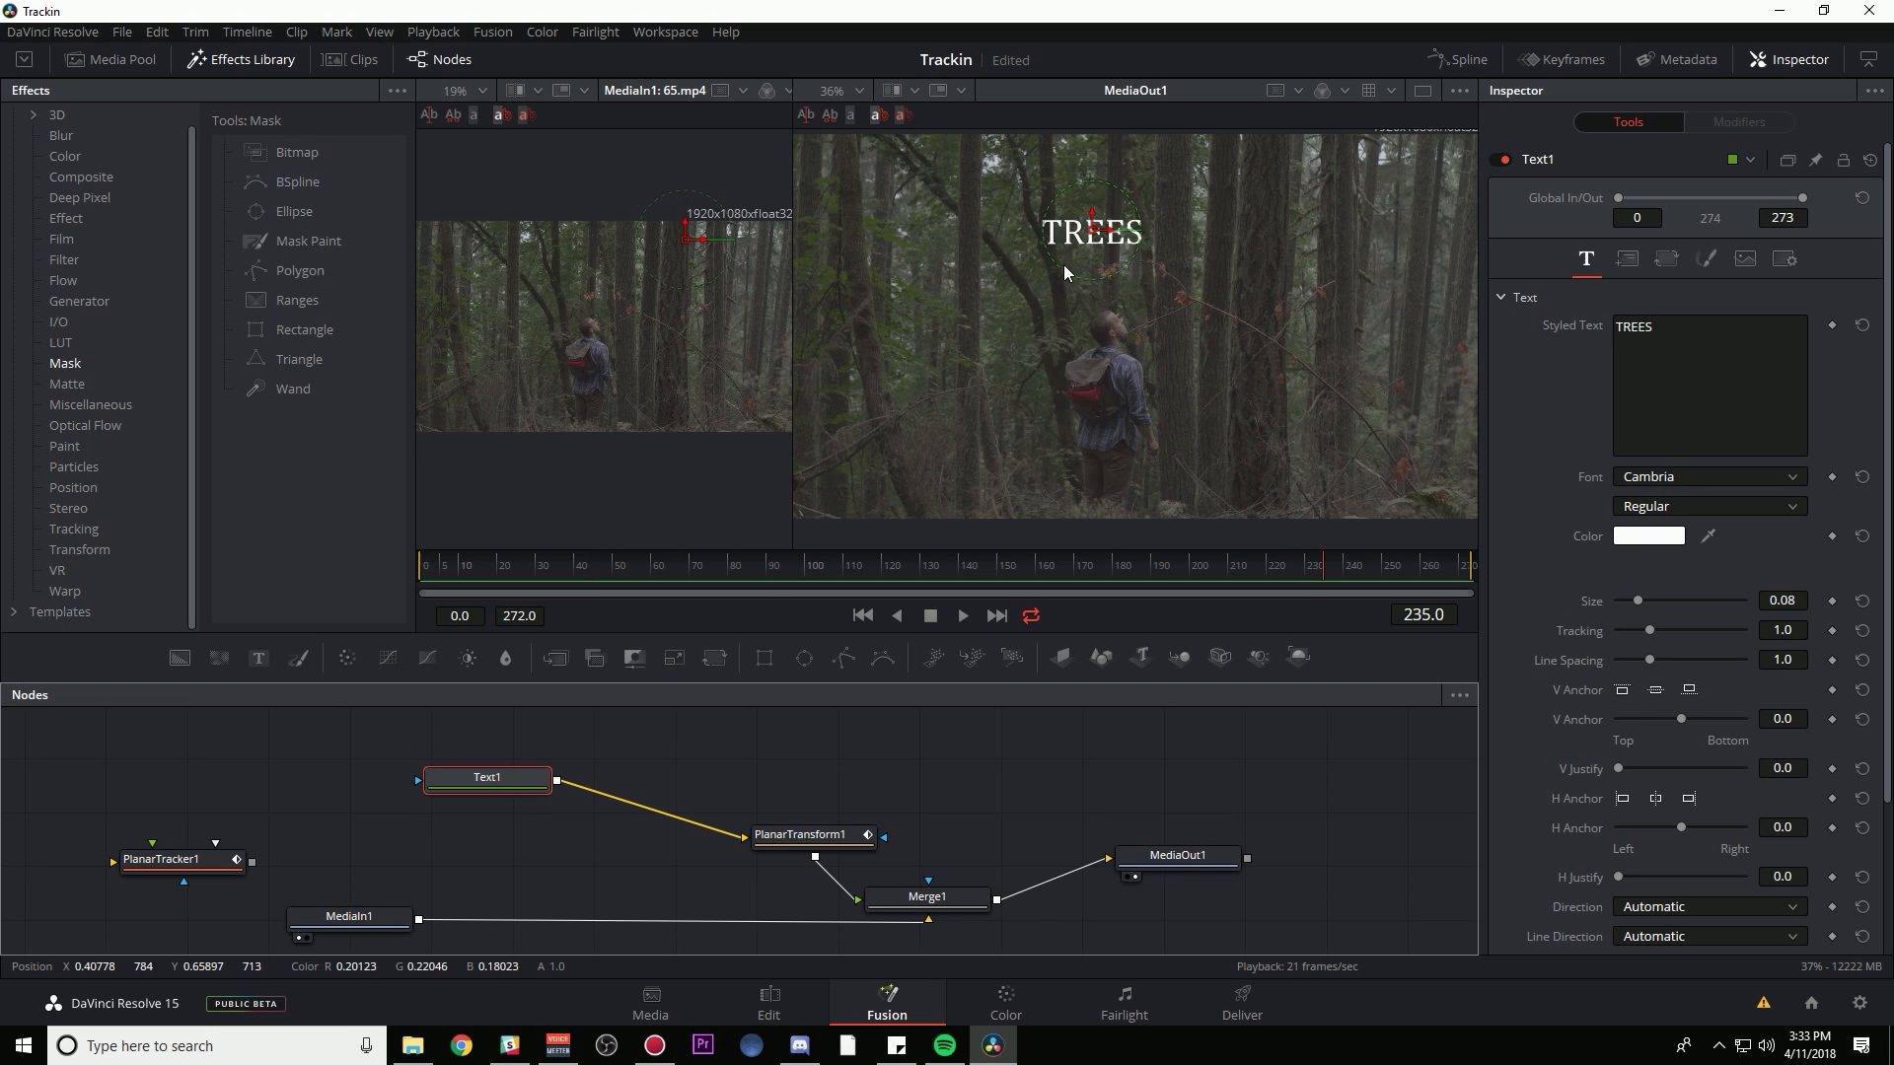
pyautogui.moveTo(1074, 197)
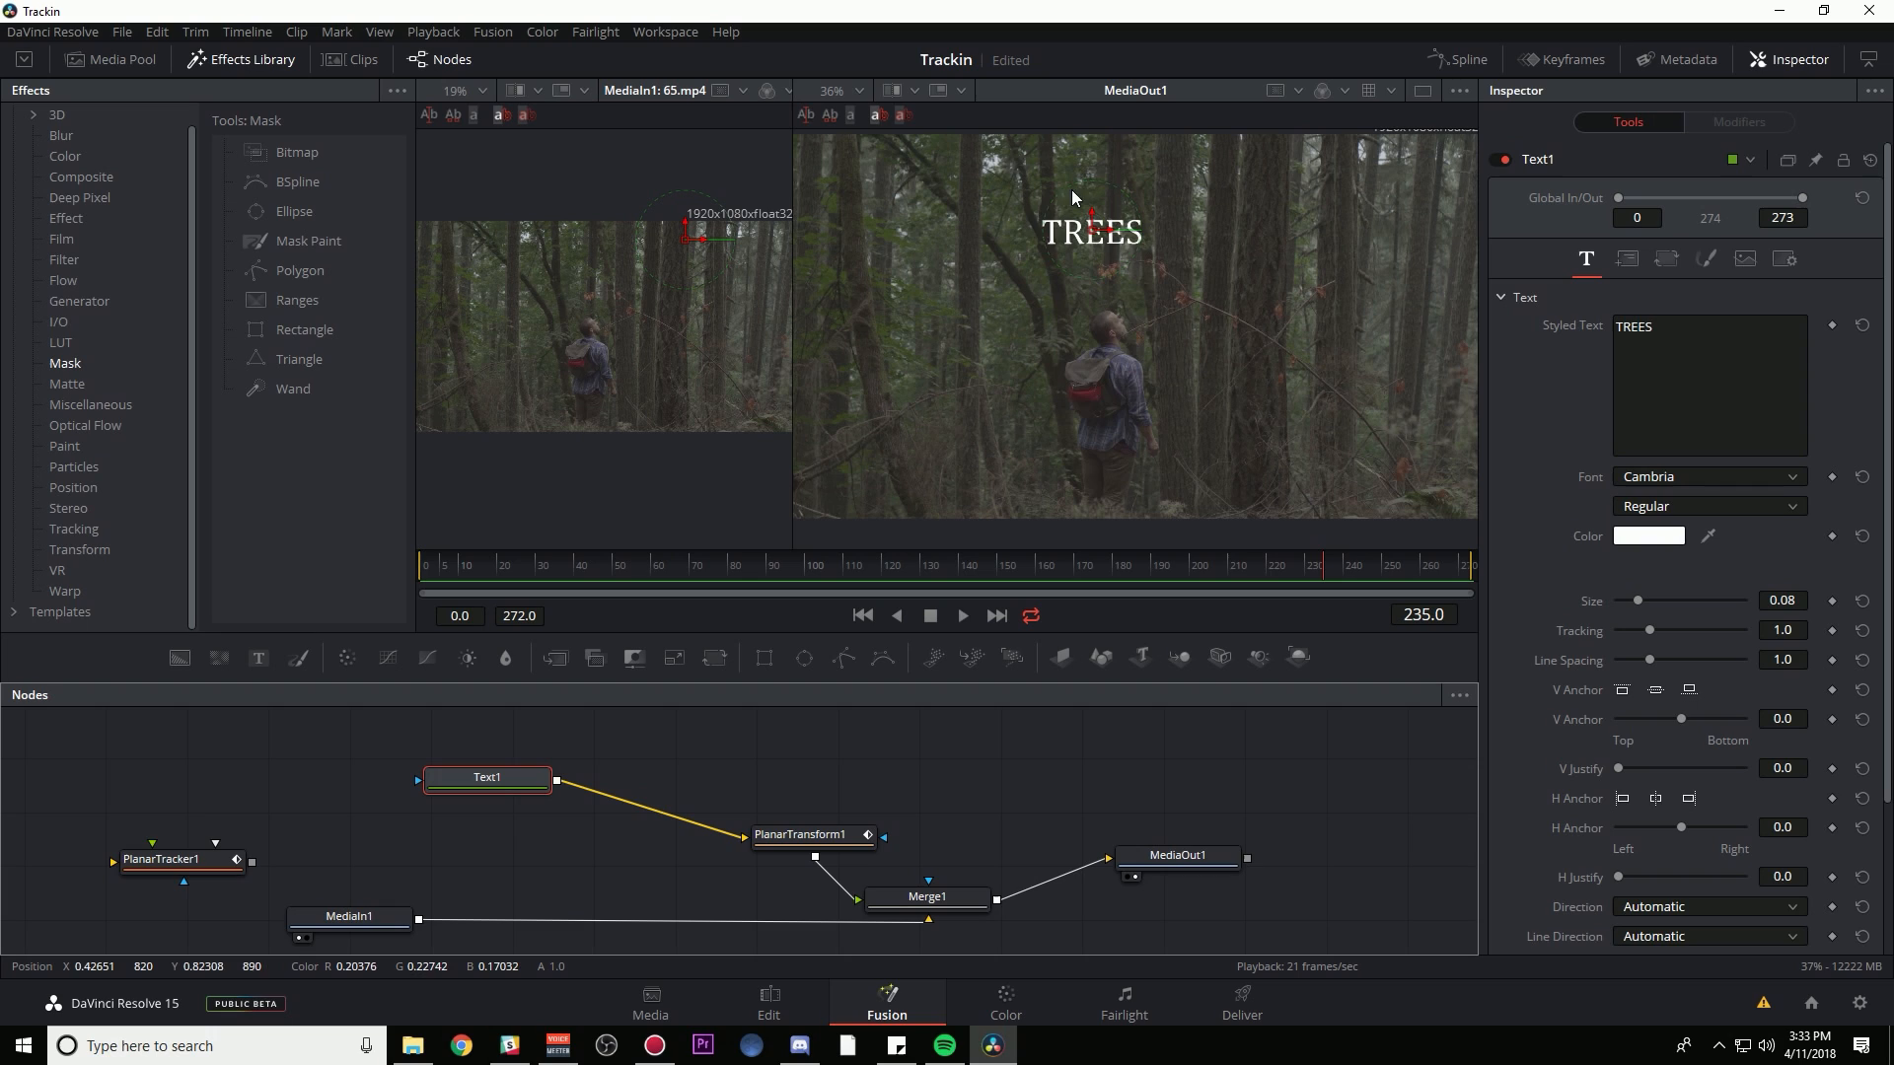
pyautogui.moveTo(1102, 362)
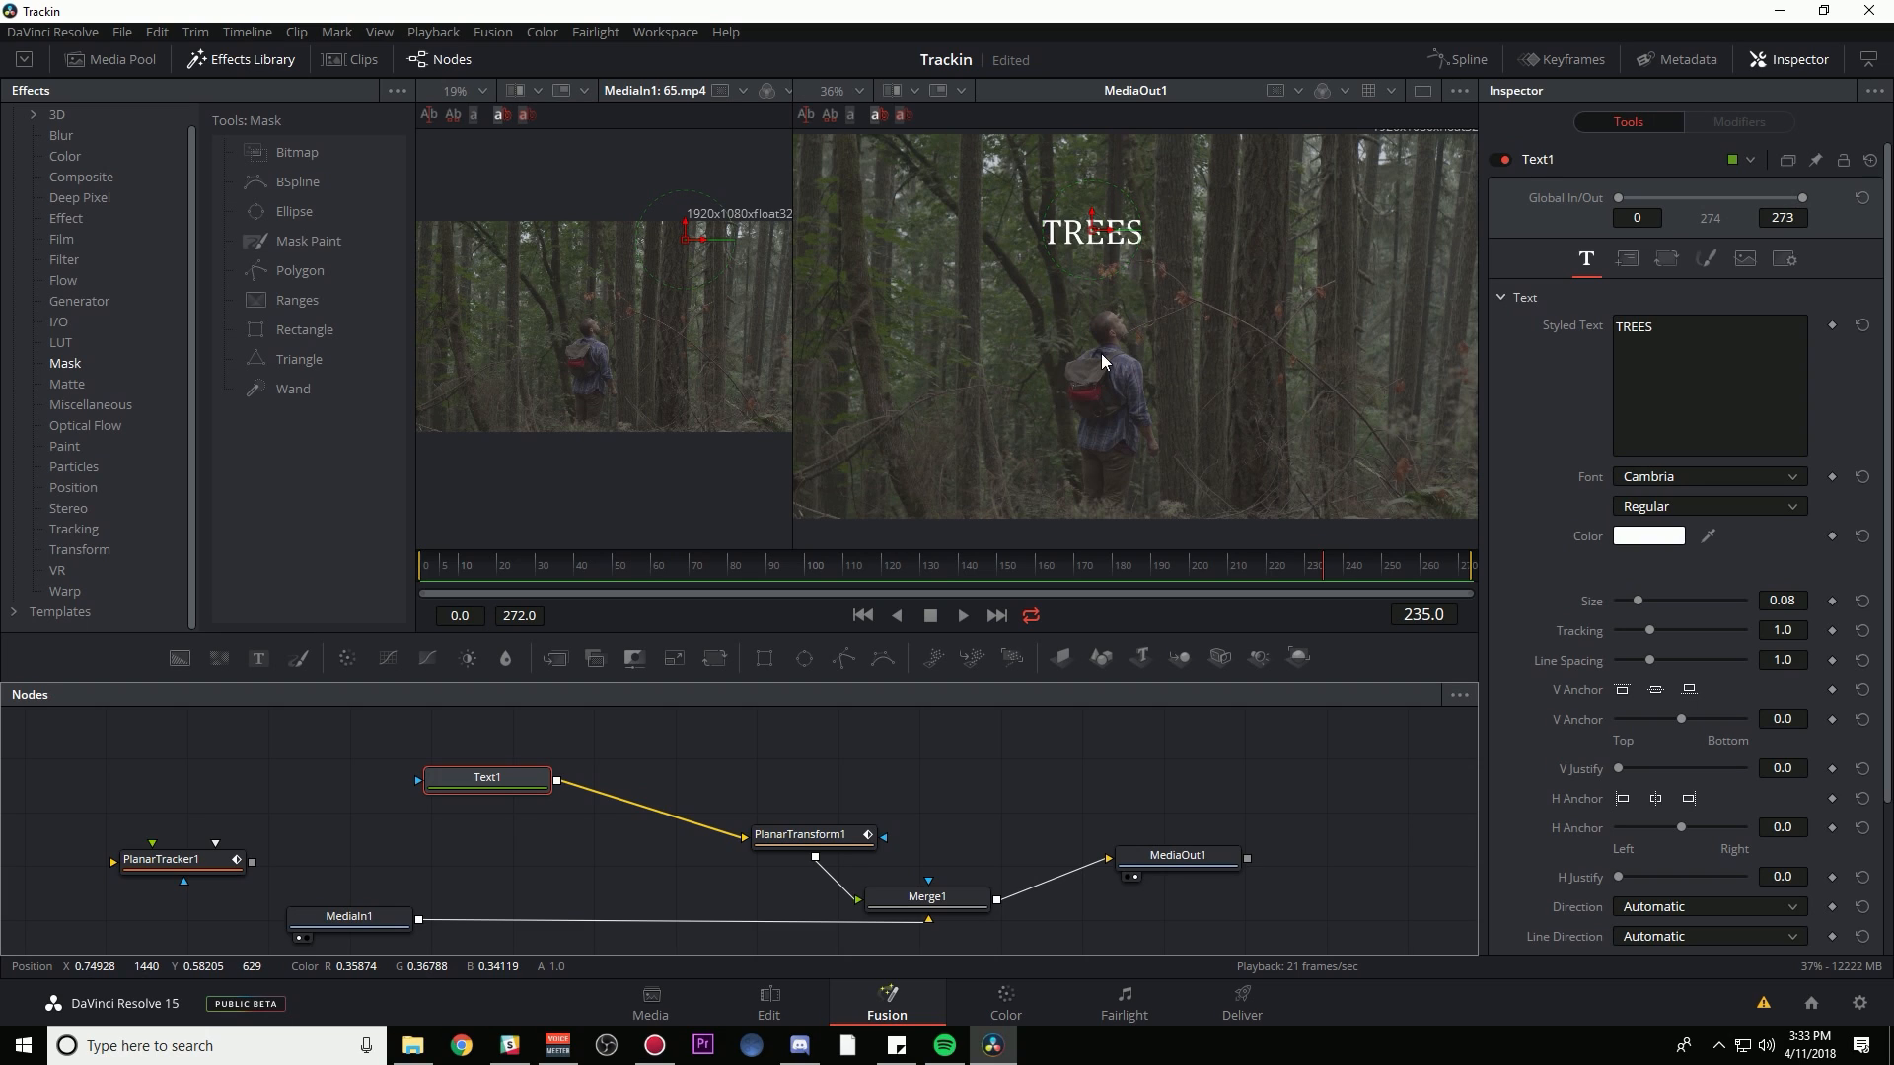
pyautogui.moveTo(1060, 265)
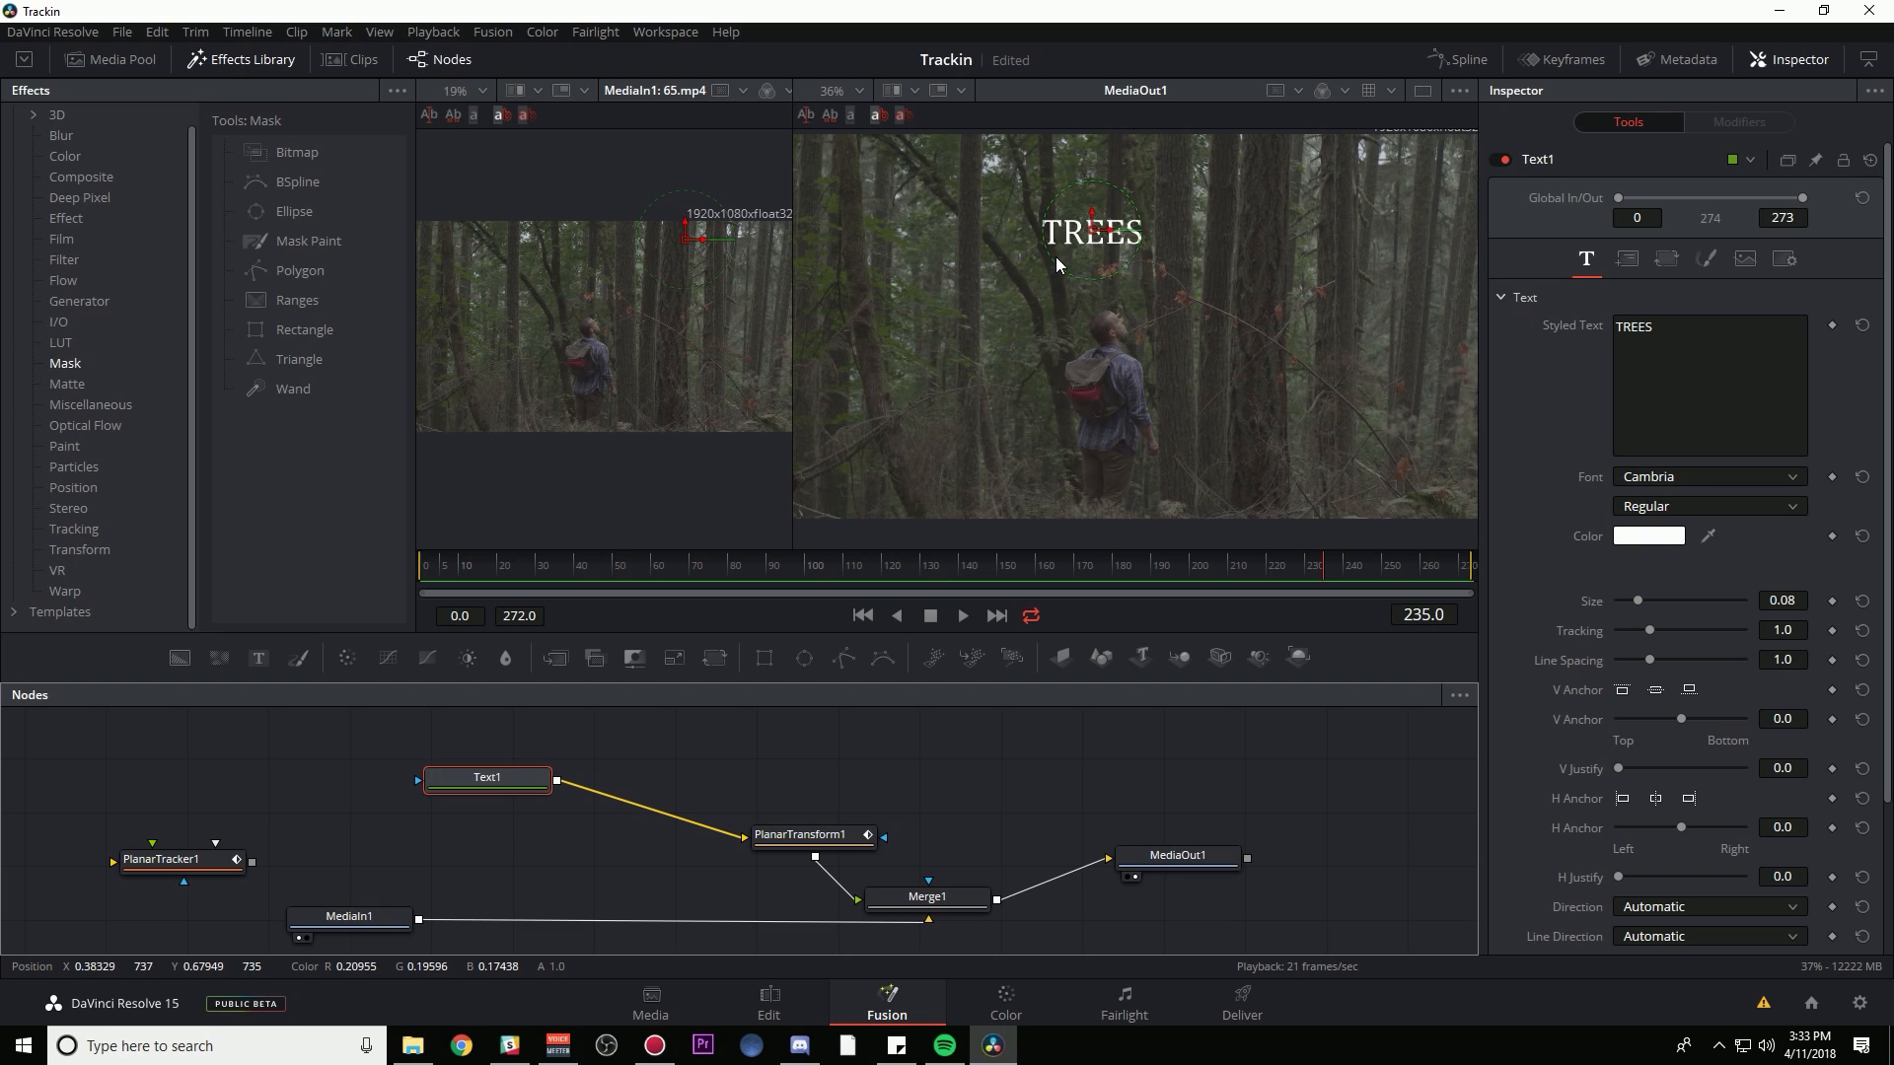
pyautogui.moveTo(1162, 263)
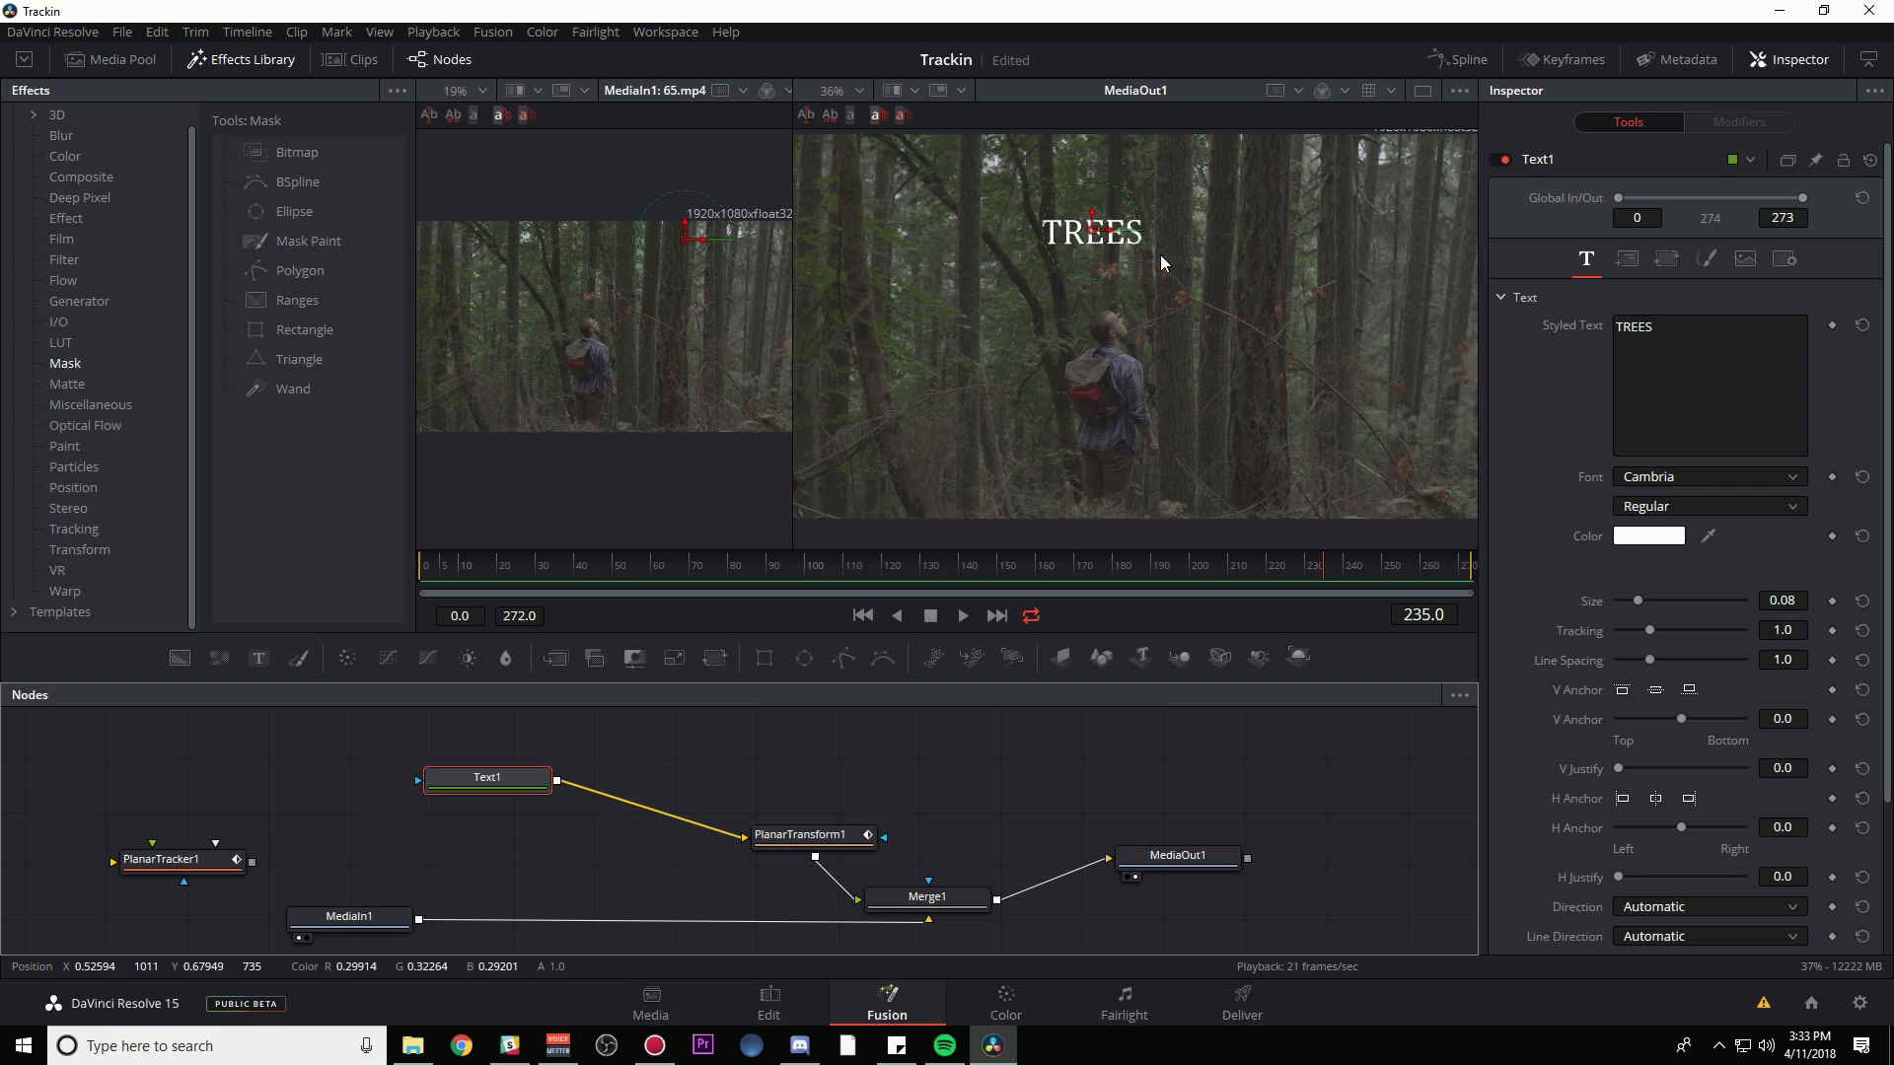
# - Plug a solid black Background1 into Merge2 as the backdrop behind the TREES title
pyautogui.click(80, 301)
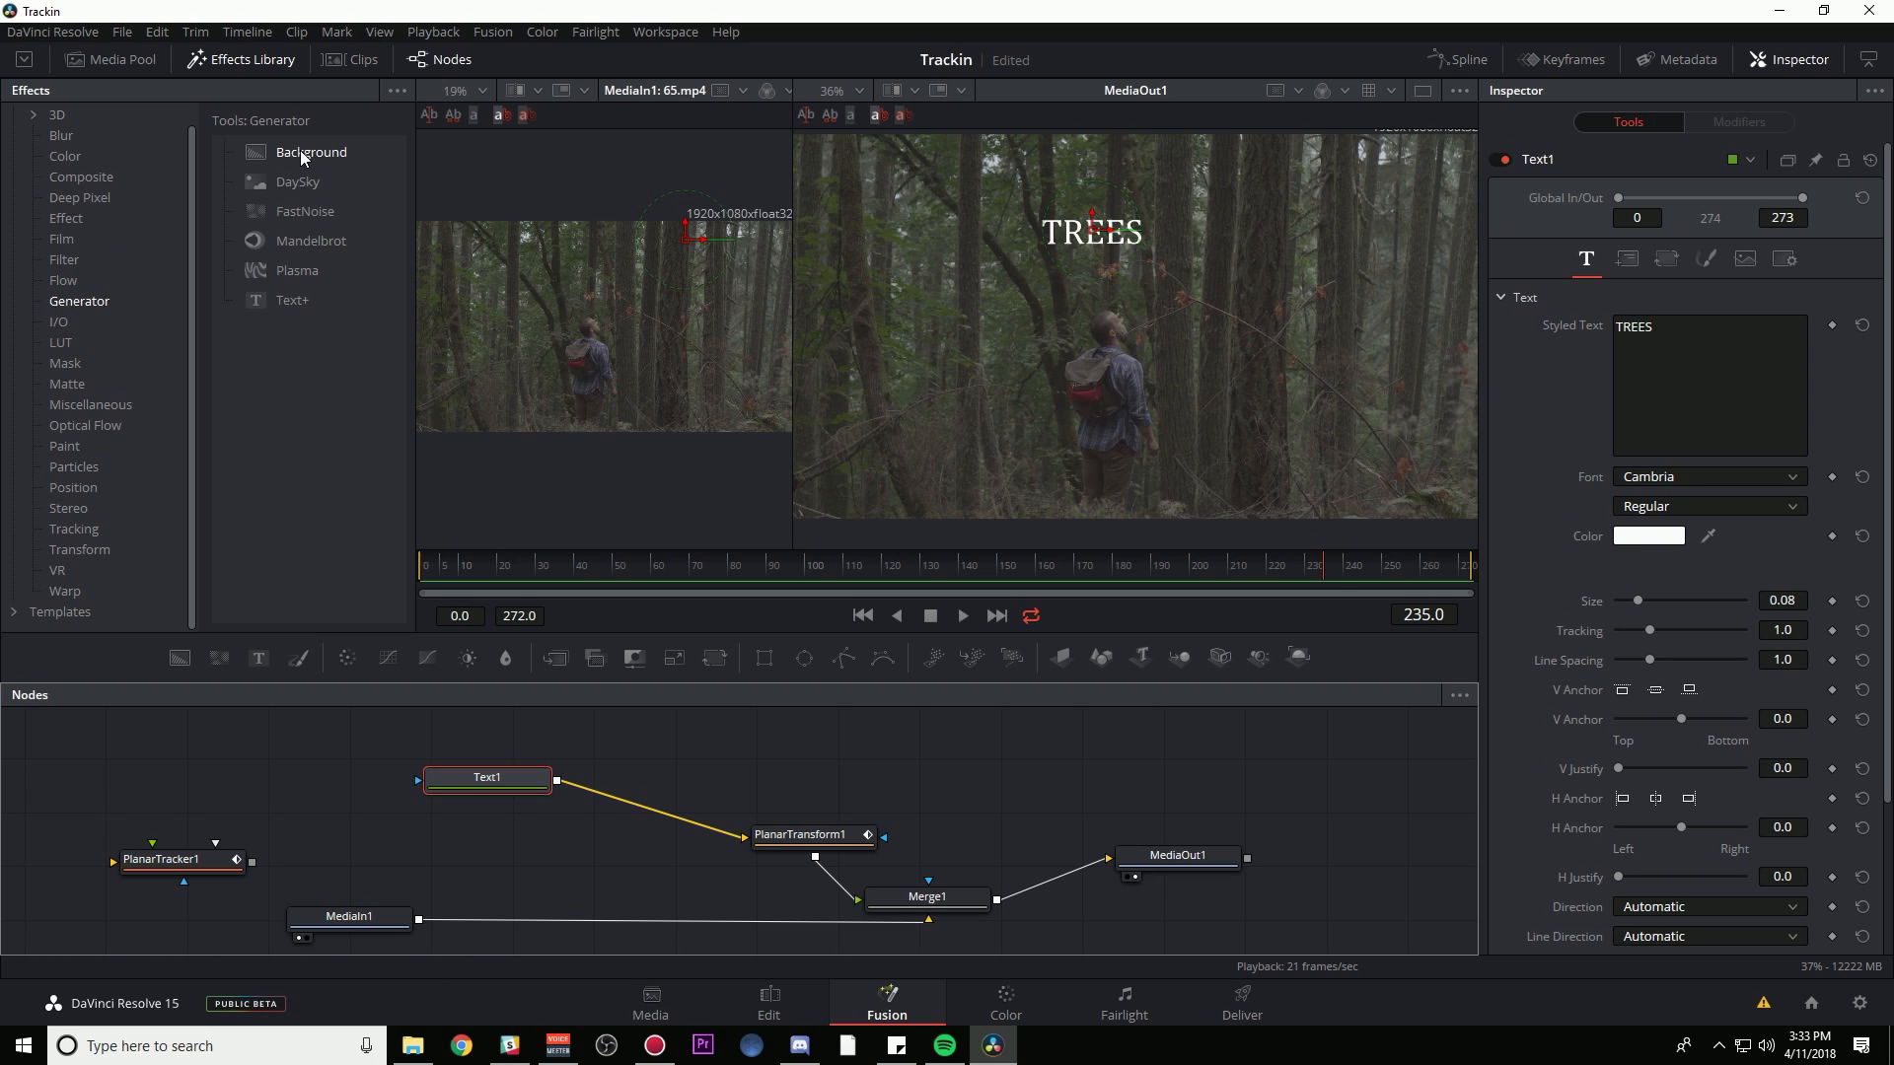
pyautogui.moveTo(486, 777)
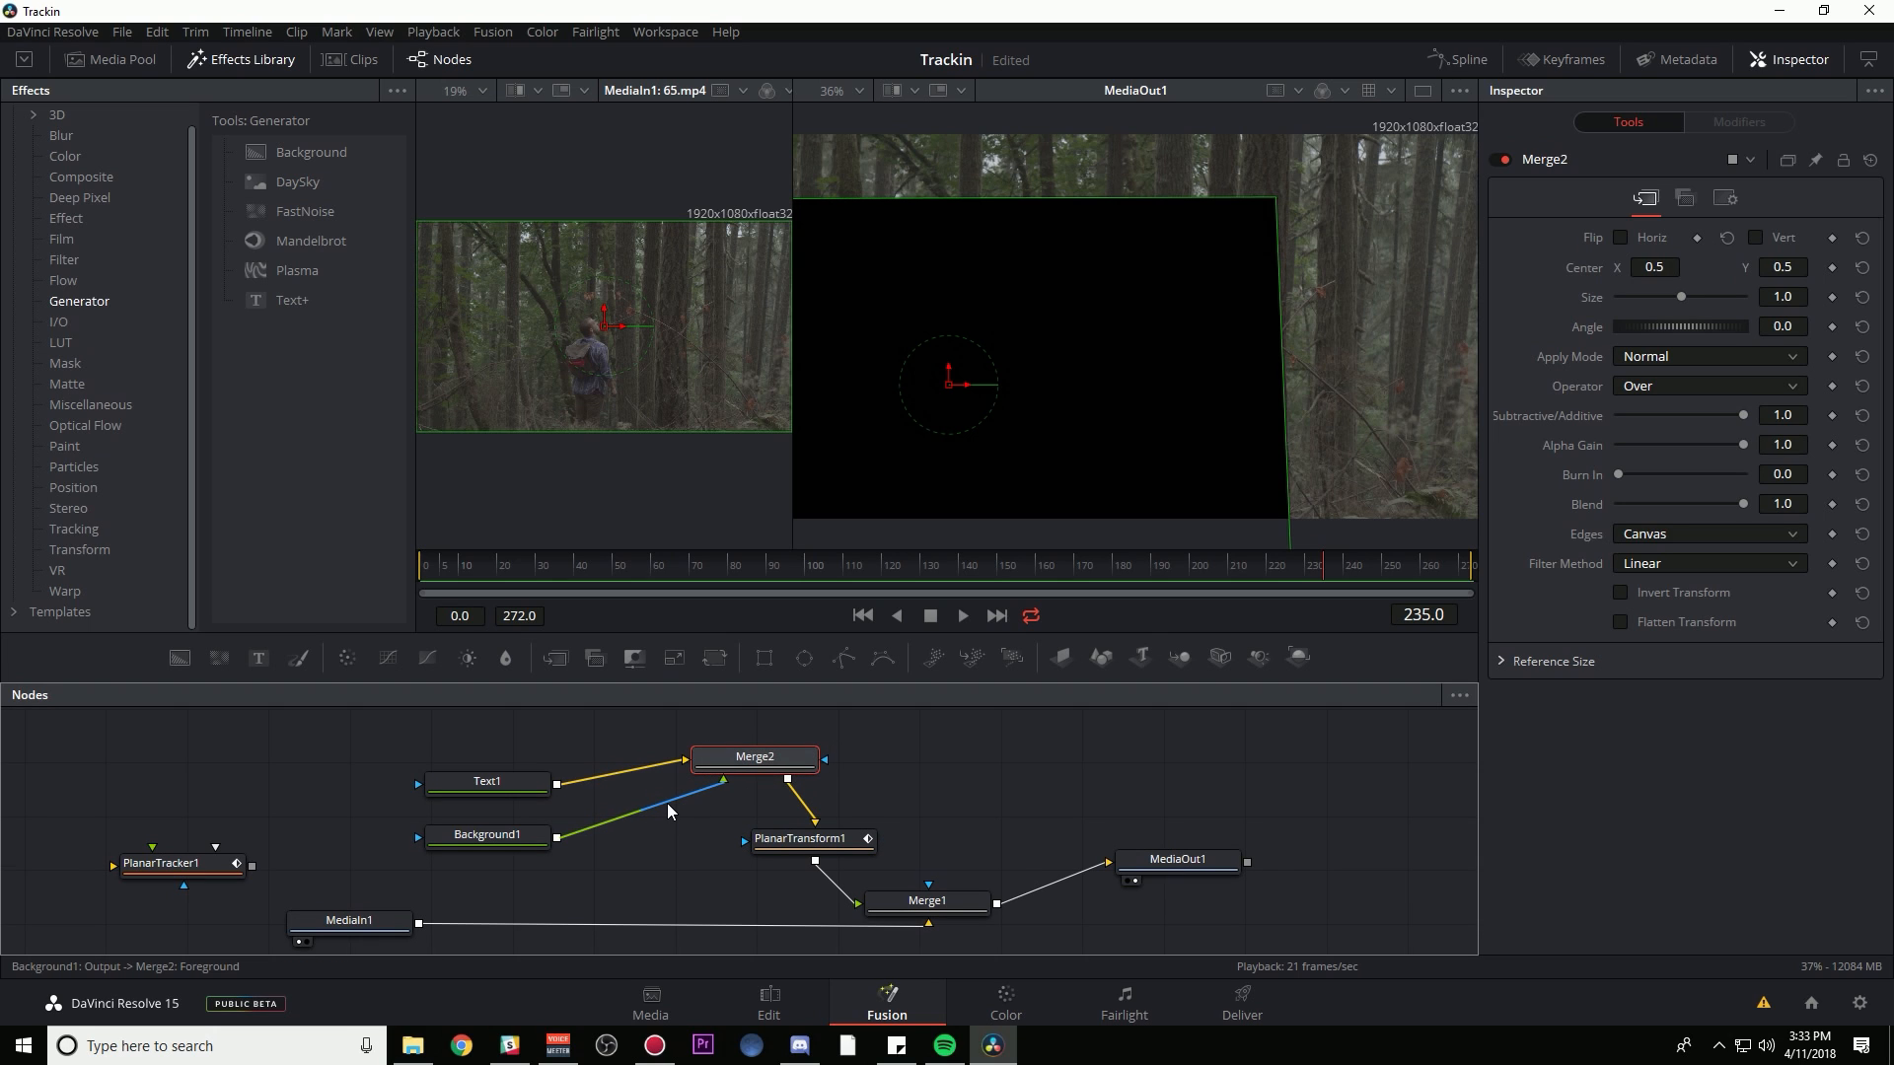
pyautogui.click(486, 780)
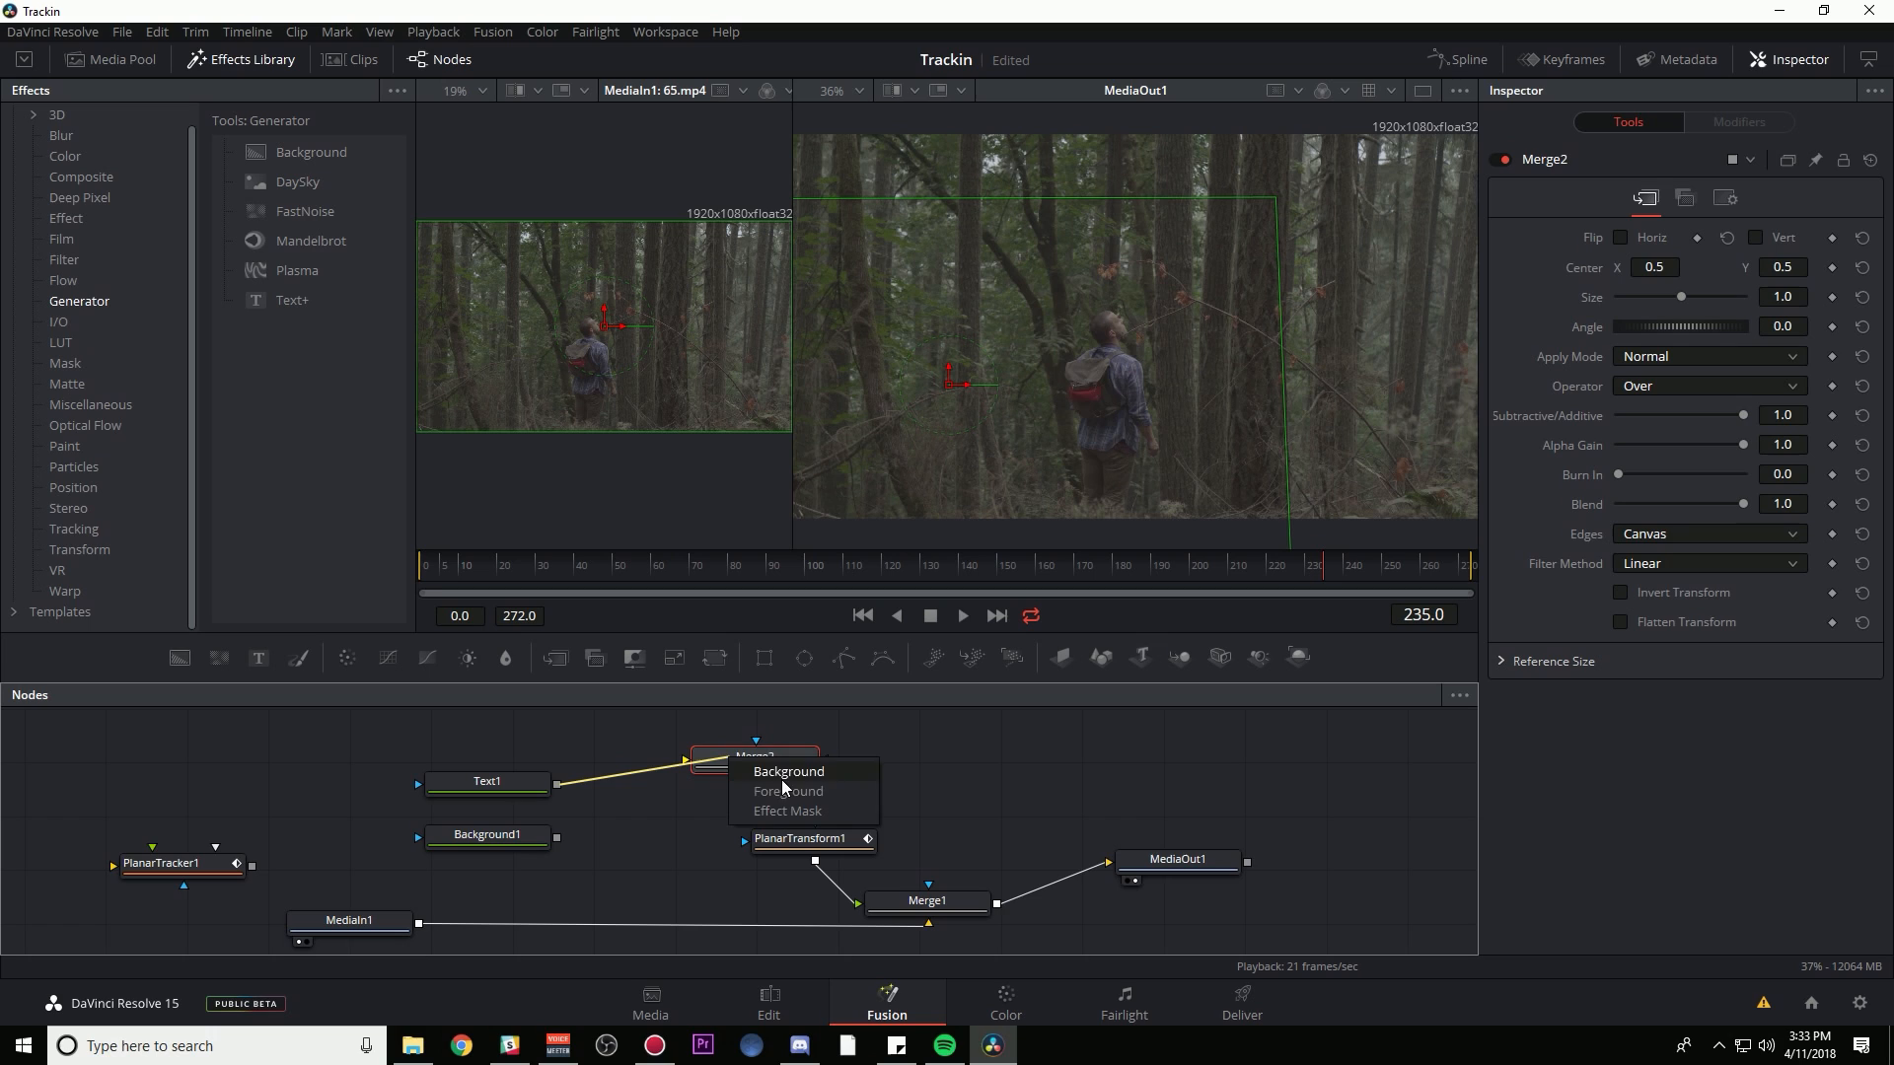
pyautogui.click(789, 791)
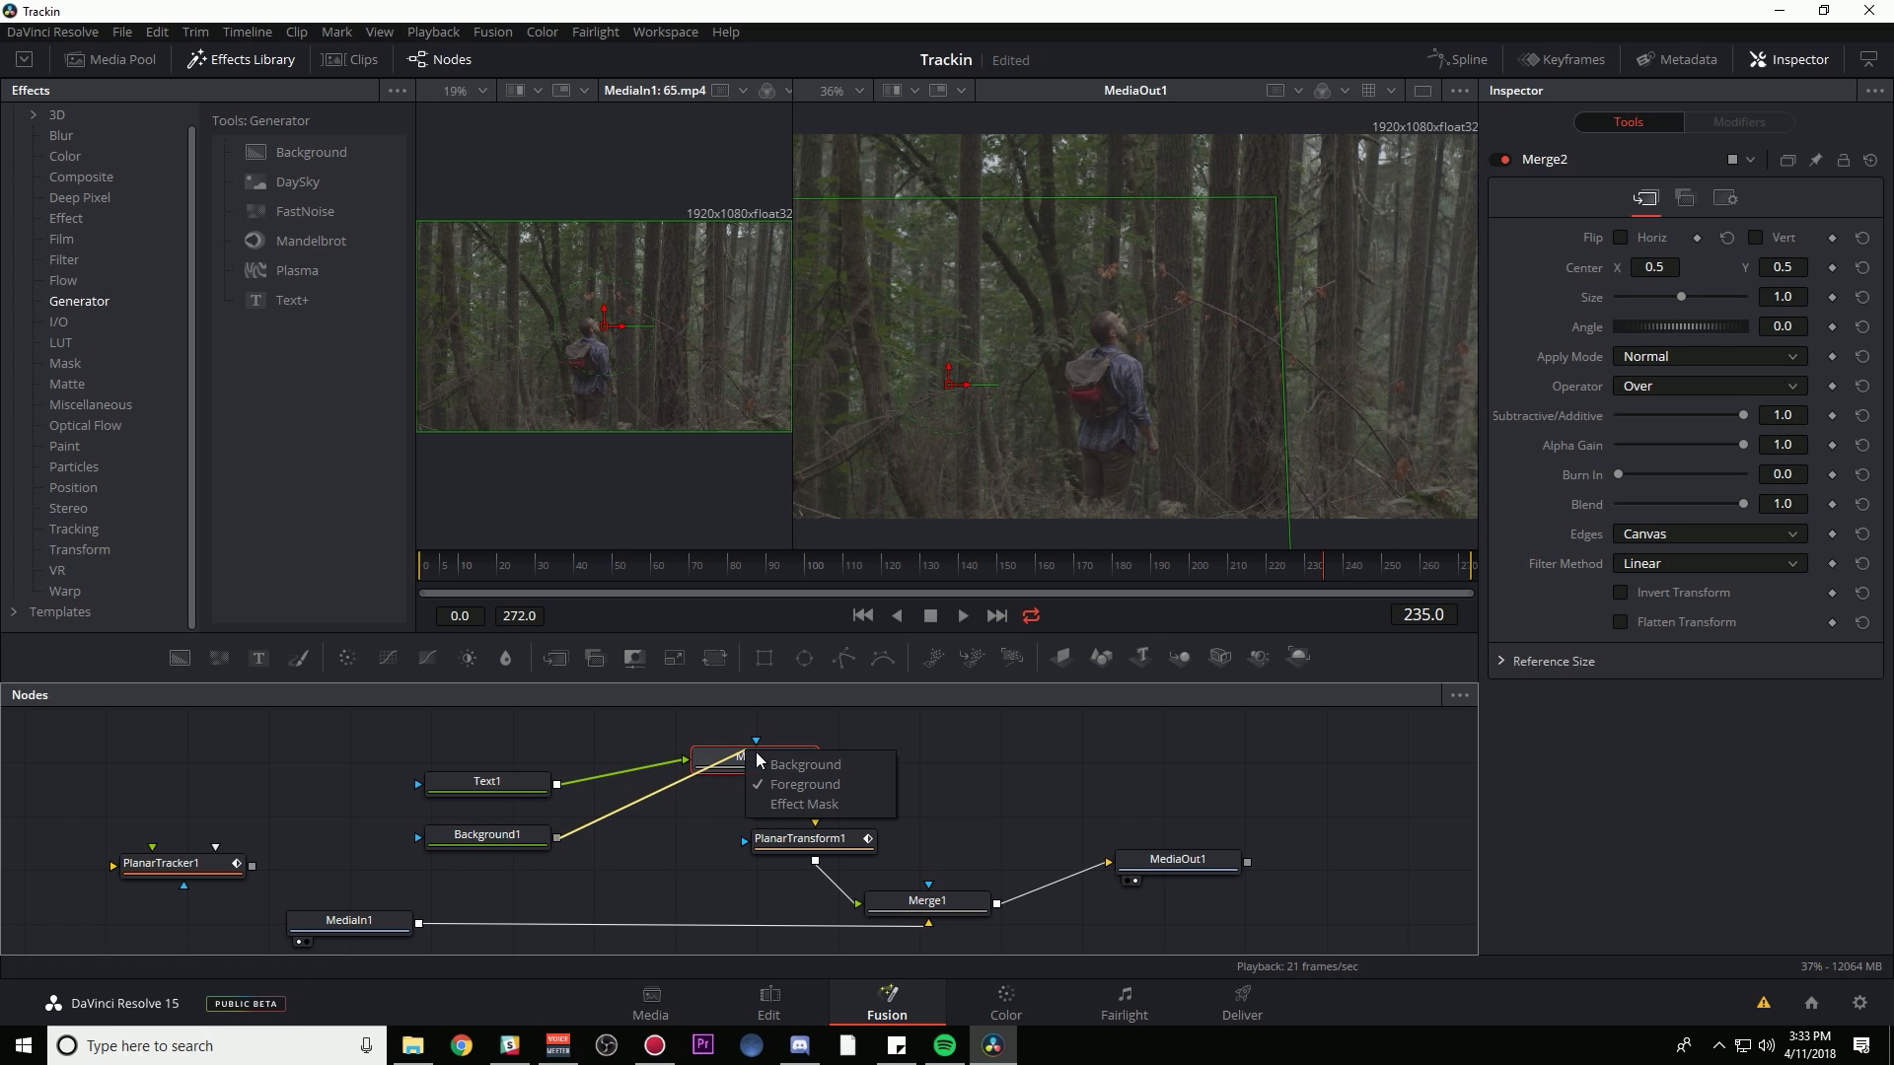
pyautogui.click(803, 765)
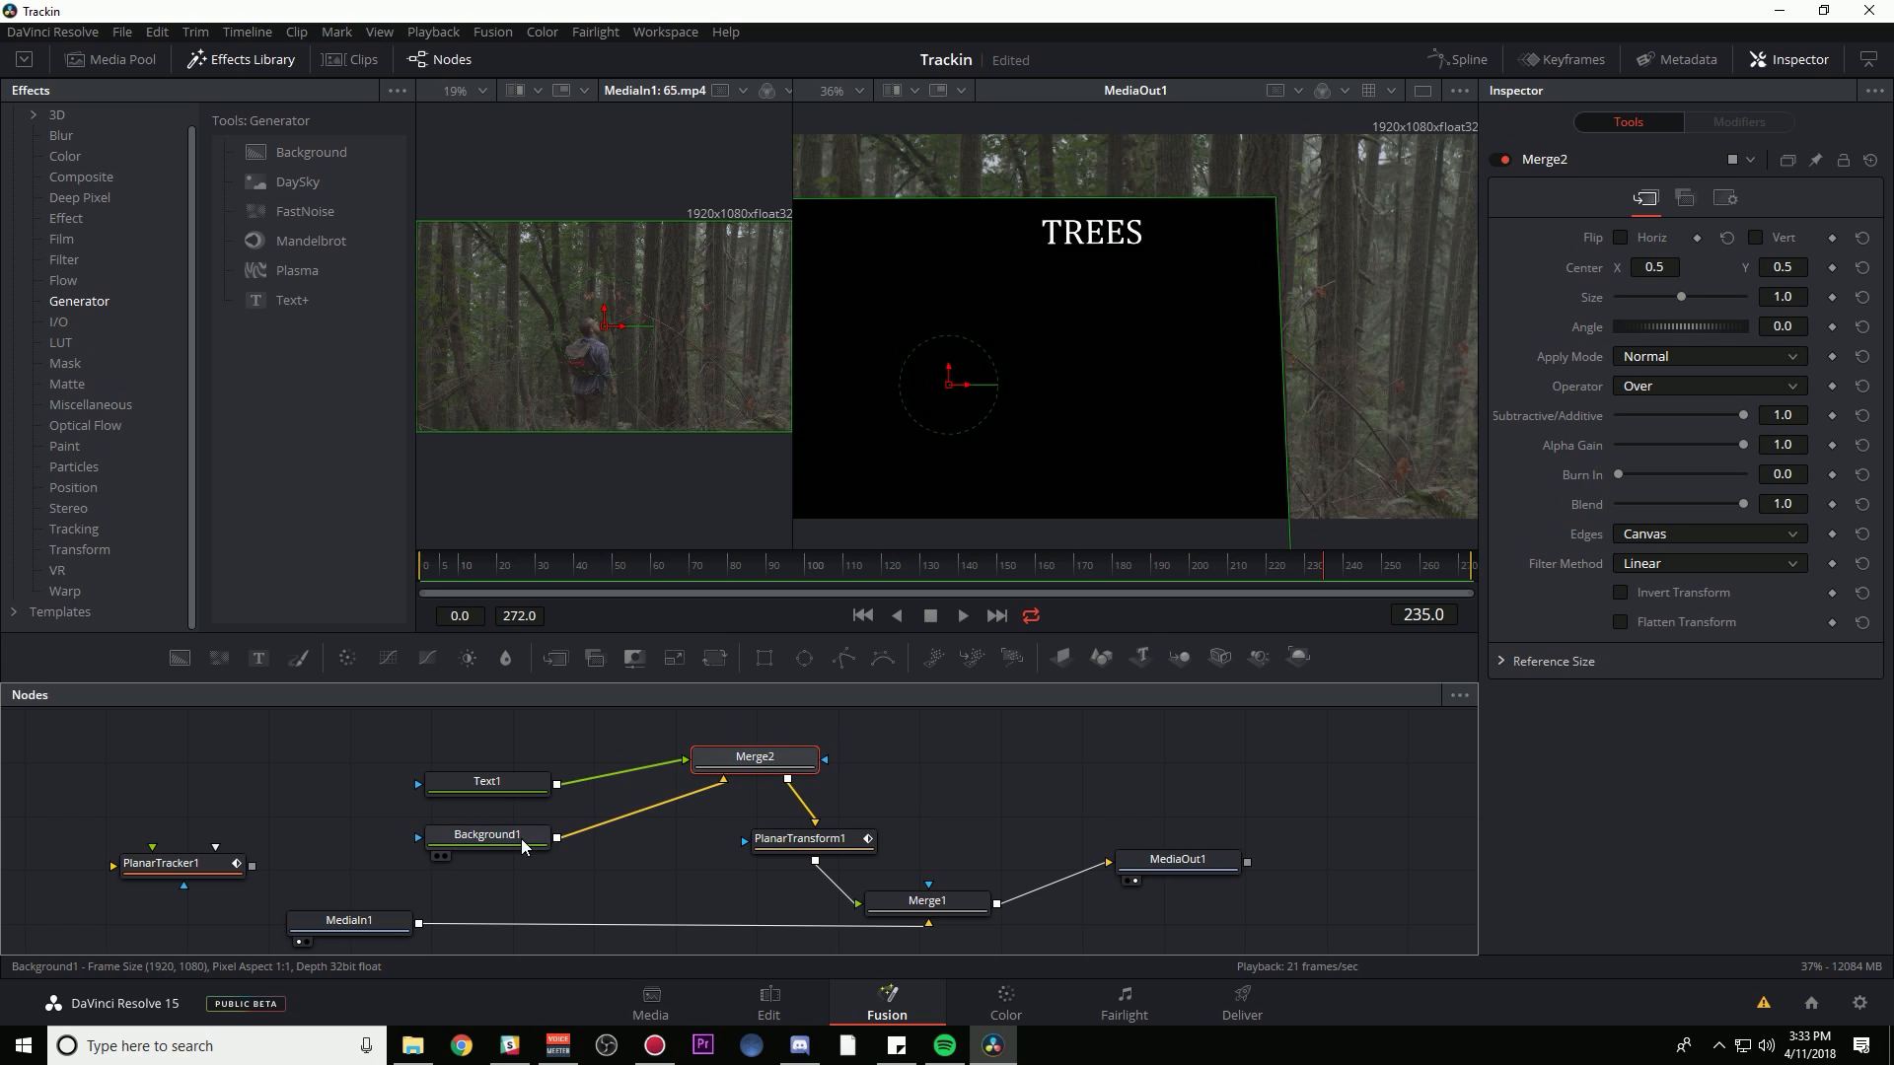
pyautogui.click(487, 834)
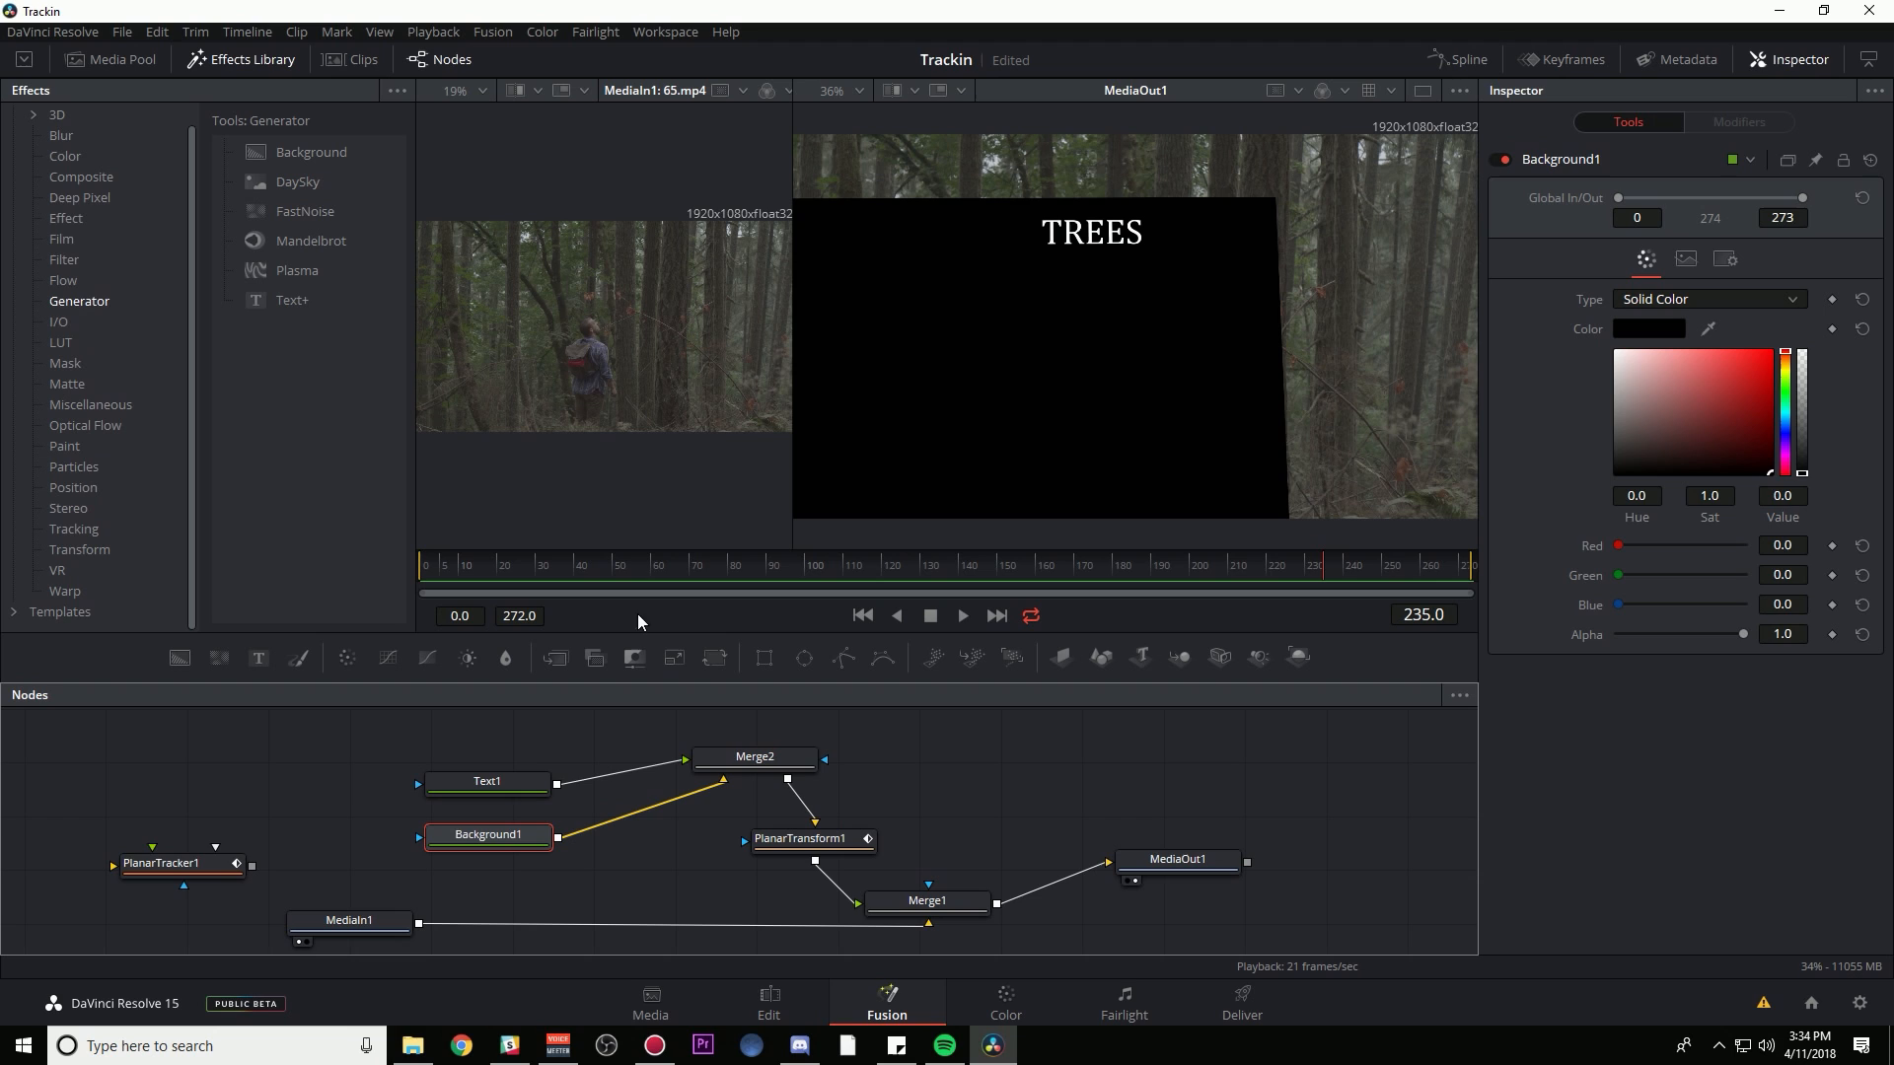
# - Crop Background1 with a Rectangle1 mask around the title and play back the tracked result
pyautogui.click(65, 364)
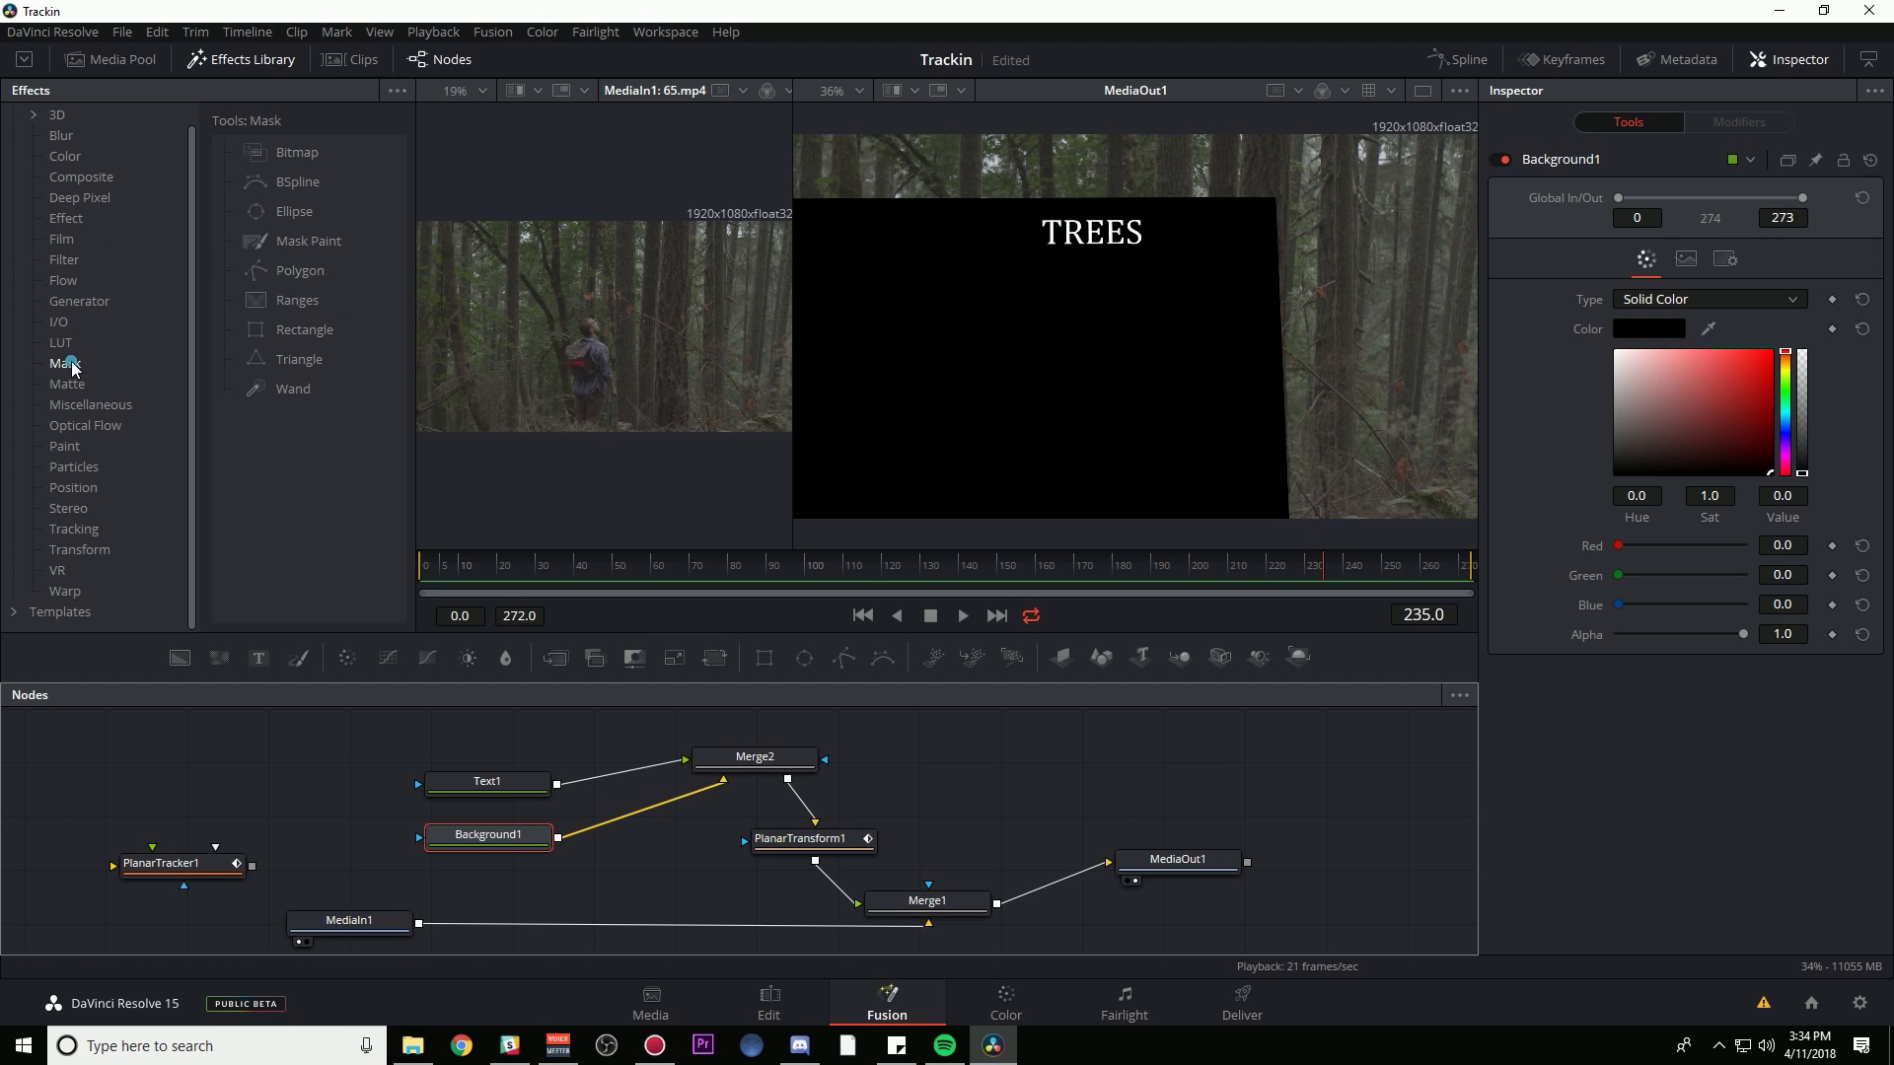
pyautogui.click(303, 328)
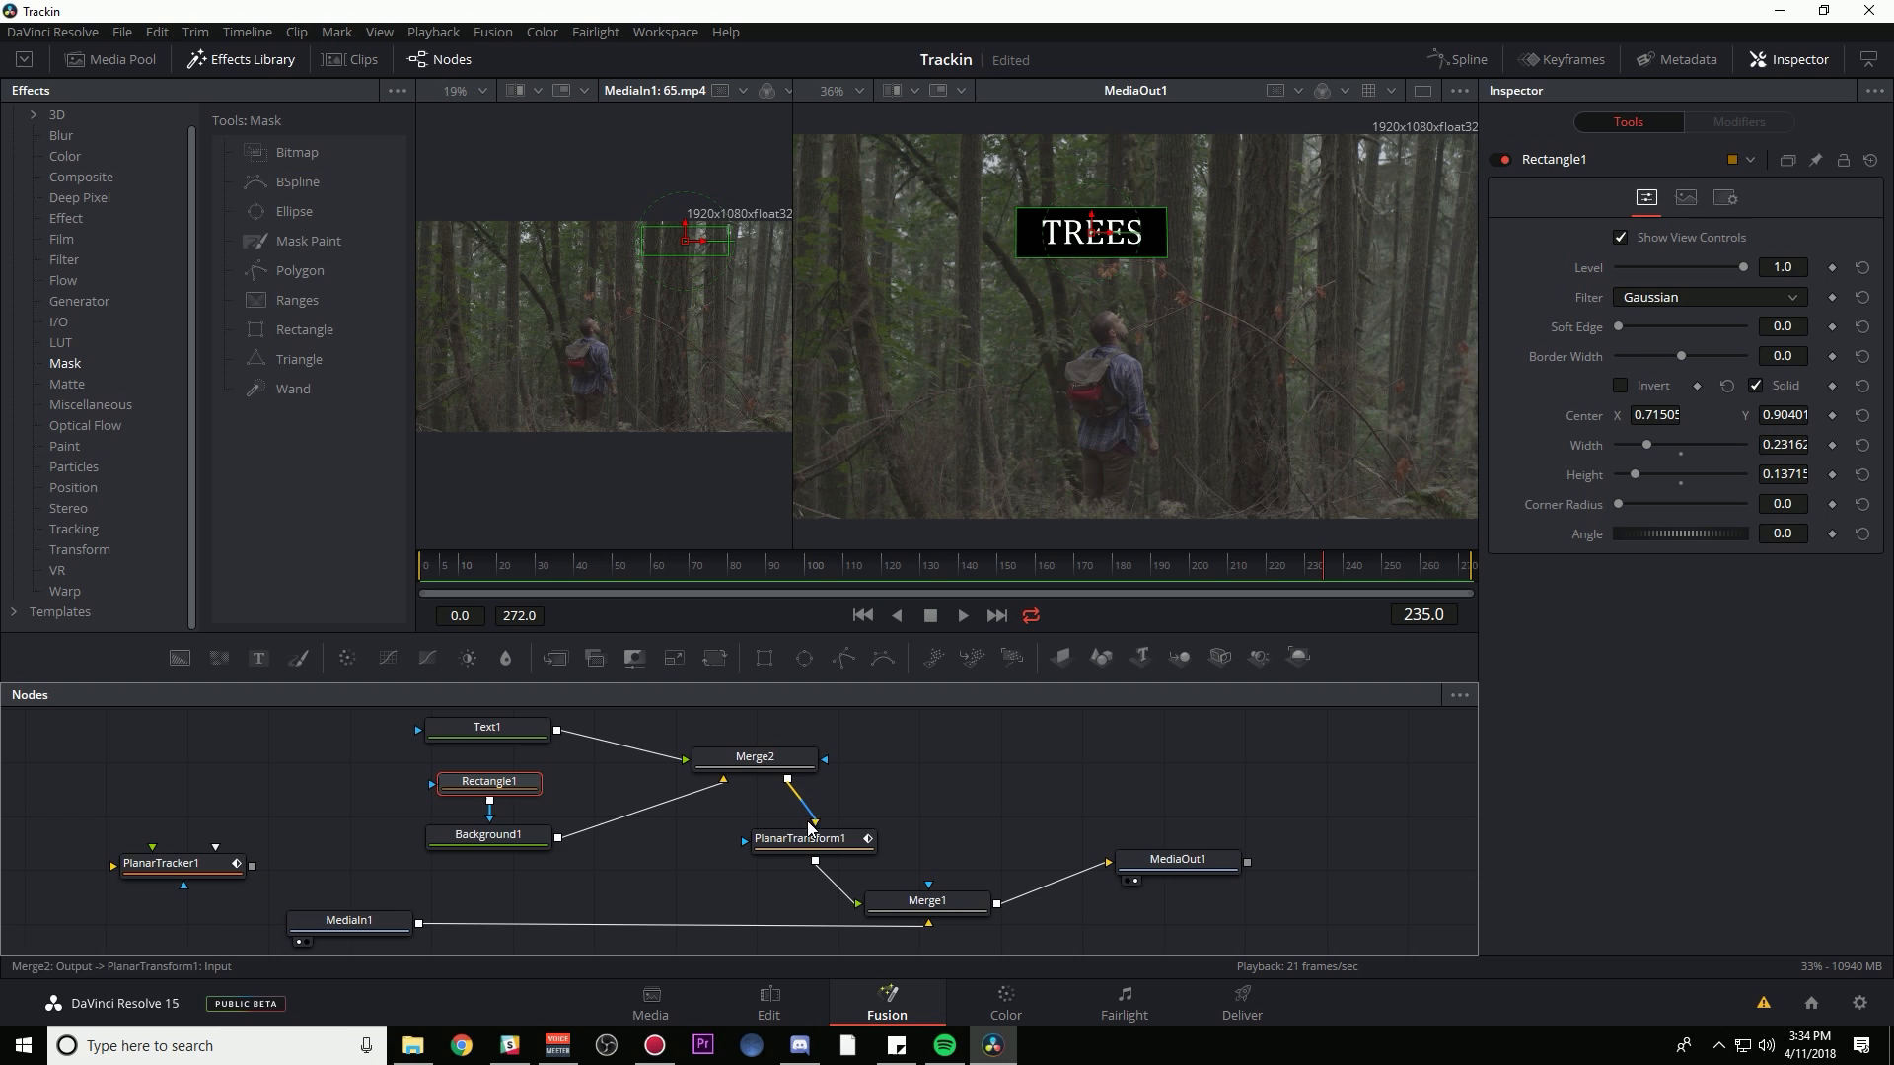
pyautogui.moveTo(1260, 575)
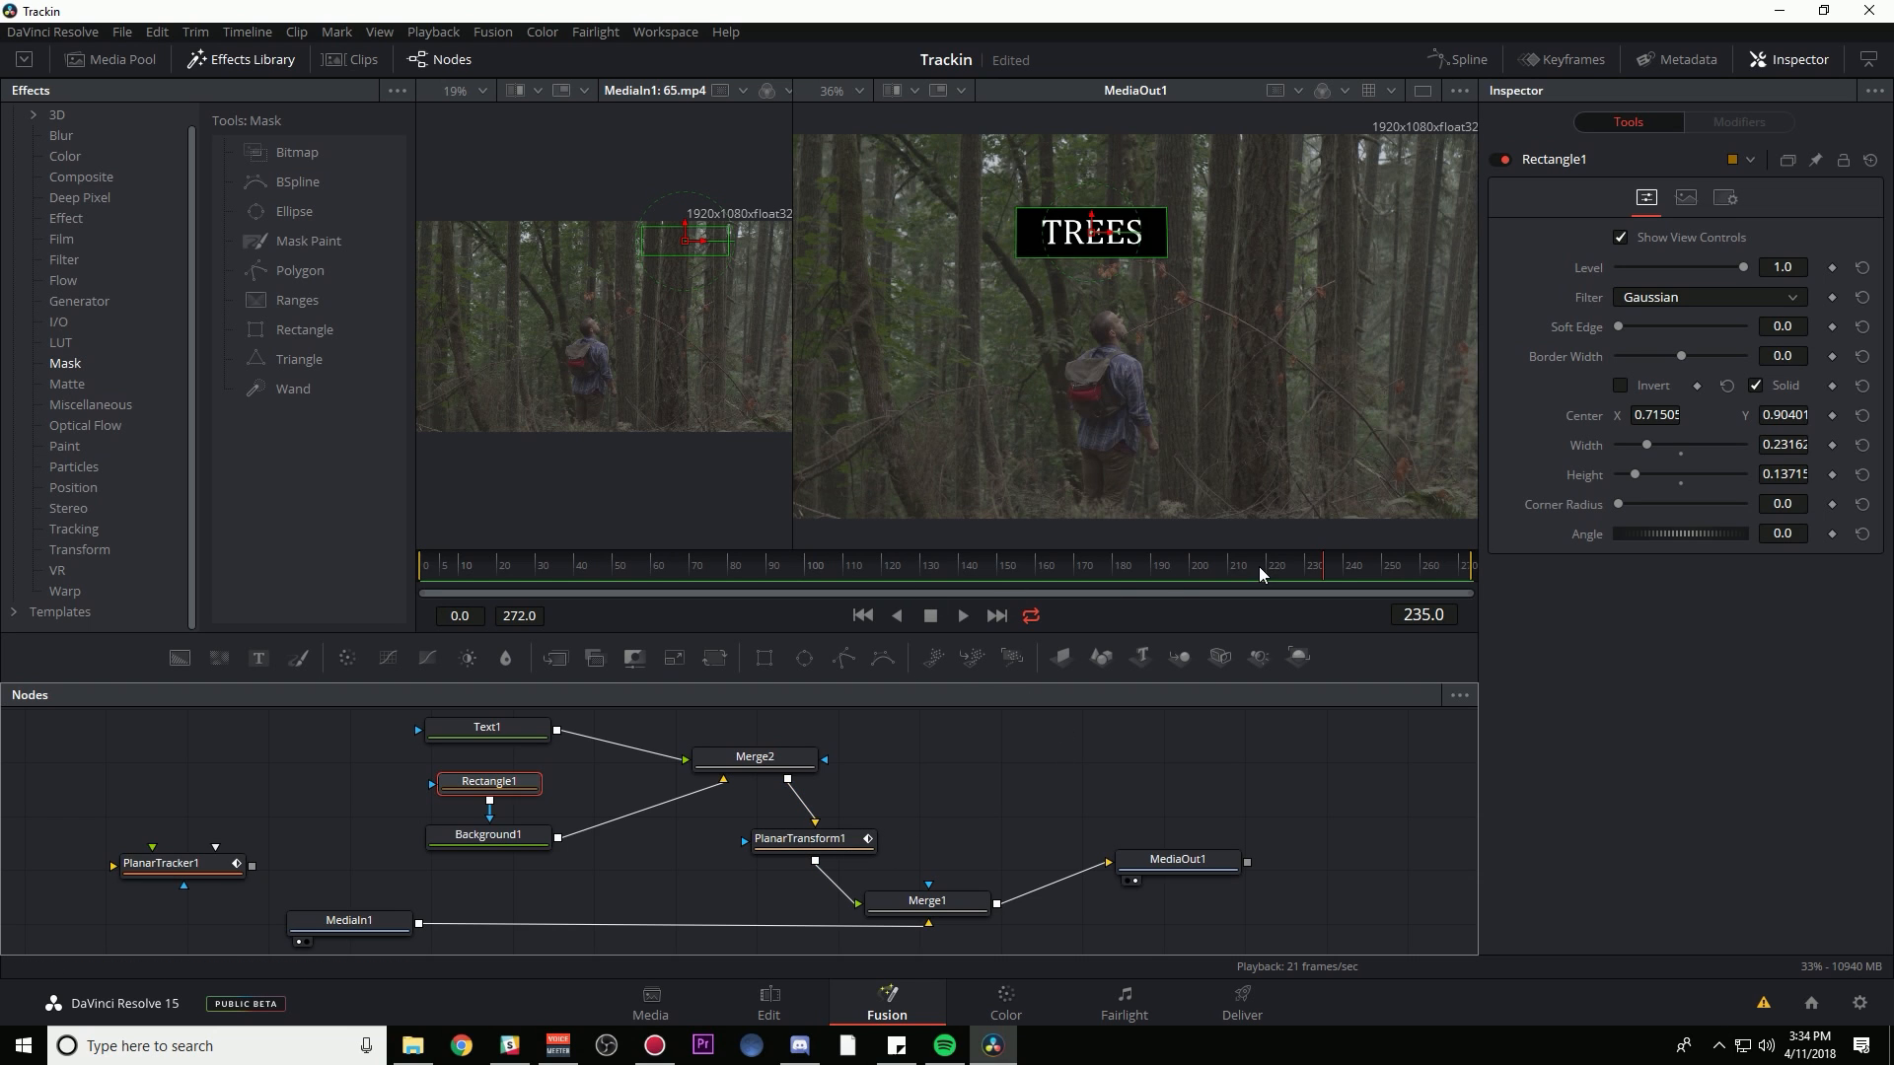
pyautogui.click(960, 616)
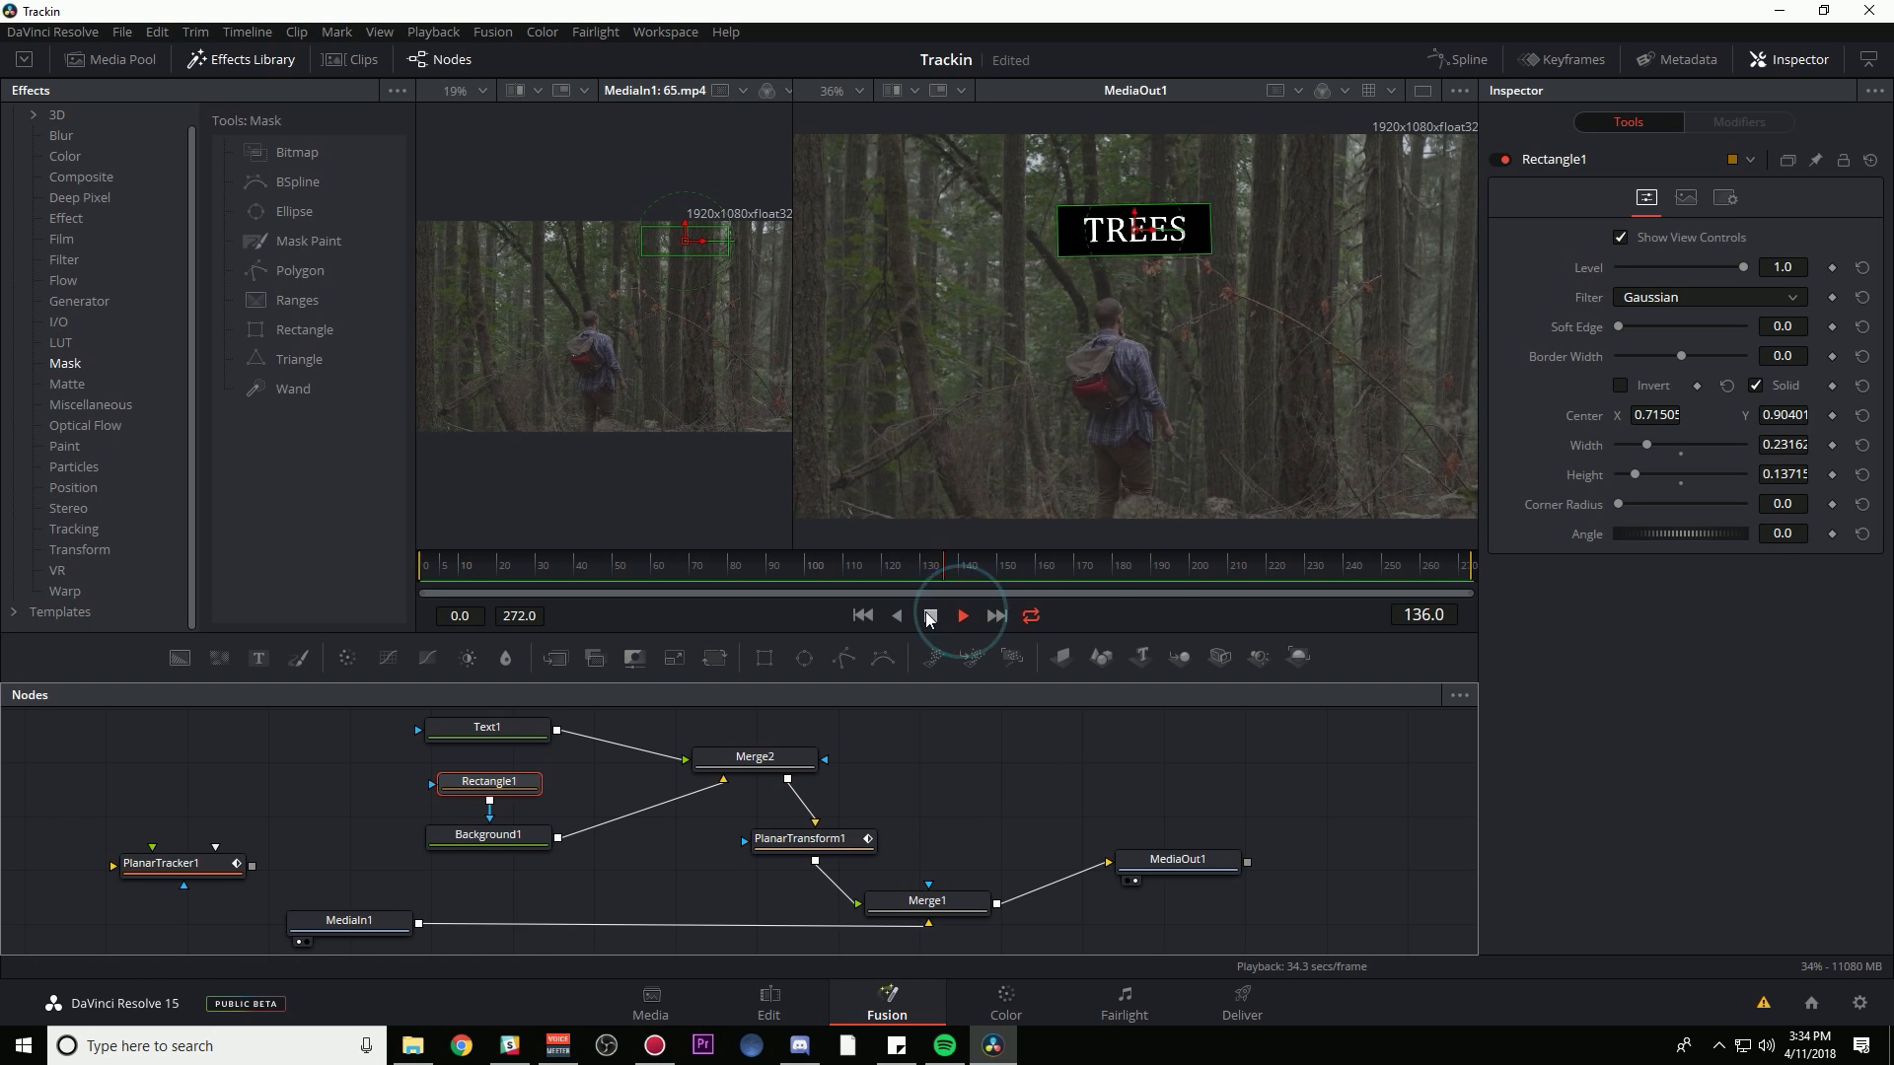
pyautogui.click(960, 615)
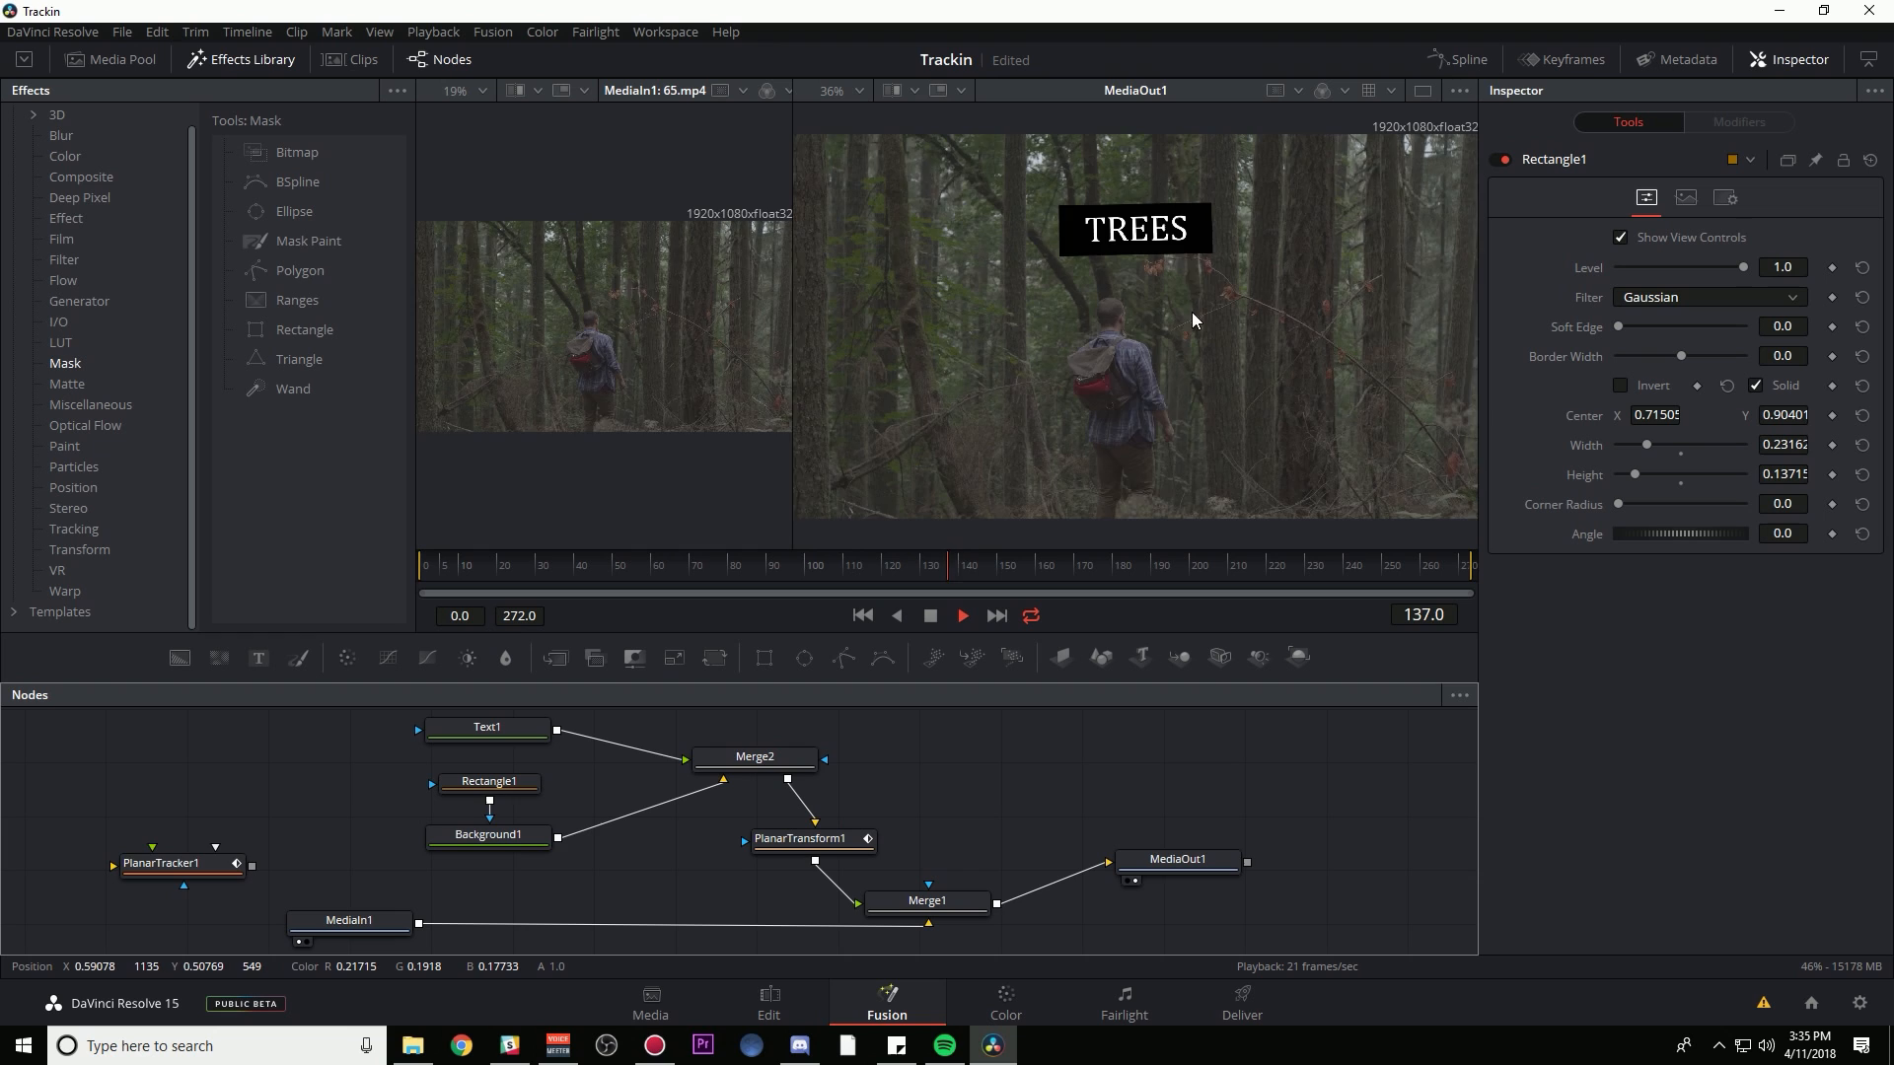
pyautogui.click(930, 615)
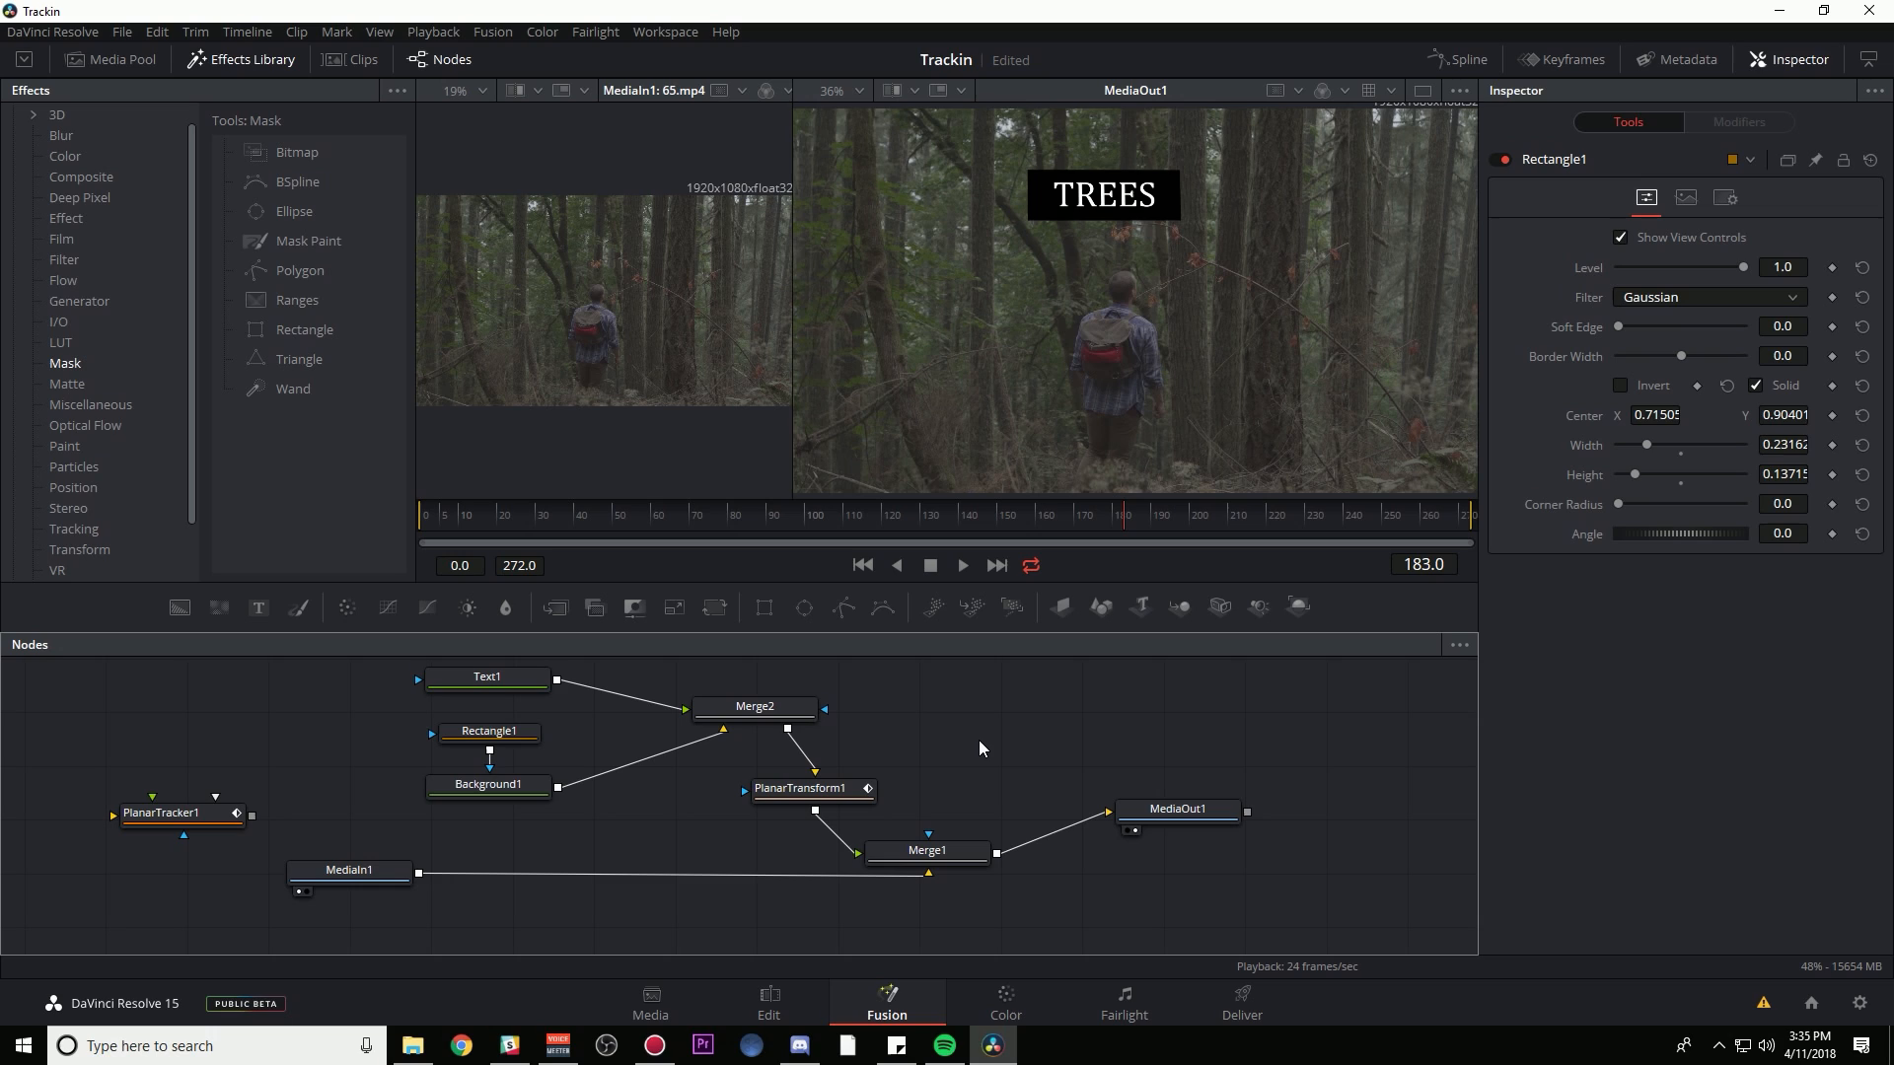
pyautogui.moveTo(544, 774)
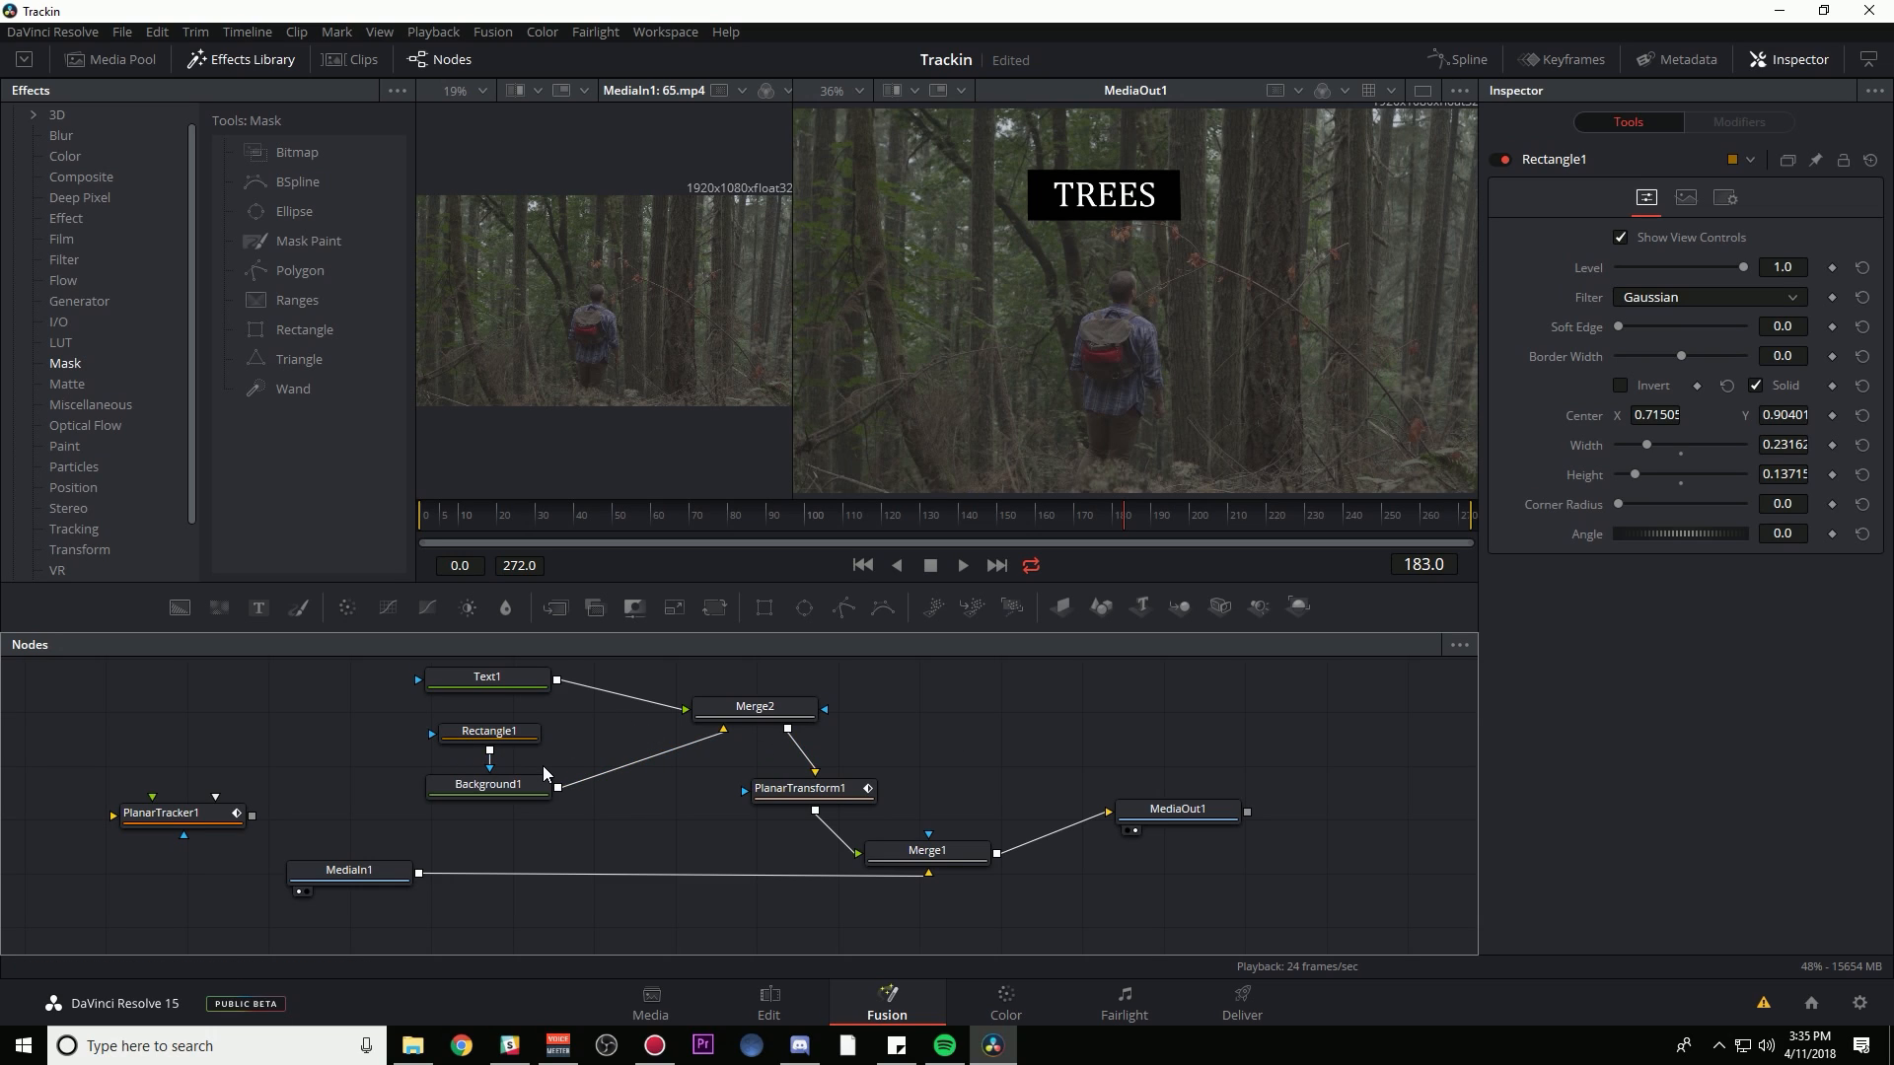
pyautogui.moveTo(882, 754)
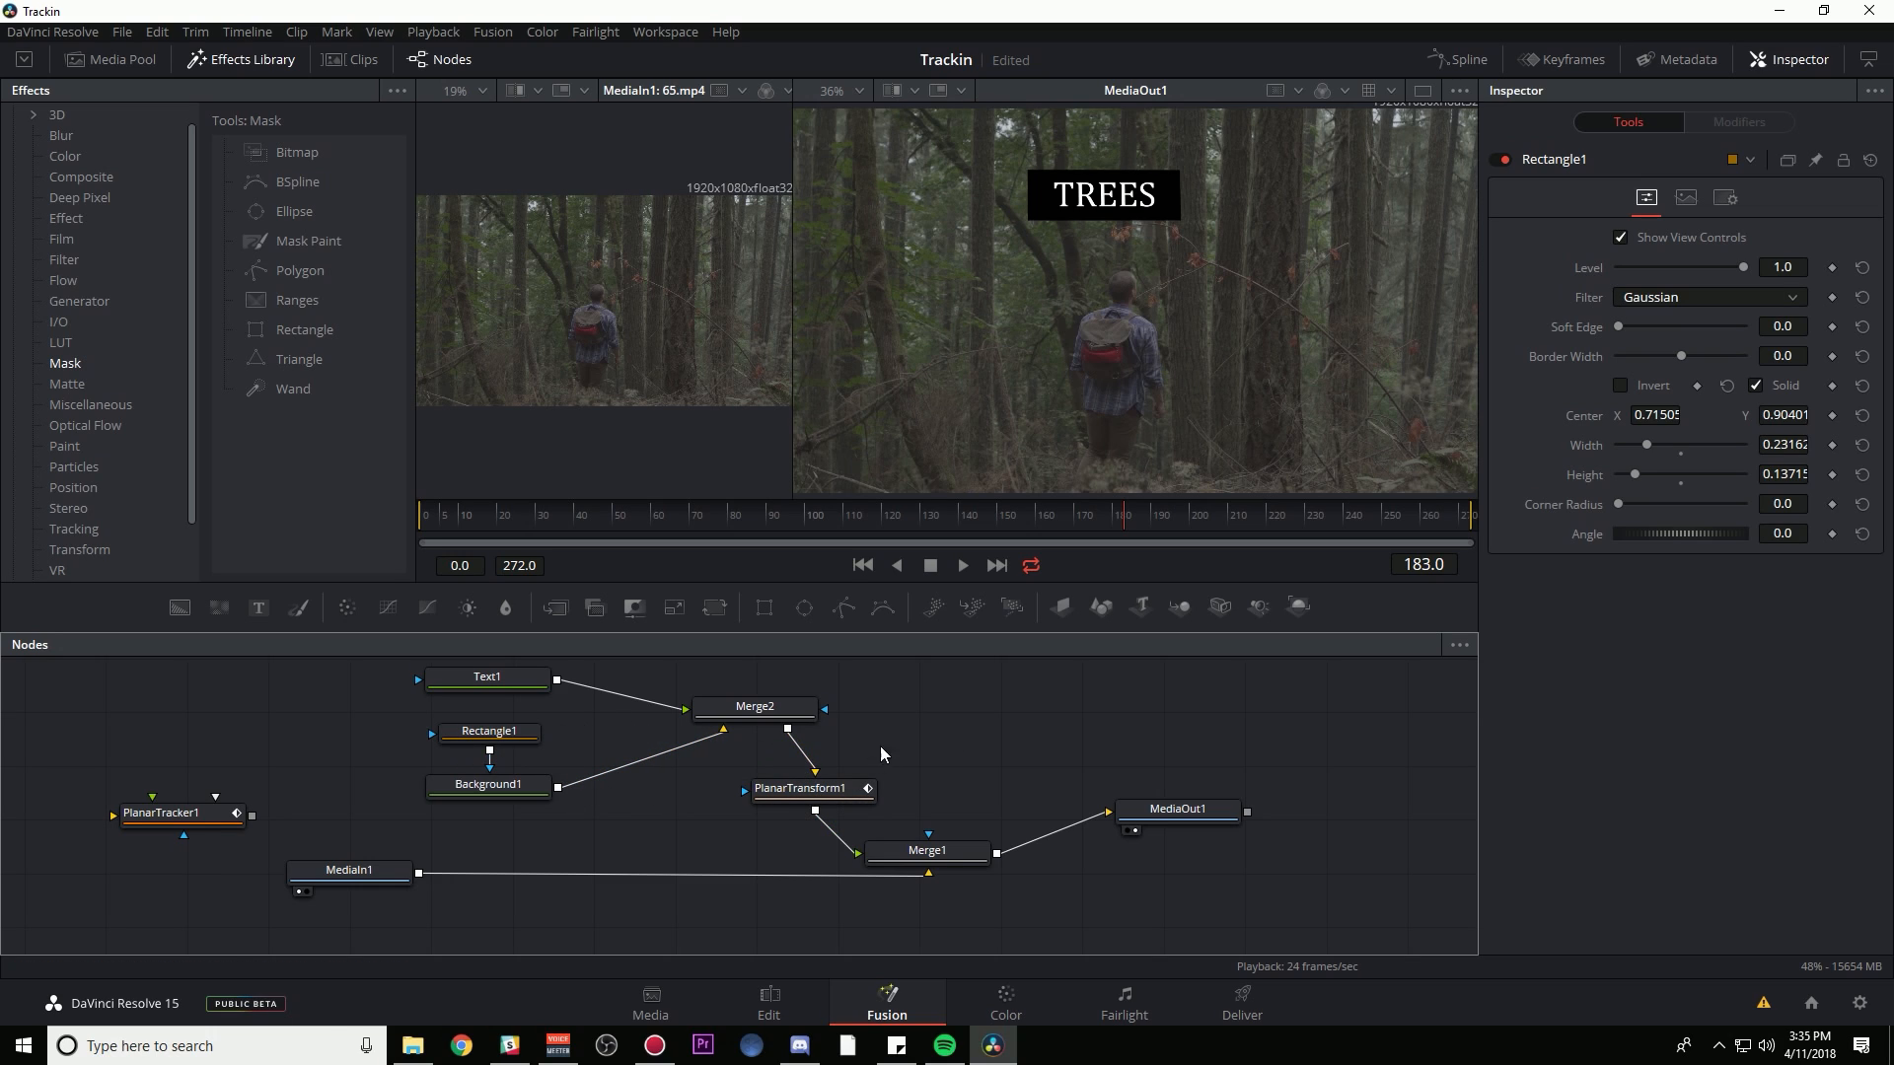
# - Move MediaIn1, PlanarTracker1, Merge1 and MediaOut1 to spaced-out positions so the flow reads clearly
pyautogui.click(349, 870)
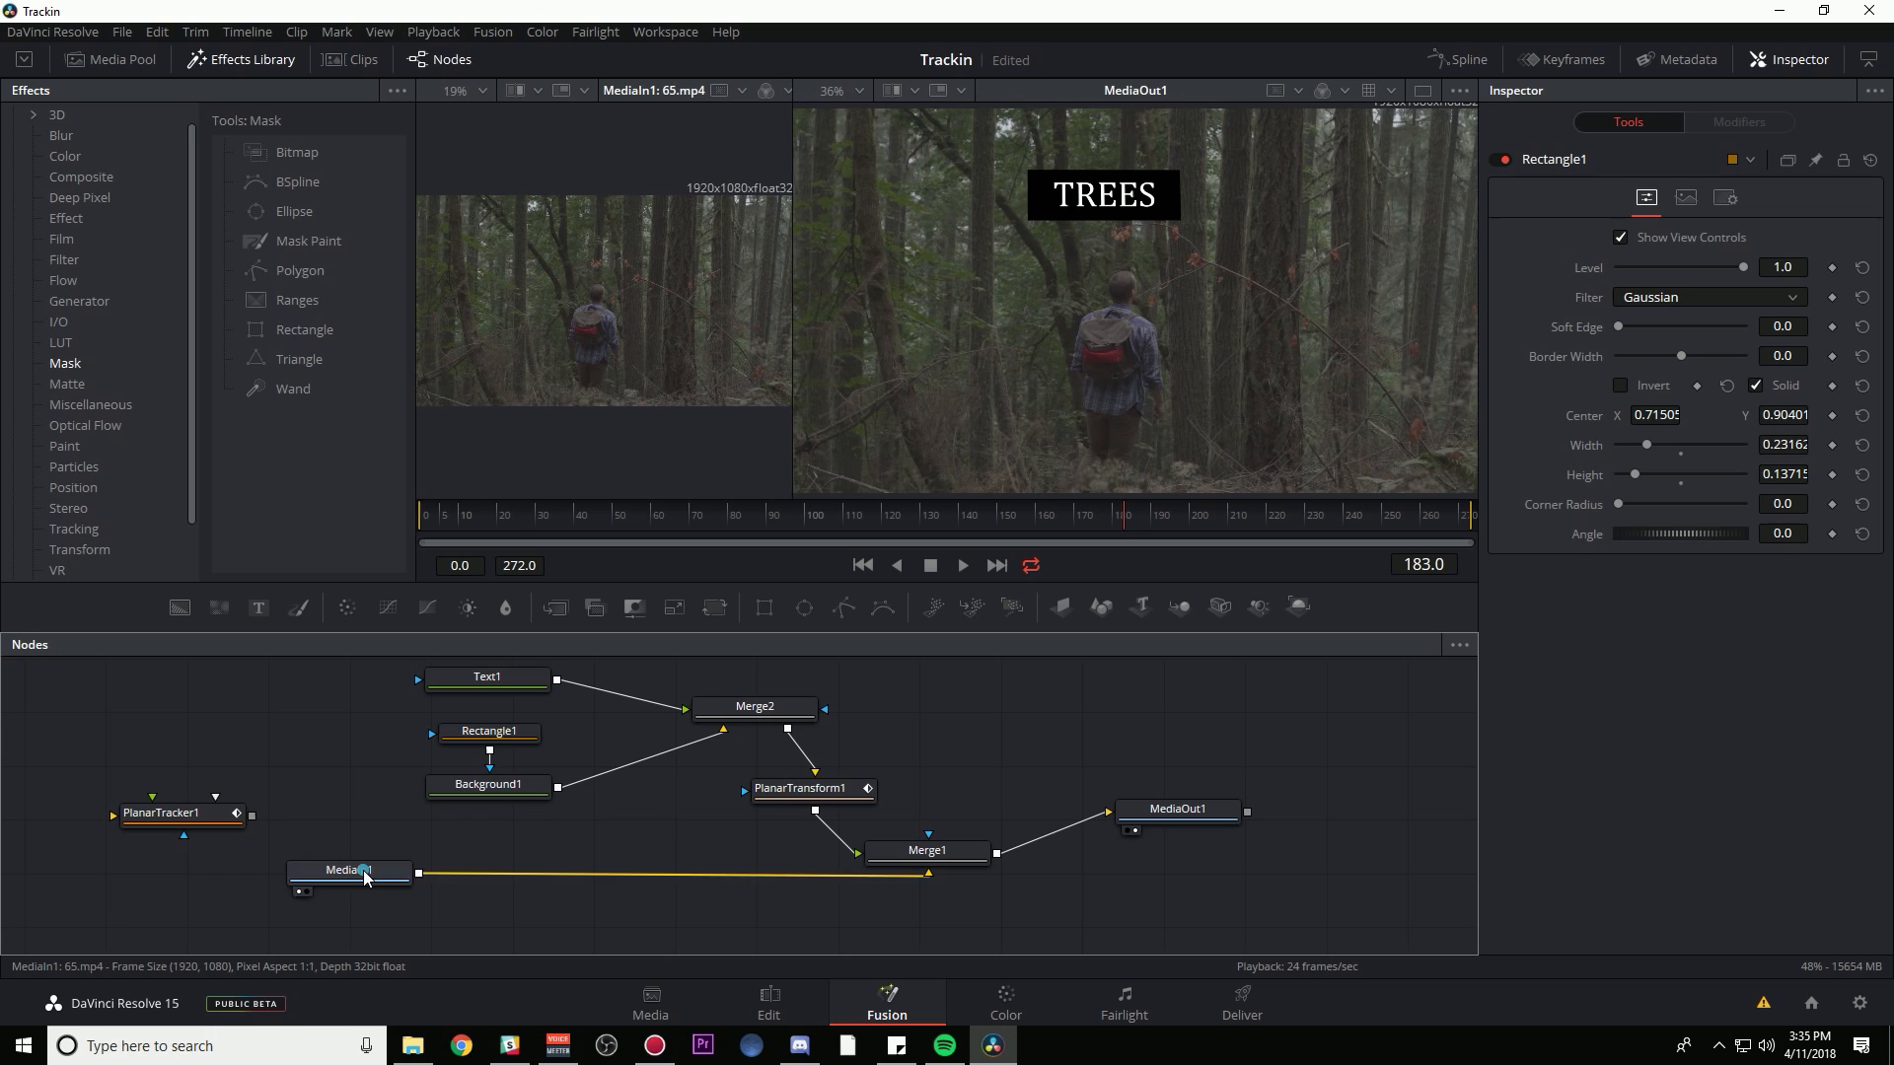
pyautogui.click(351, 870)
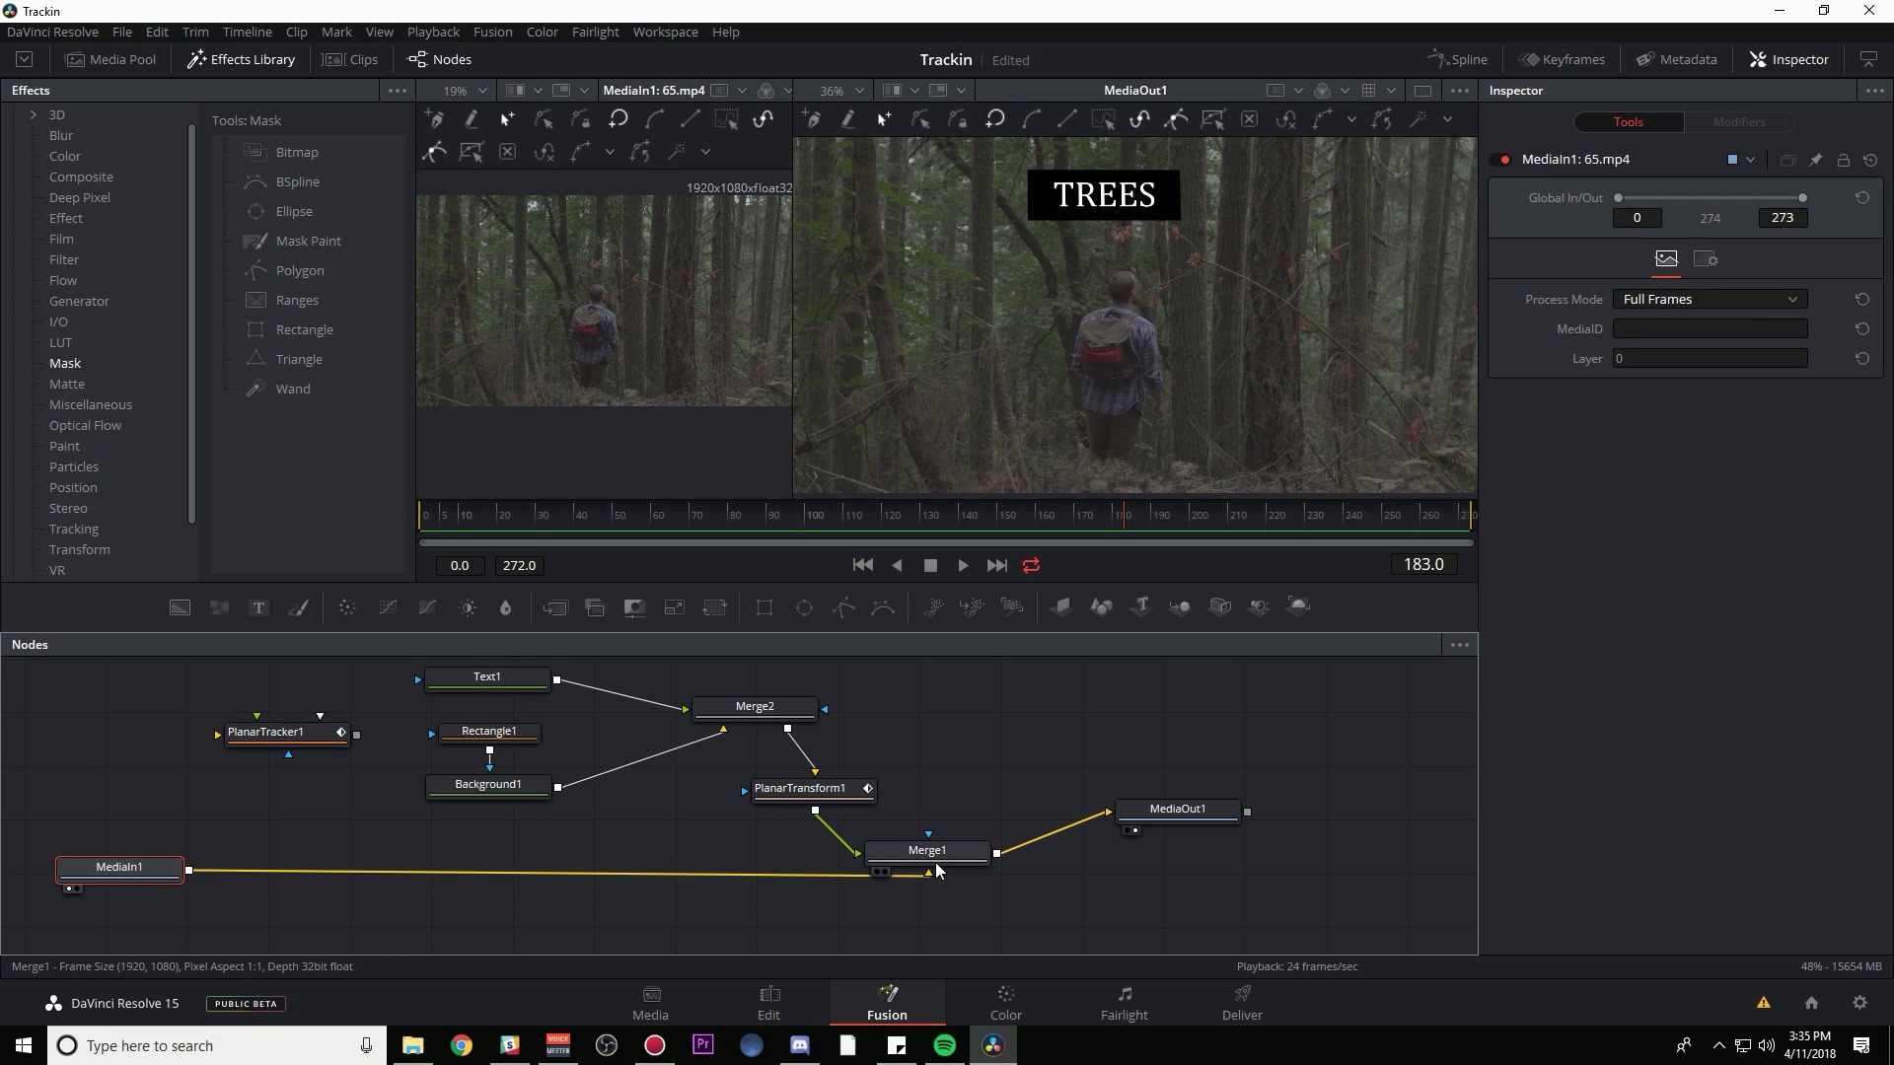
pyautogui.click(486, 677)
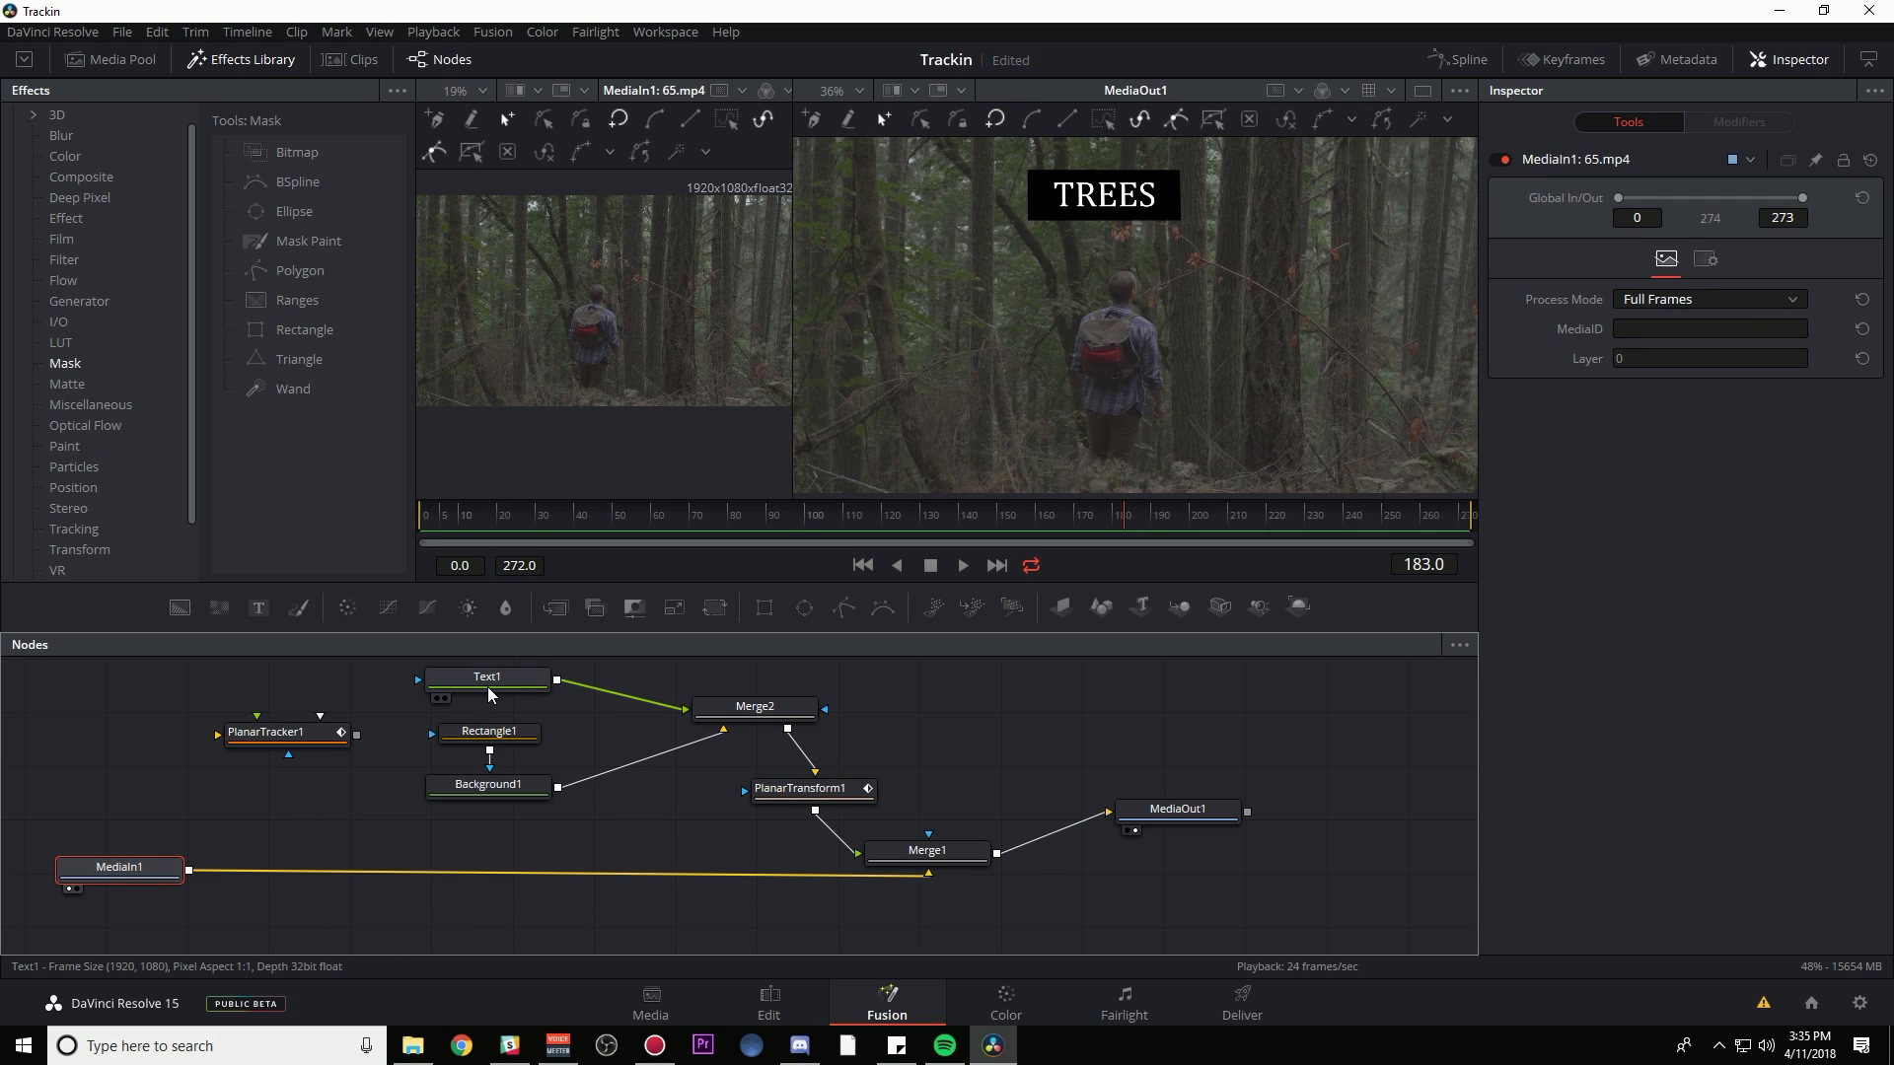
pyautogui.click(488, 784)
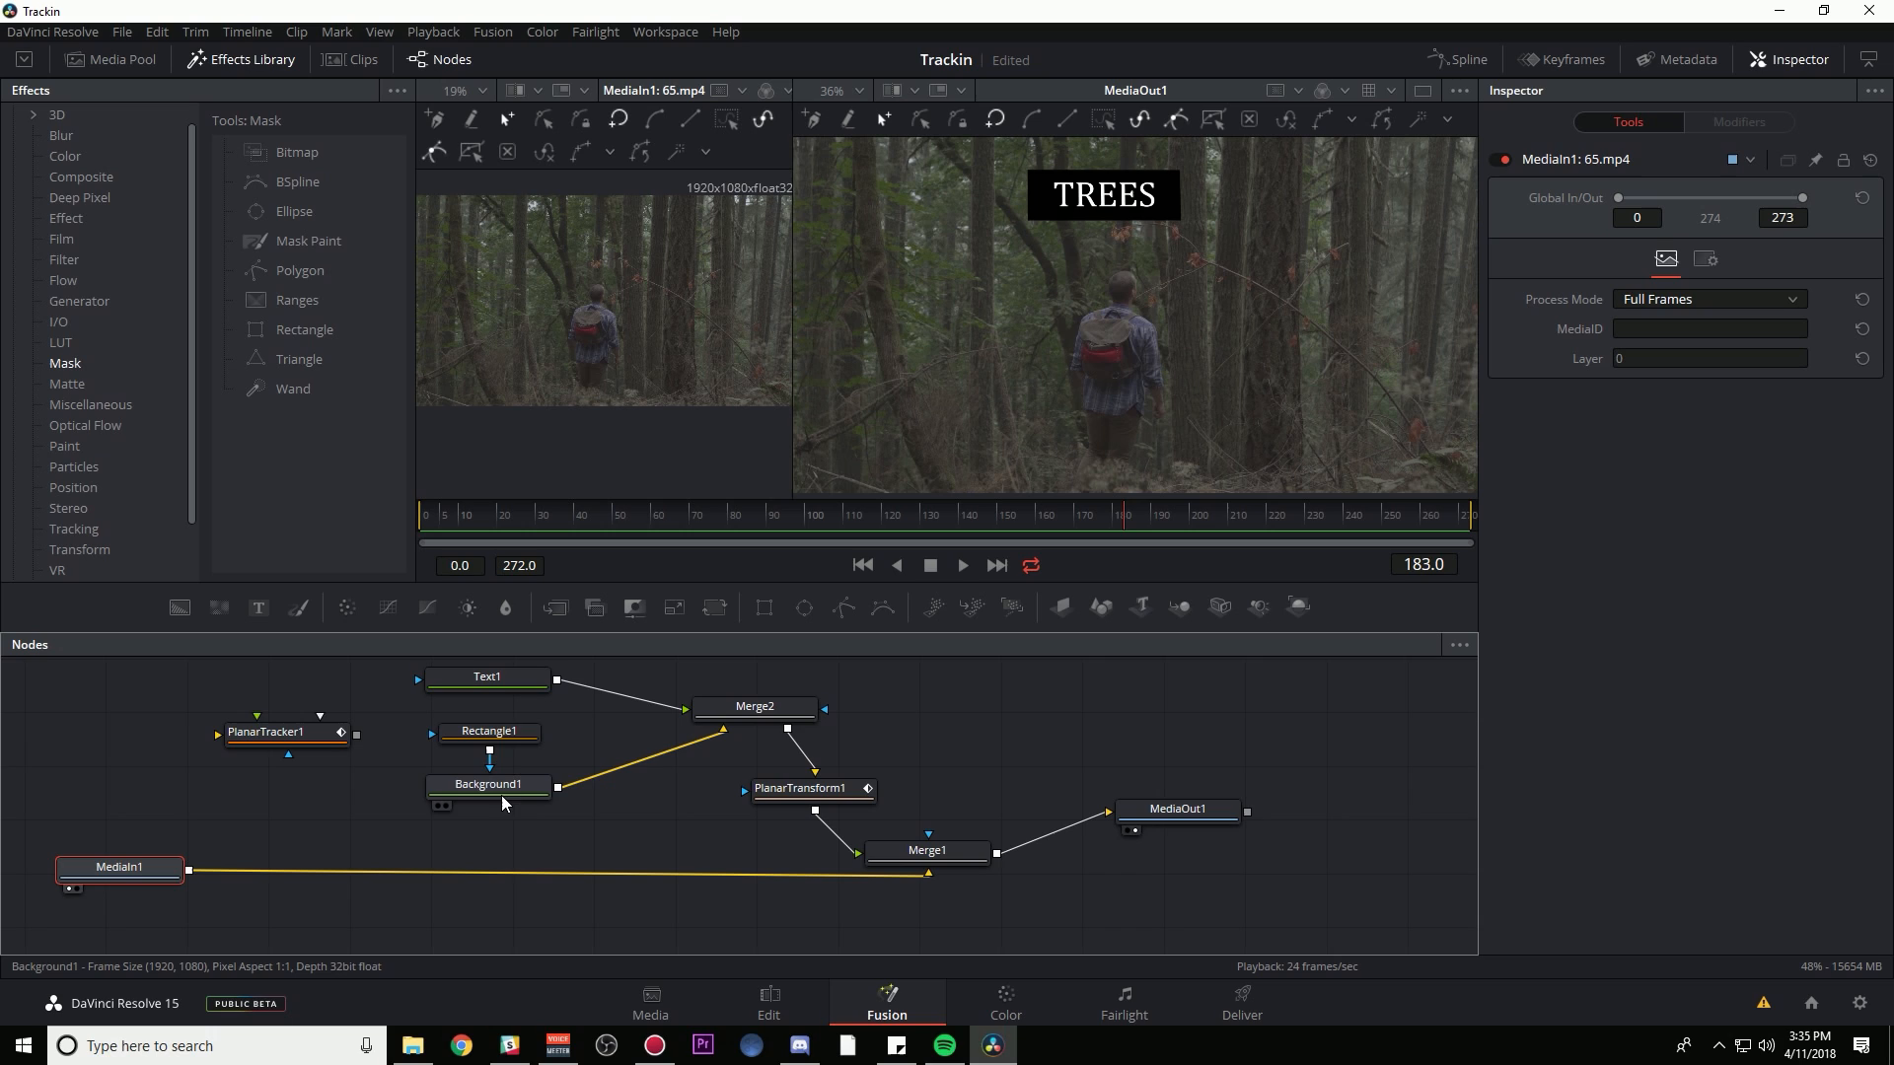
pyautogui.click(754, 706)
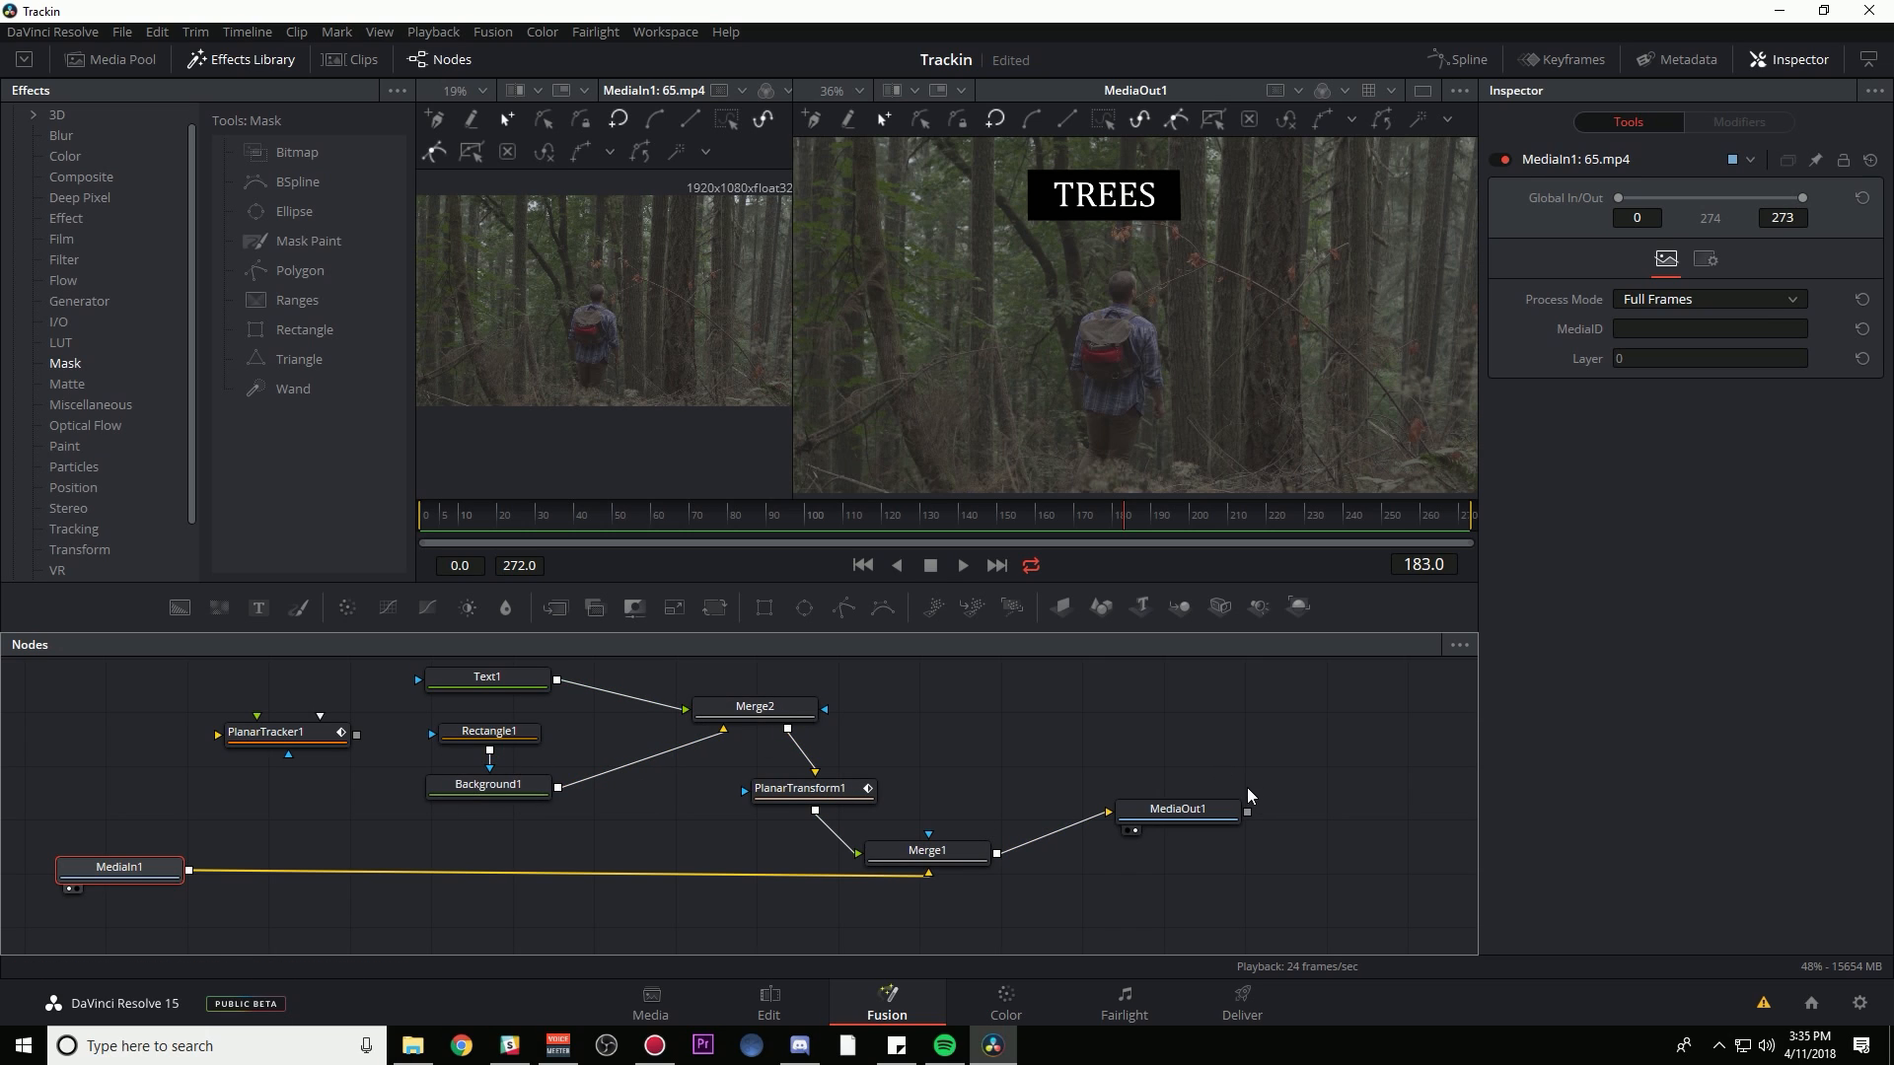
pyautogui.moveTo(1431, 566)
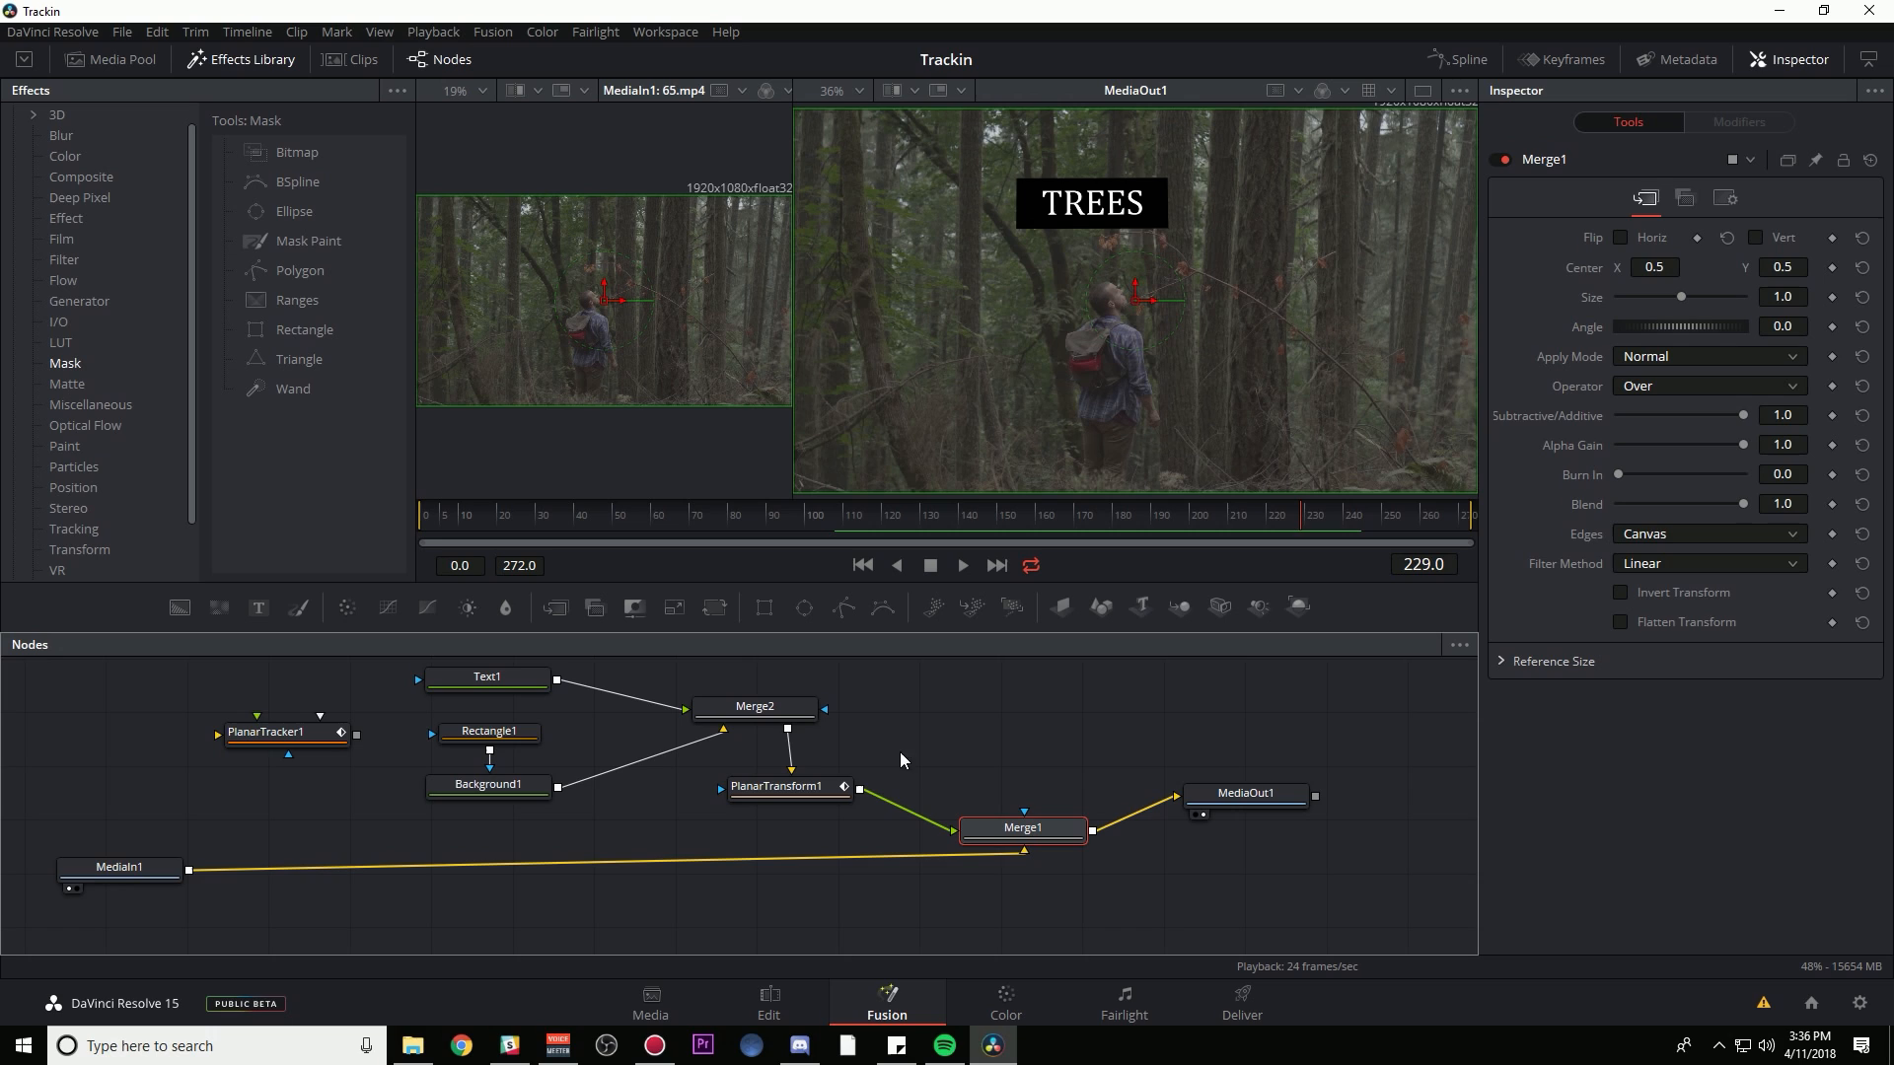
pyautogui.moveTo(1079, 404)
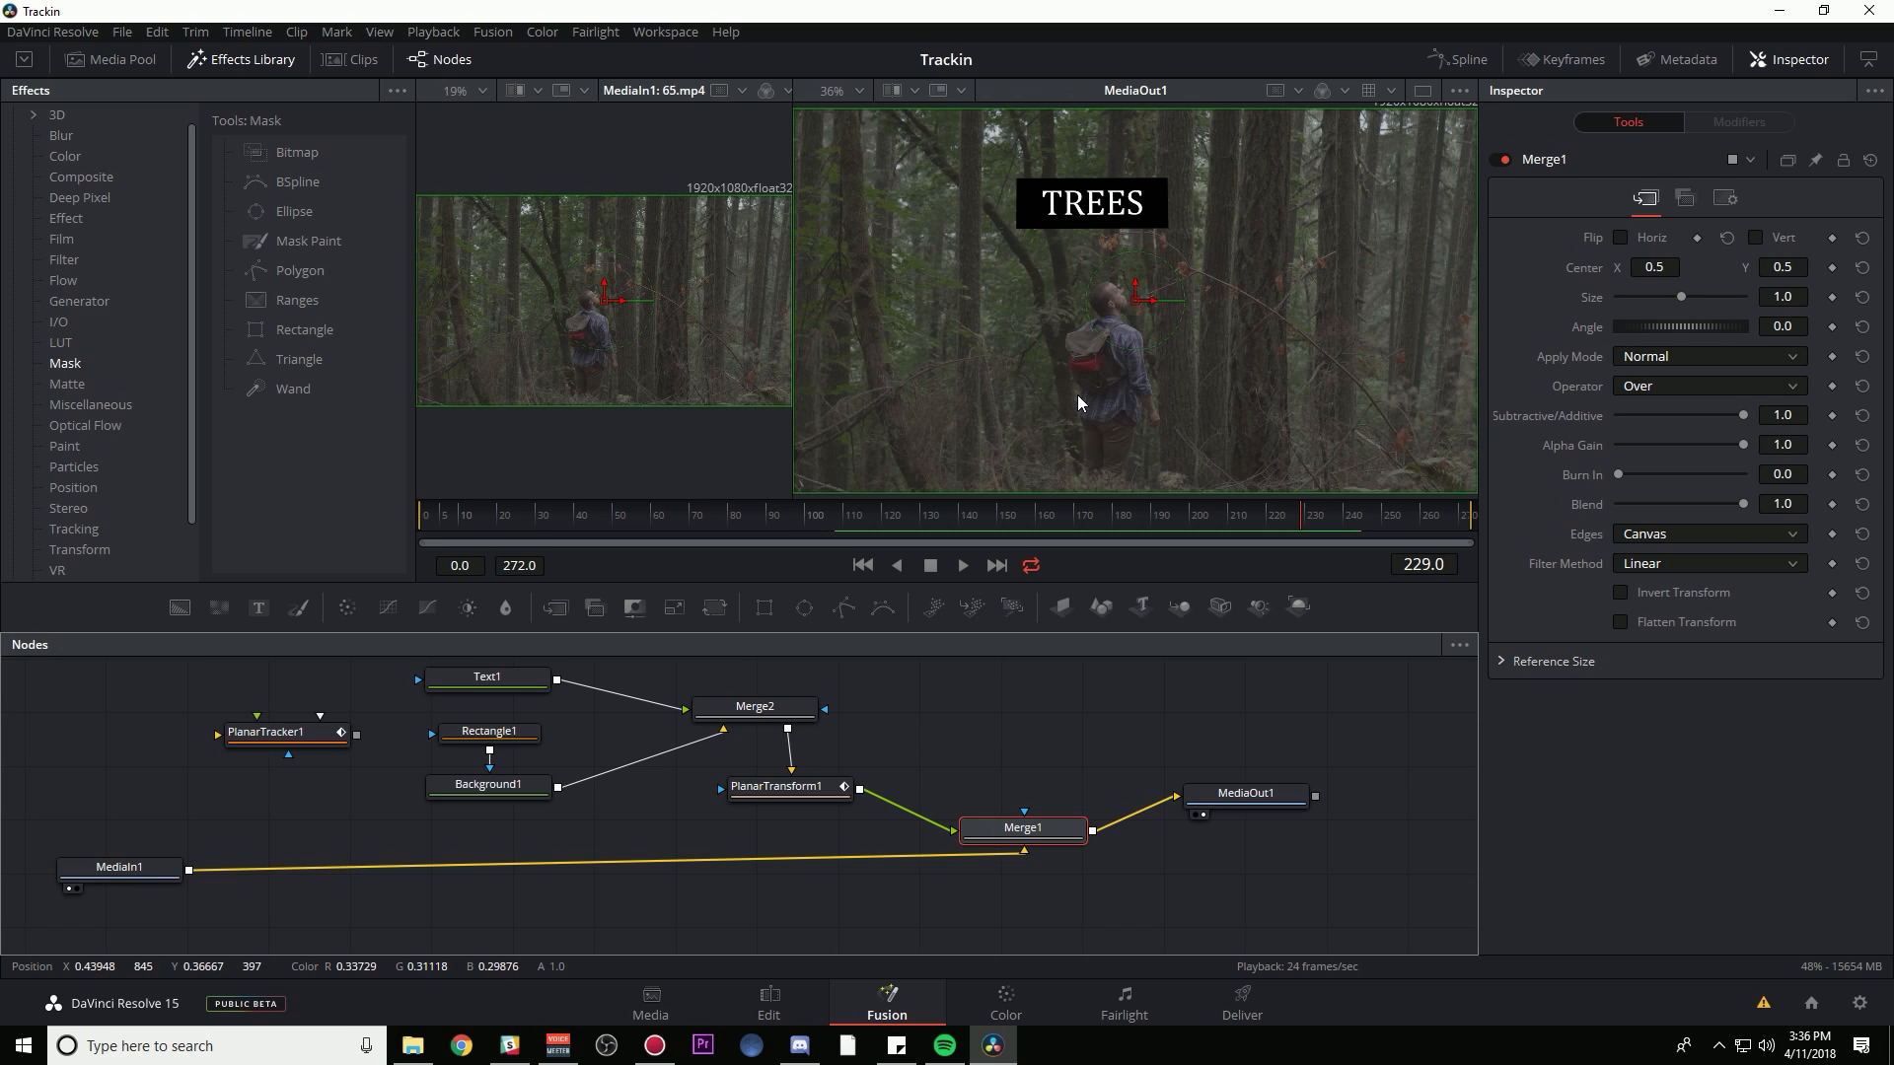
pyautogui.moveTo(1070, 203)
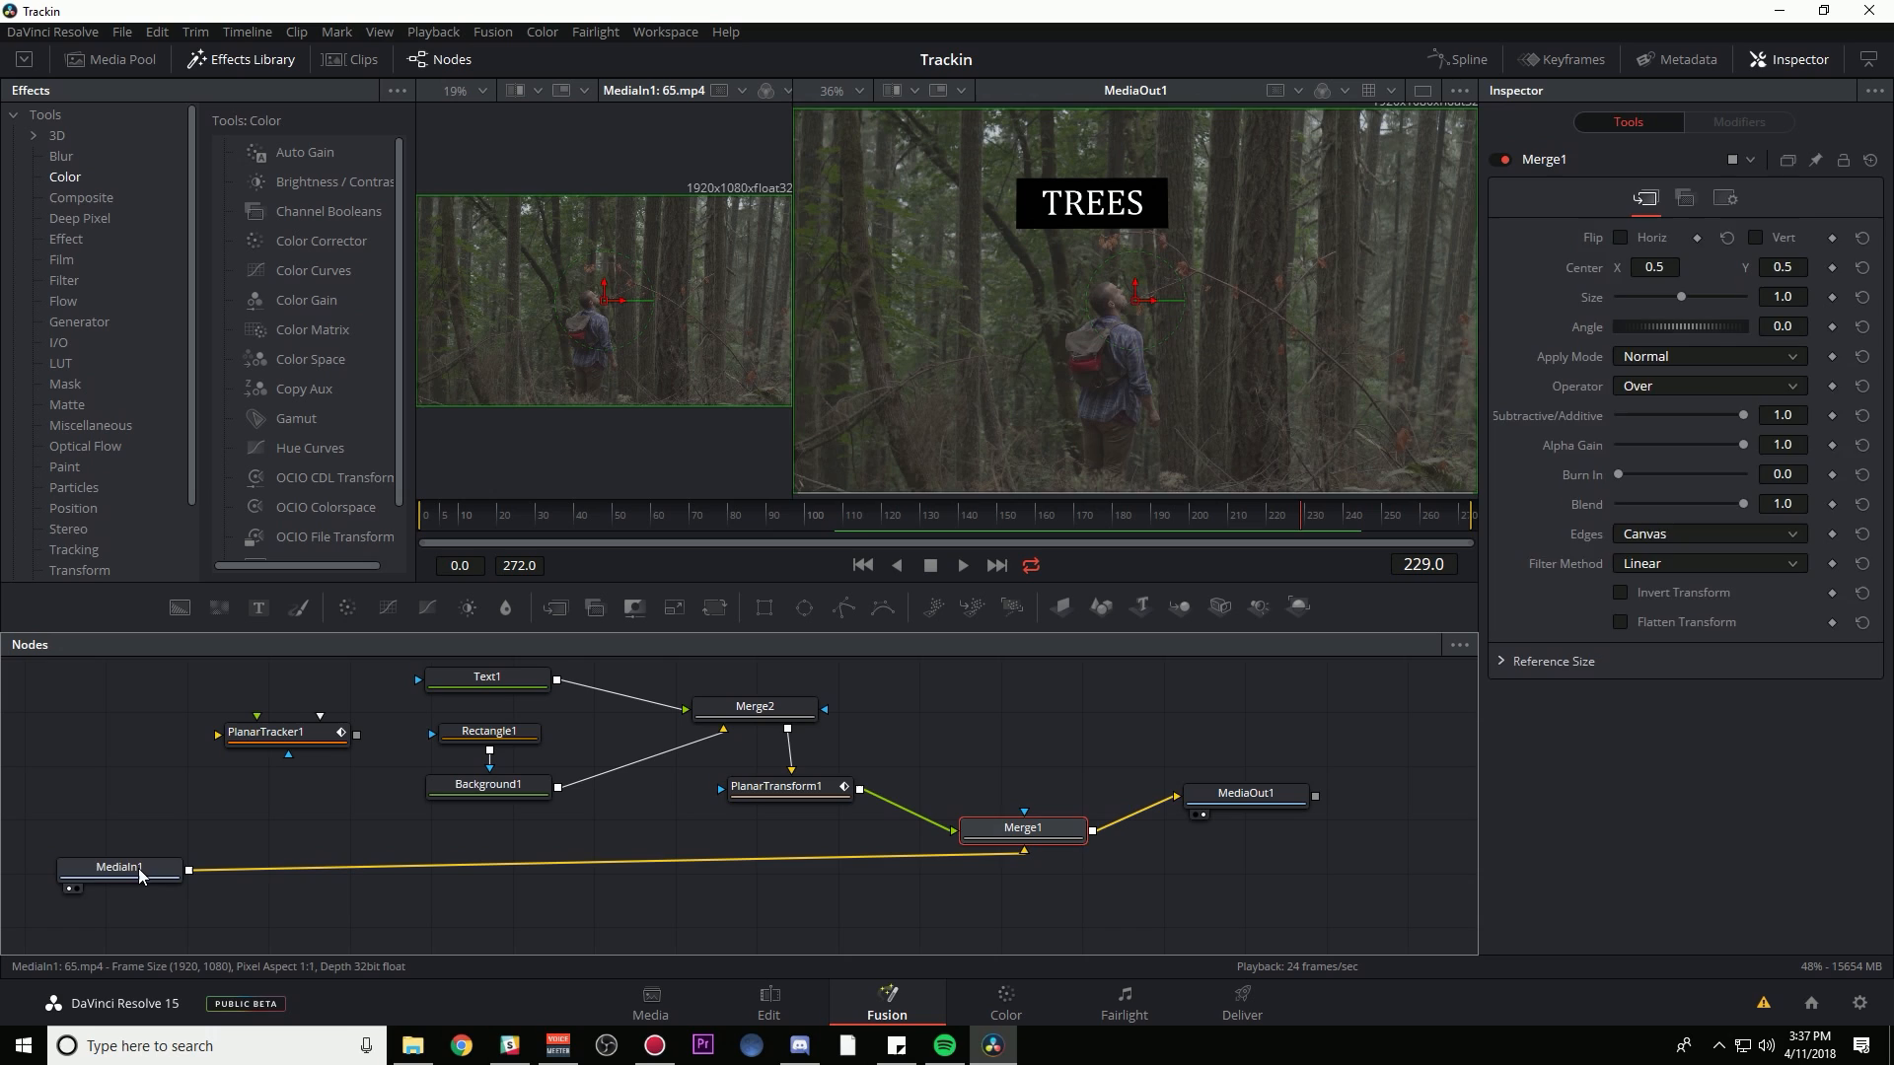
# - Insert a Color Corrector after MediaIn1 with Saturation 1.62, Contrast 1.29, Gain 1.57, Lift -0.03
pyautogui.click(118, 868)
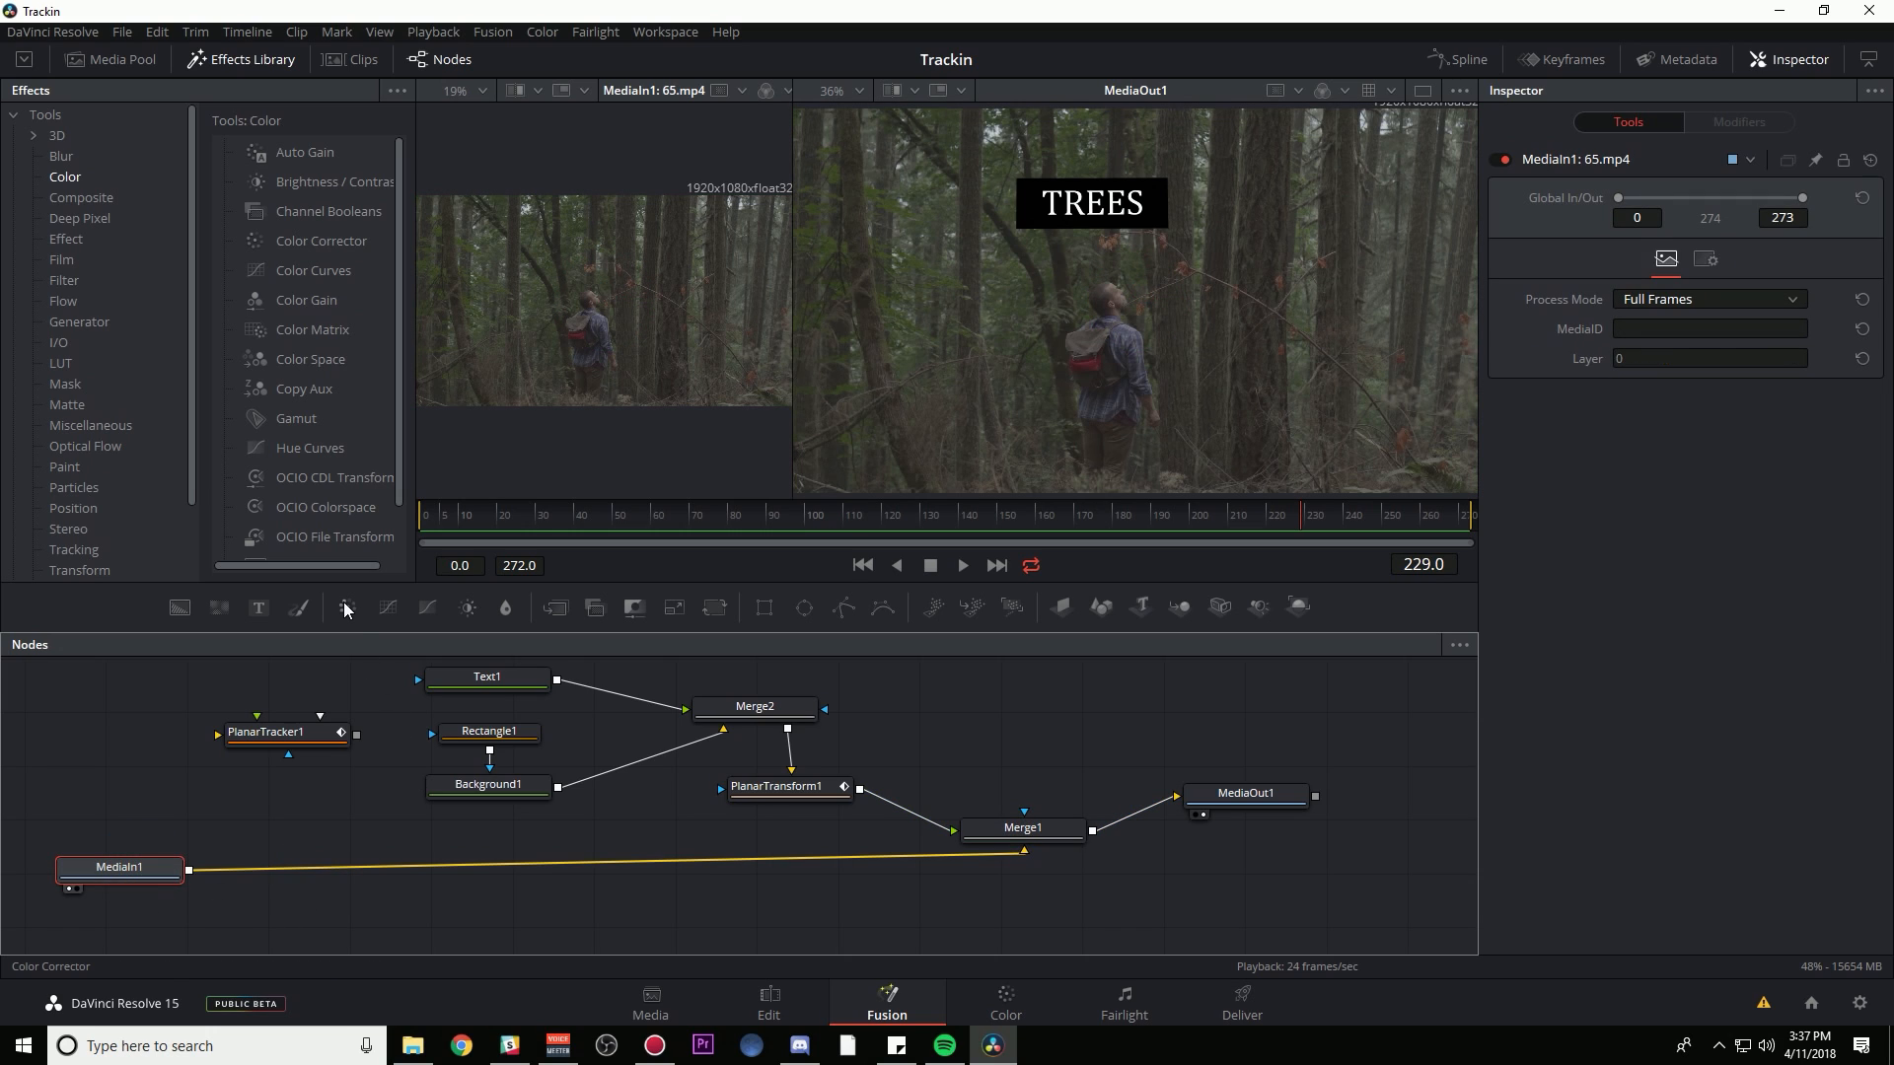
pyautogui.doubleClick(322, 241)
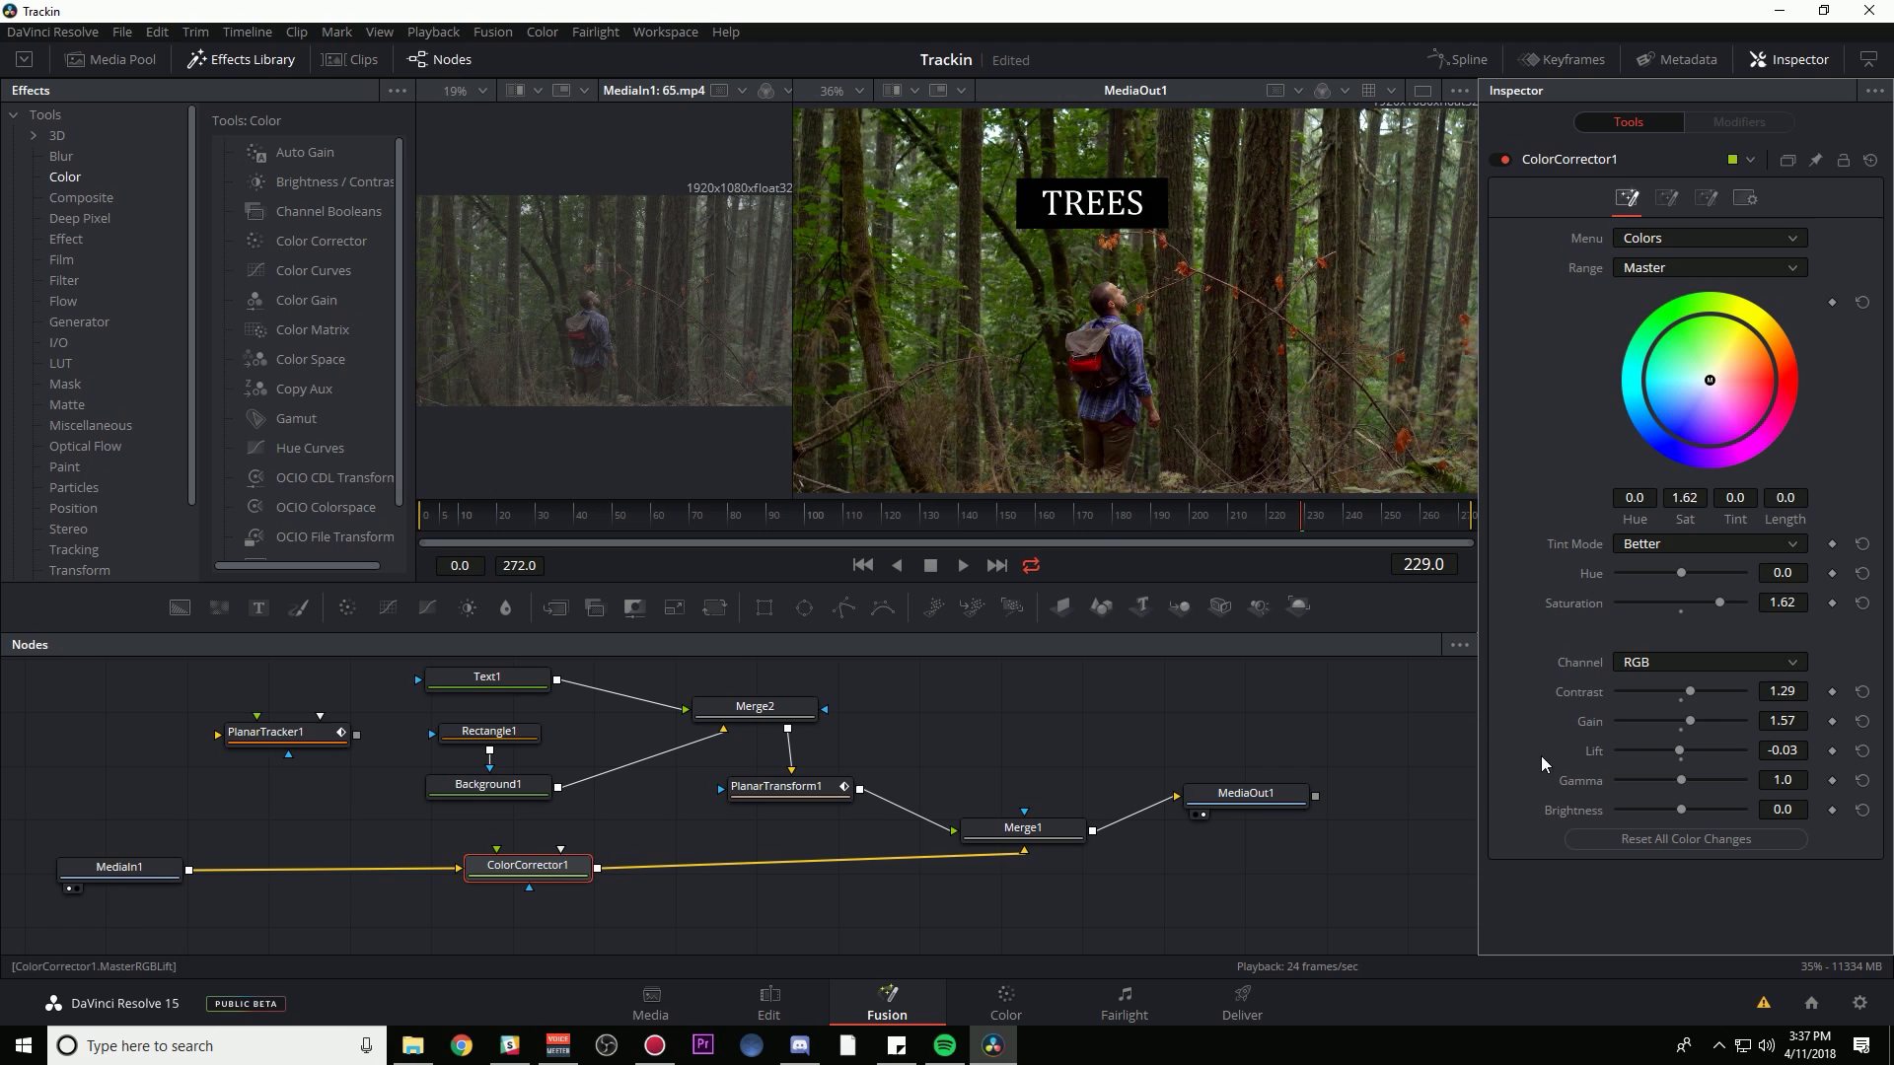
pyautogui.moveTo(1303, 528)
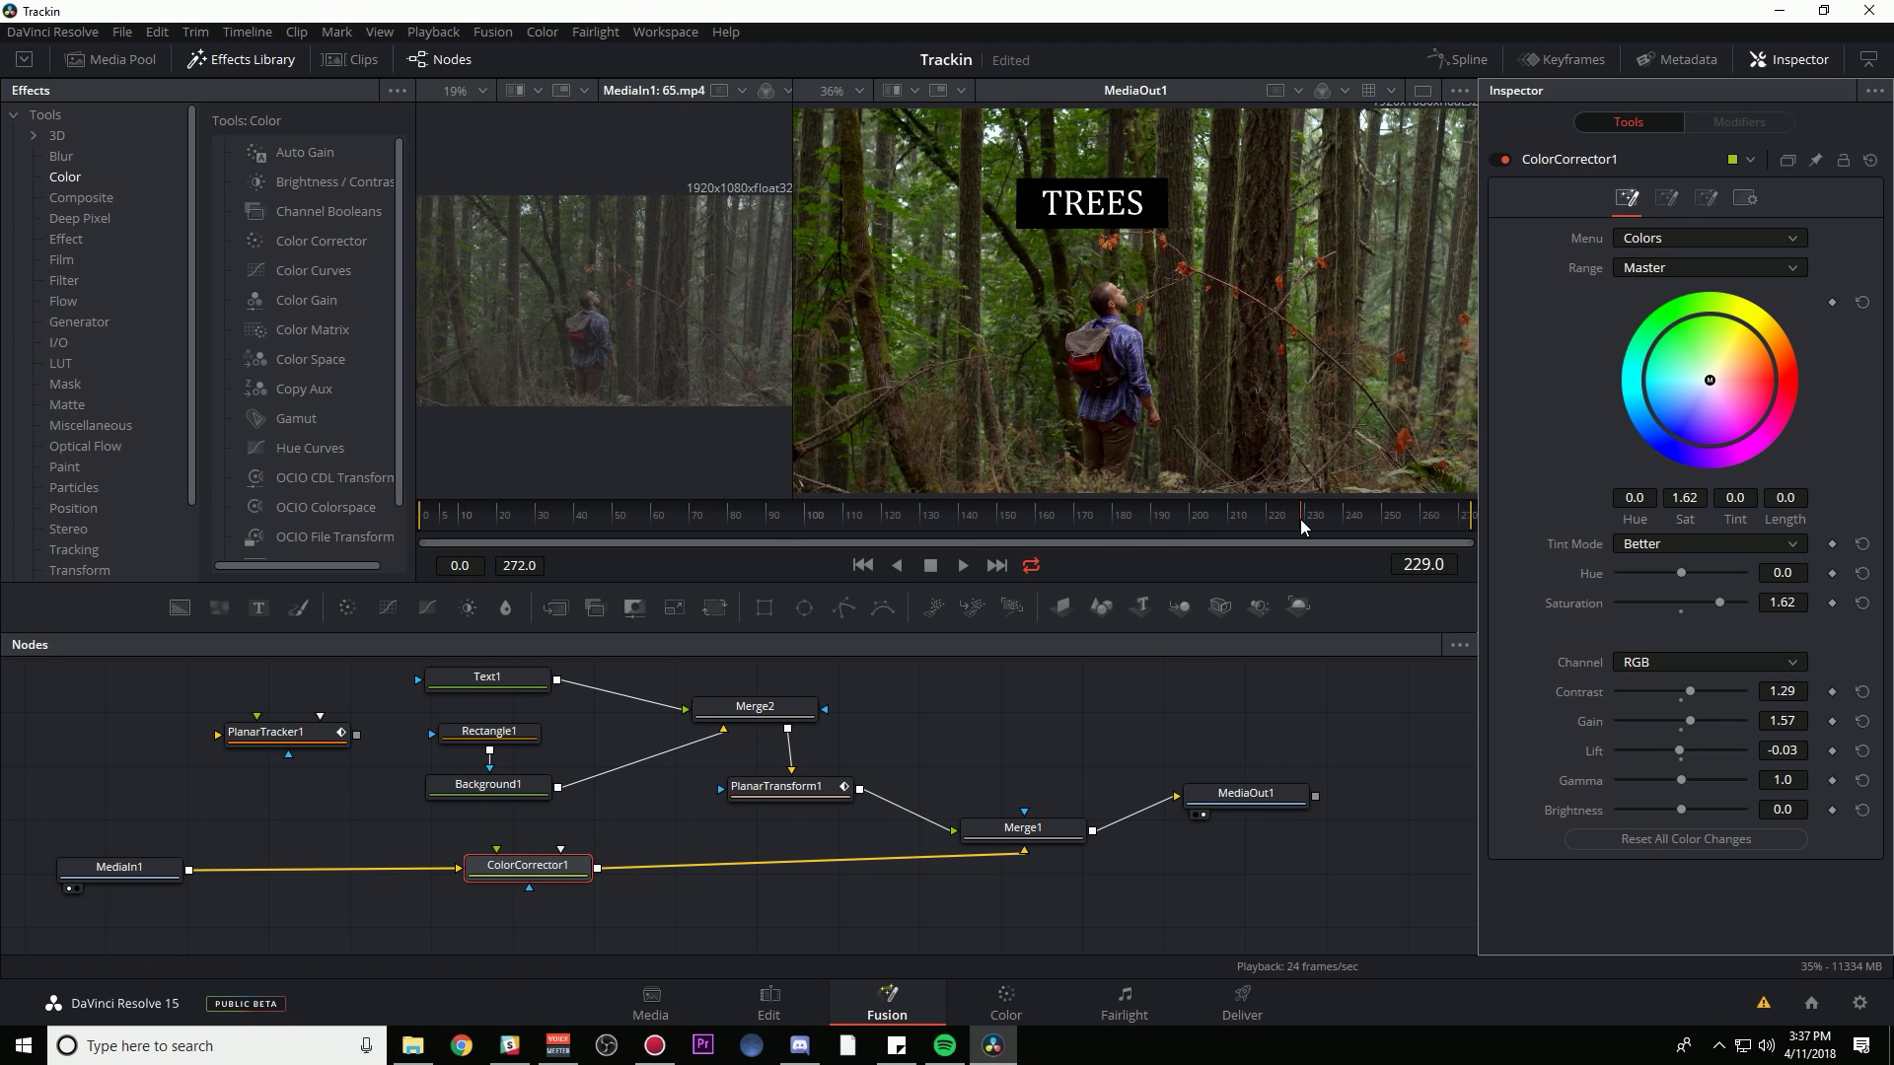
# - Play back the colour-corrected composite under the tracked title, then stop playback
pyautogui.click(1056, 513)
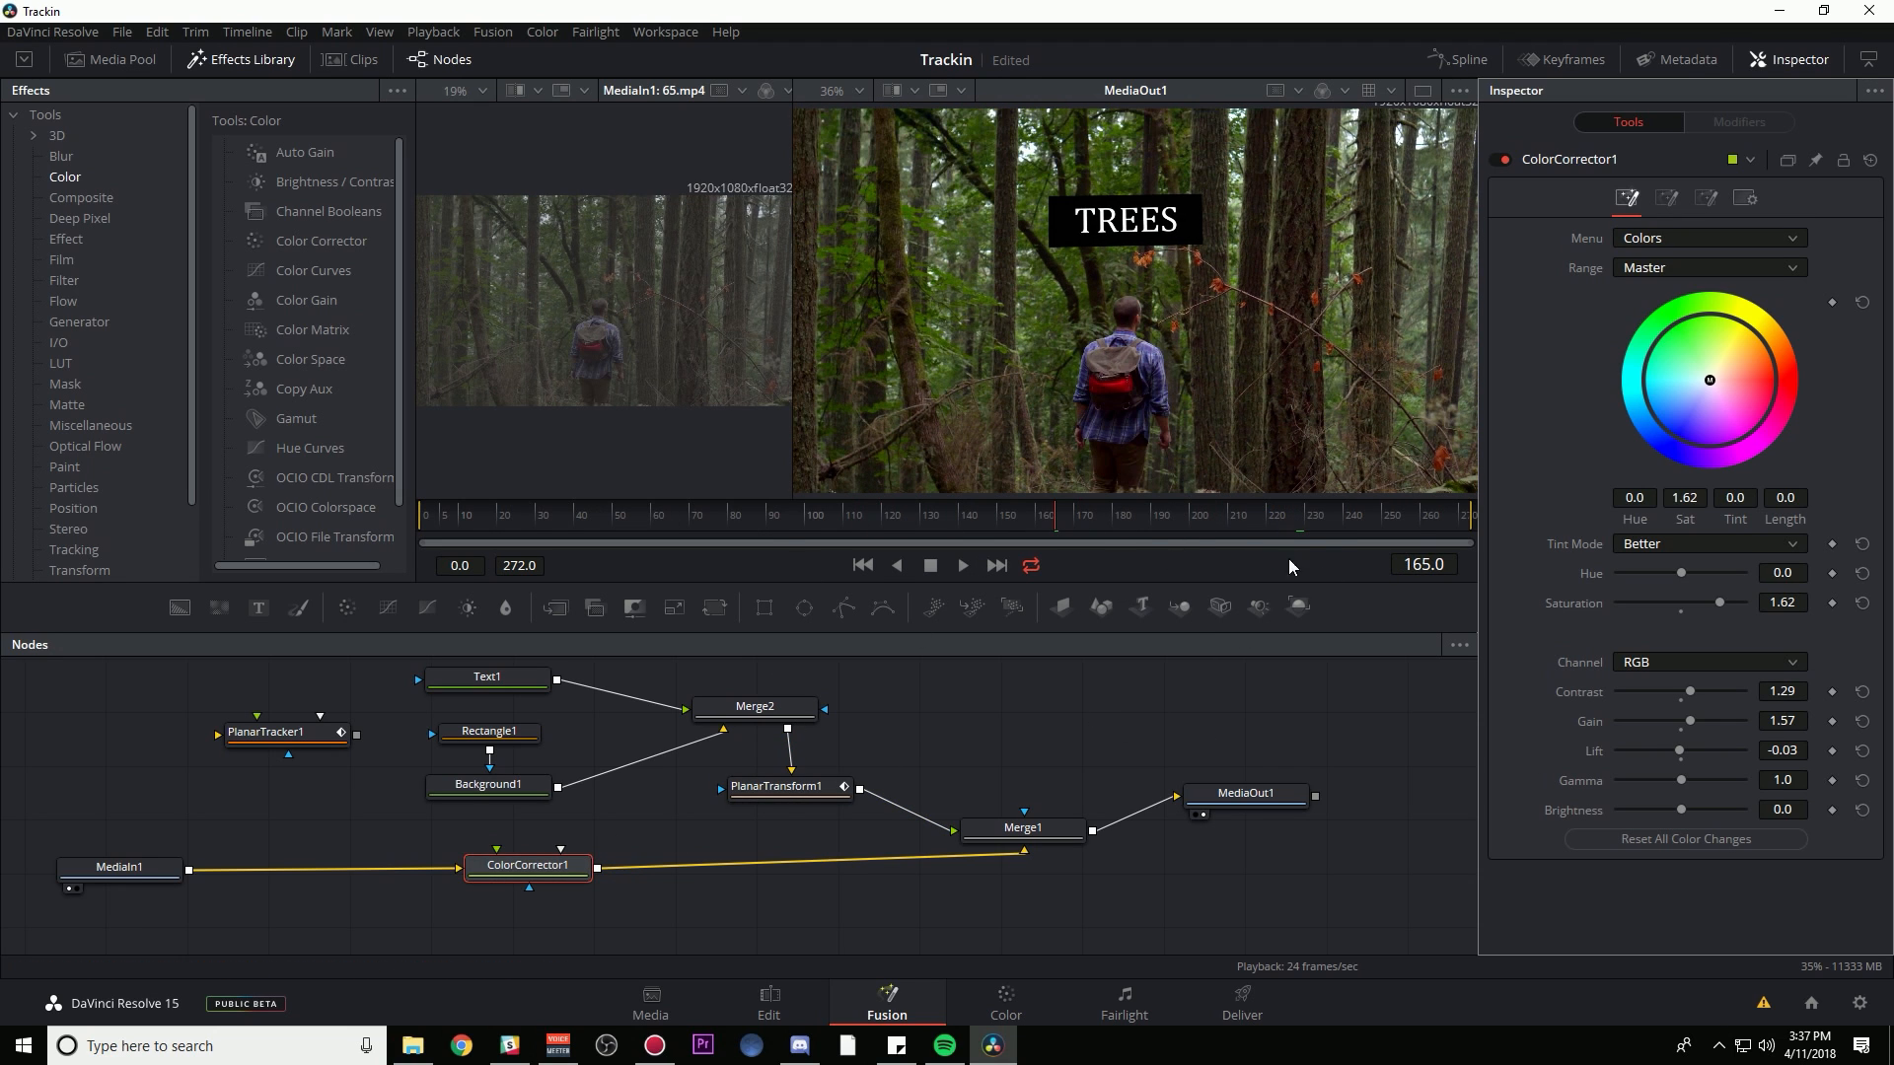
pyautogui.click(962, 565)
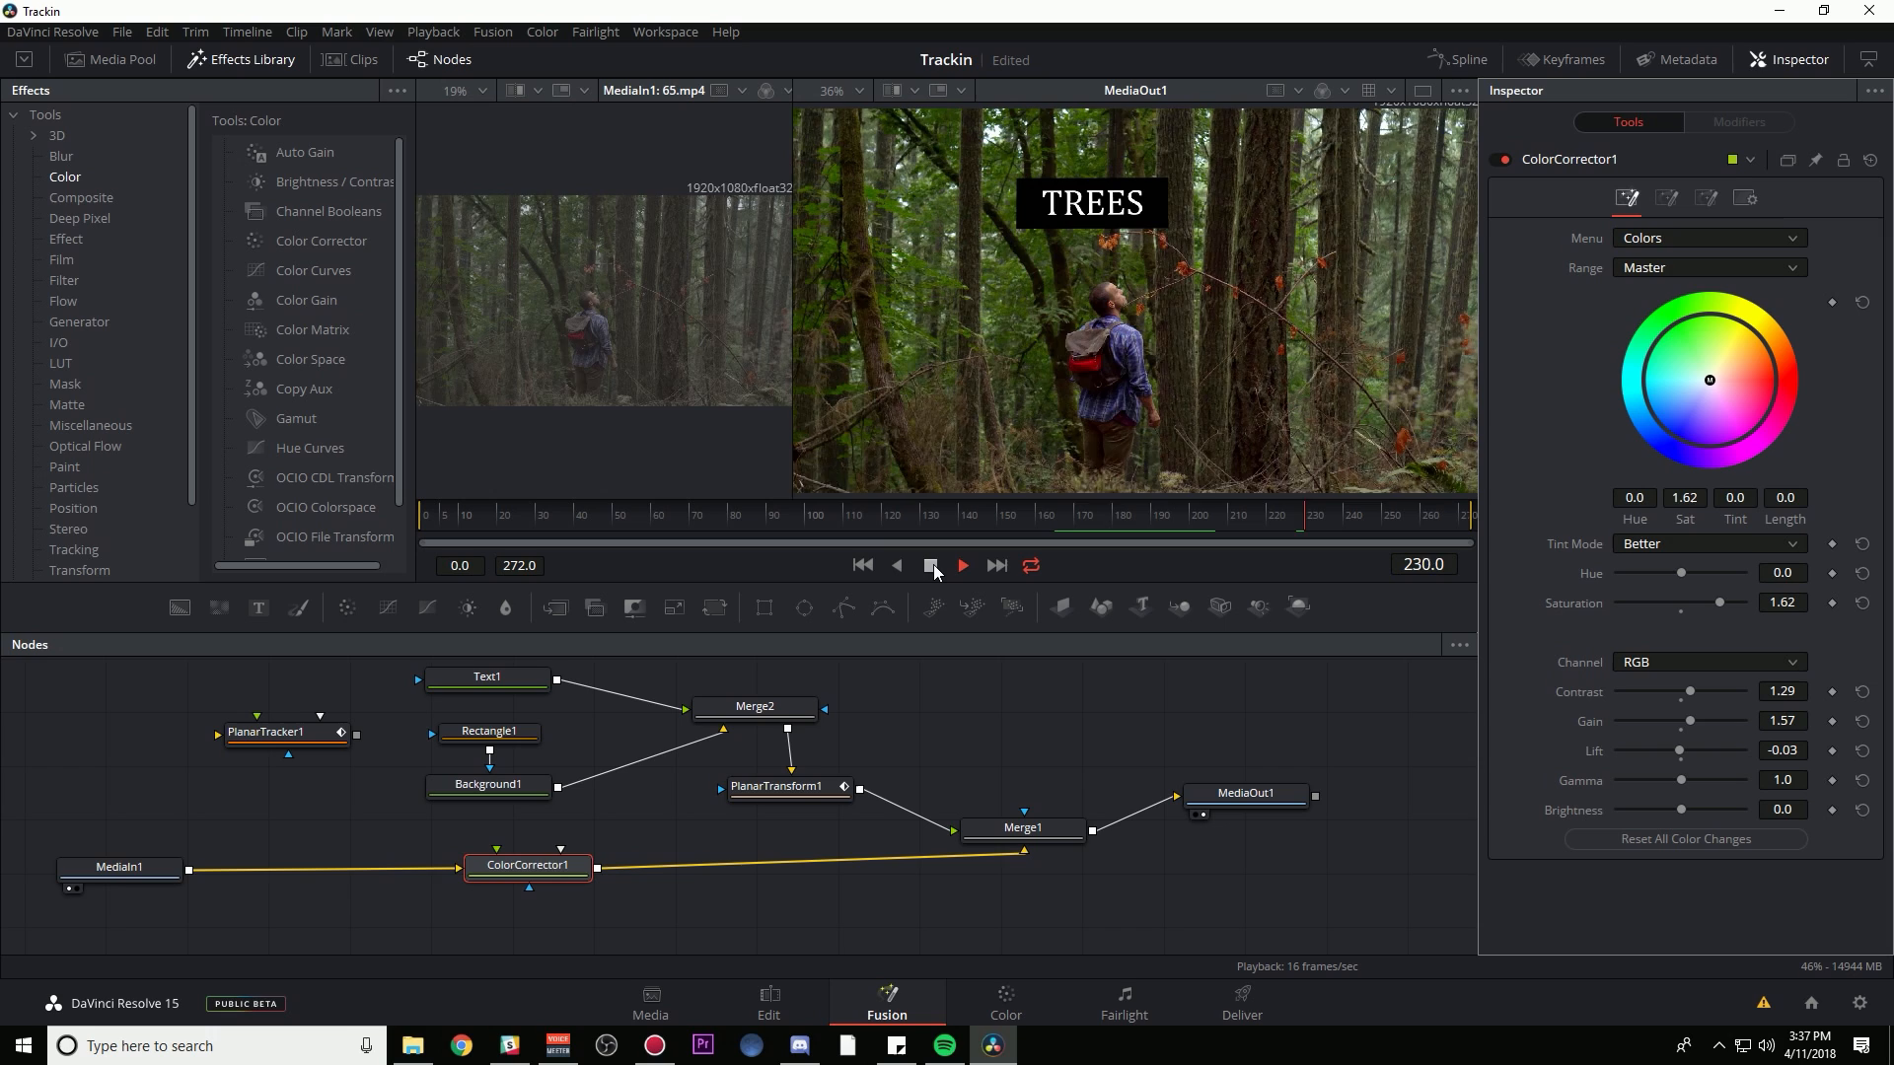
pyautogui.click(932, 565)
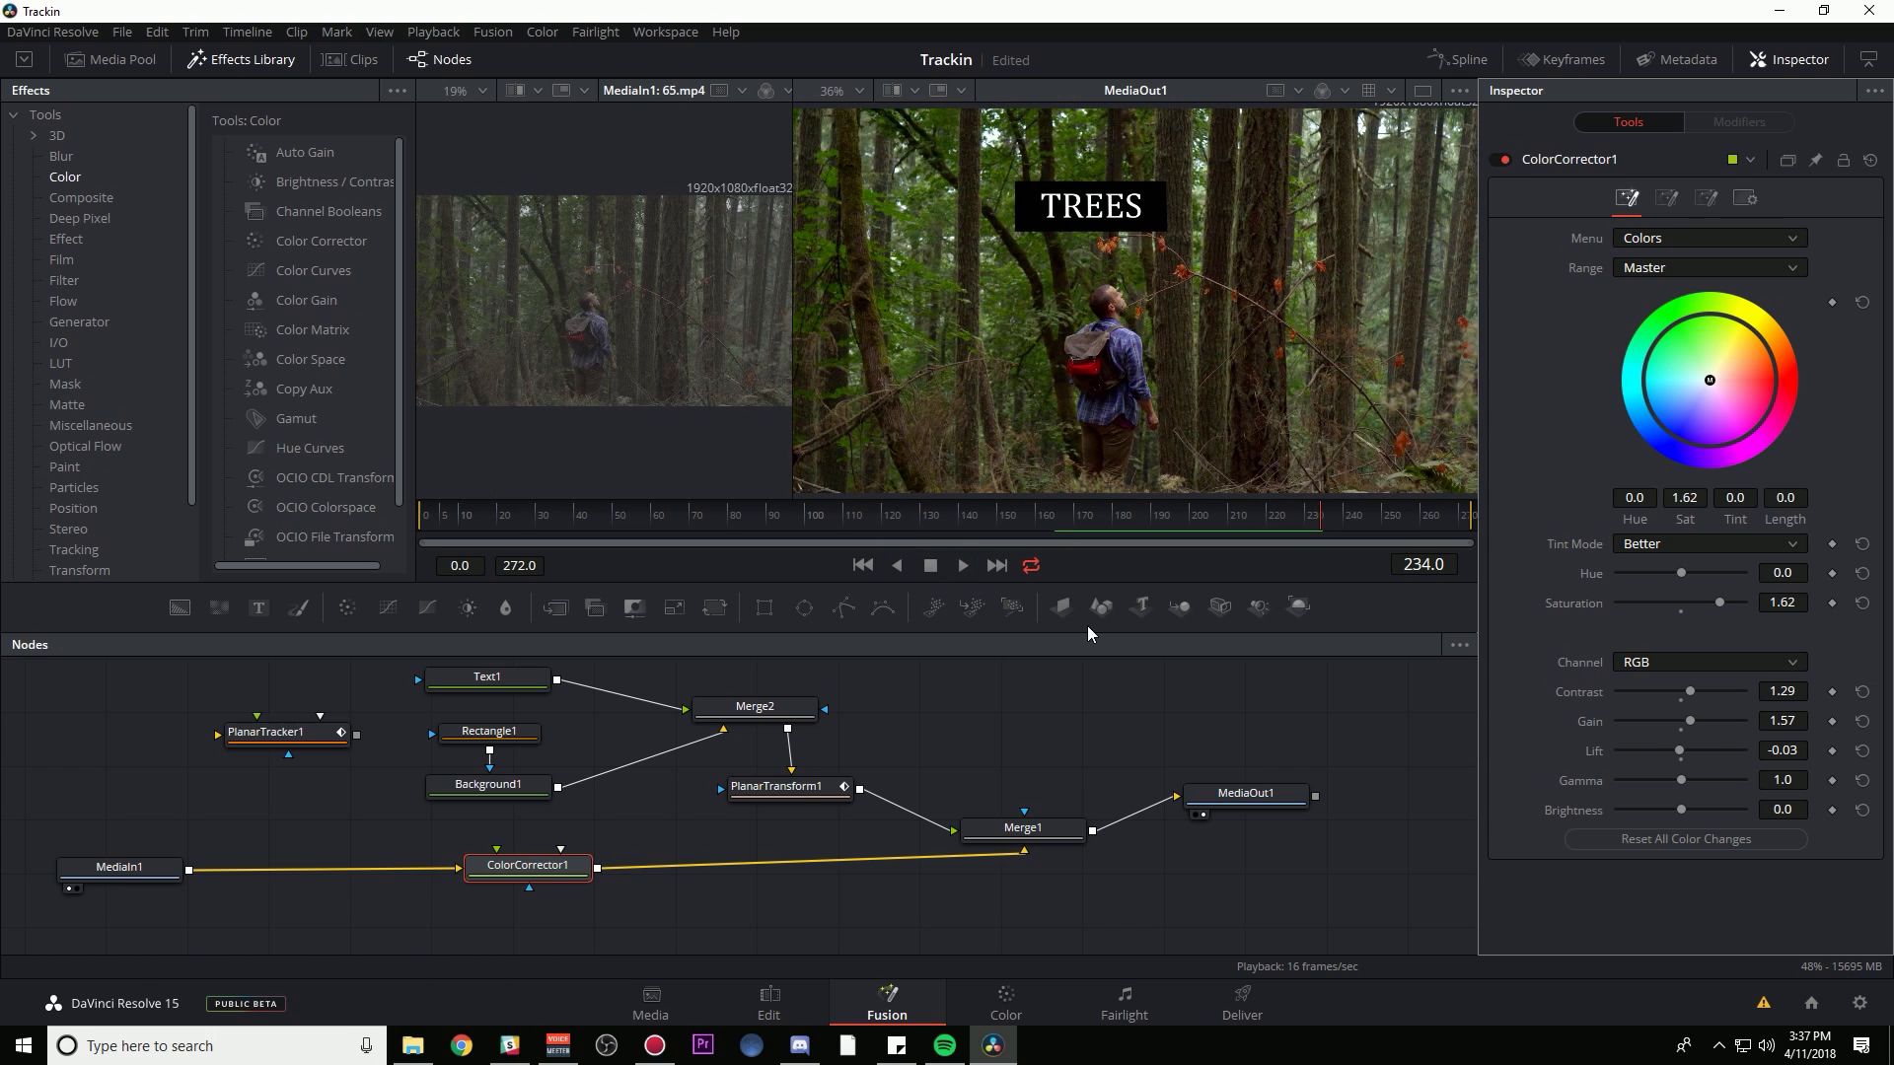